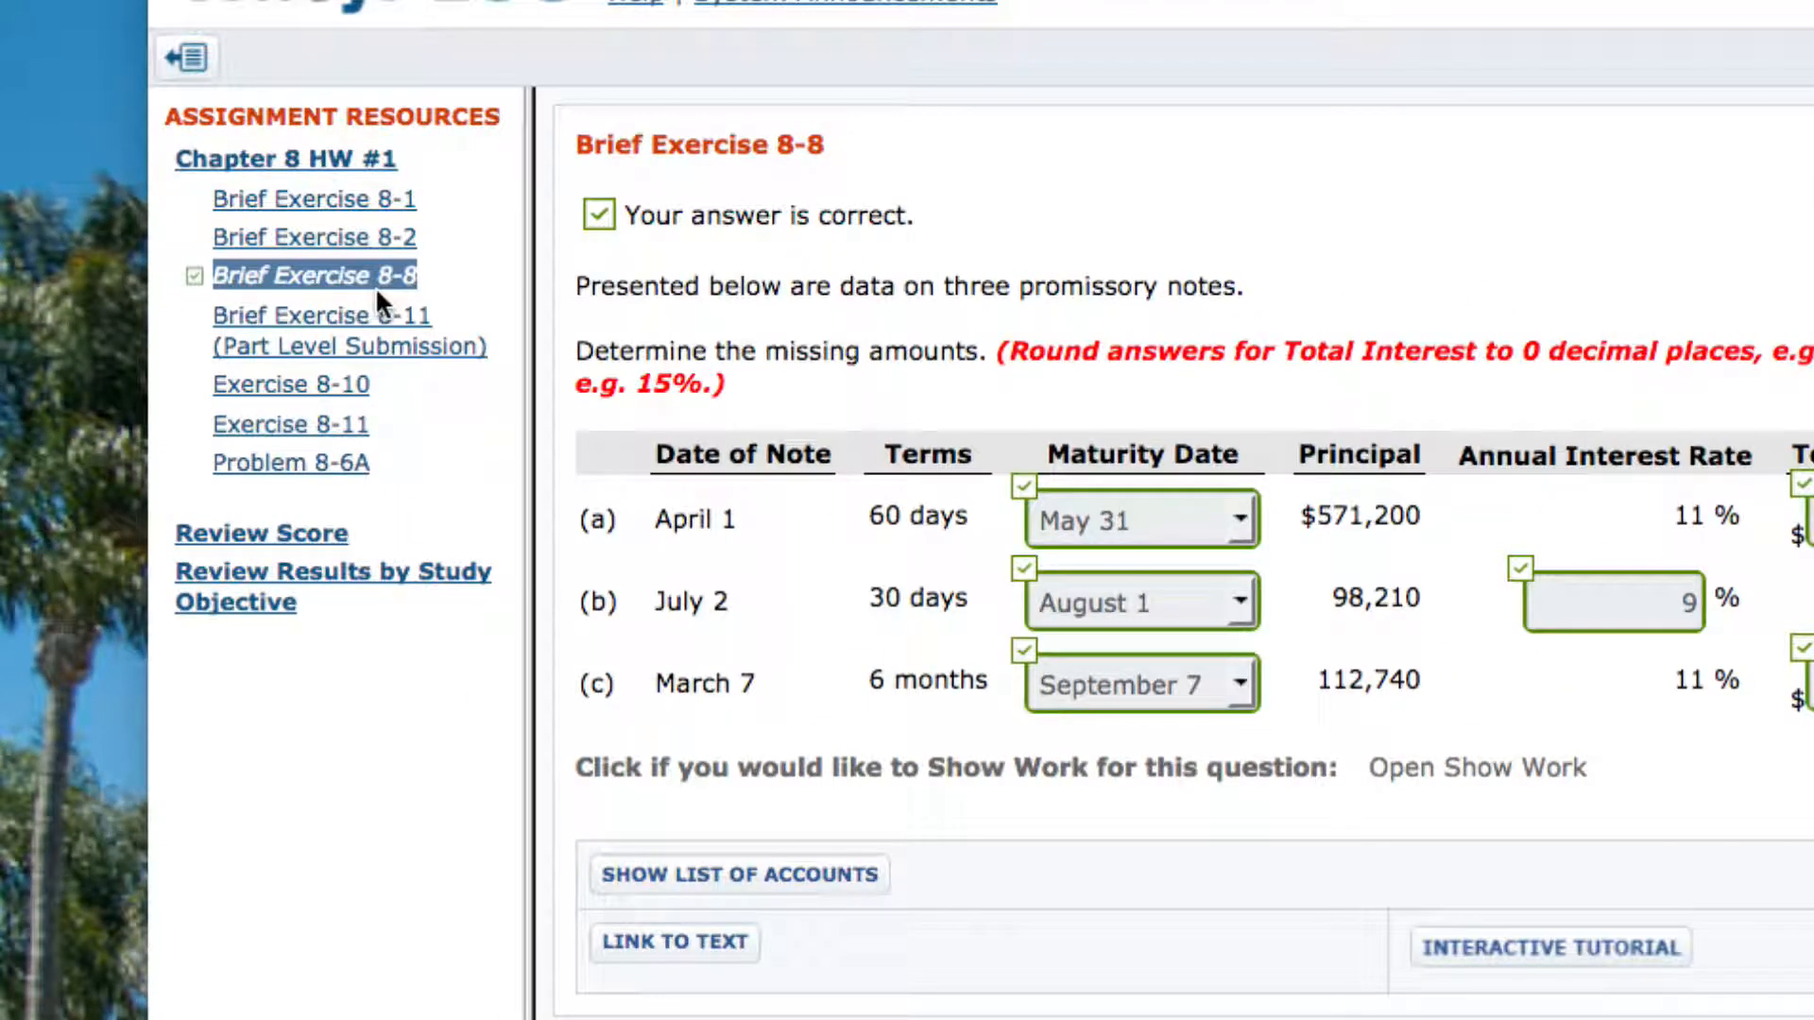
{"action": "mouse_move", "coordinate": [481, 446]}
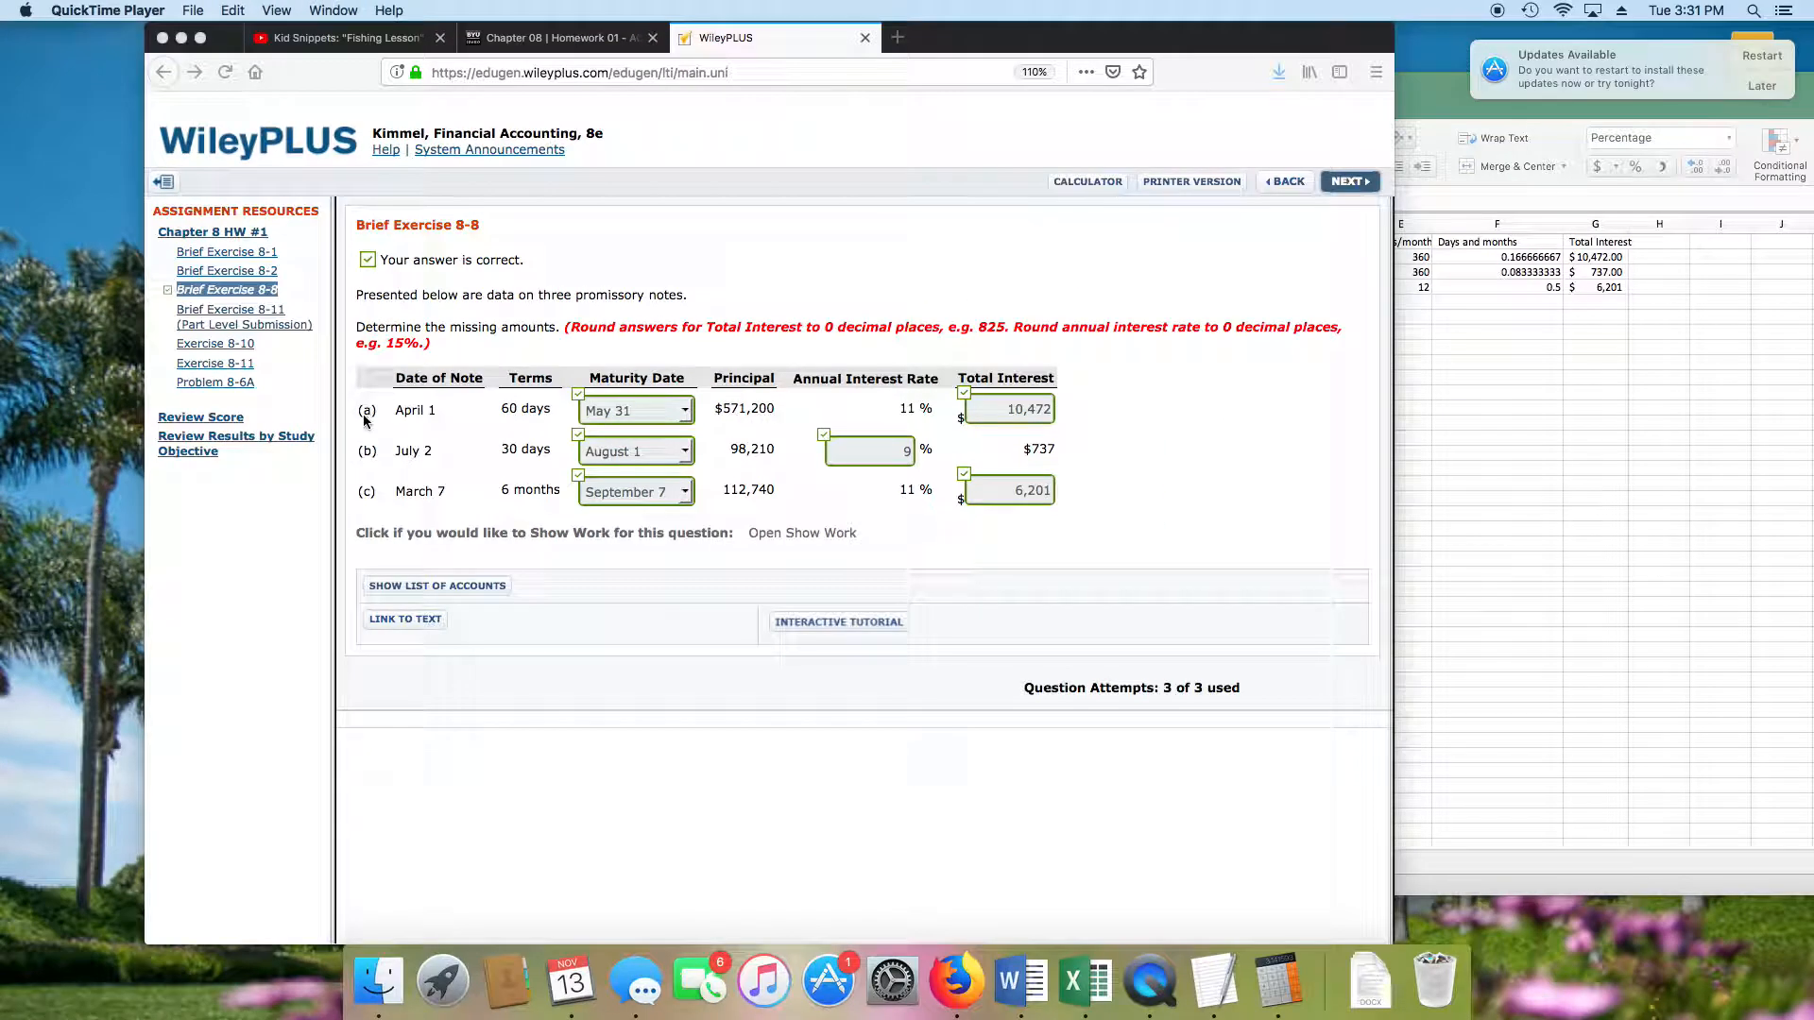
{"action": "mouse_move", "coordinate": [480, 397]}
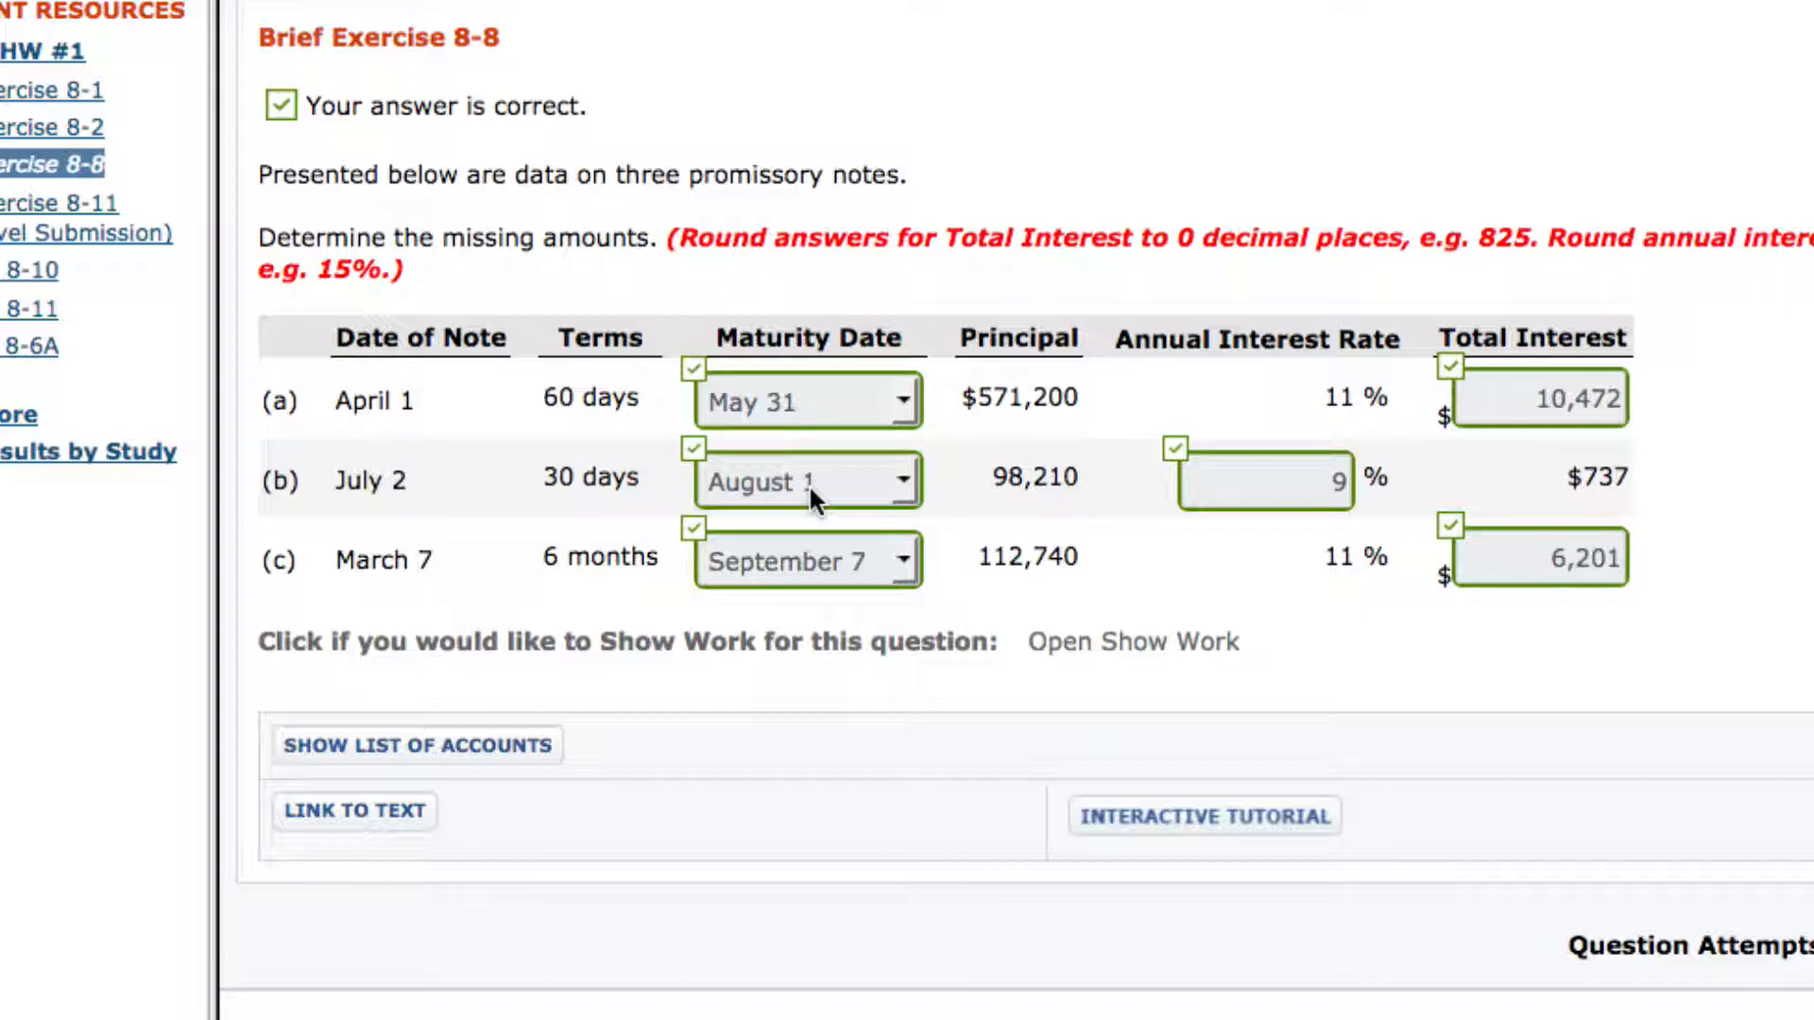
{"action": "mouse_move", "coordinate": [810, 463]}
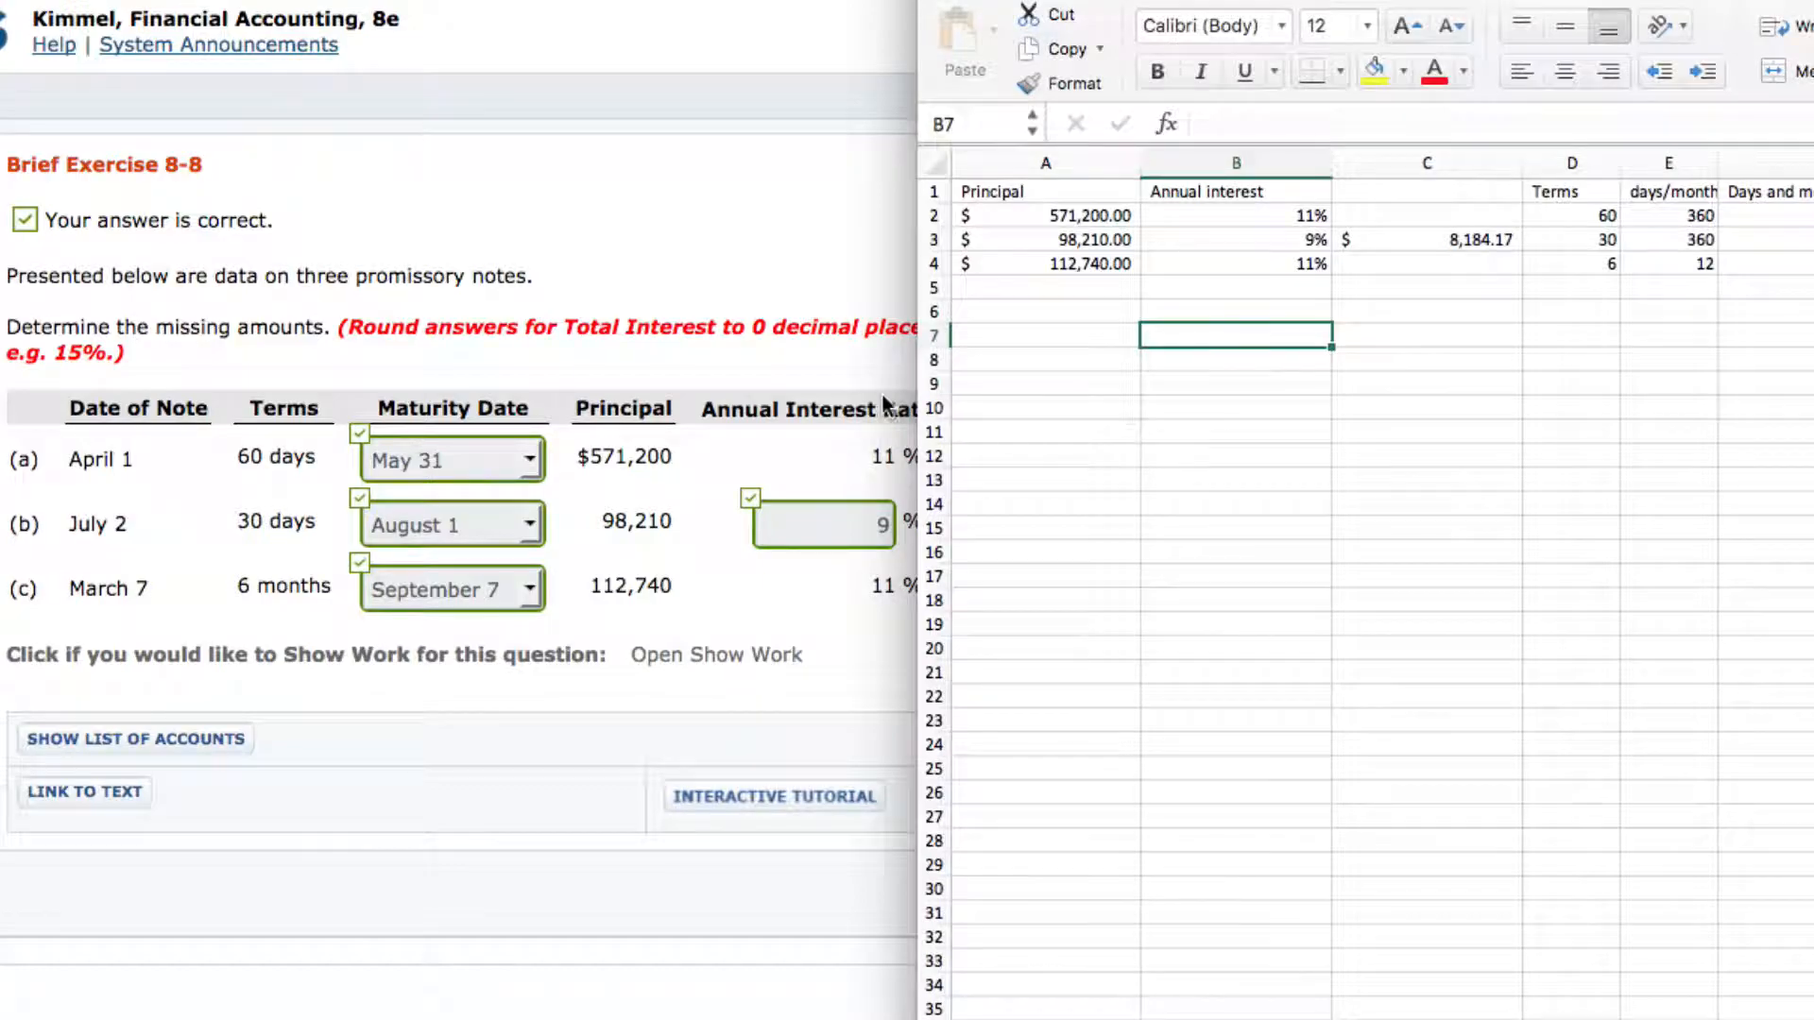
- Label cell A7 "April 1 - 30" as note a's date span and start a 29 + day count
{"action": "type", "text": "A"}
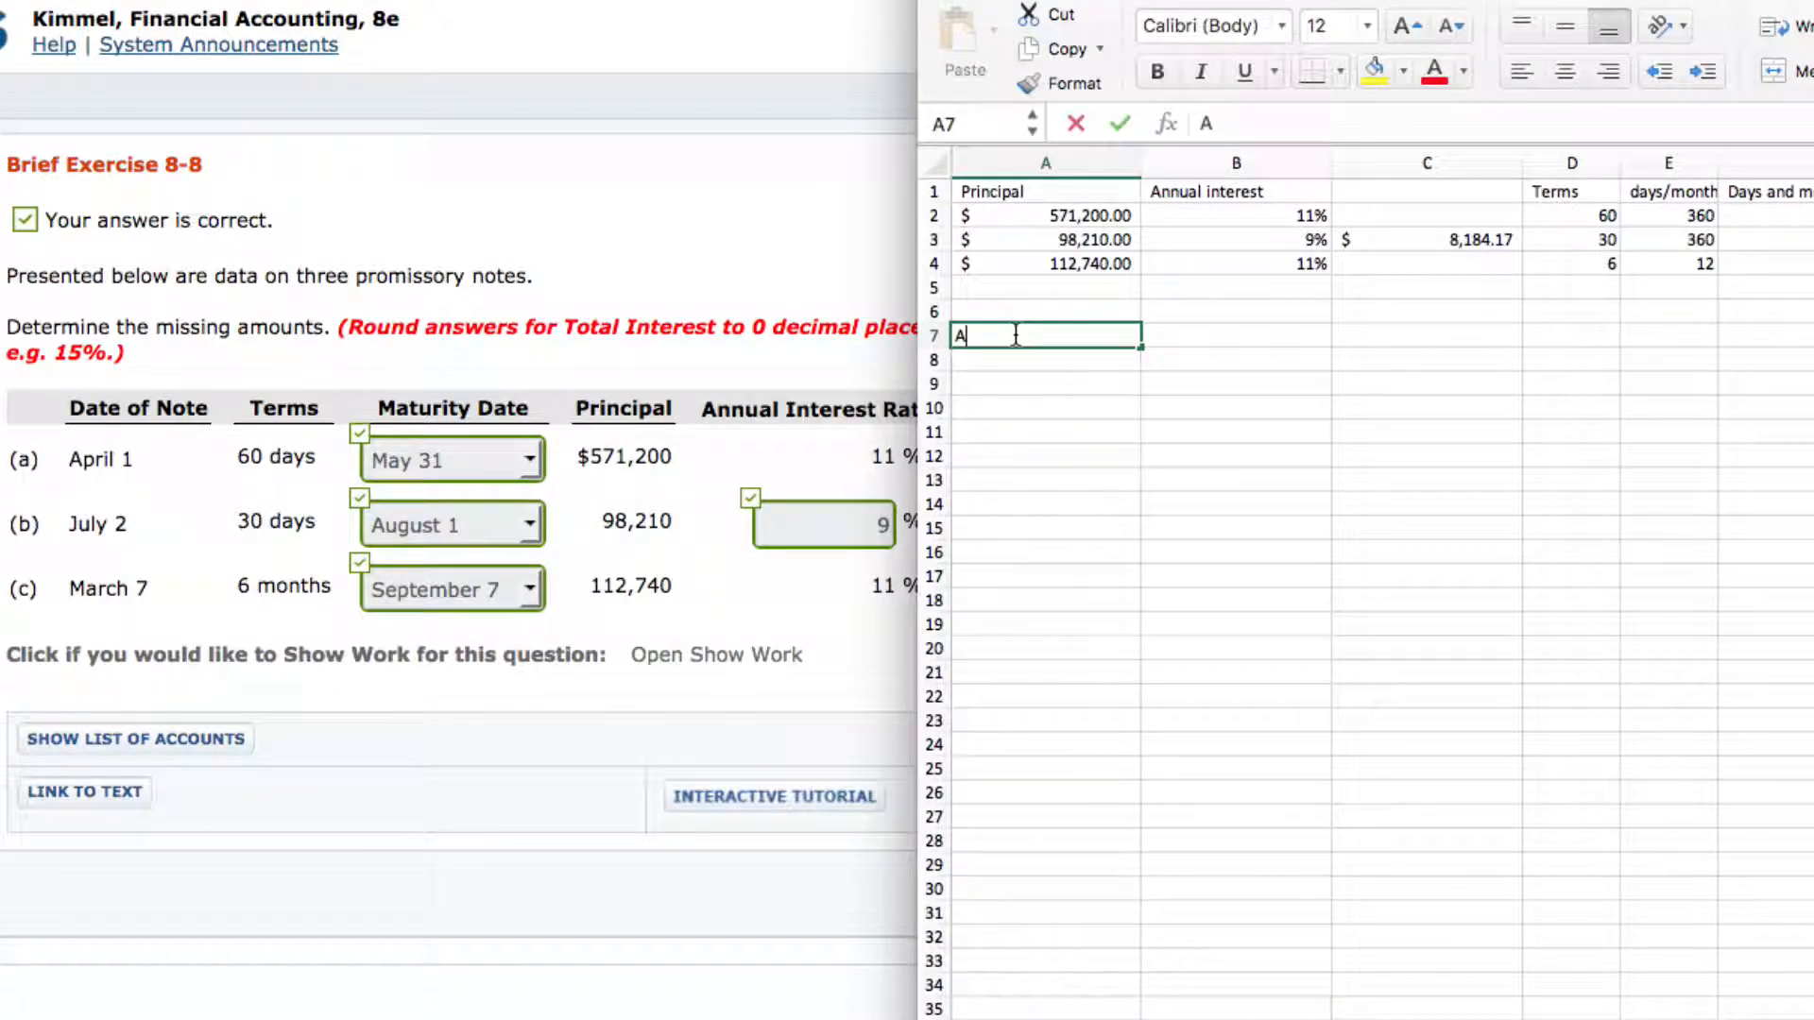
{"action": "type", "text": "April"}
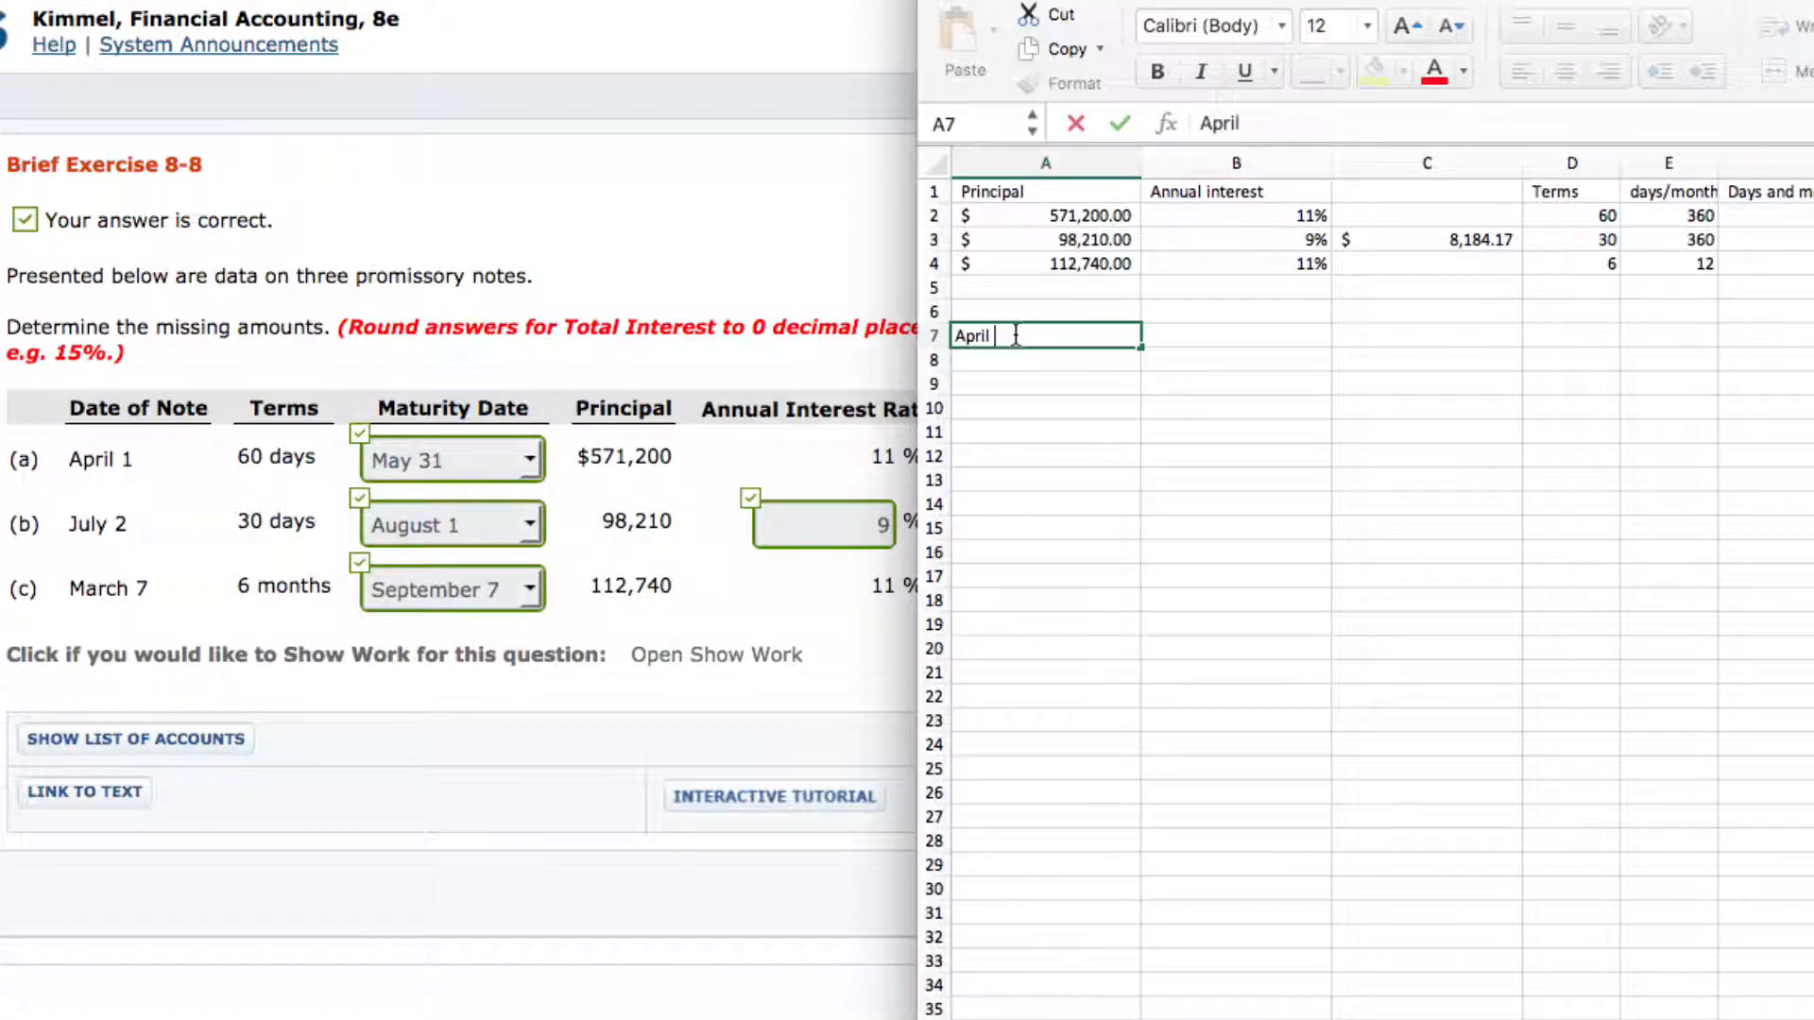
{"action": "type", "text": "1"}
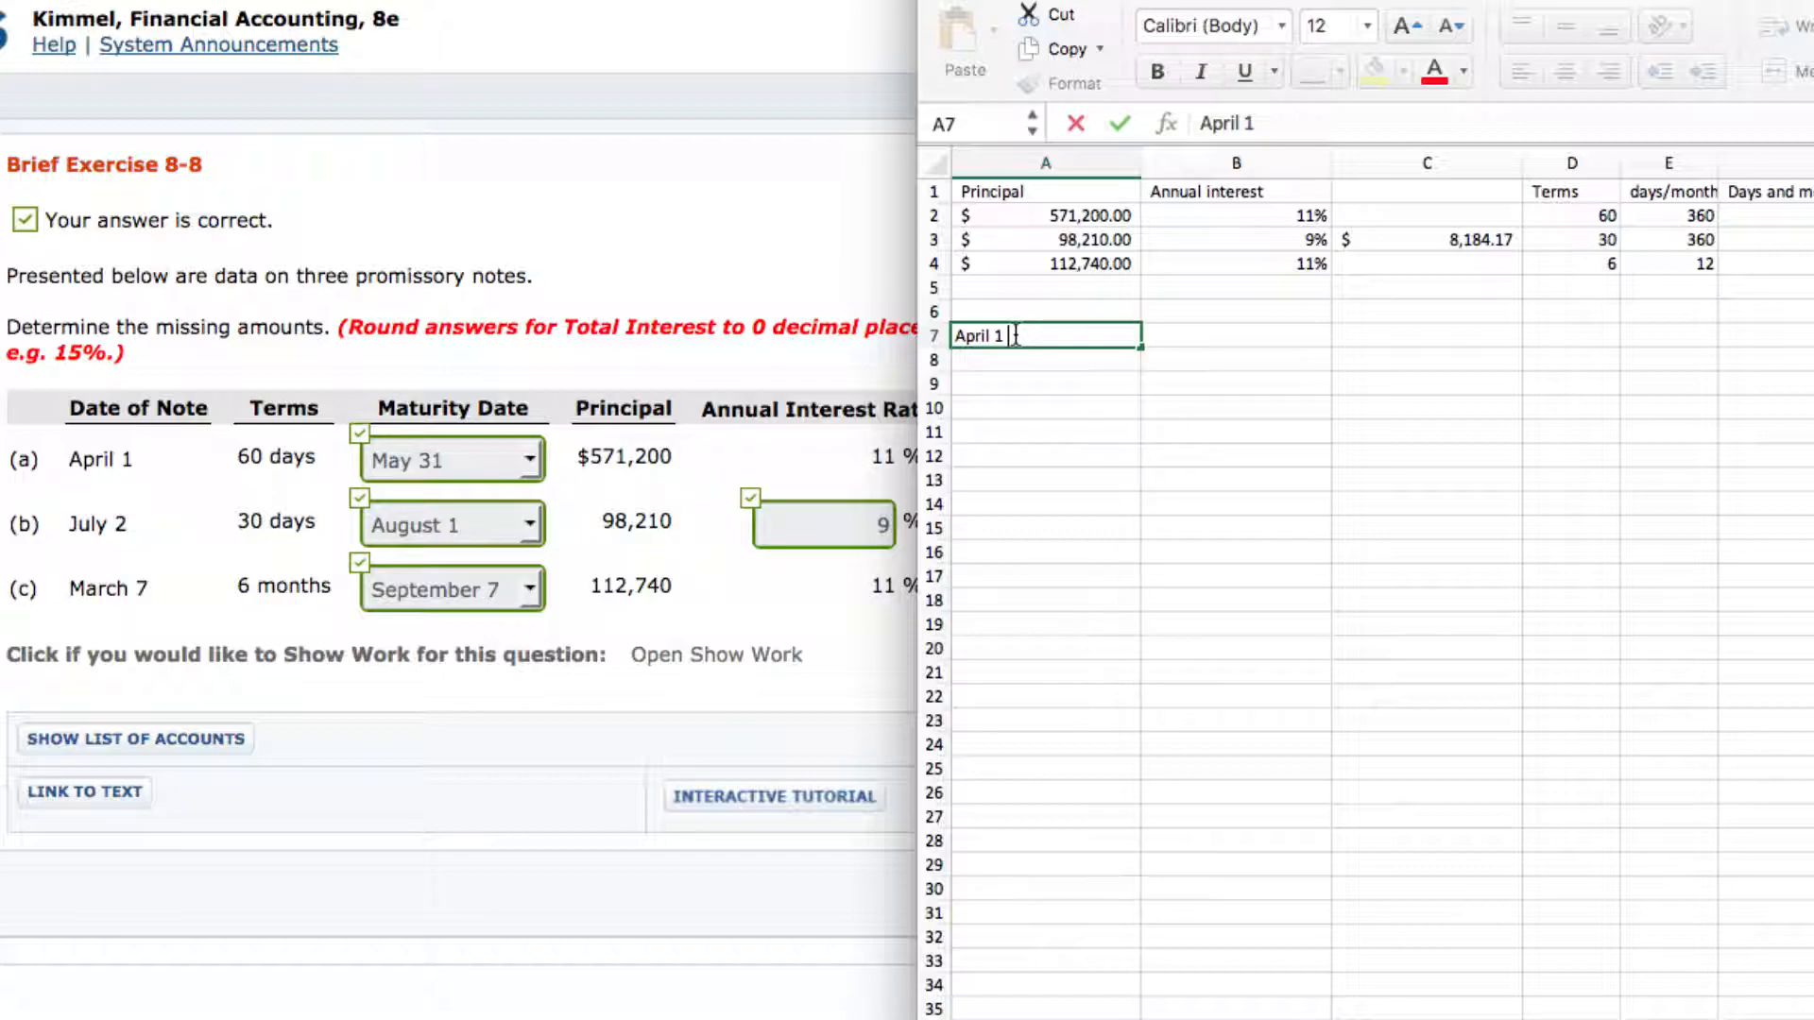
{"action": "type", "text": "-"}
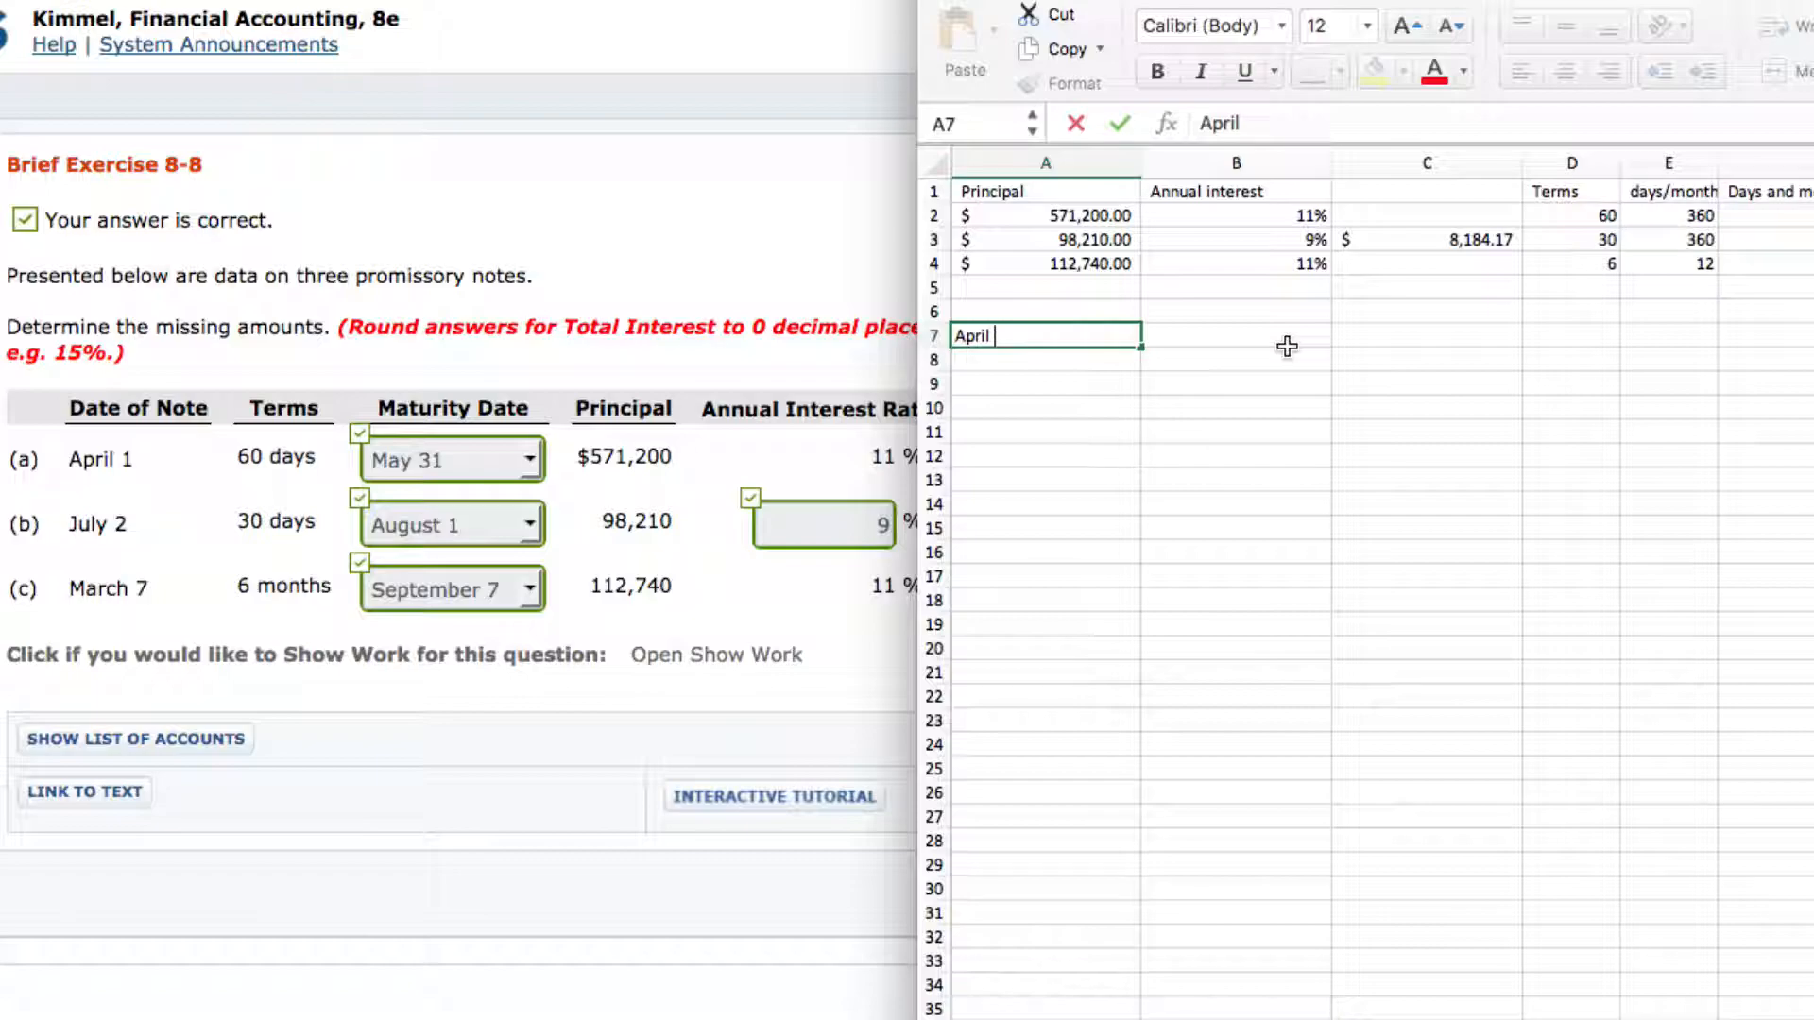
{"action": "type", "text": "1"}
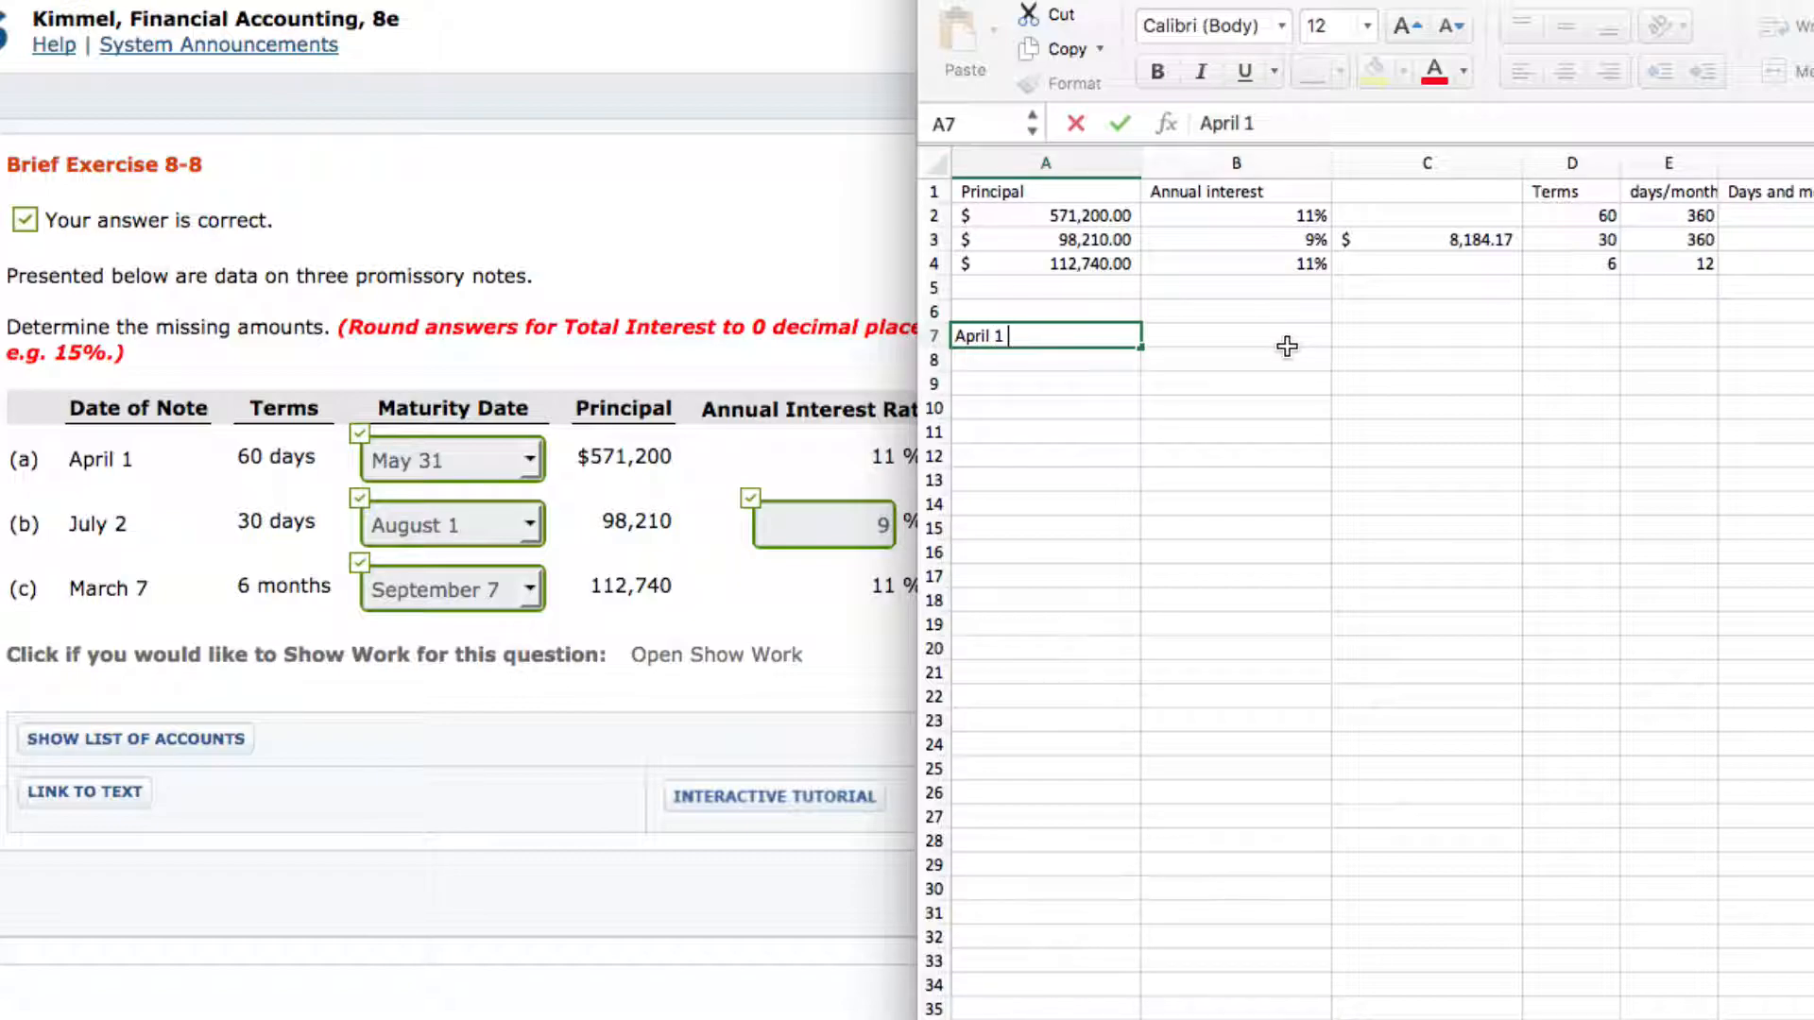
{"action": "type", "text": "- 30"}
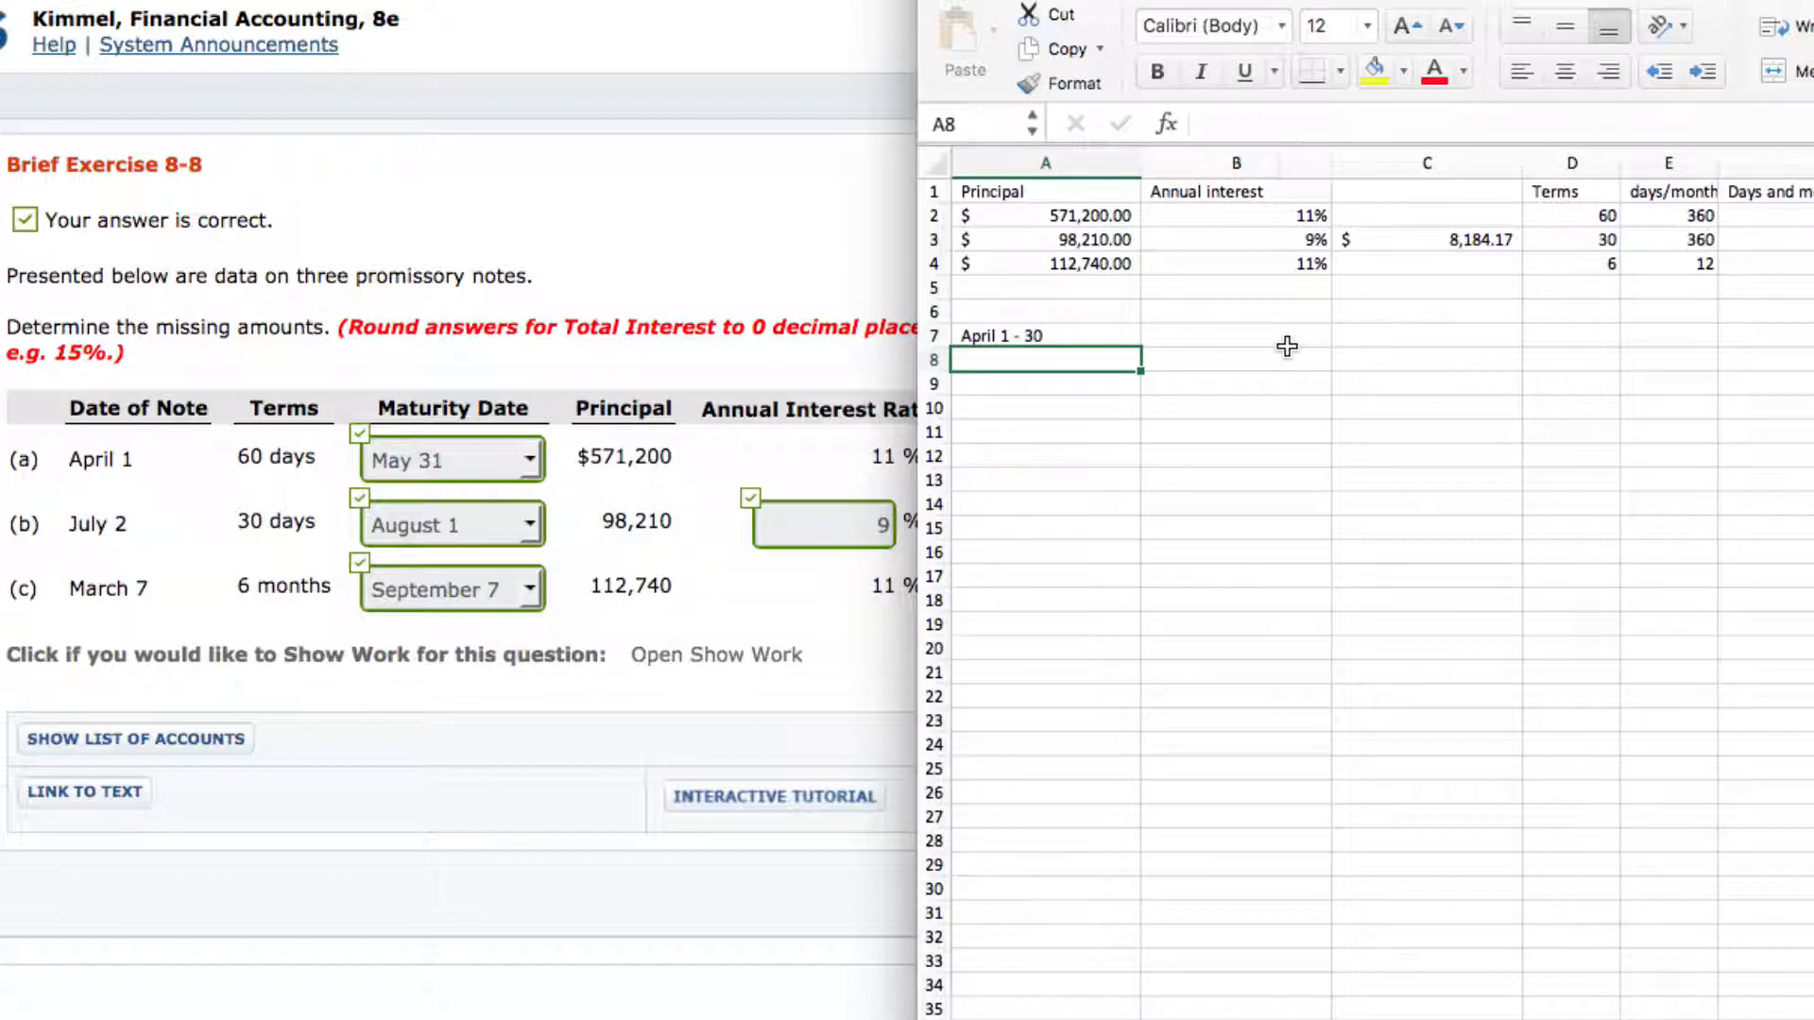
{"action": "type", "text": "29"}
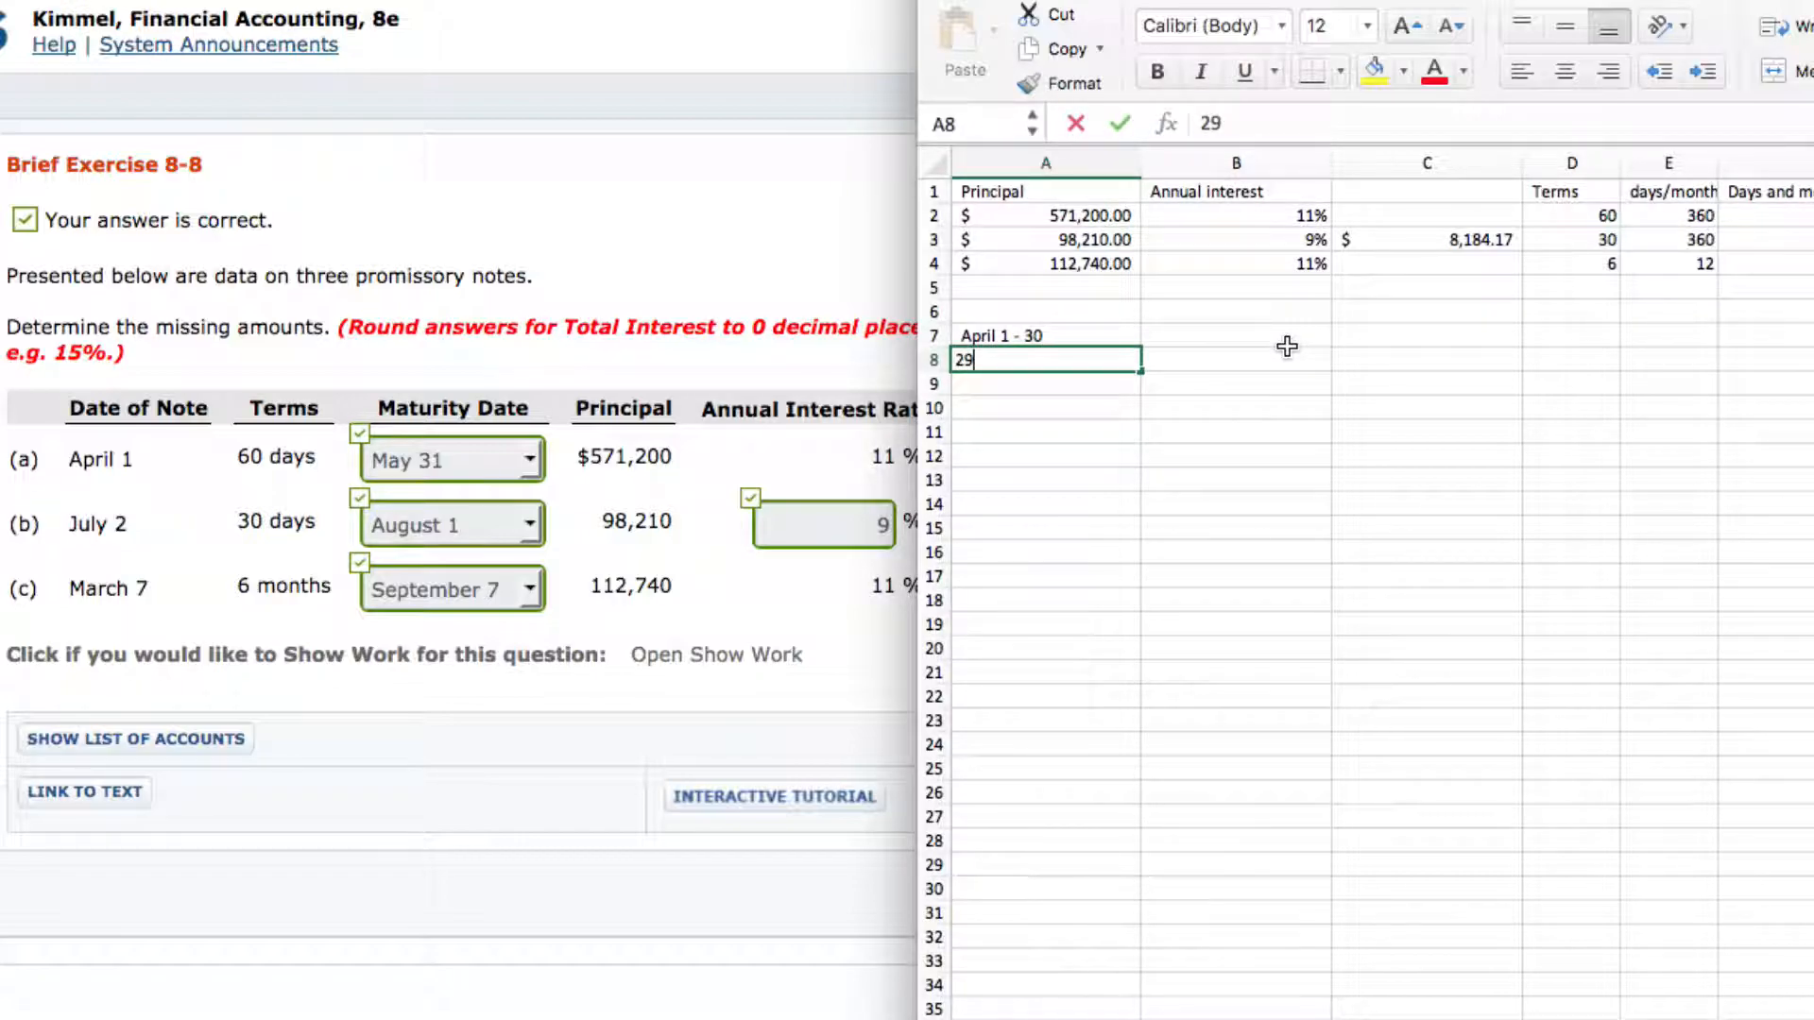
{"action": "type", "text": "+"}
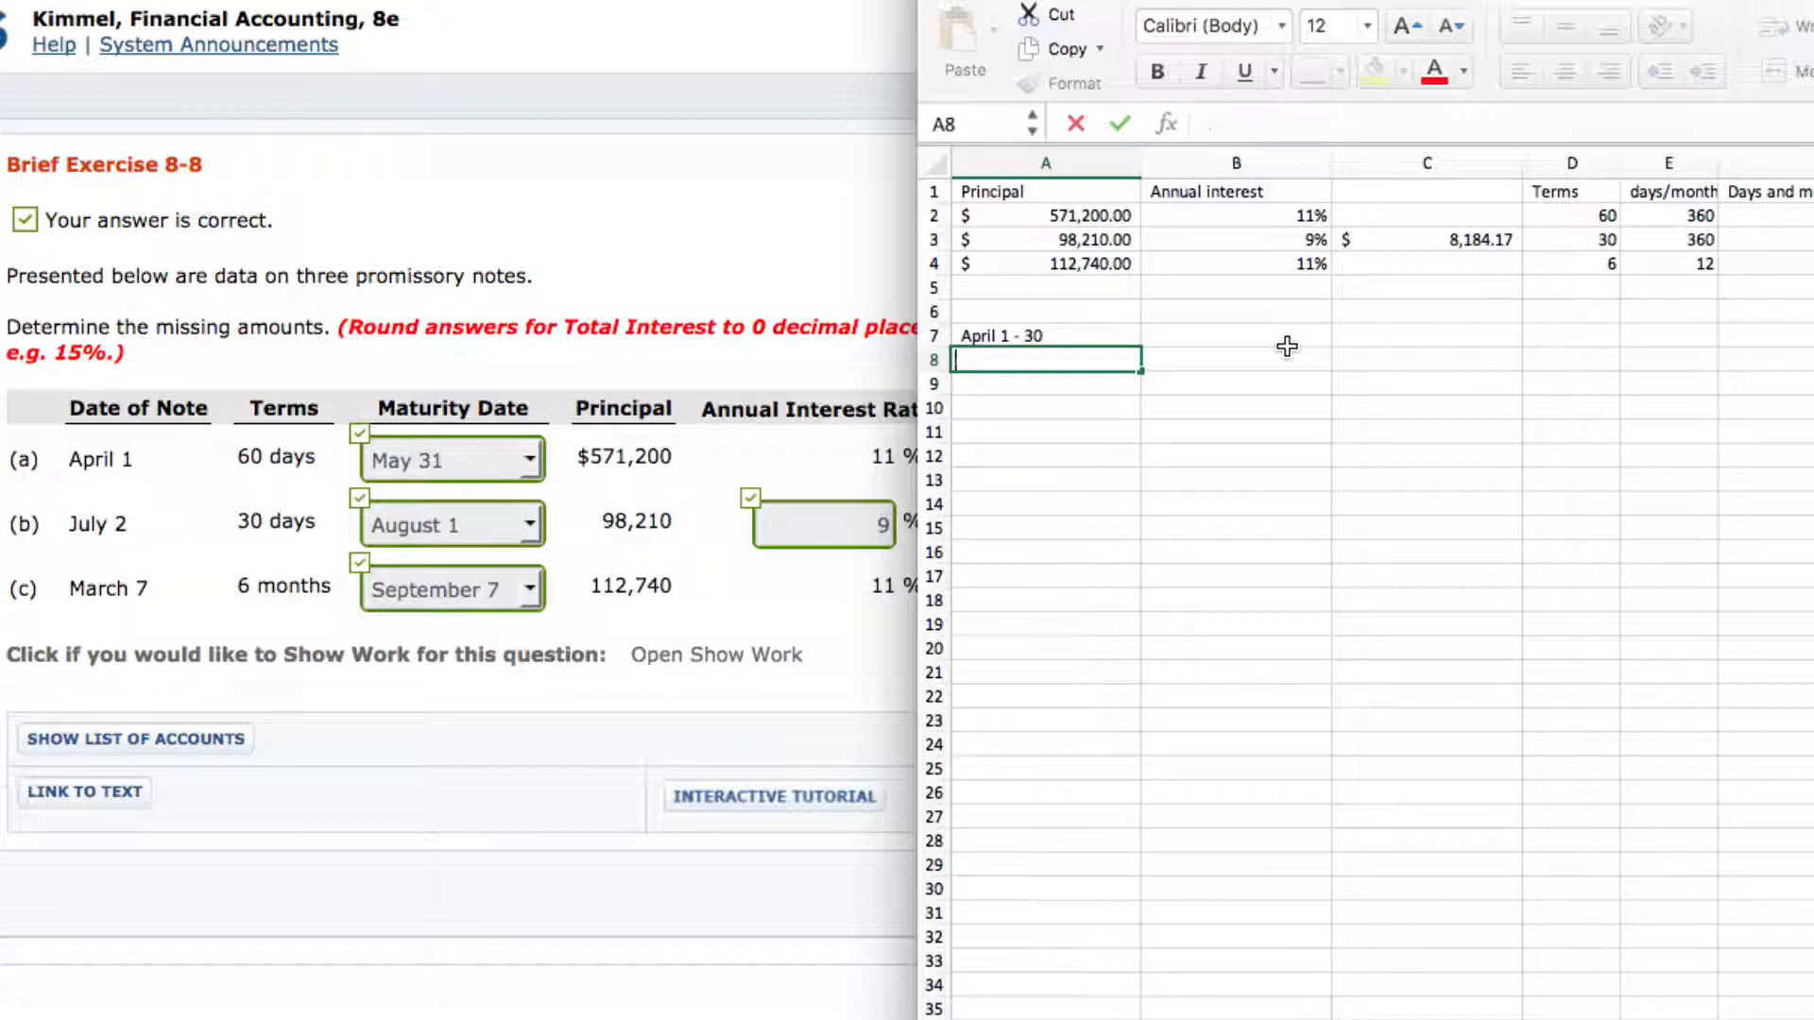
- Enter the trial total =29+31 in A8, then clear it and return to A7
{"action": "type", "text": "="}
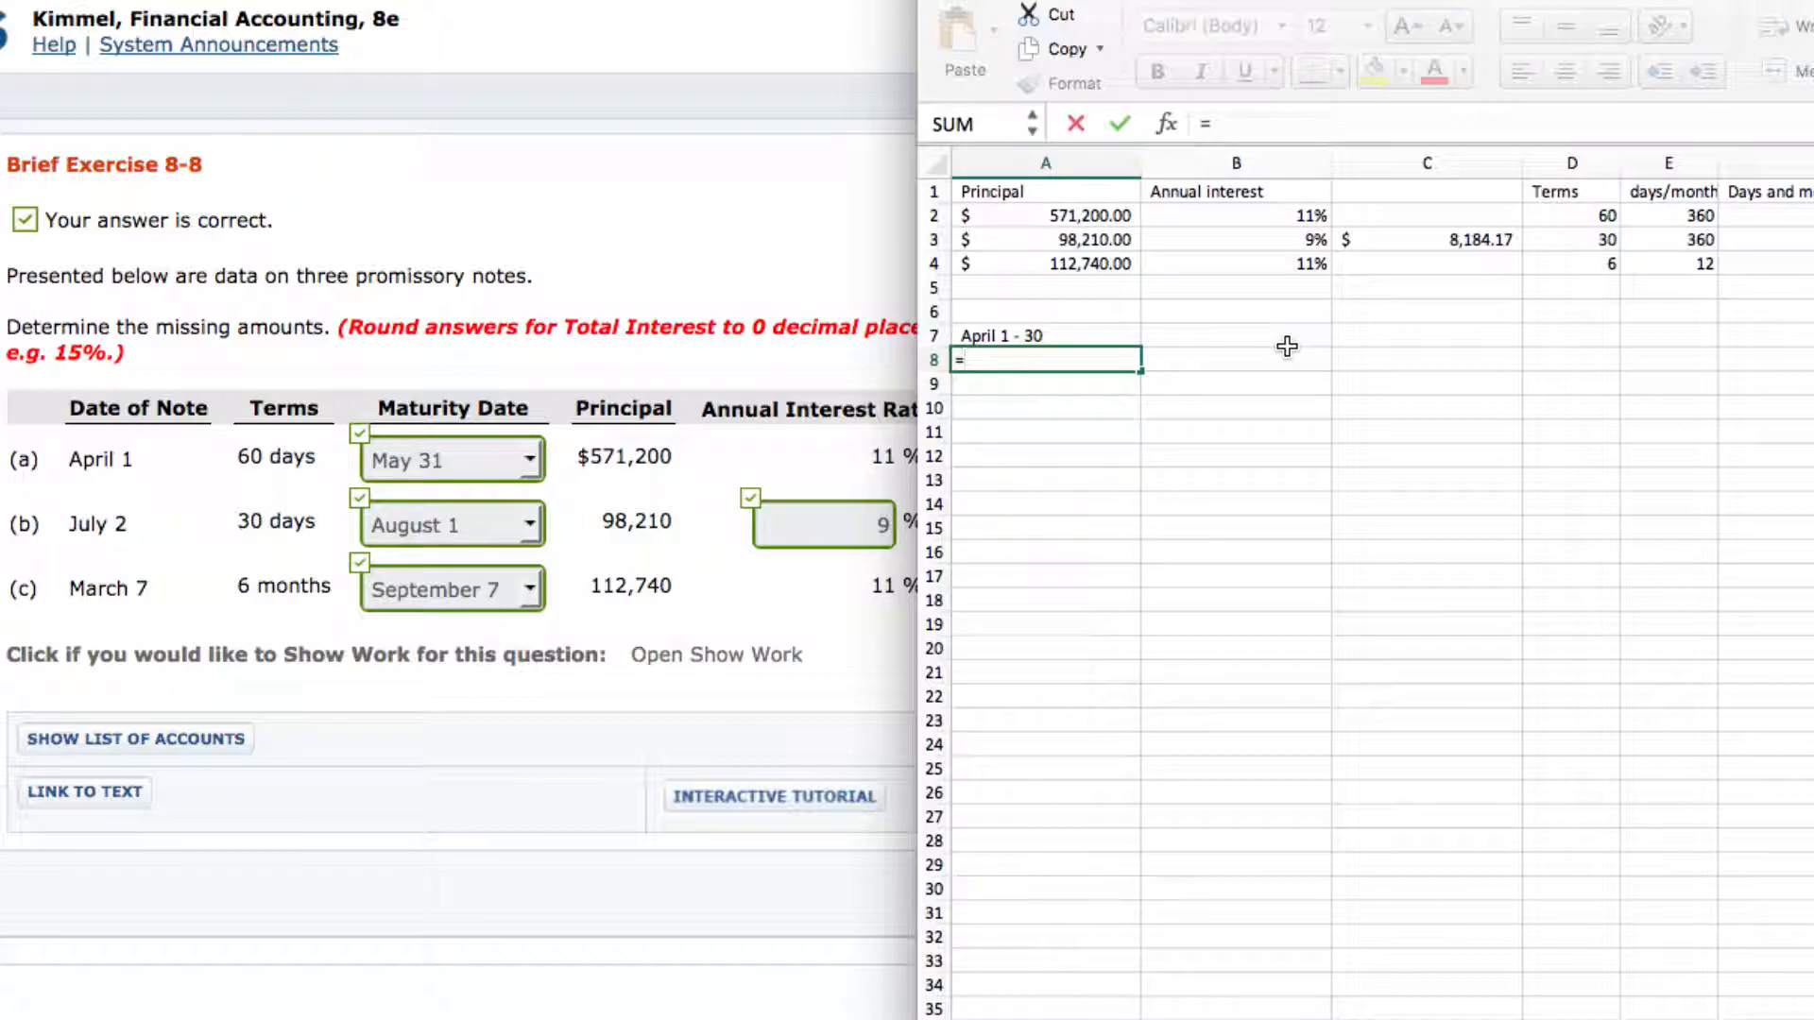
{"action": "type", "text": "29"}
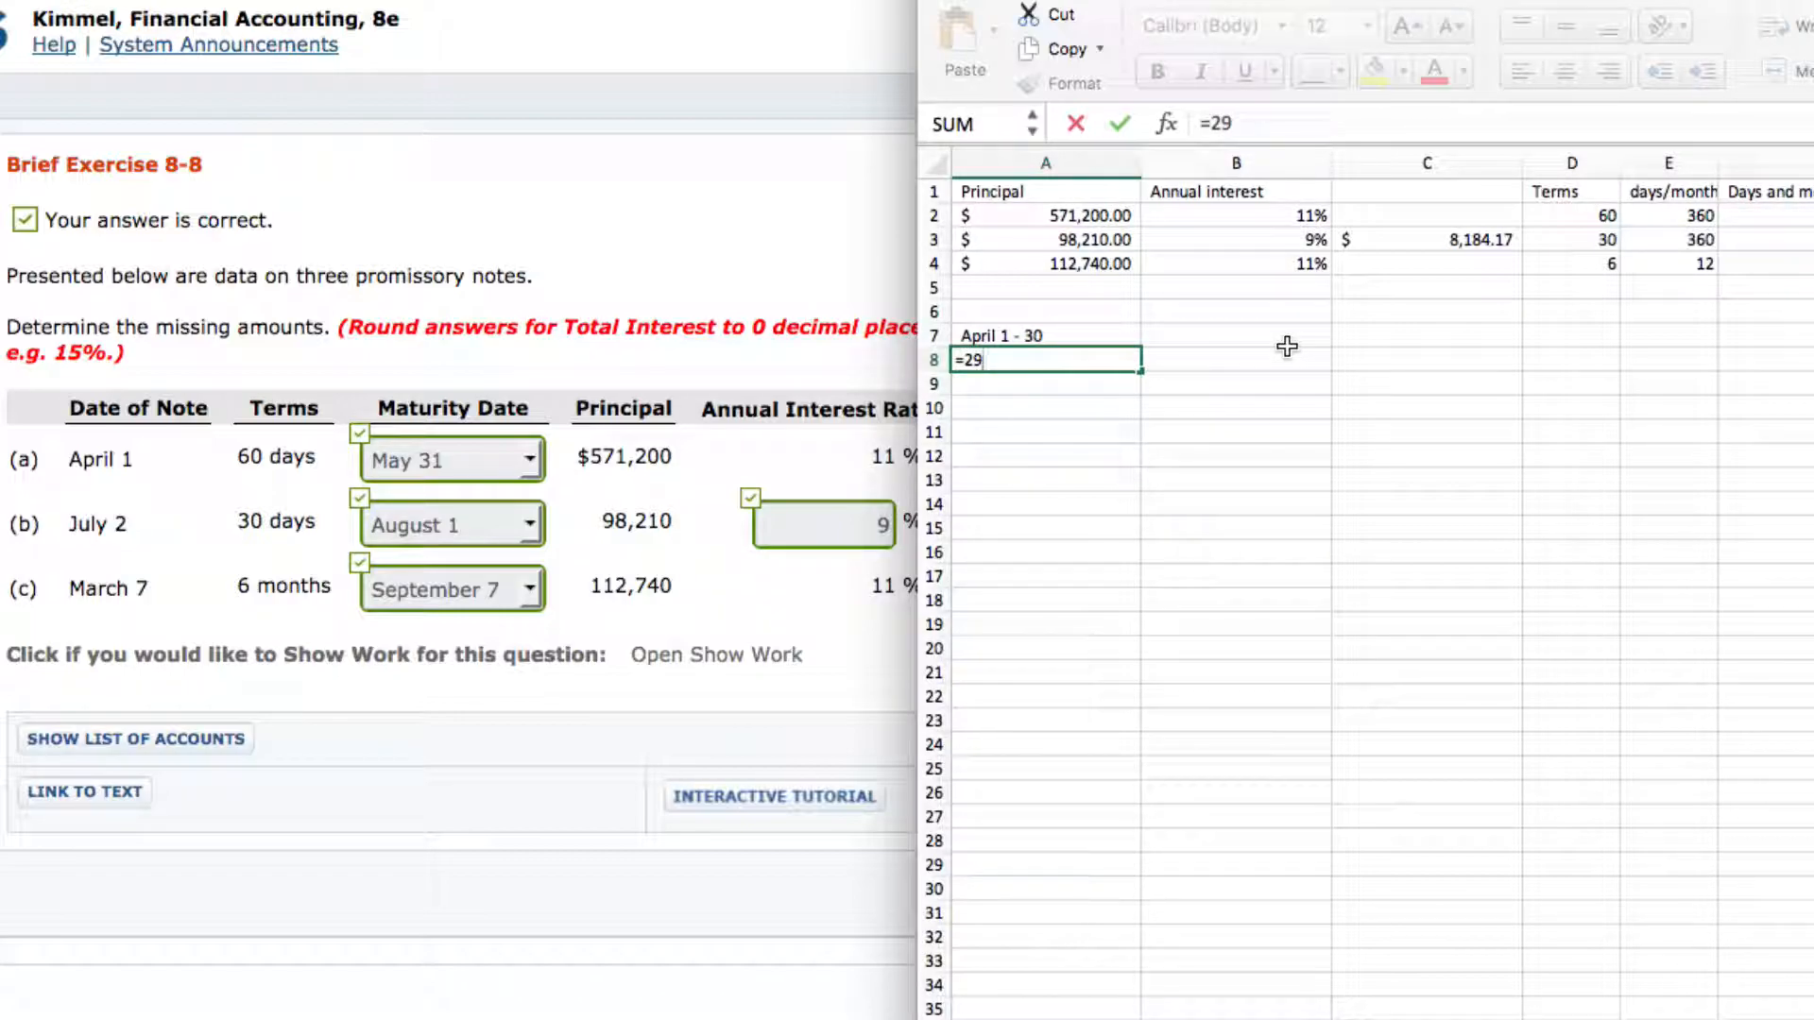
{"action": "type", "text": "+31"}
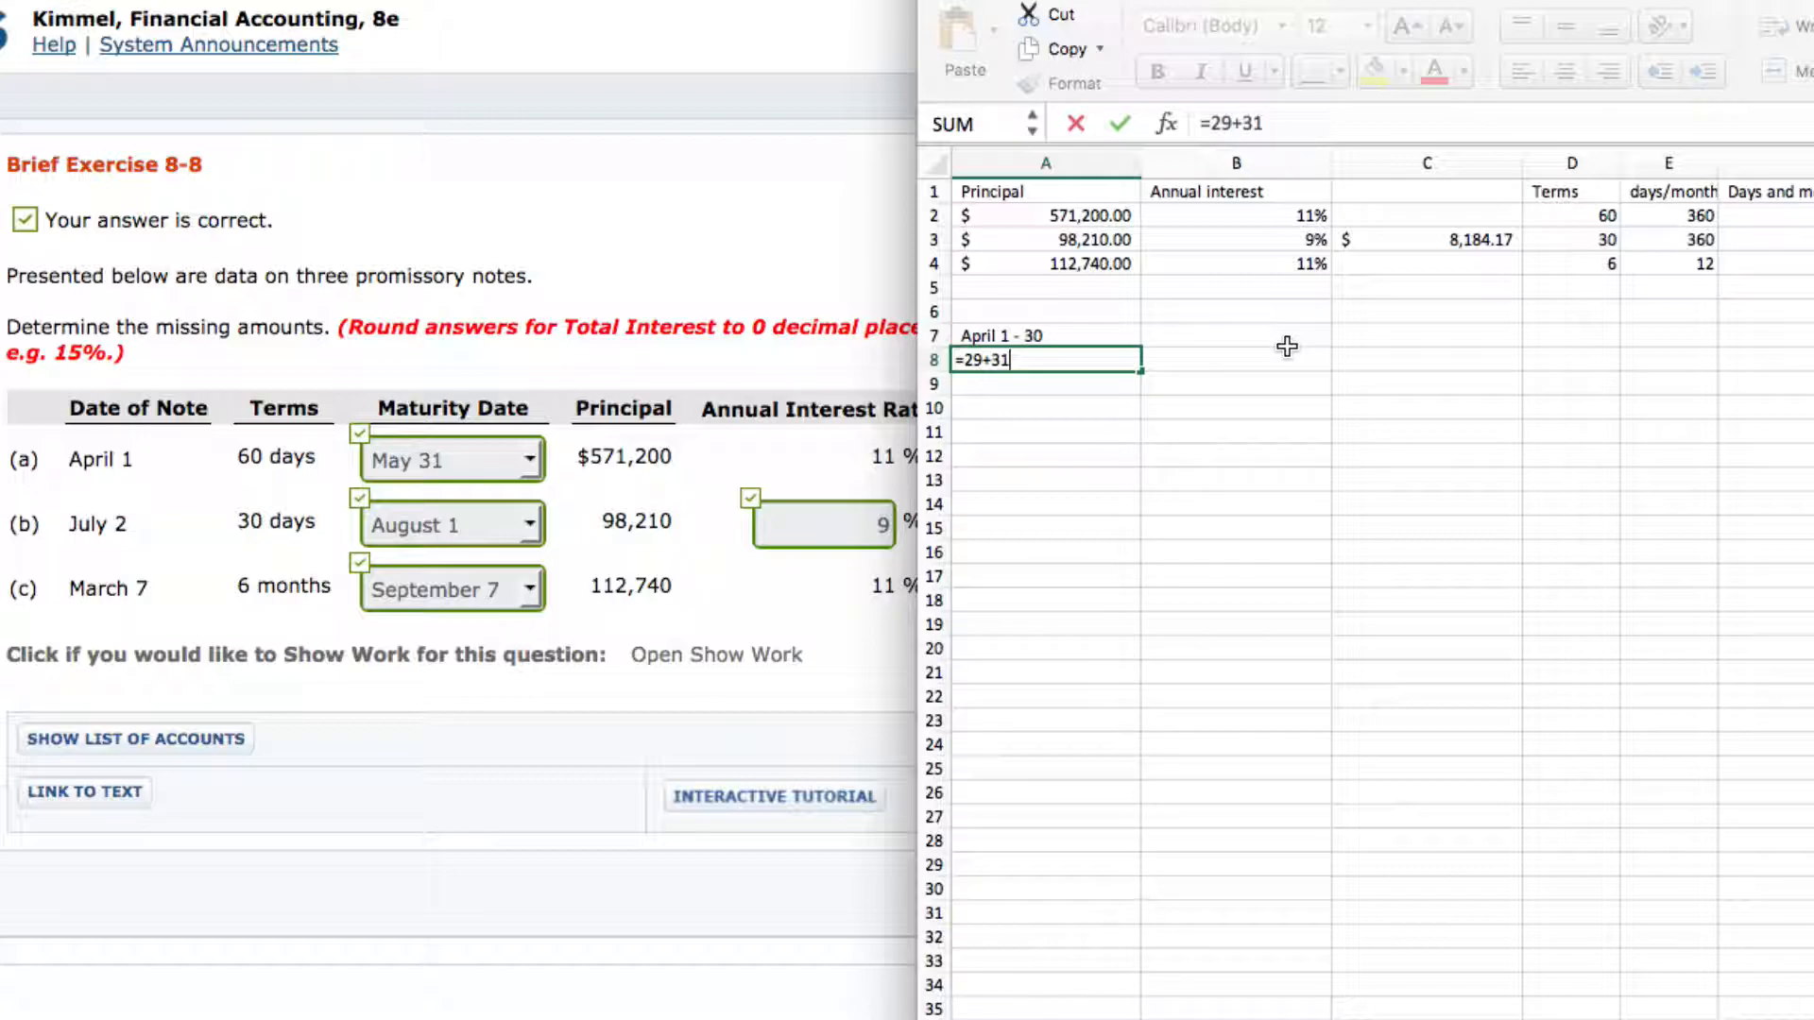
{"action": "key", "text": "Return"}
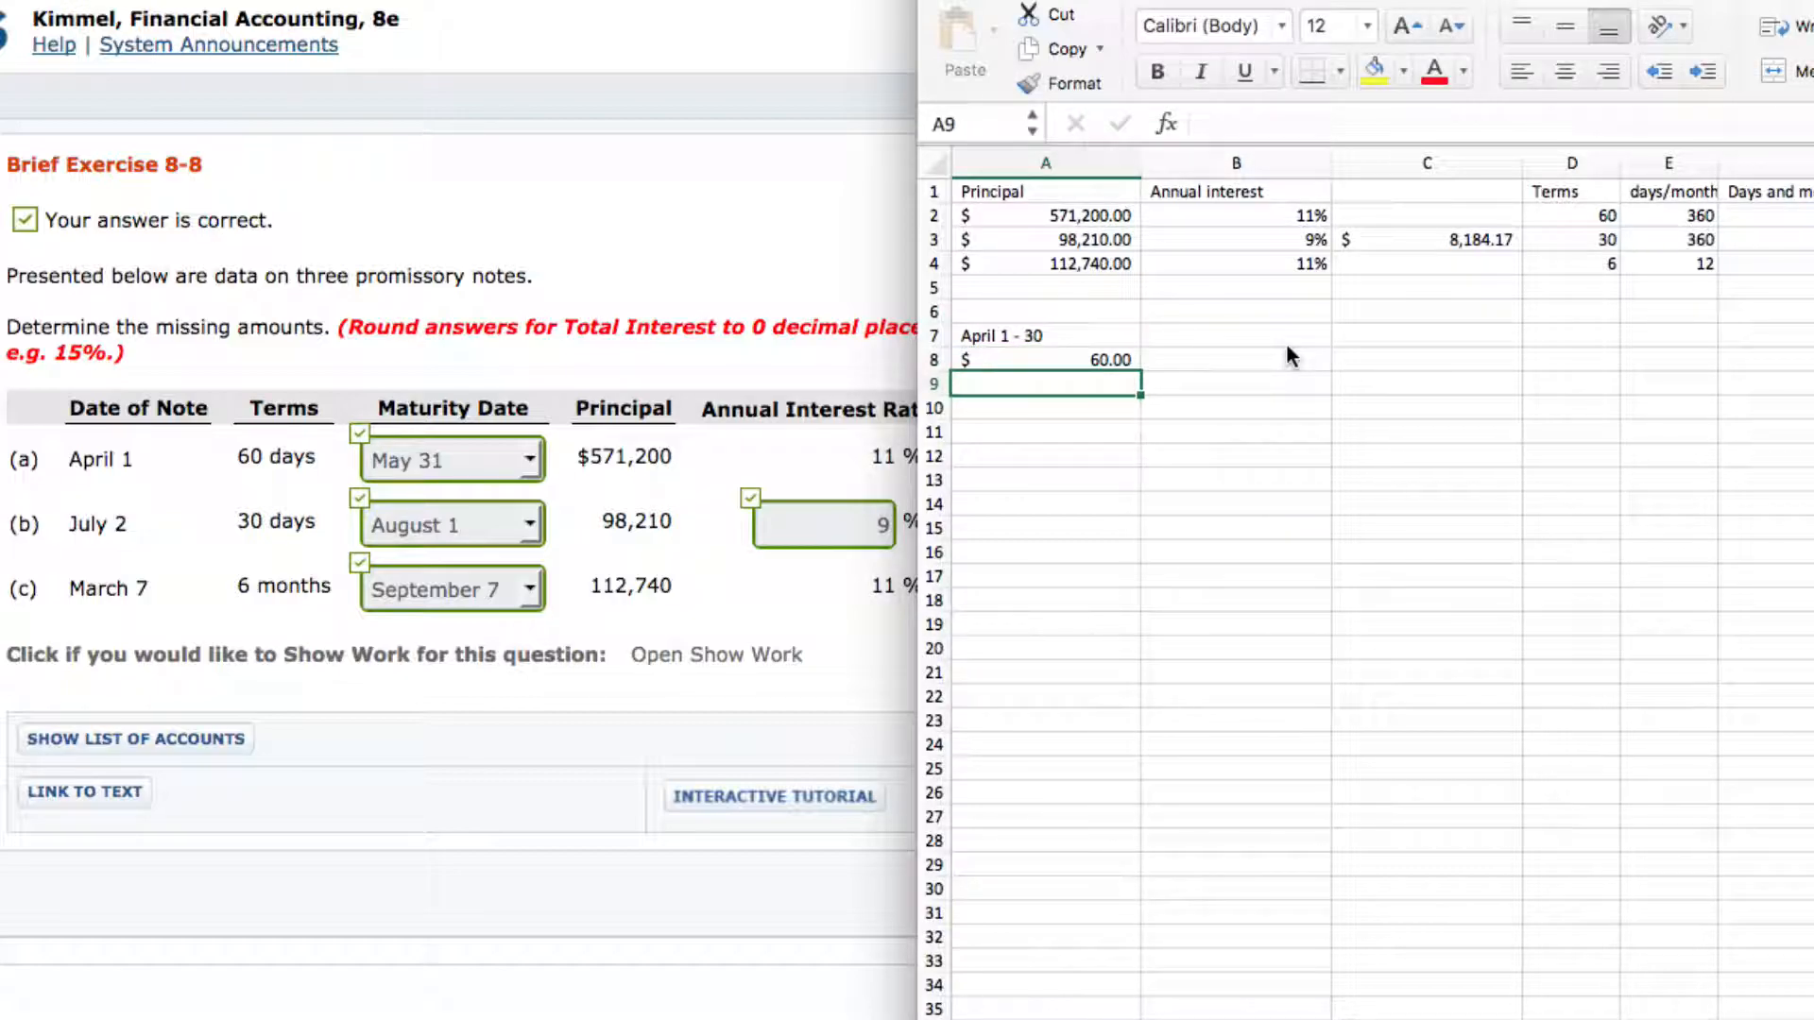
{"action": "left_click", "coordinate": [1045, 359]}
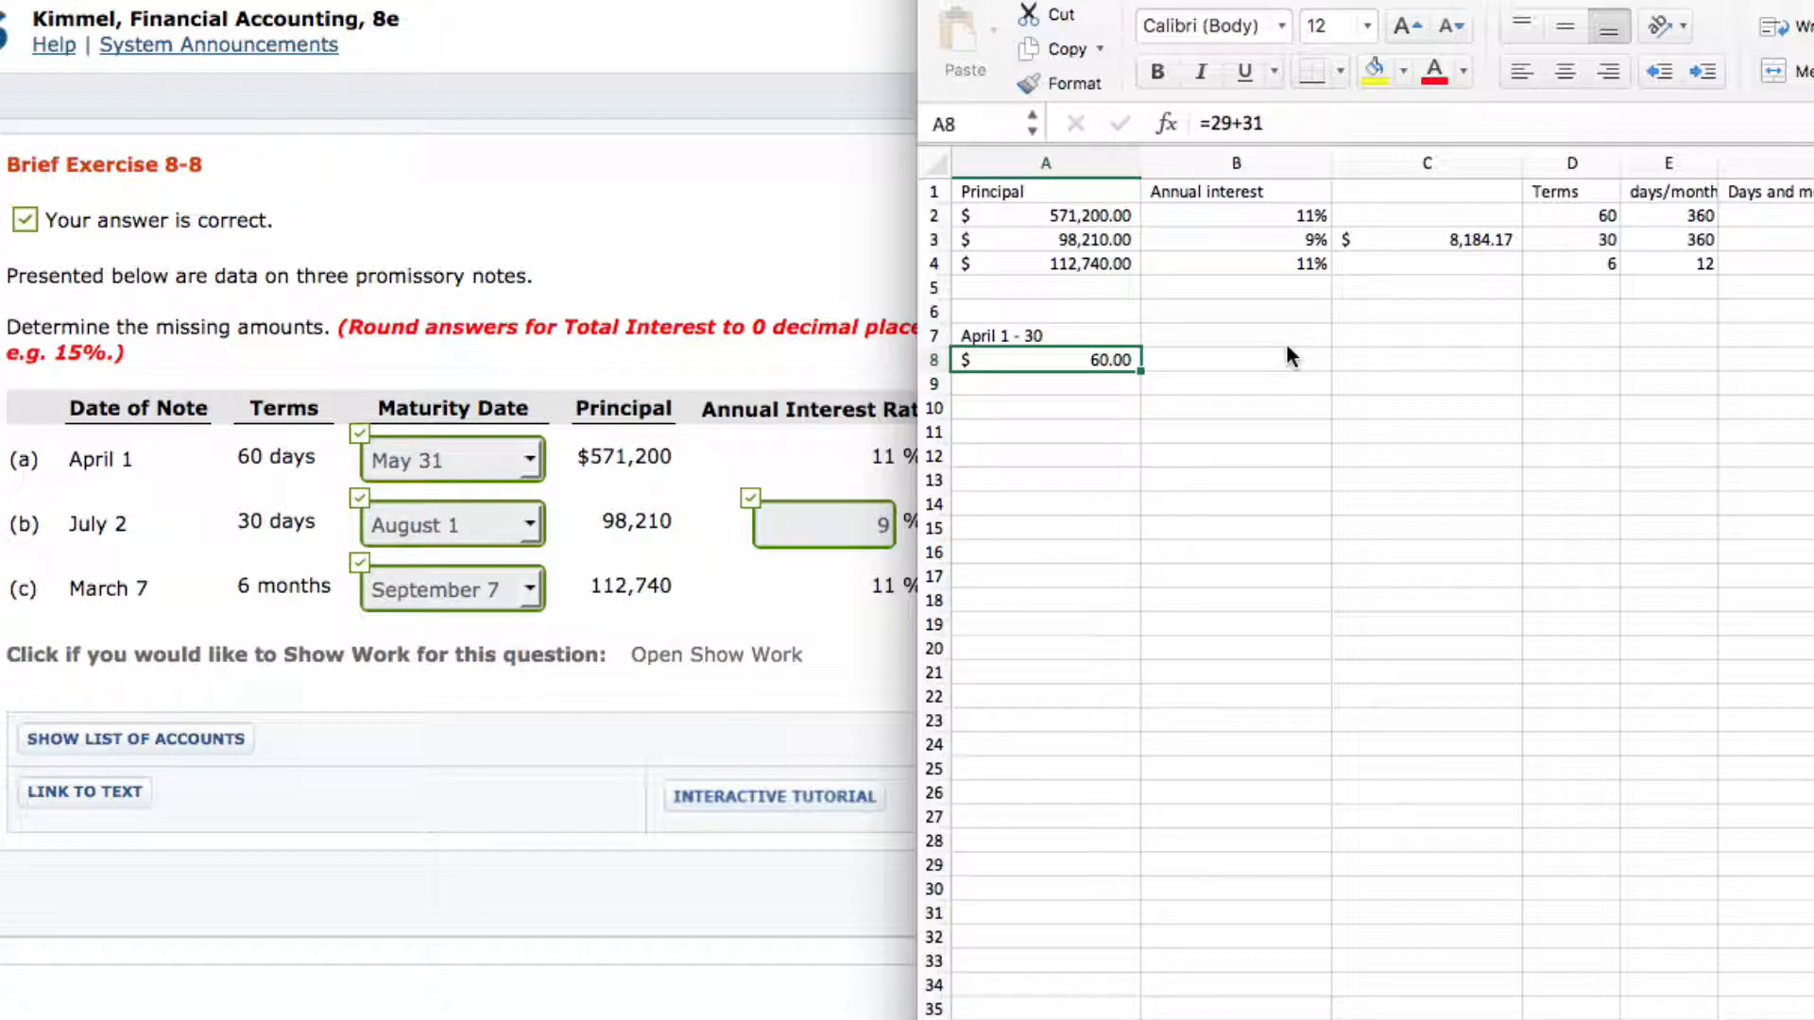
{"action": "key", "text": "Delete"}
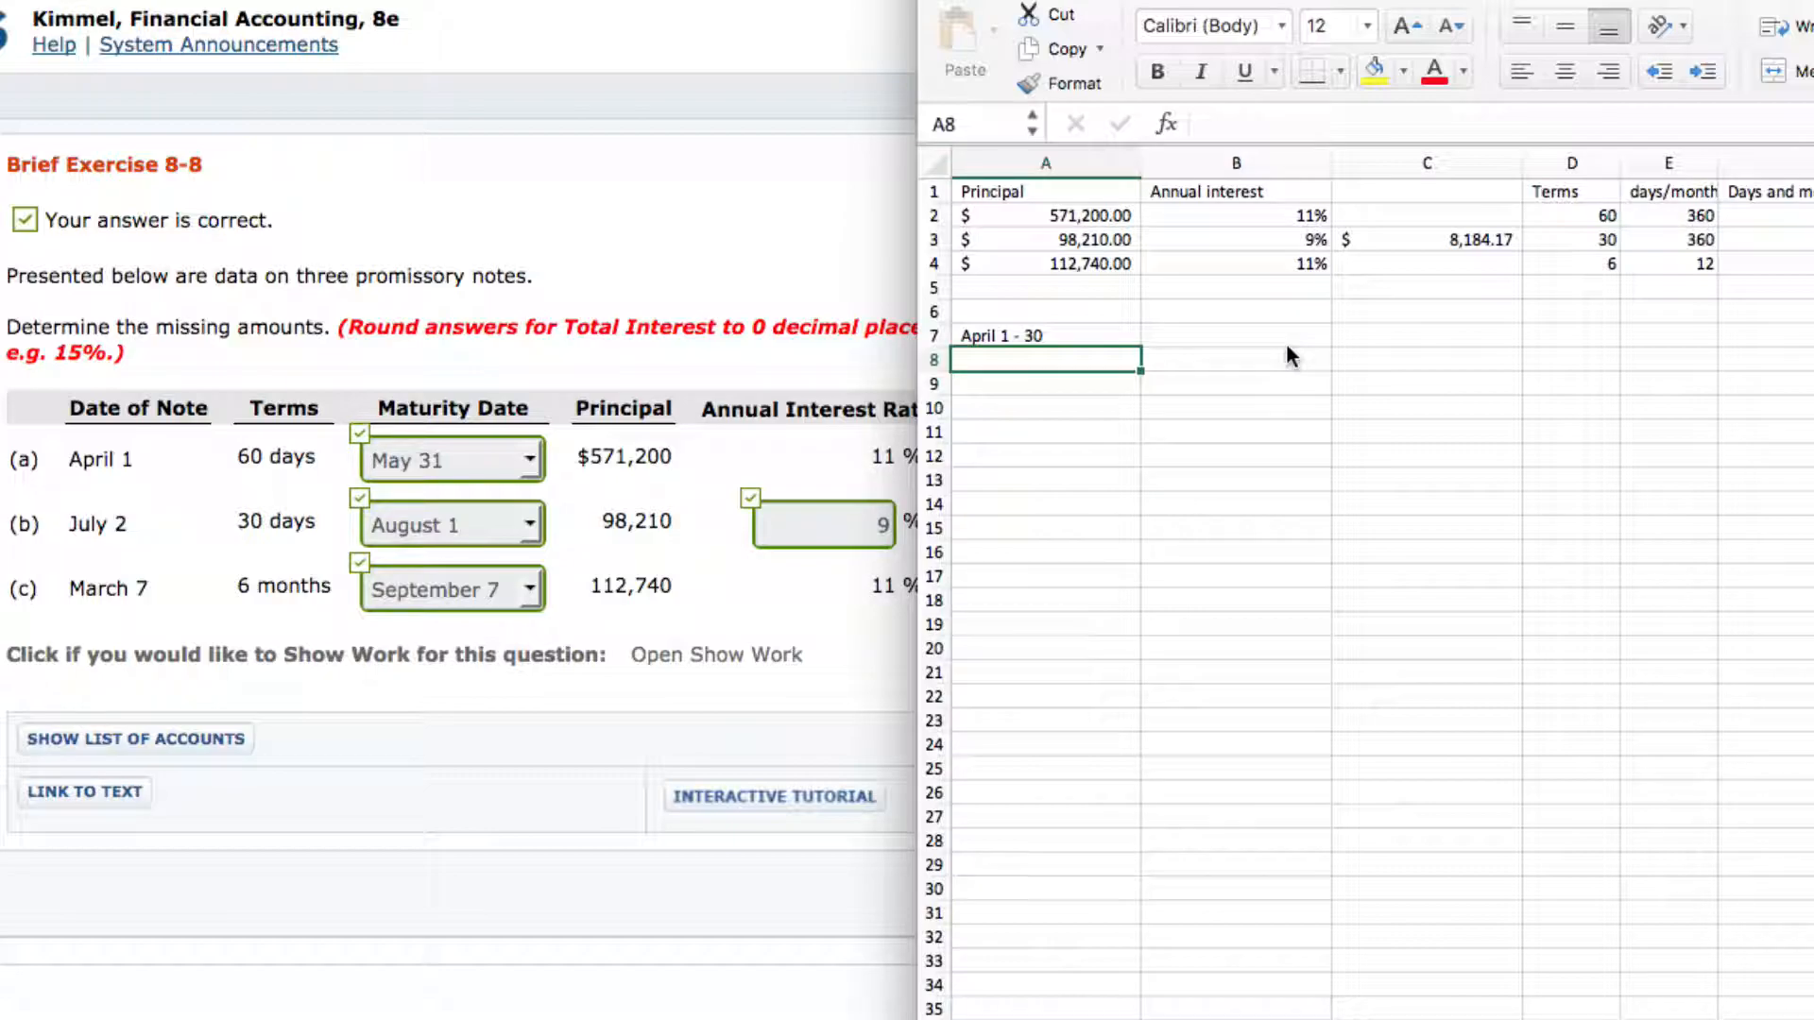
{"action": "left_click", "coordinate": [1045, 337]}
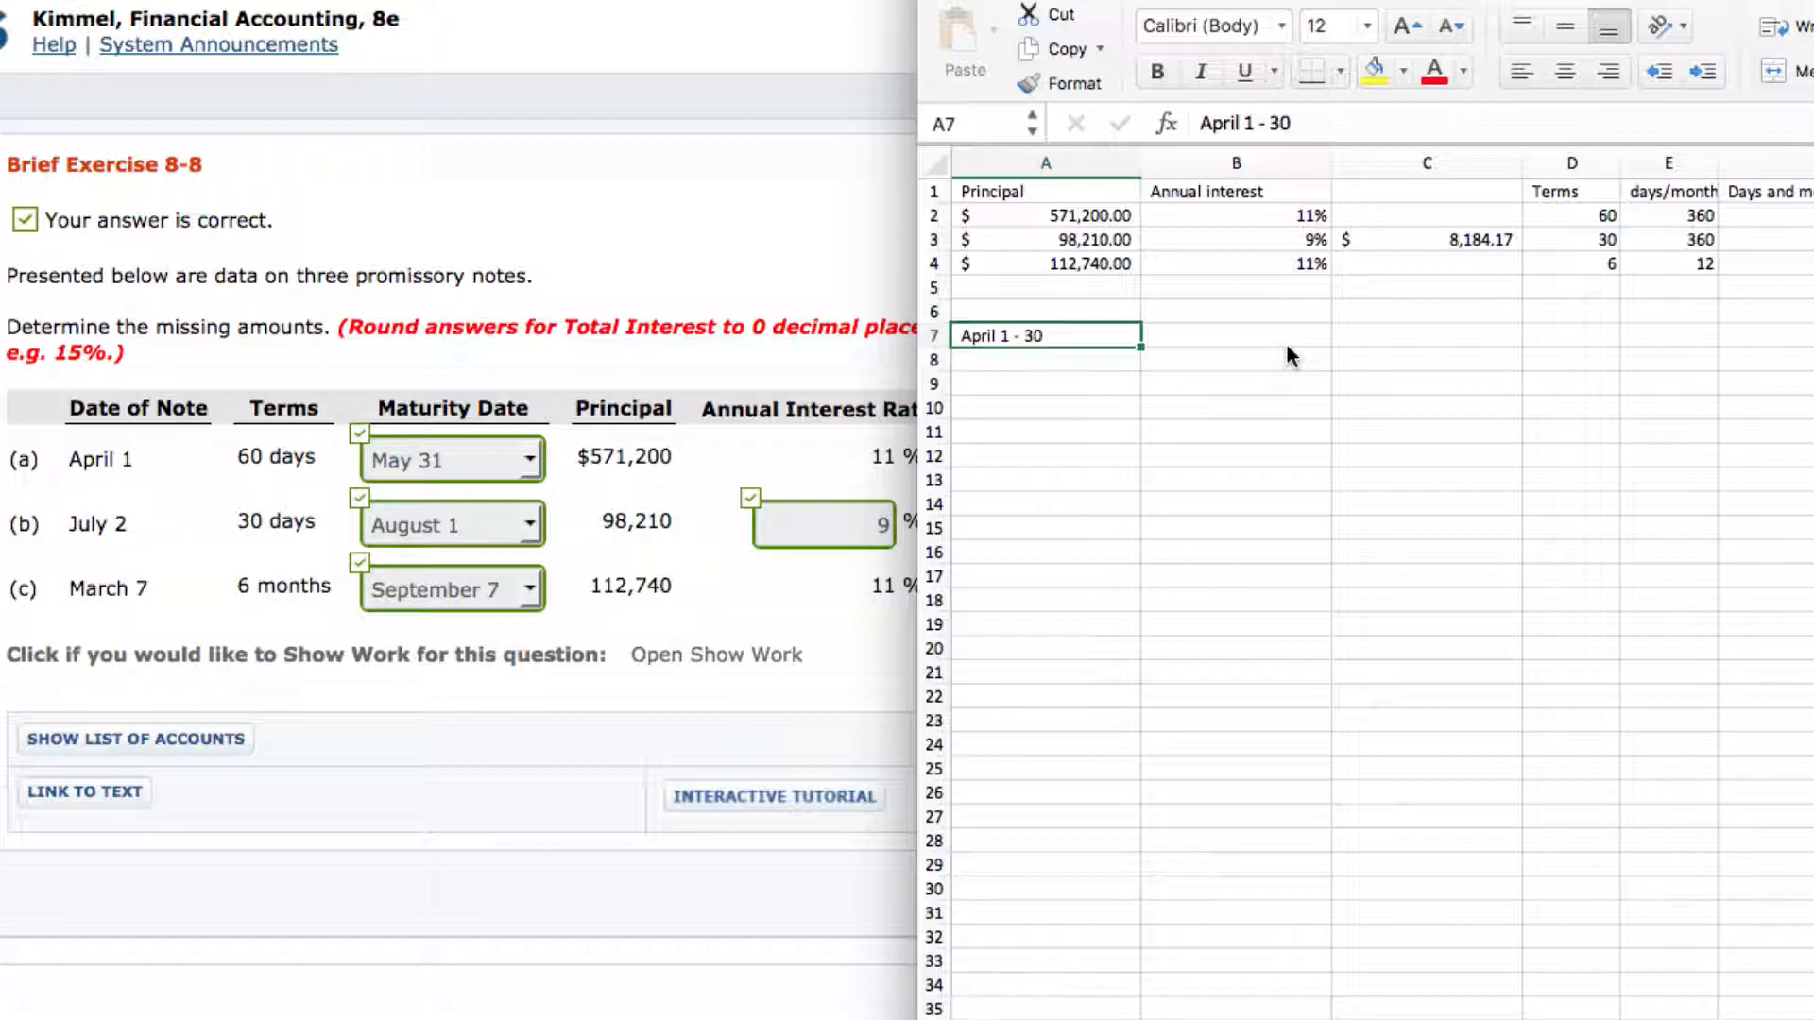
- Relabel A7 "July 2 - 31" for note b and note 29 + 1 below it giving 30 days
{"action": "type", "text": "July 2 -"}
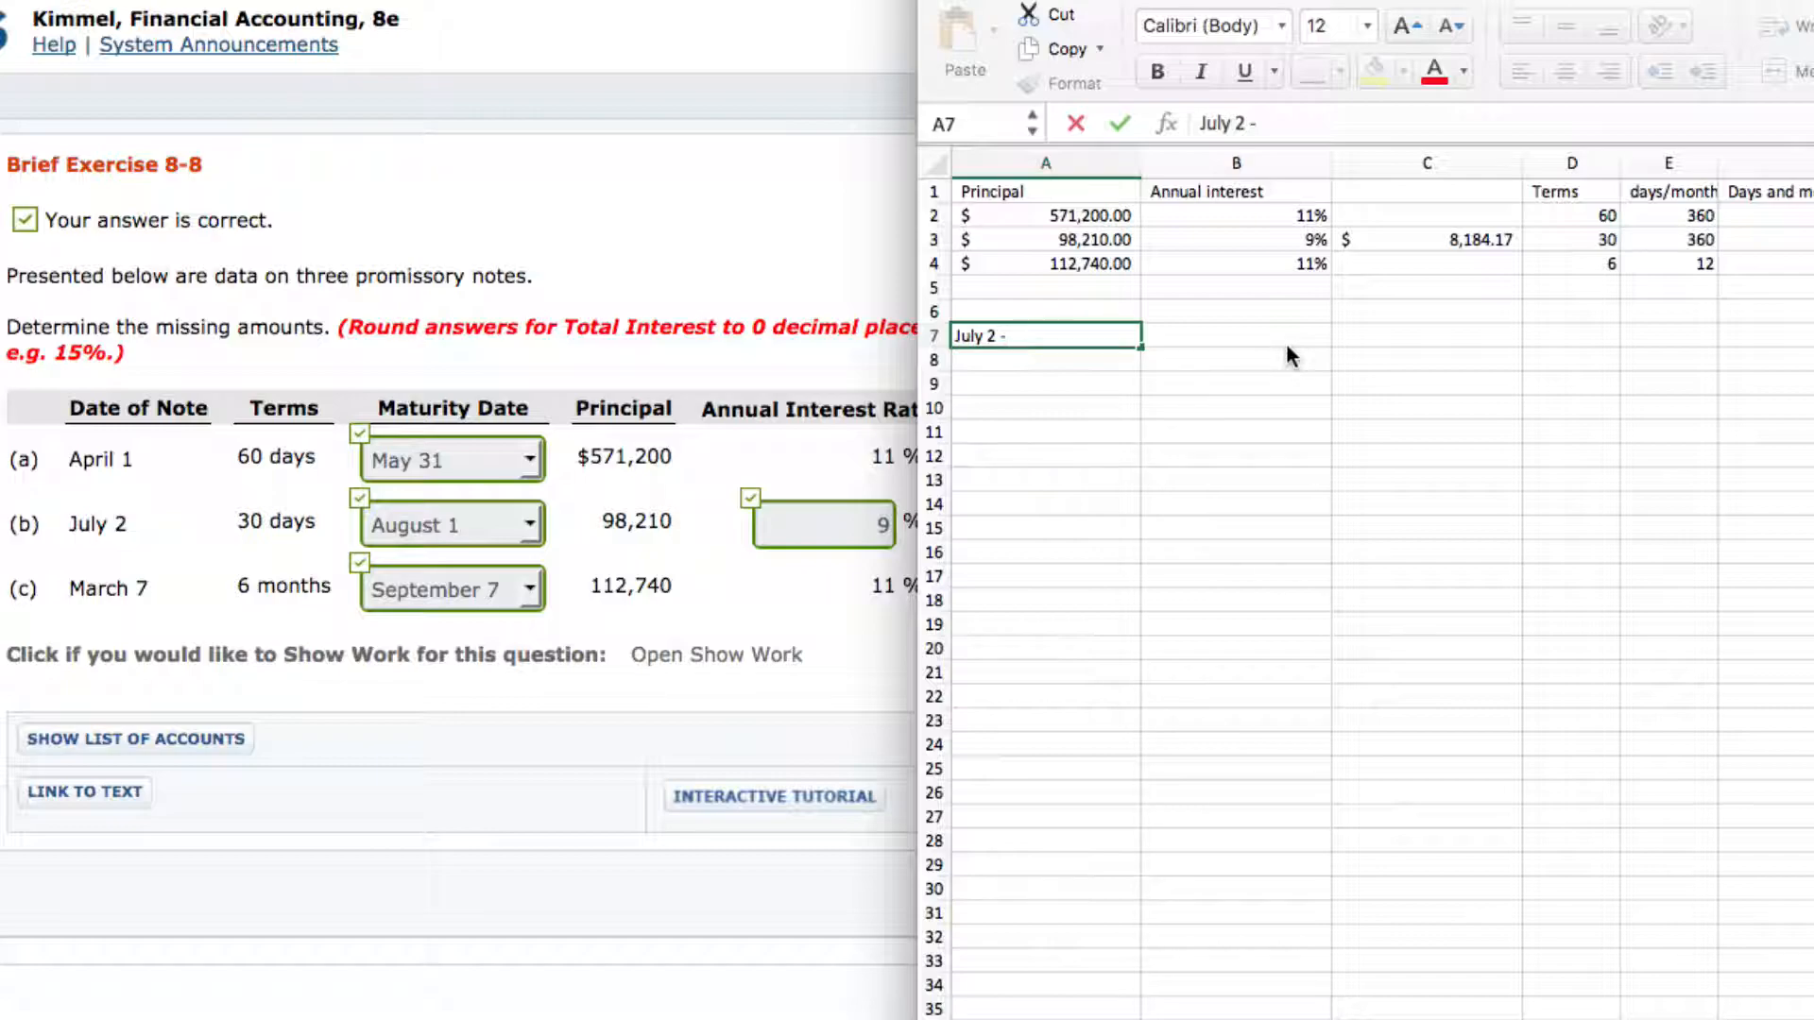
{"action": "type", "text": "31"}
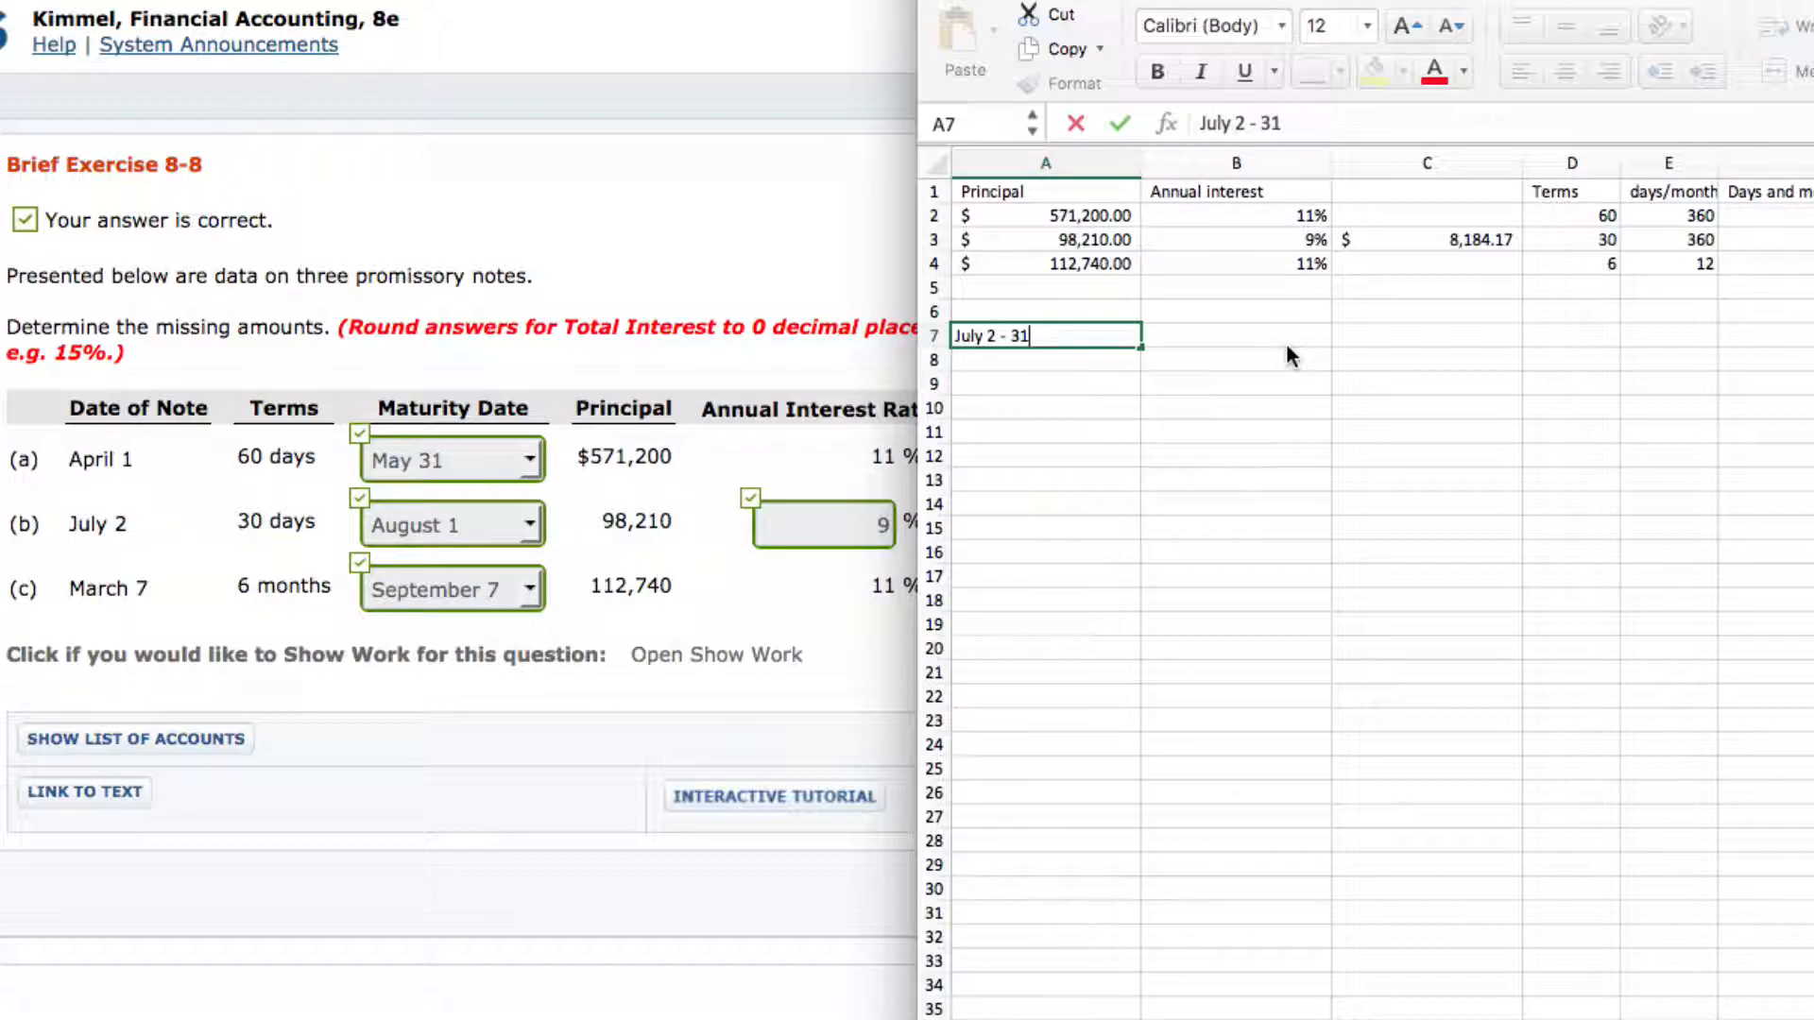
{"action": "key", "text": "Return"}
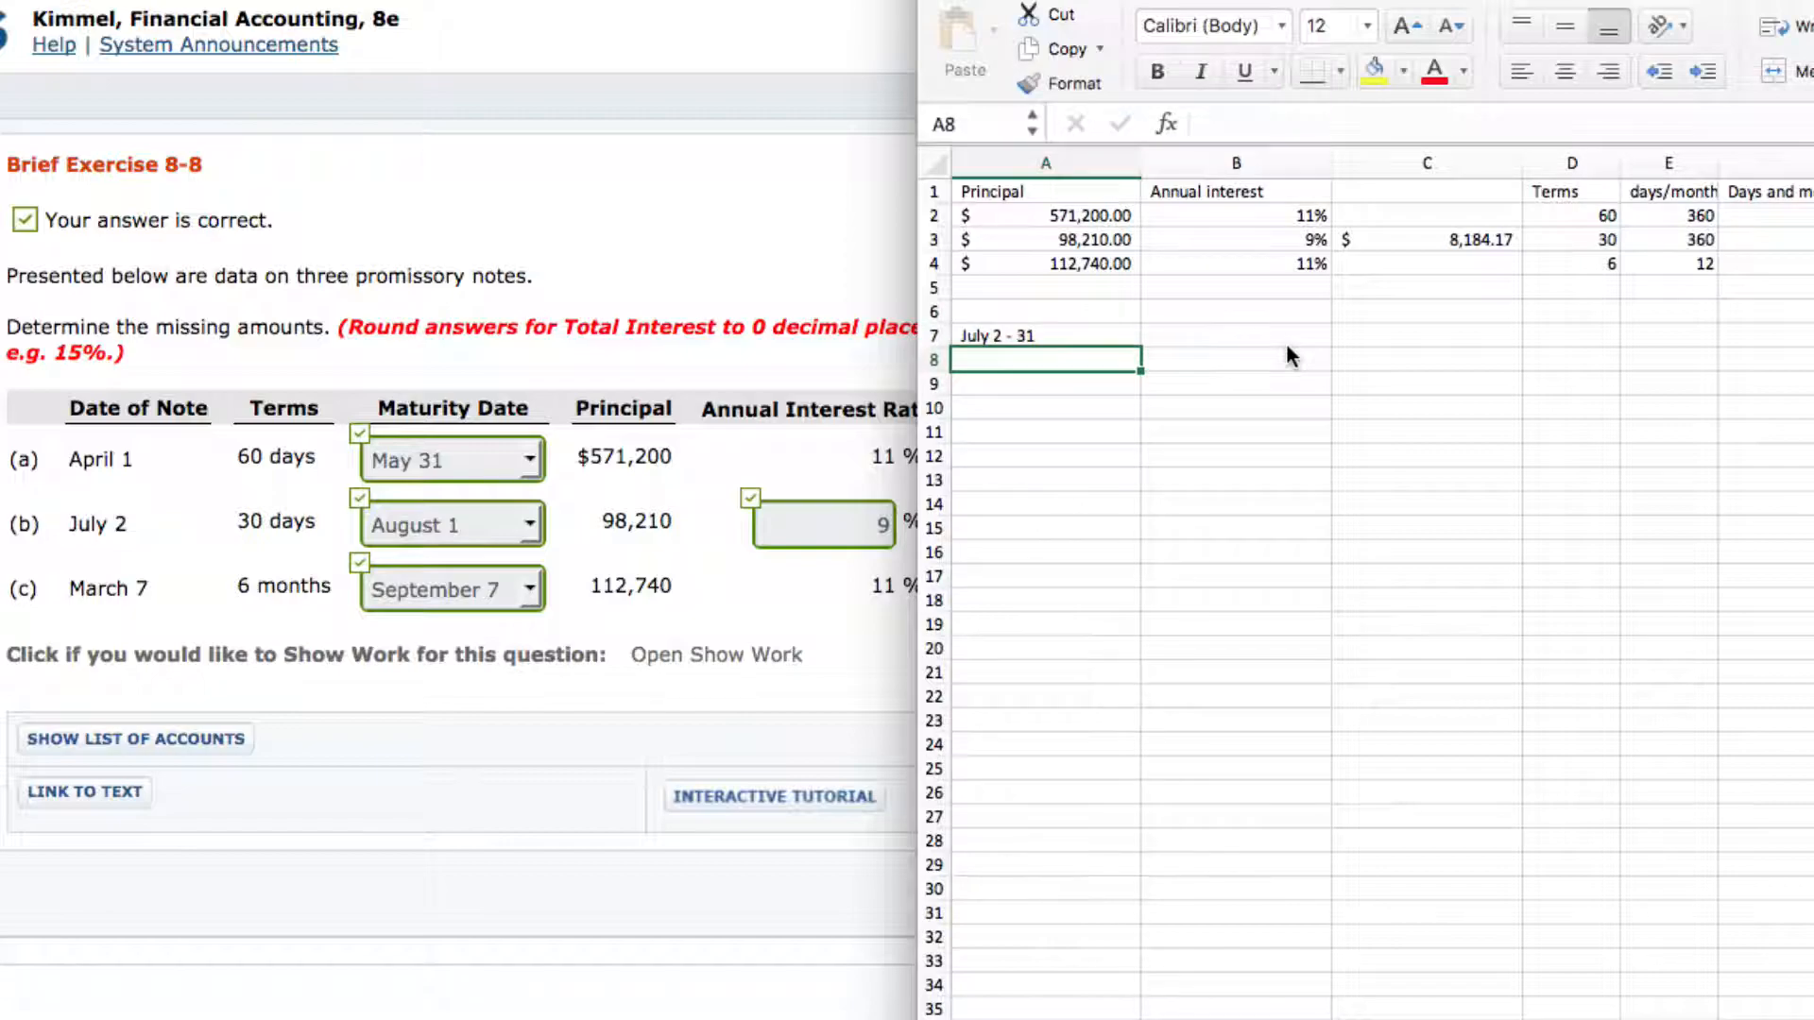
{"action": "type", "text": "29"}
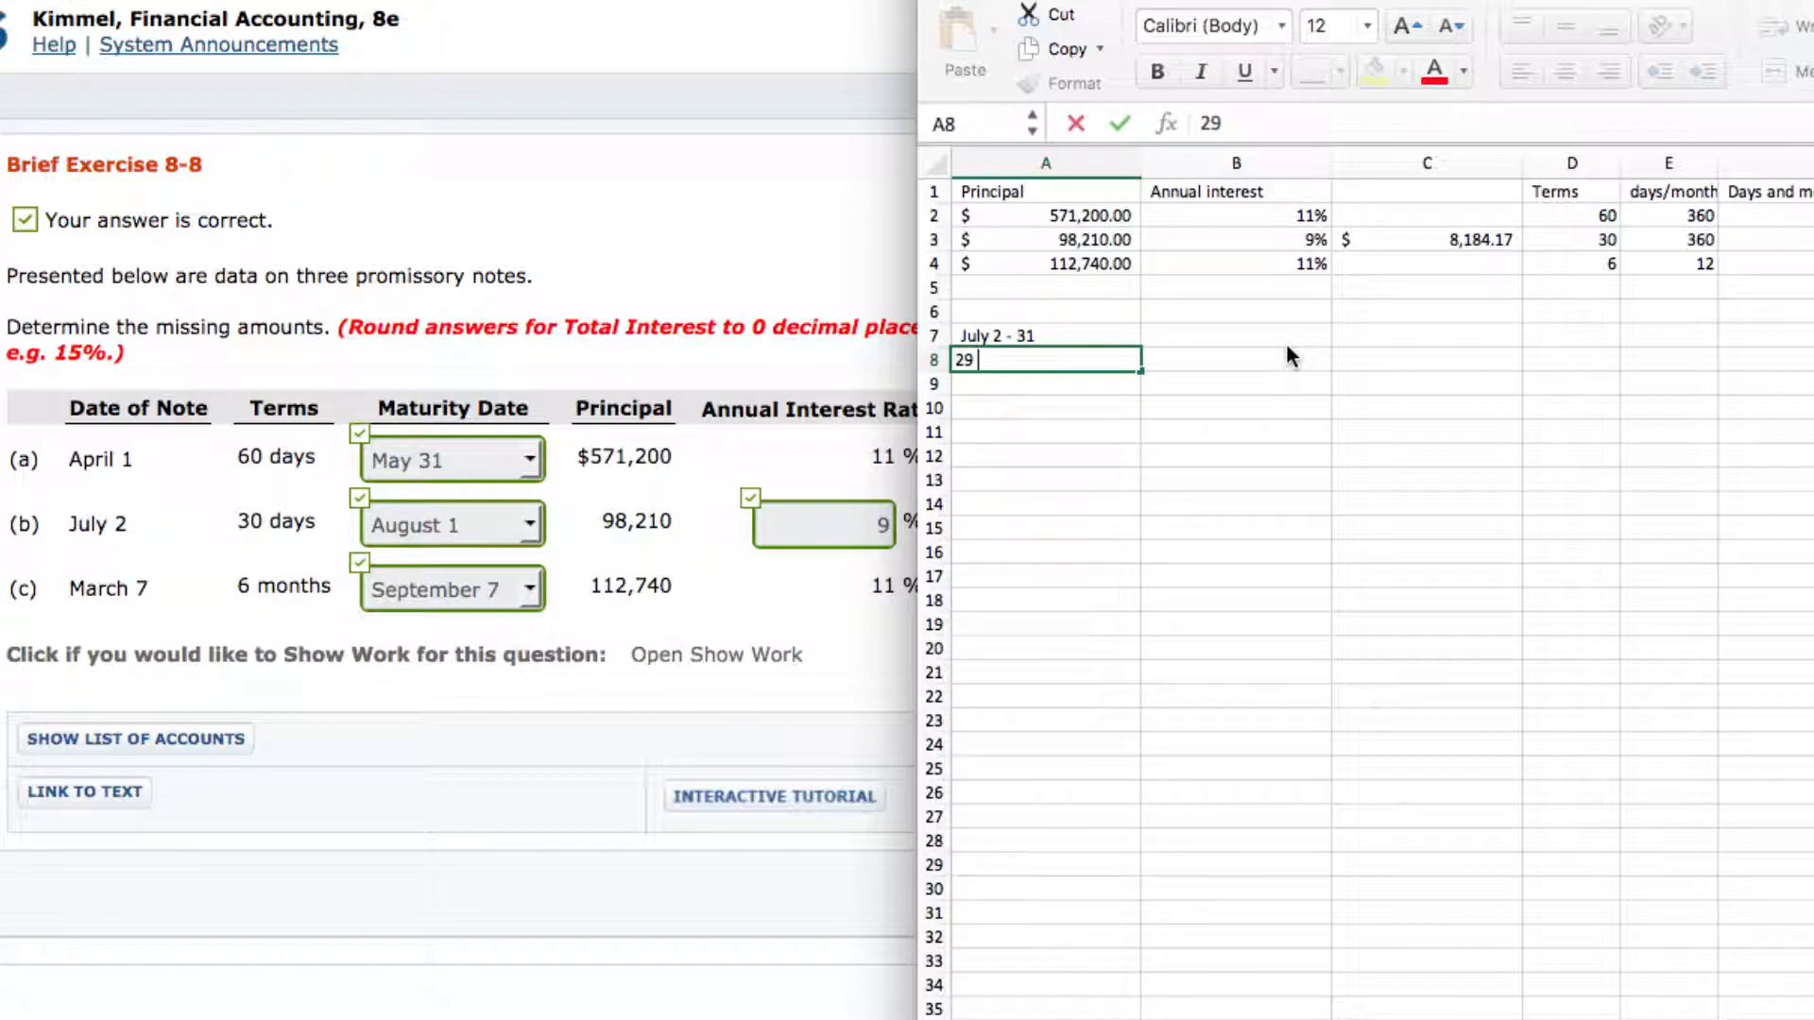
{"action": "type", "text": "+ 1"}
{"action": "left_click", "coordinate": [1045, 382]}
{"action": "type", "text": "30"}
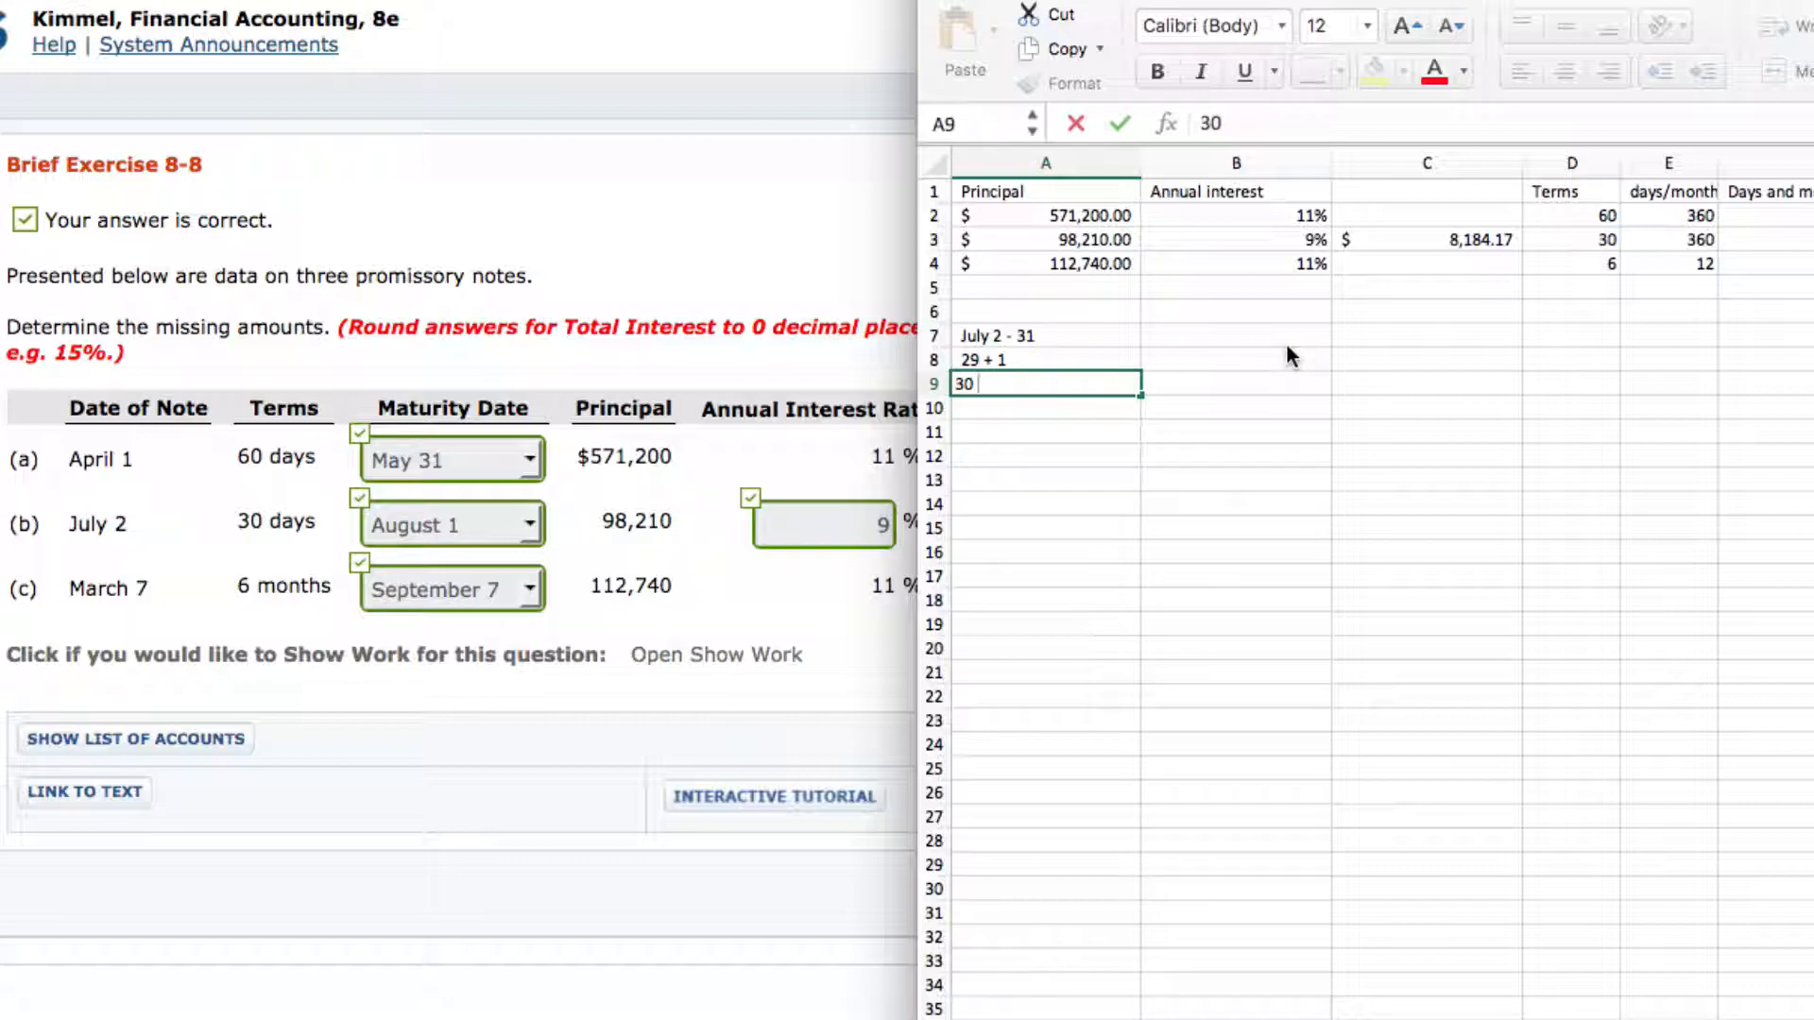
{"action": "key", "text": "Return"}
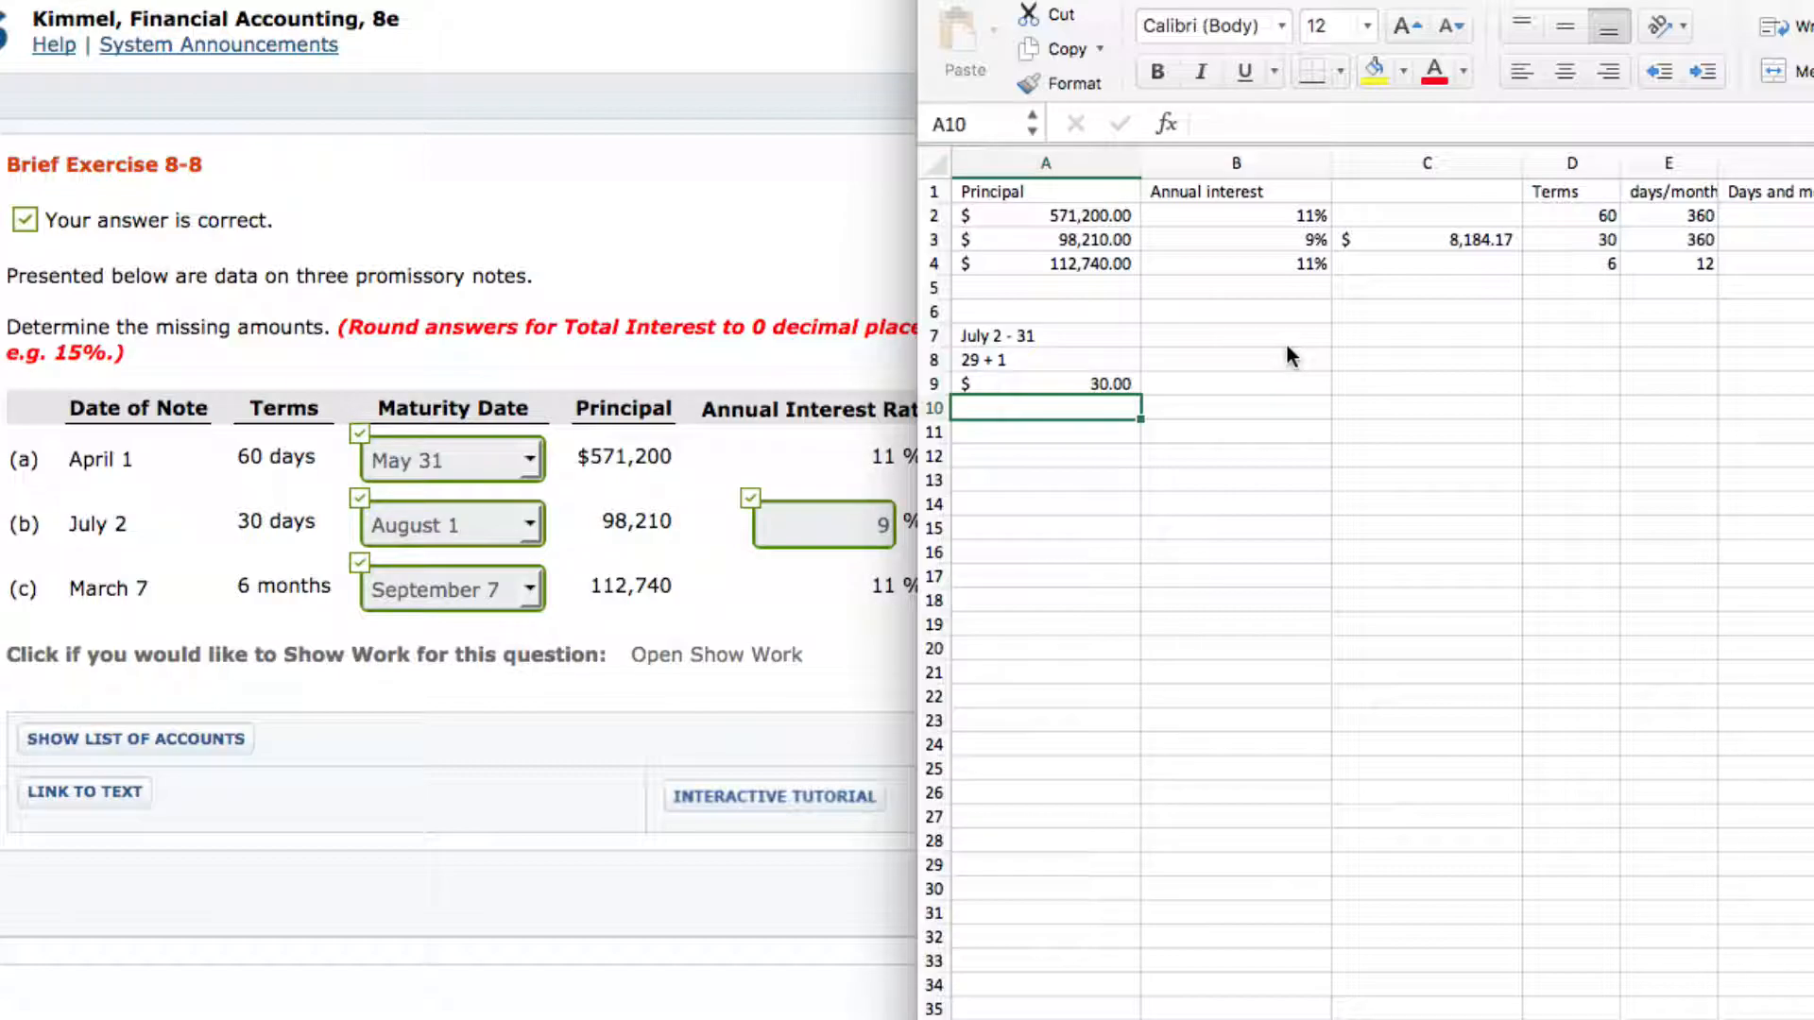
{"action": "mouse_move", "coordinate": [1287, 347]}
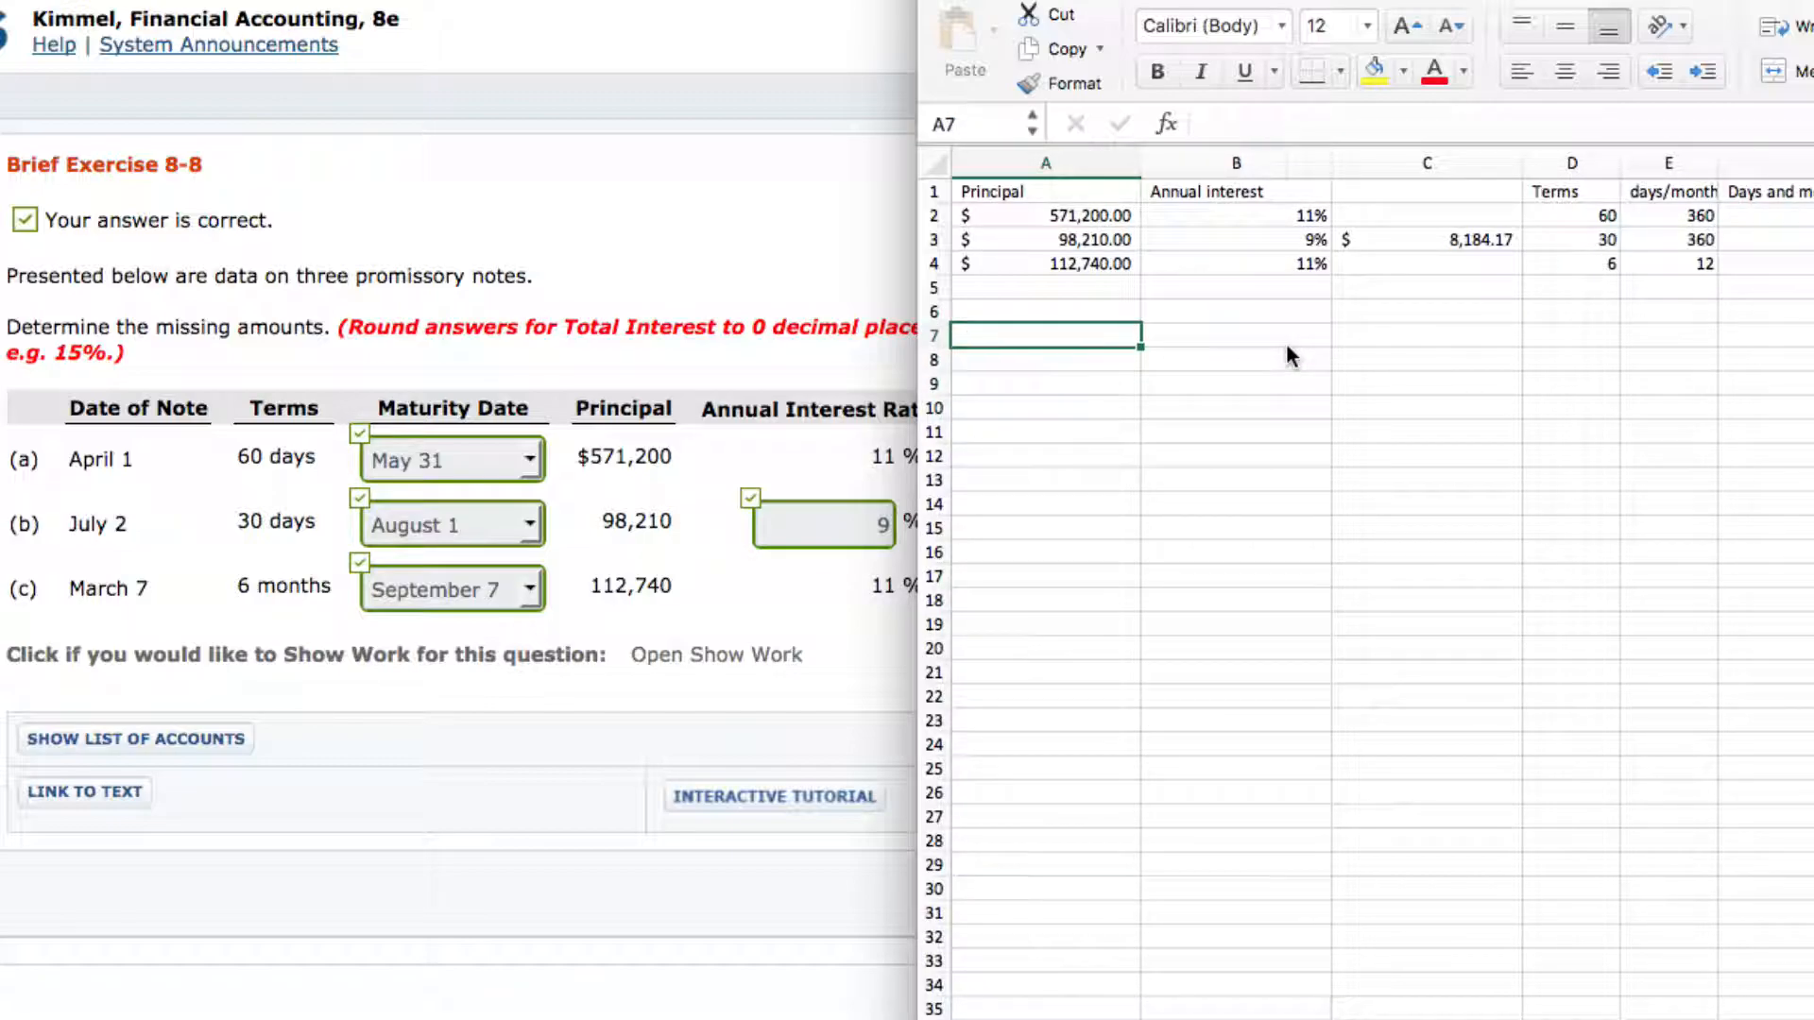
{"action": "mouse_move", "coordinate": [1285, 344]}
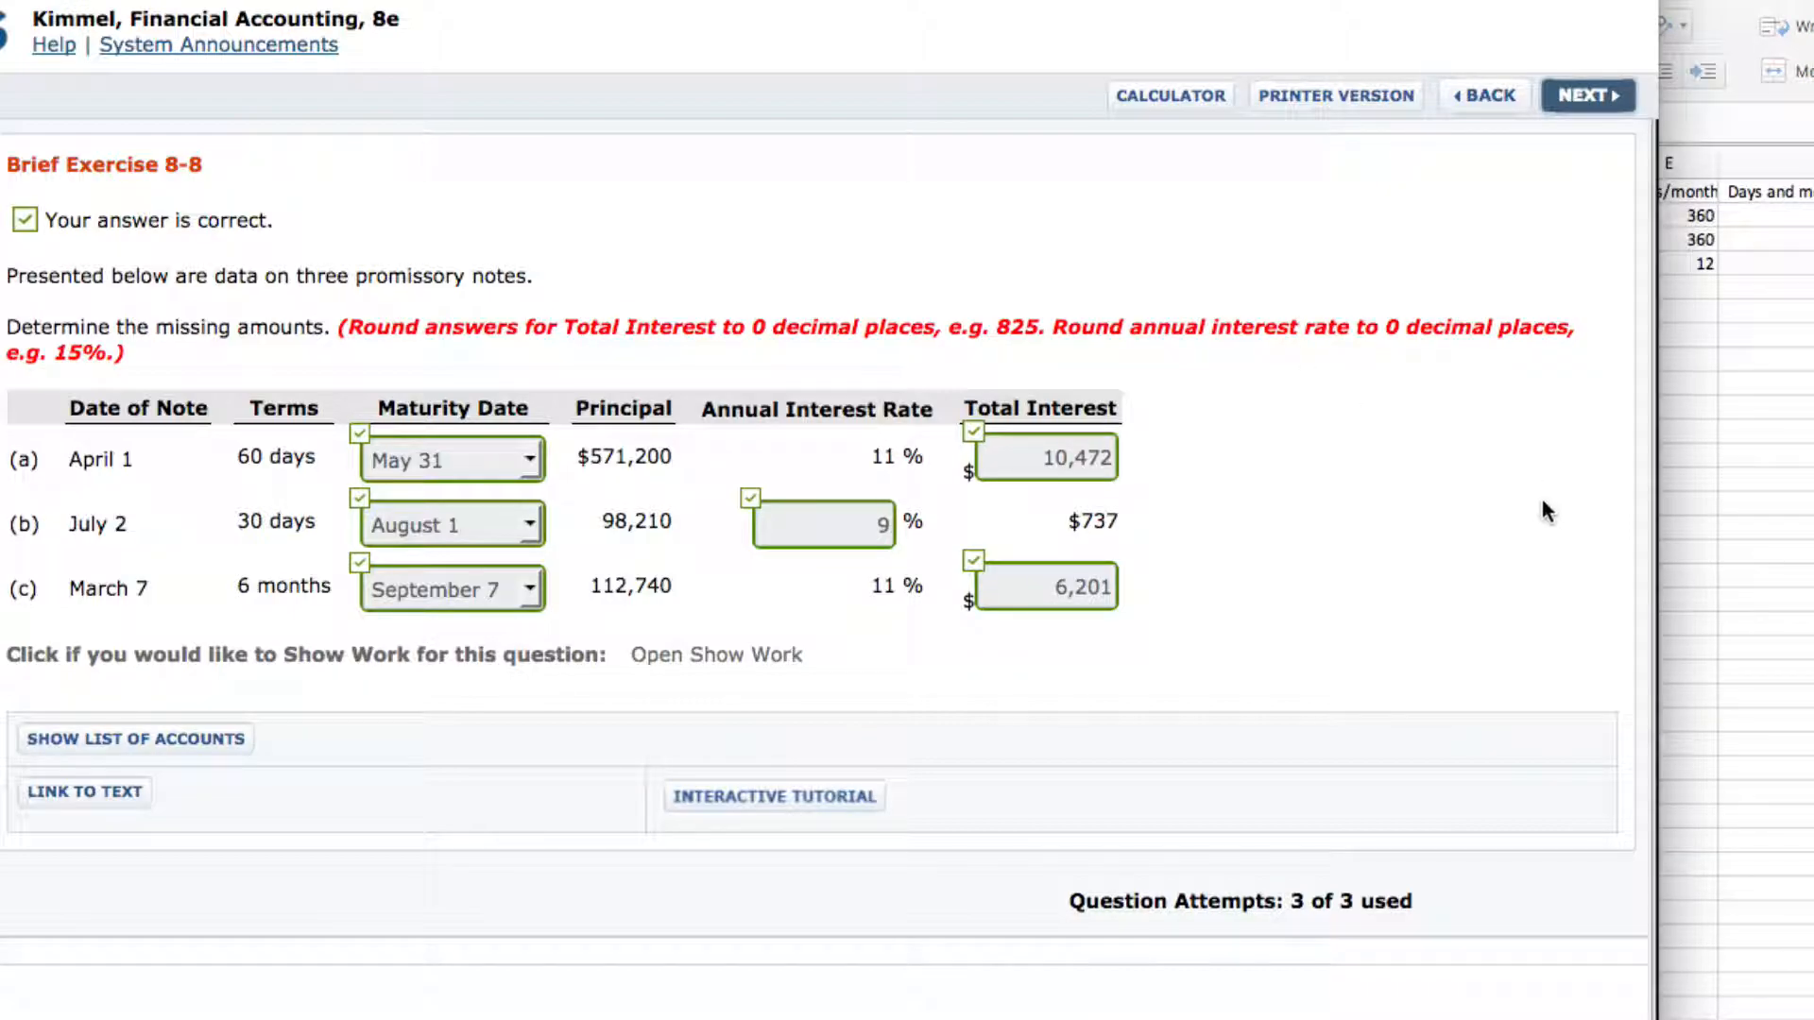
{"action": "mouse_move", "coordinate": [1544, 480]}
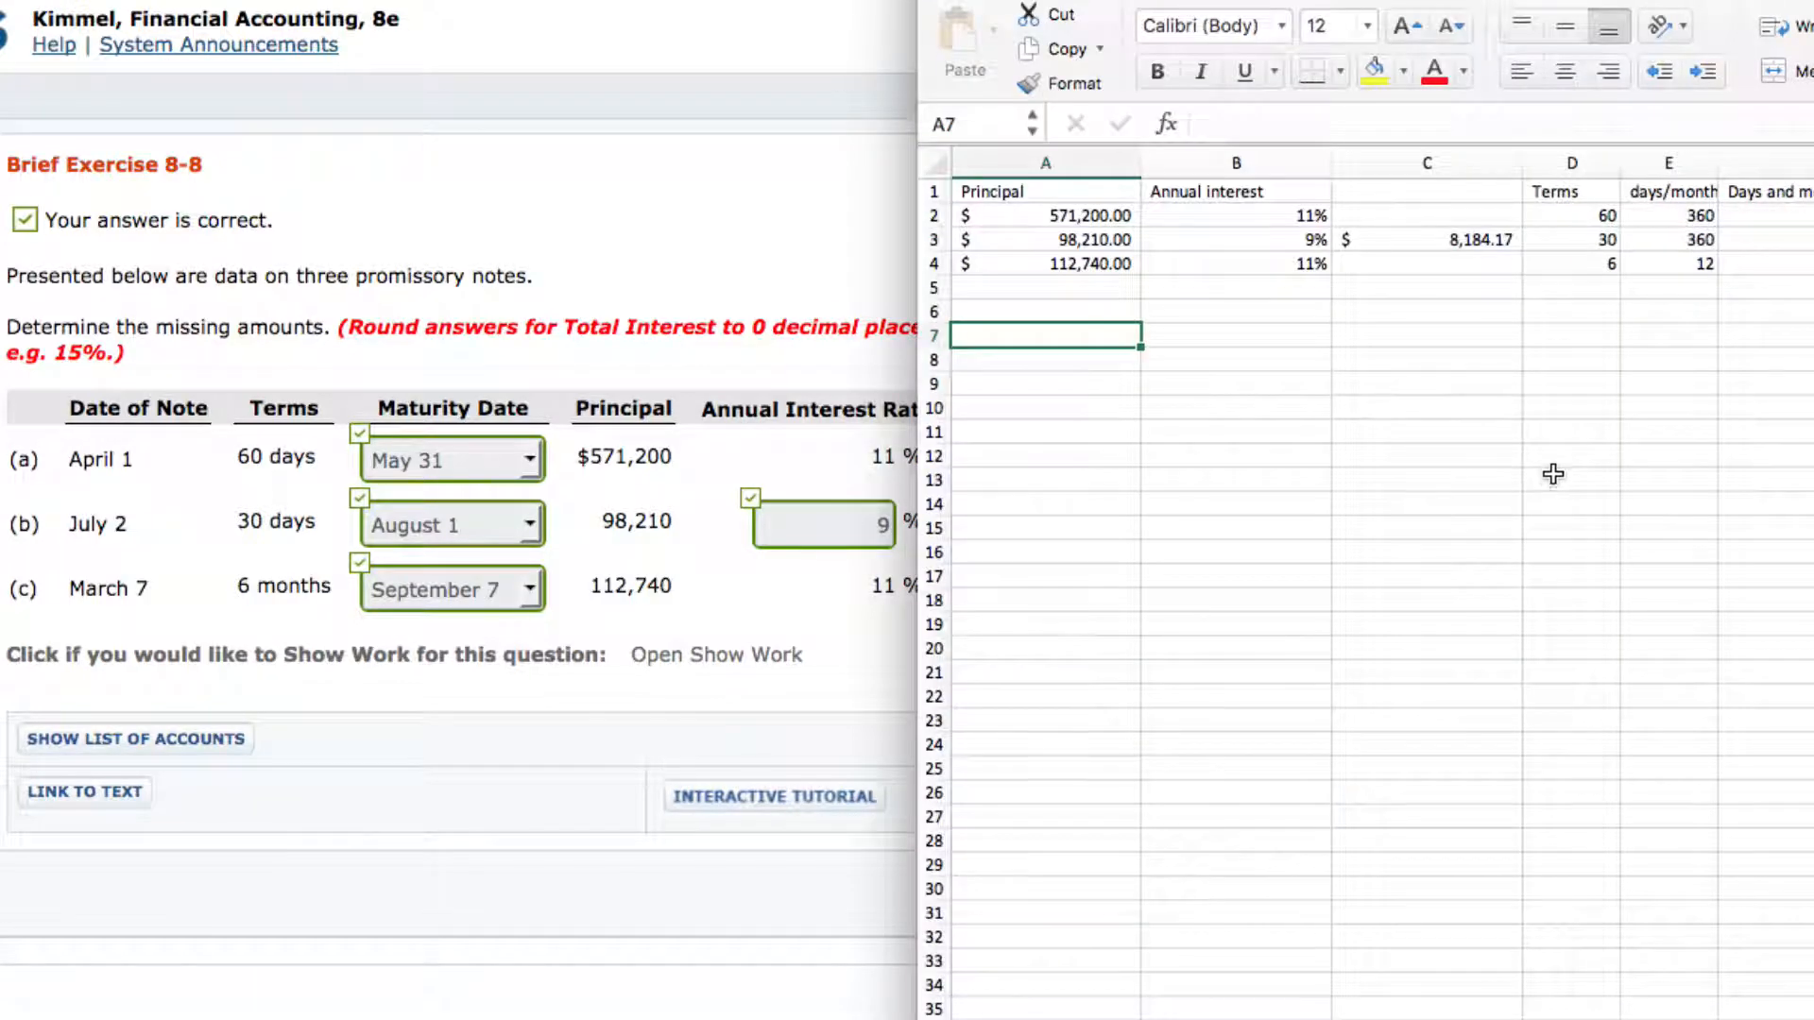
{"action": "mouse_move", "coordinate": [1504, 116]}
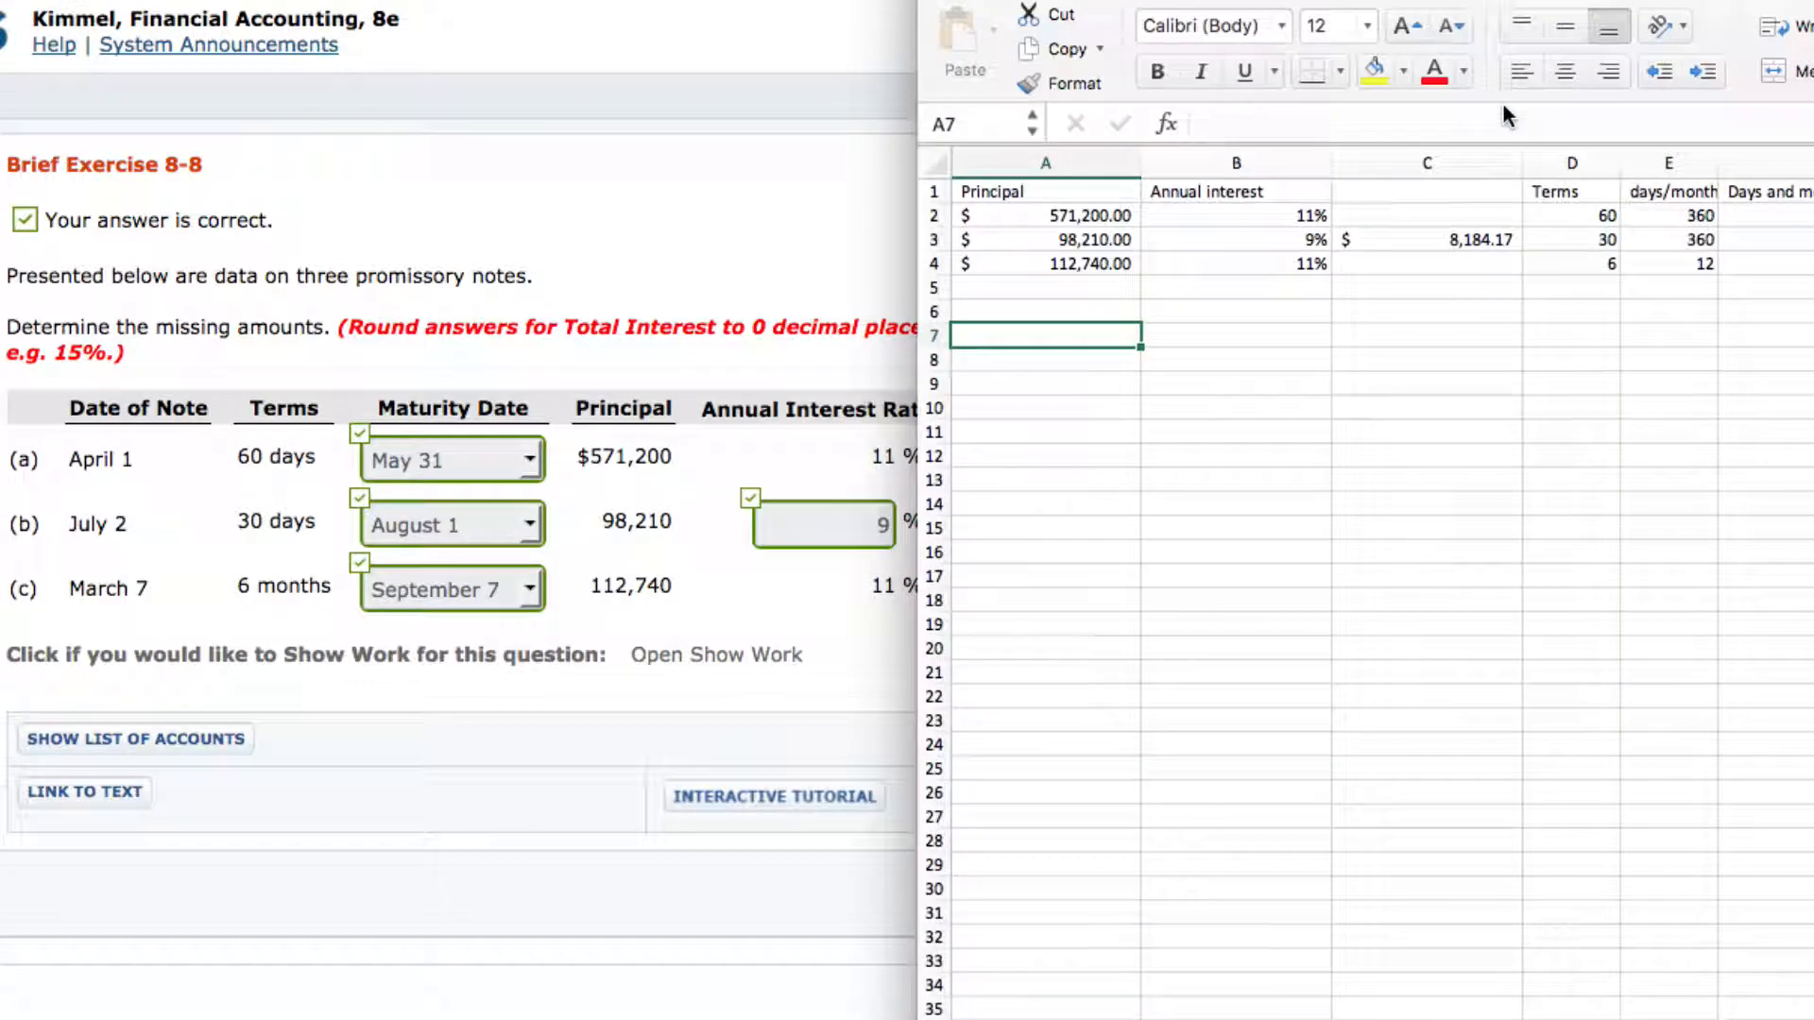
{"action": "mouse_move", "coordinate": [1506, 115]}
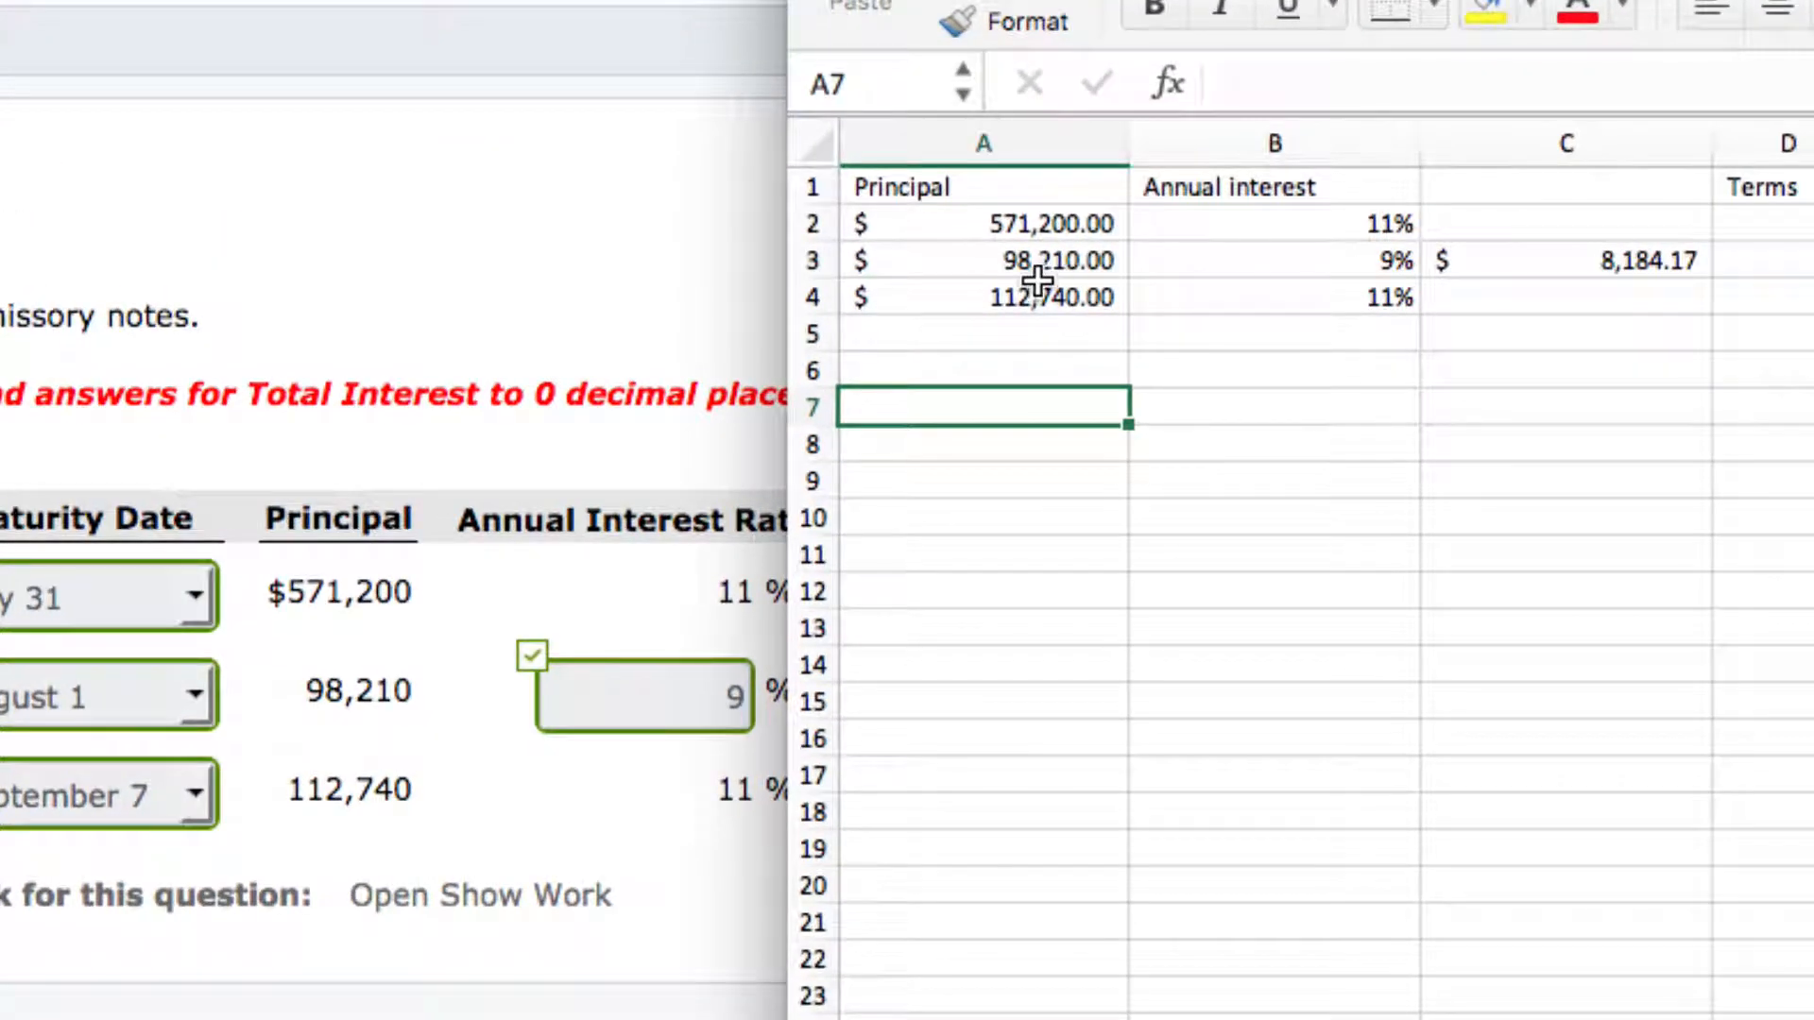
{"action": "mouse_move", "coordinate": [1111, 243]}
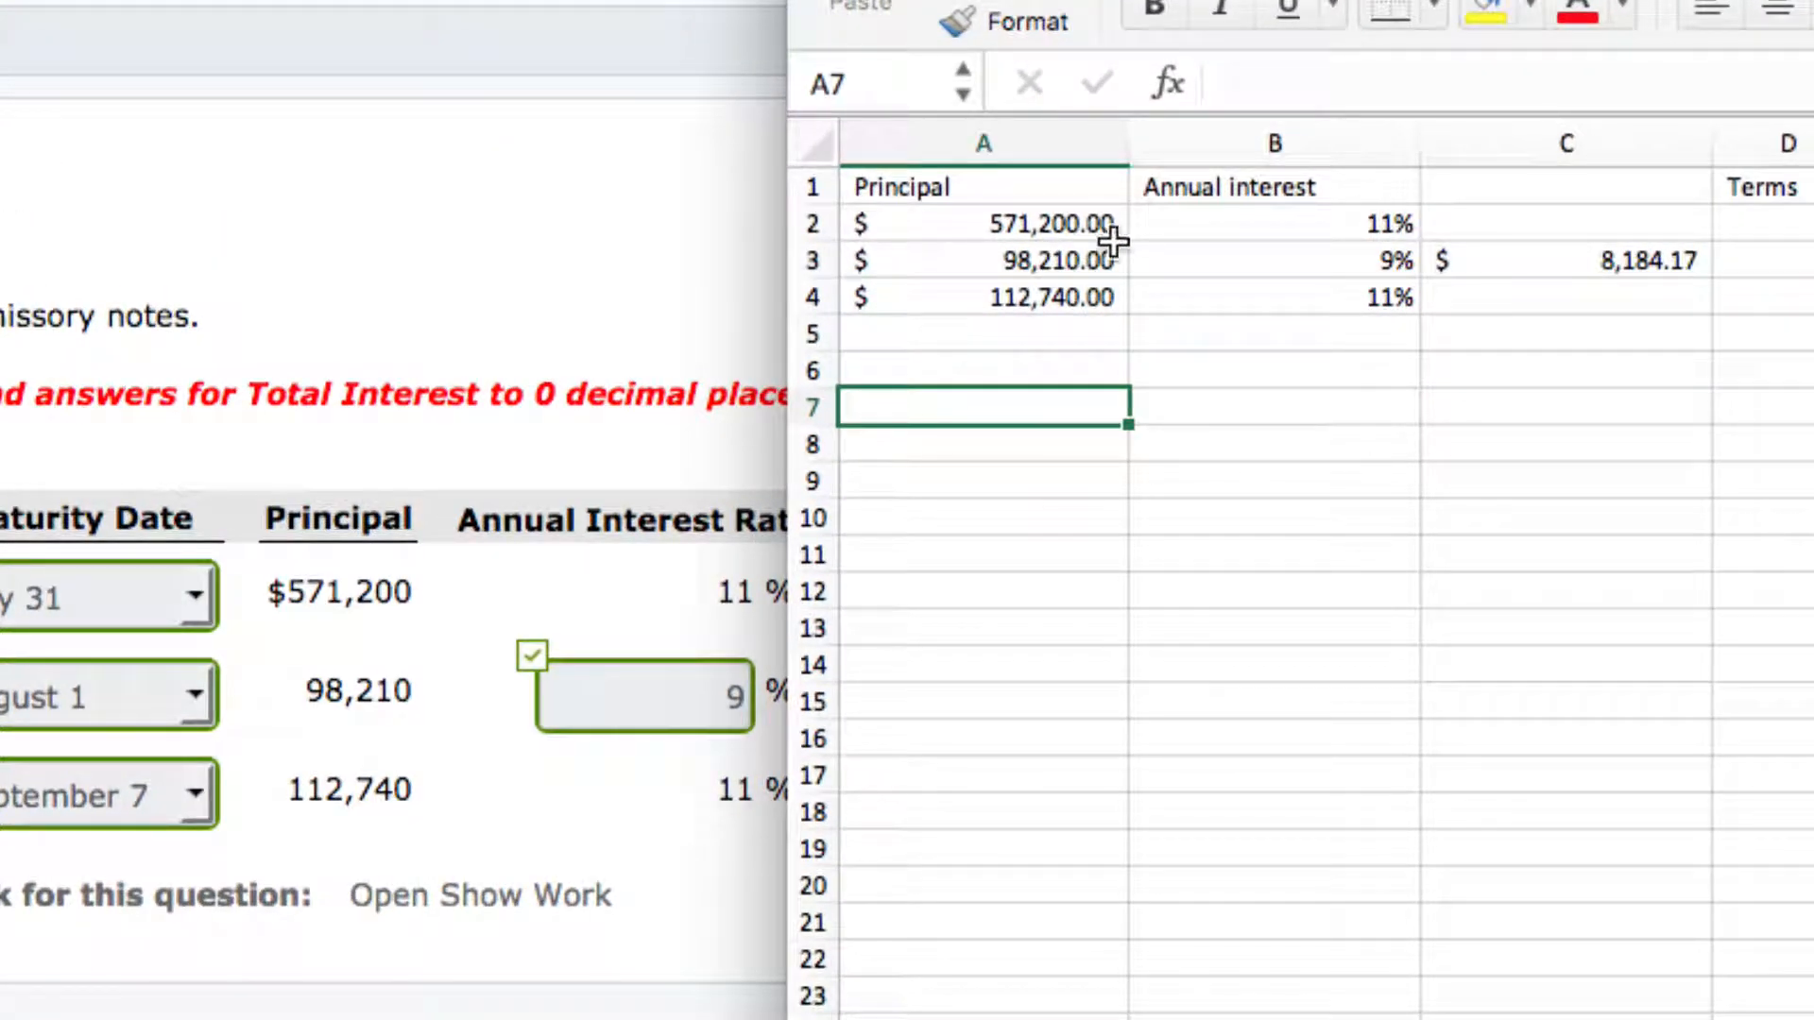
{"action": "mouse_move", "coordinate": [1279, 230]}
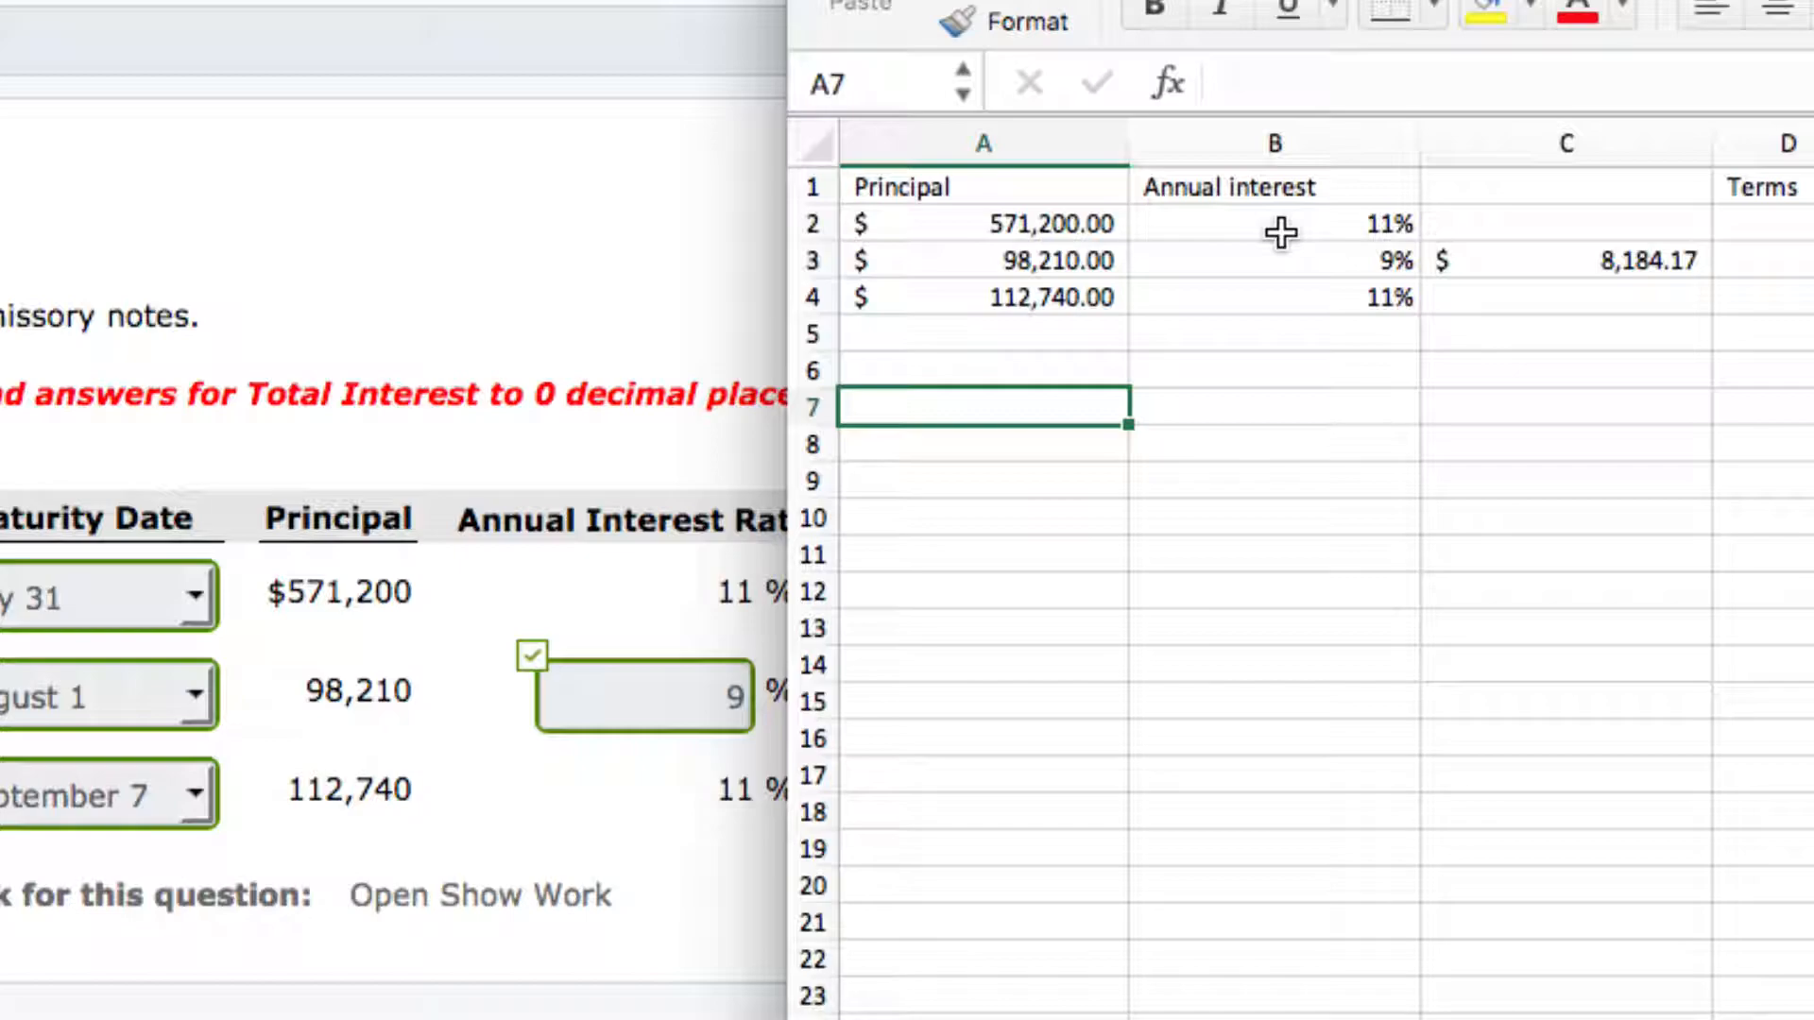
{"action": "mouse_move", "coordinate": [1288, 225]}
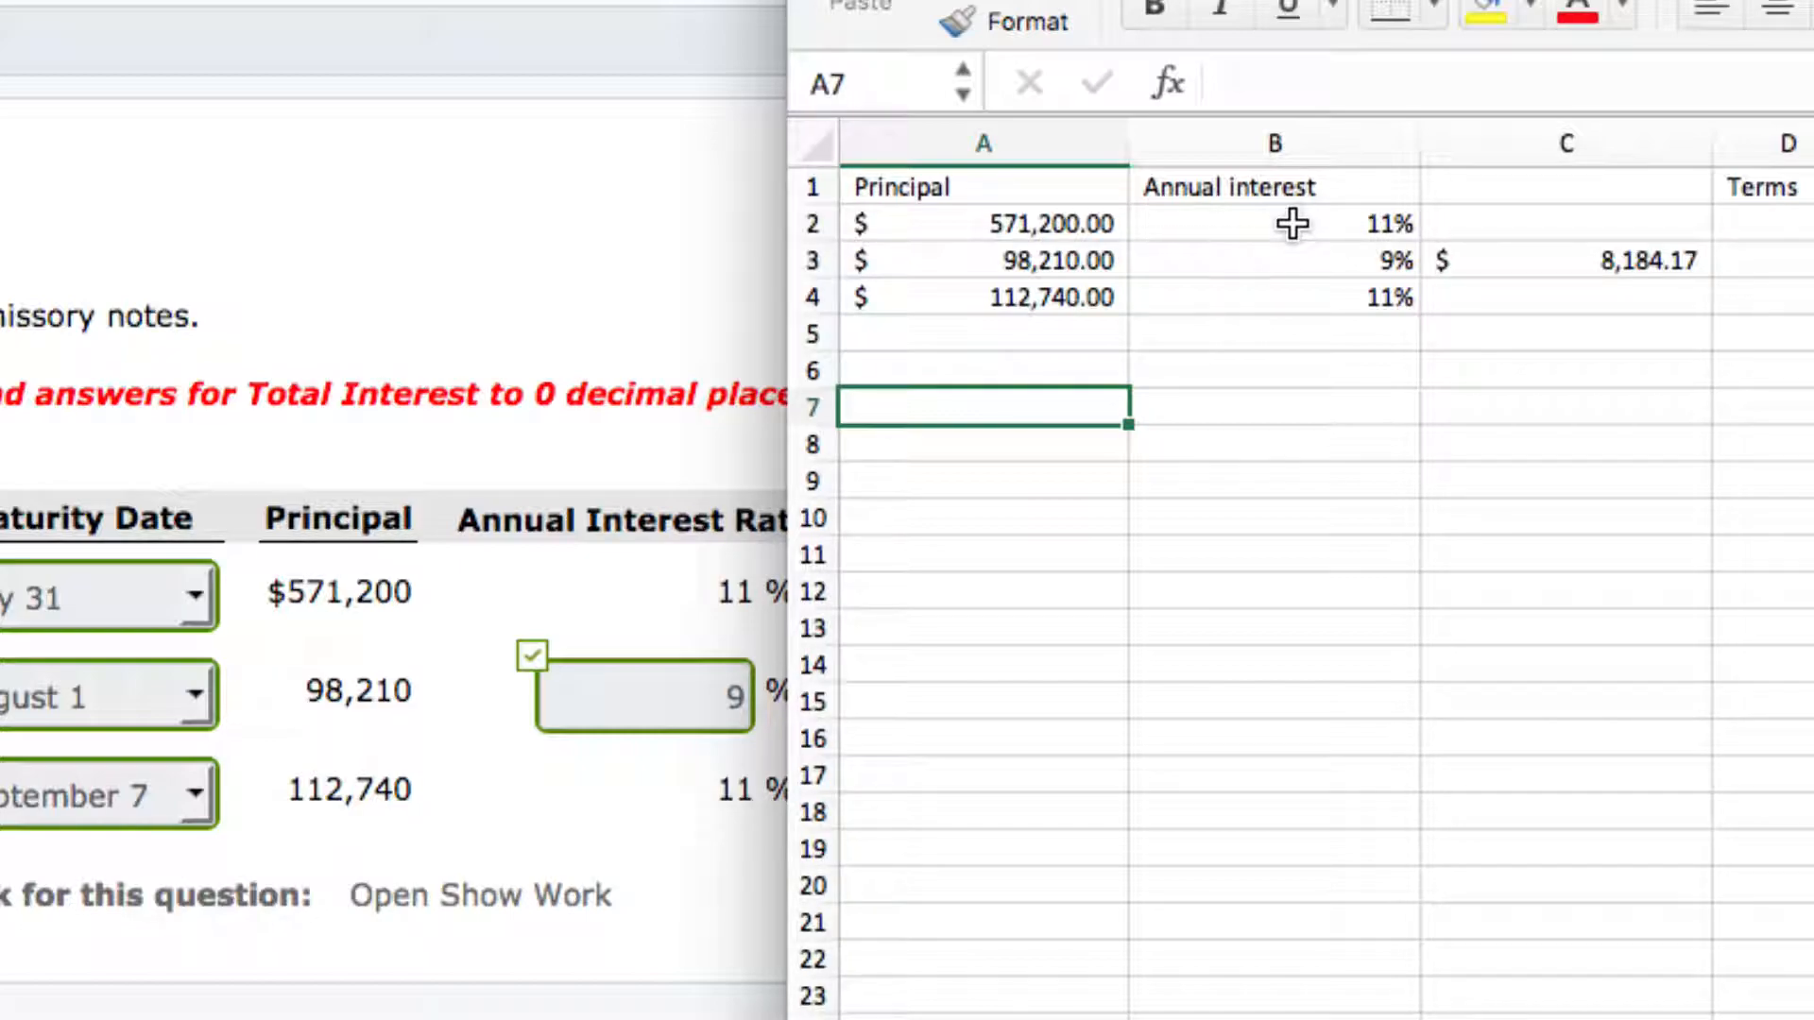
- Bring note a's Days and months formula =D2/E2 into view and open it for inspection
{"action": "scroll", "scroll_direction": "right", "scroll_amount": 3}
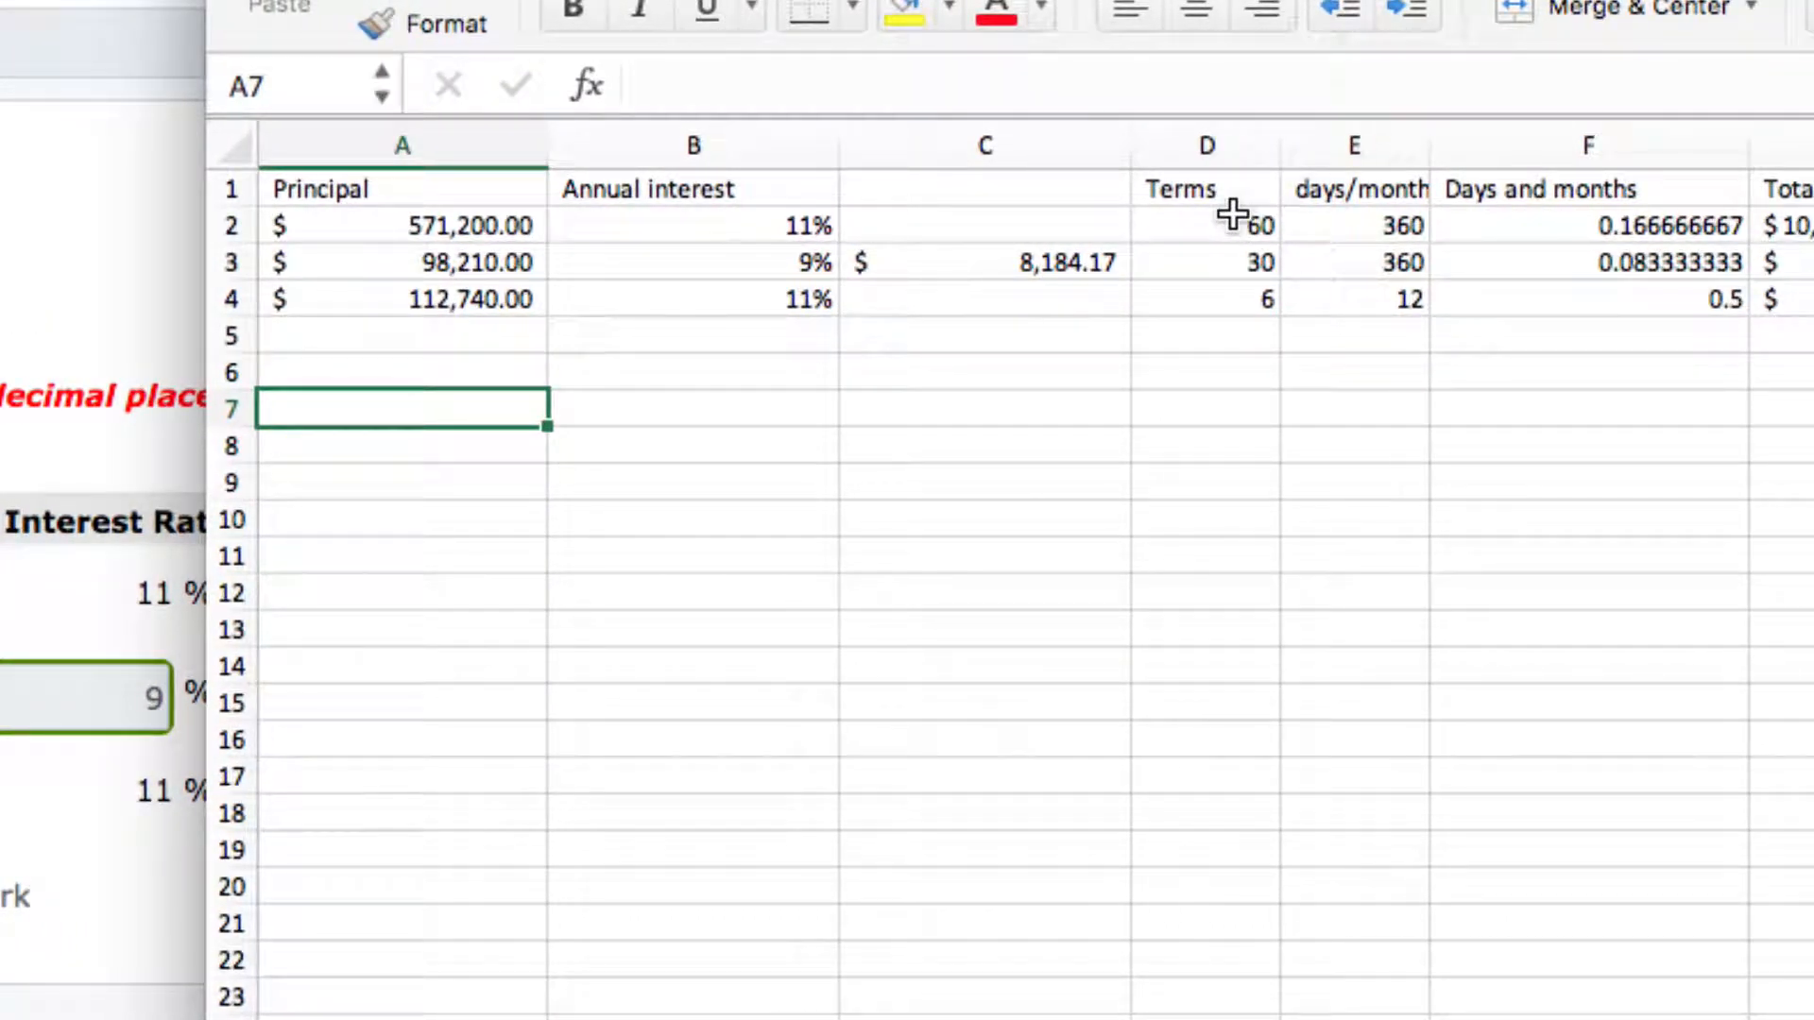
{"action": "left_click", "coordinate": [1355, 225]}
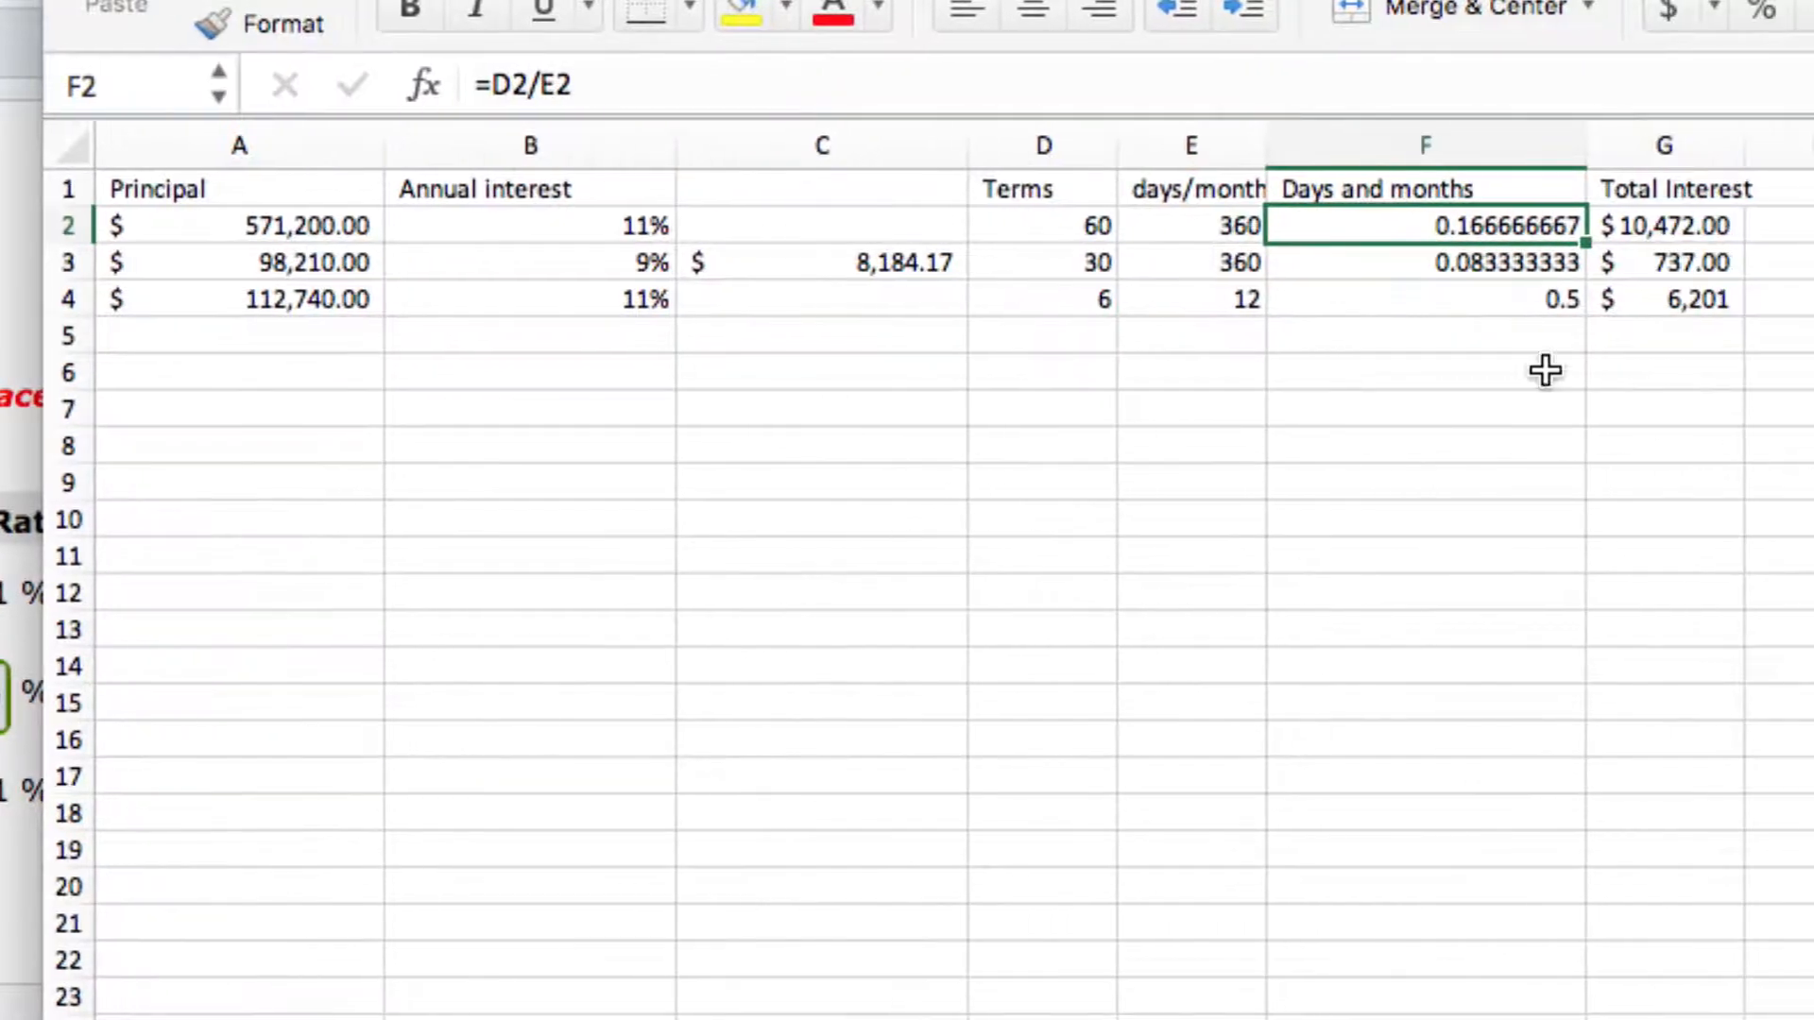
{"action": "double_click", "coordinate": [1423, 225]}
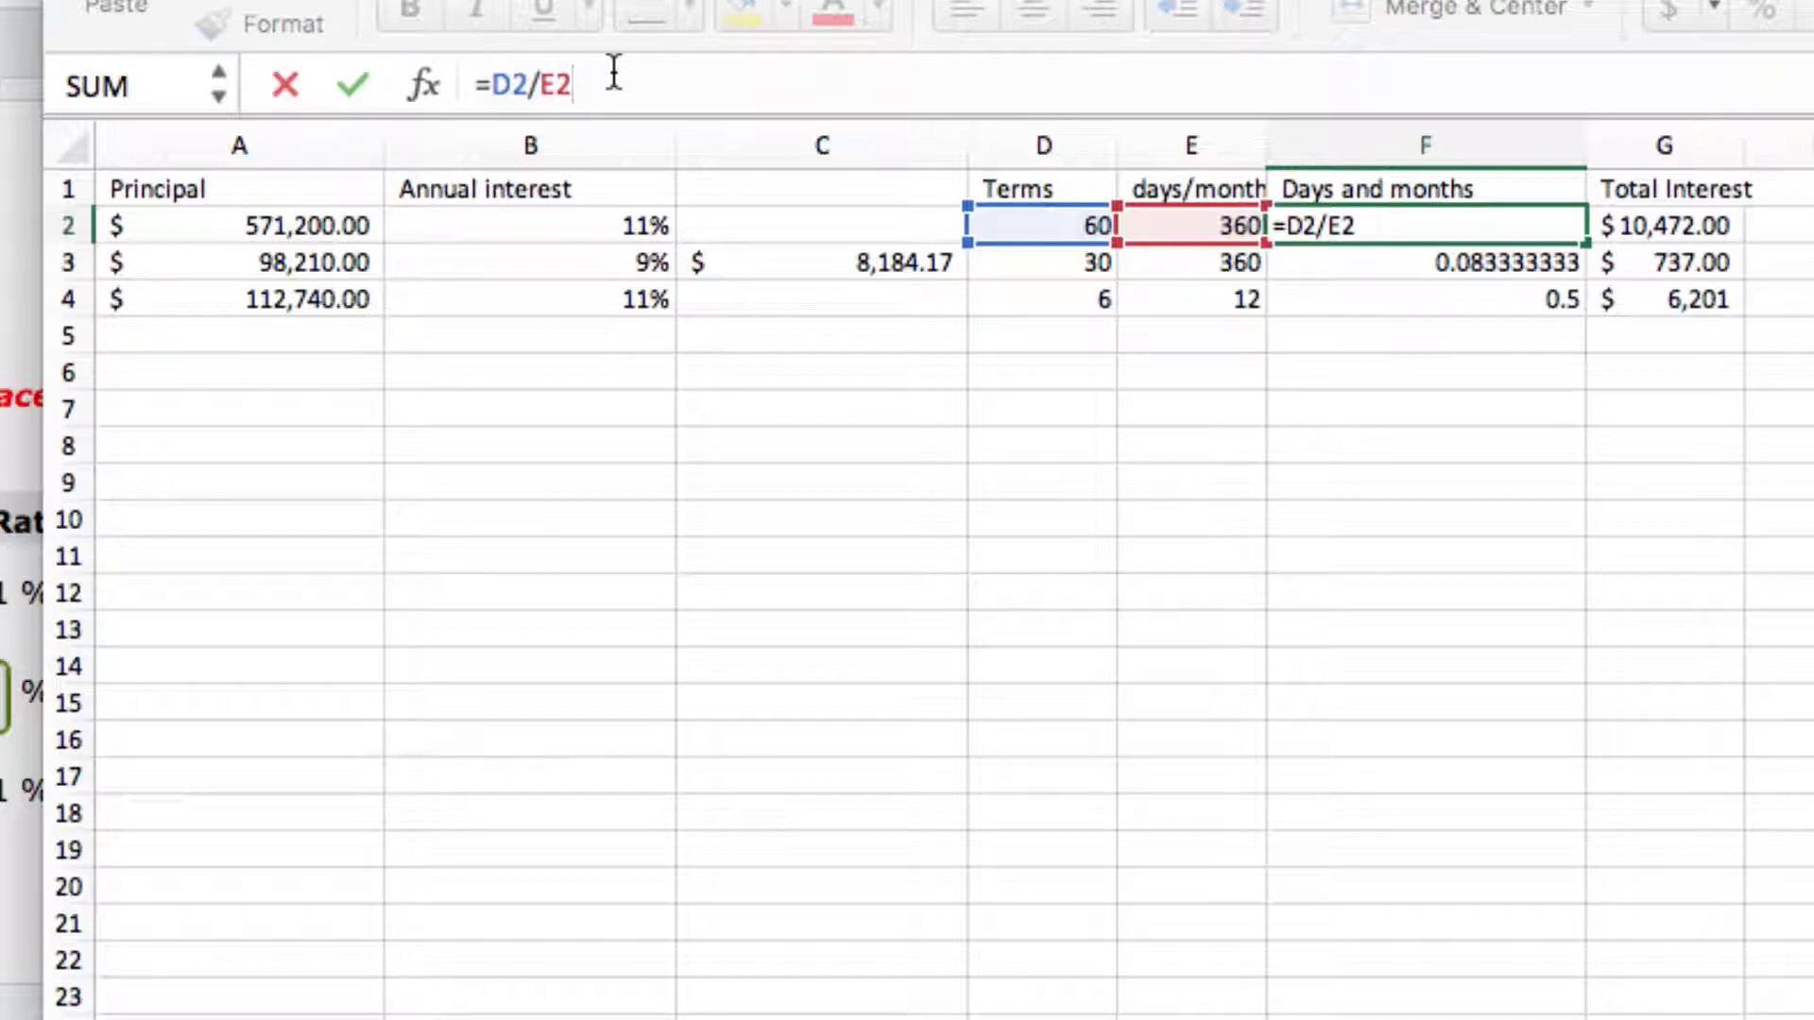
- Make note a's Total Interest =A2*B2*F2, principal × rate × time fraction, giving $10,472.00
{"action": "key", "text": "Return"}
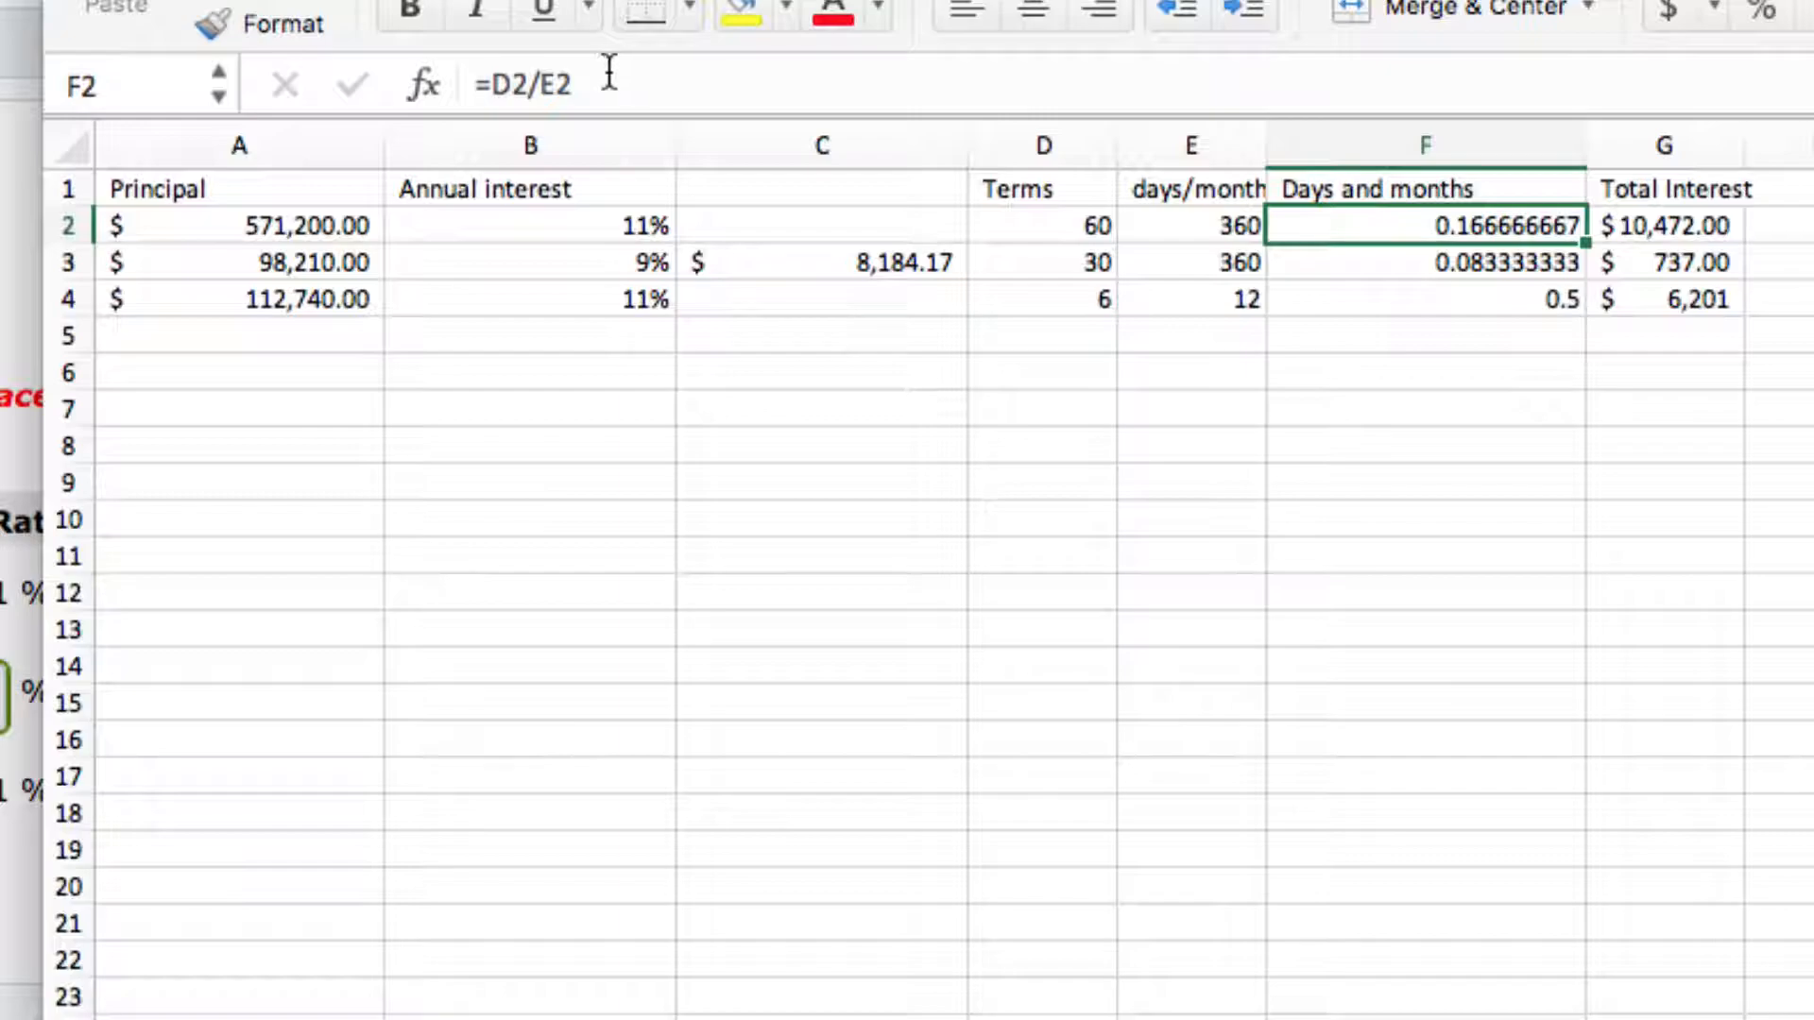
{"action": "mouse_move", "coordinate": [1667, 225]}
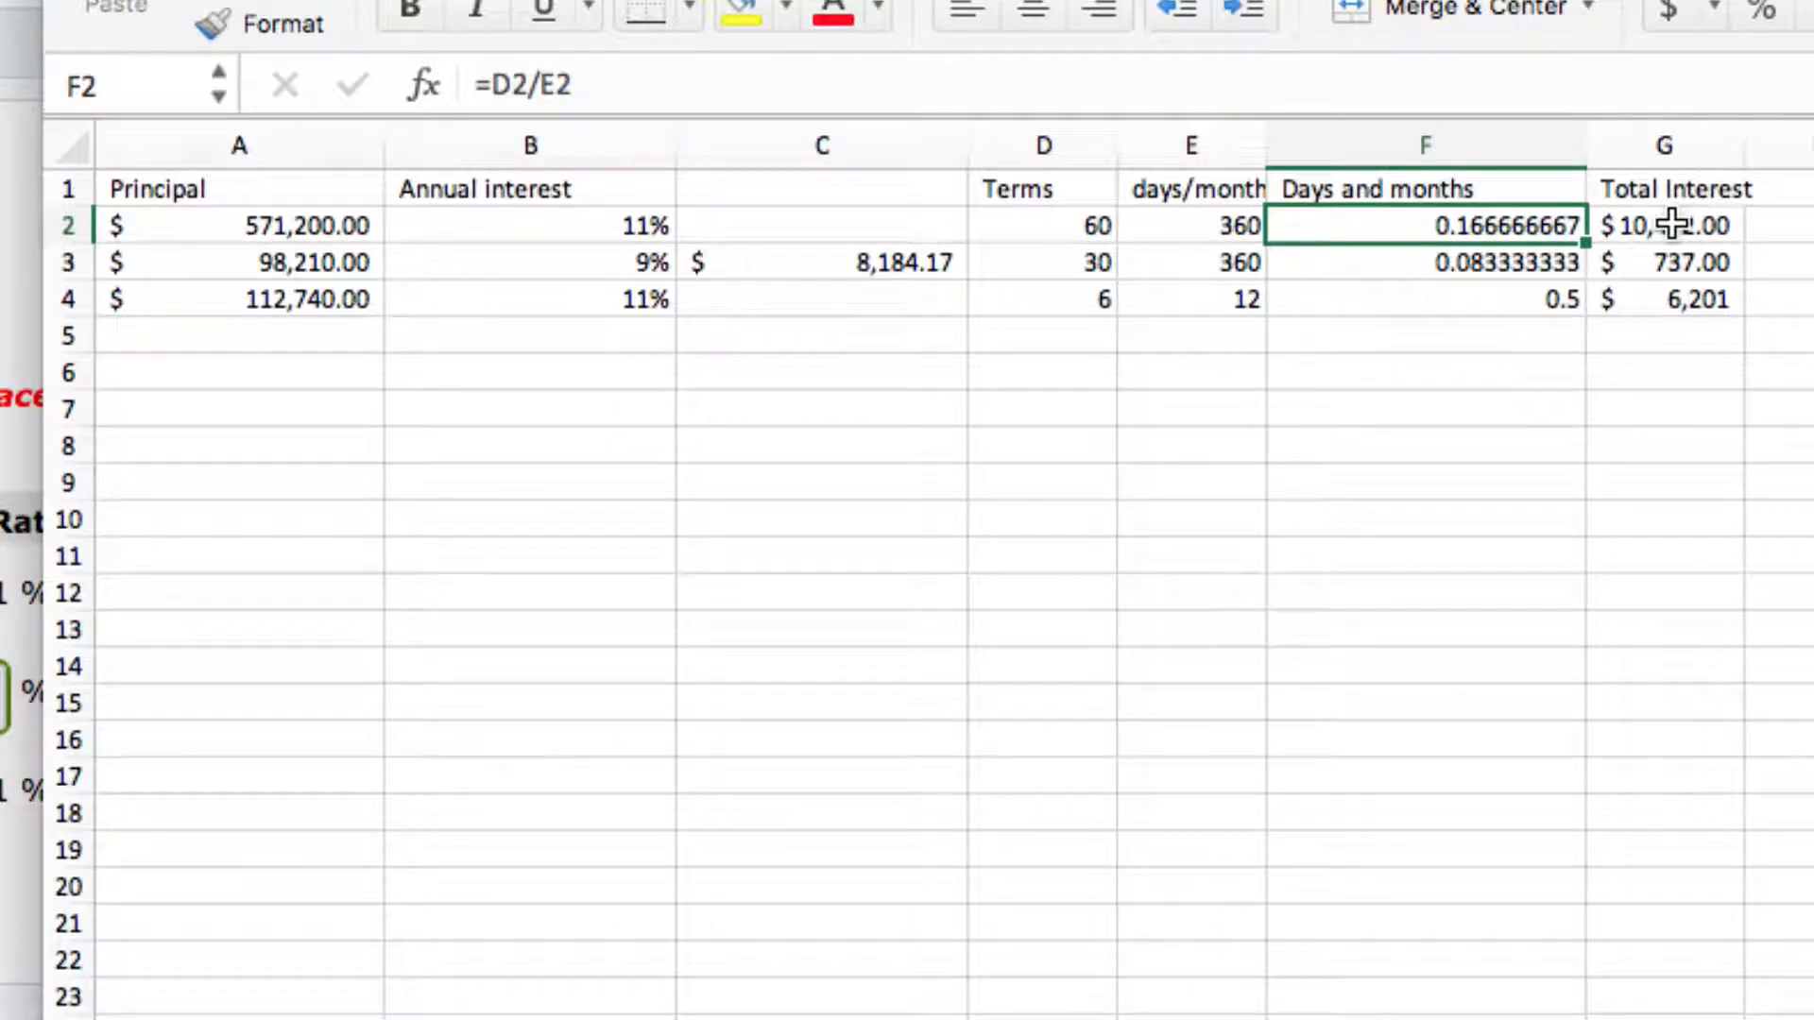
{"action": "type", "text": "=A2*B2*F2"}
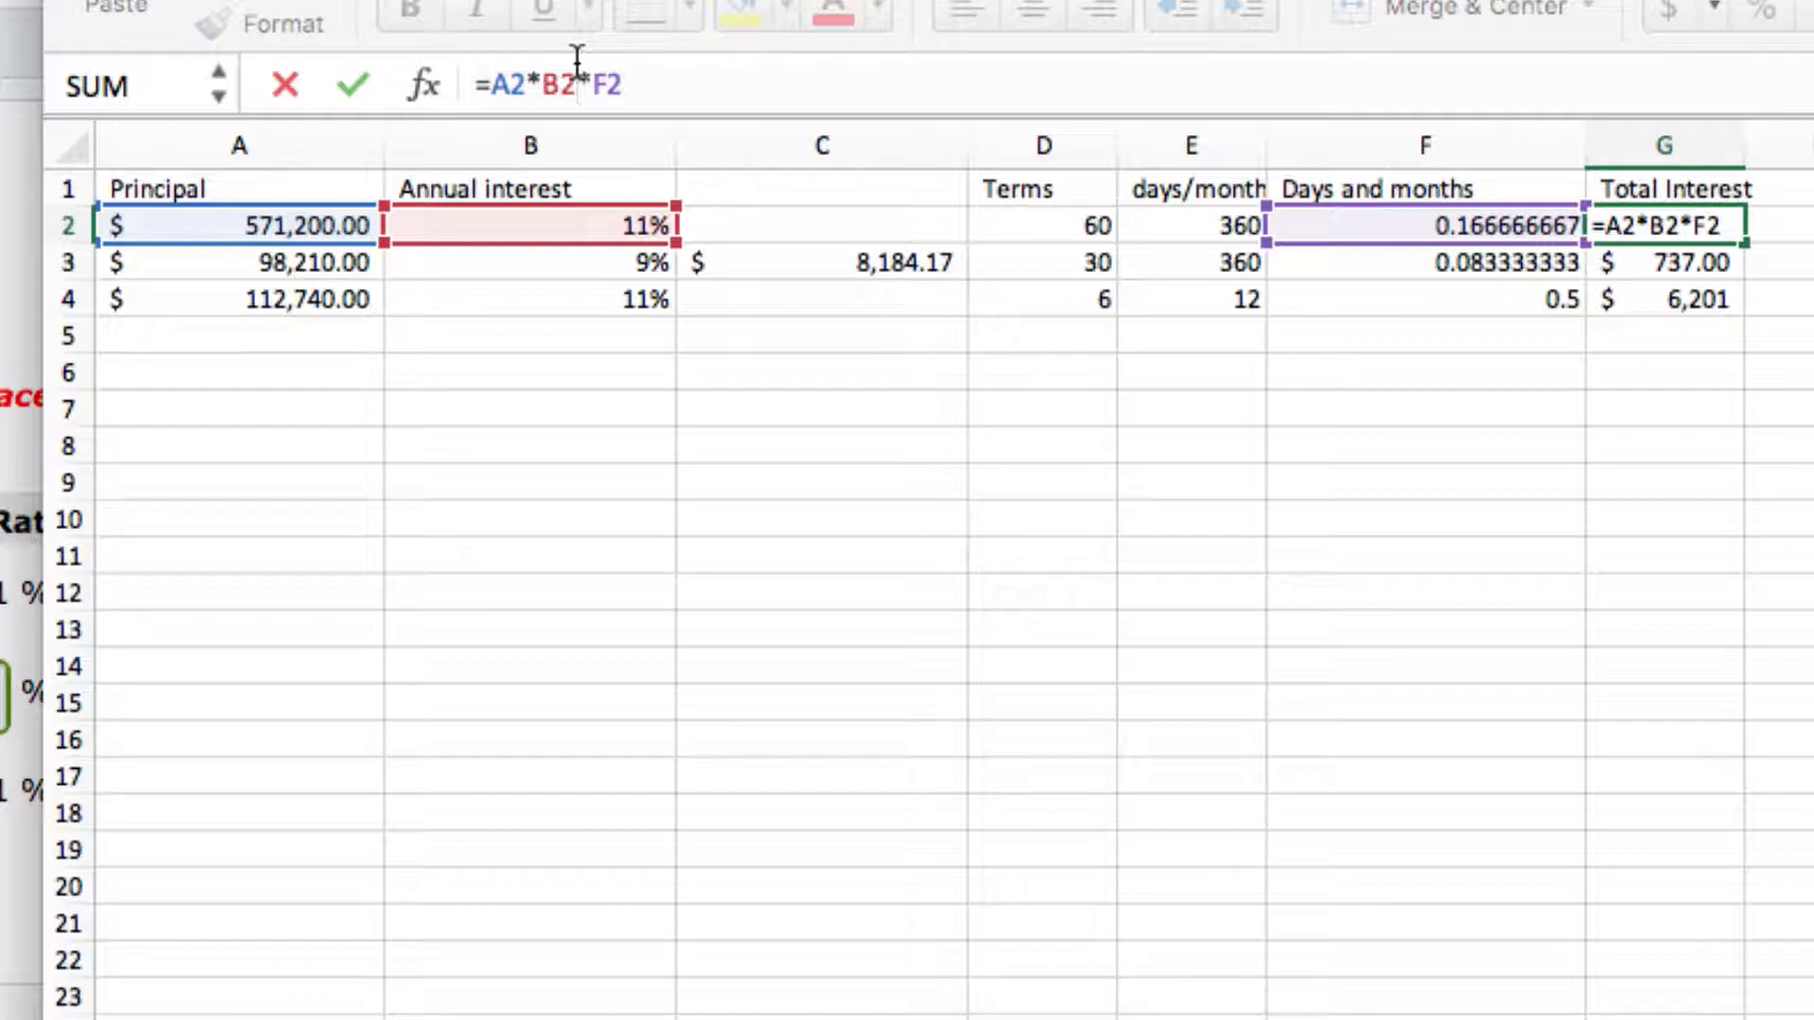
{"action": "mouse_move", "coordinate": [591, 194]}
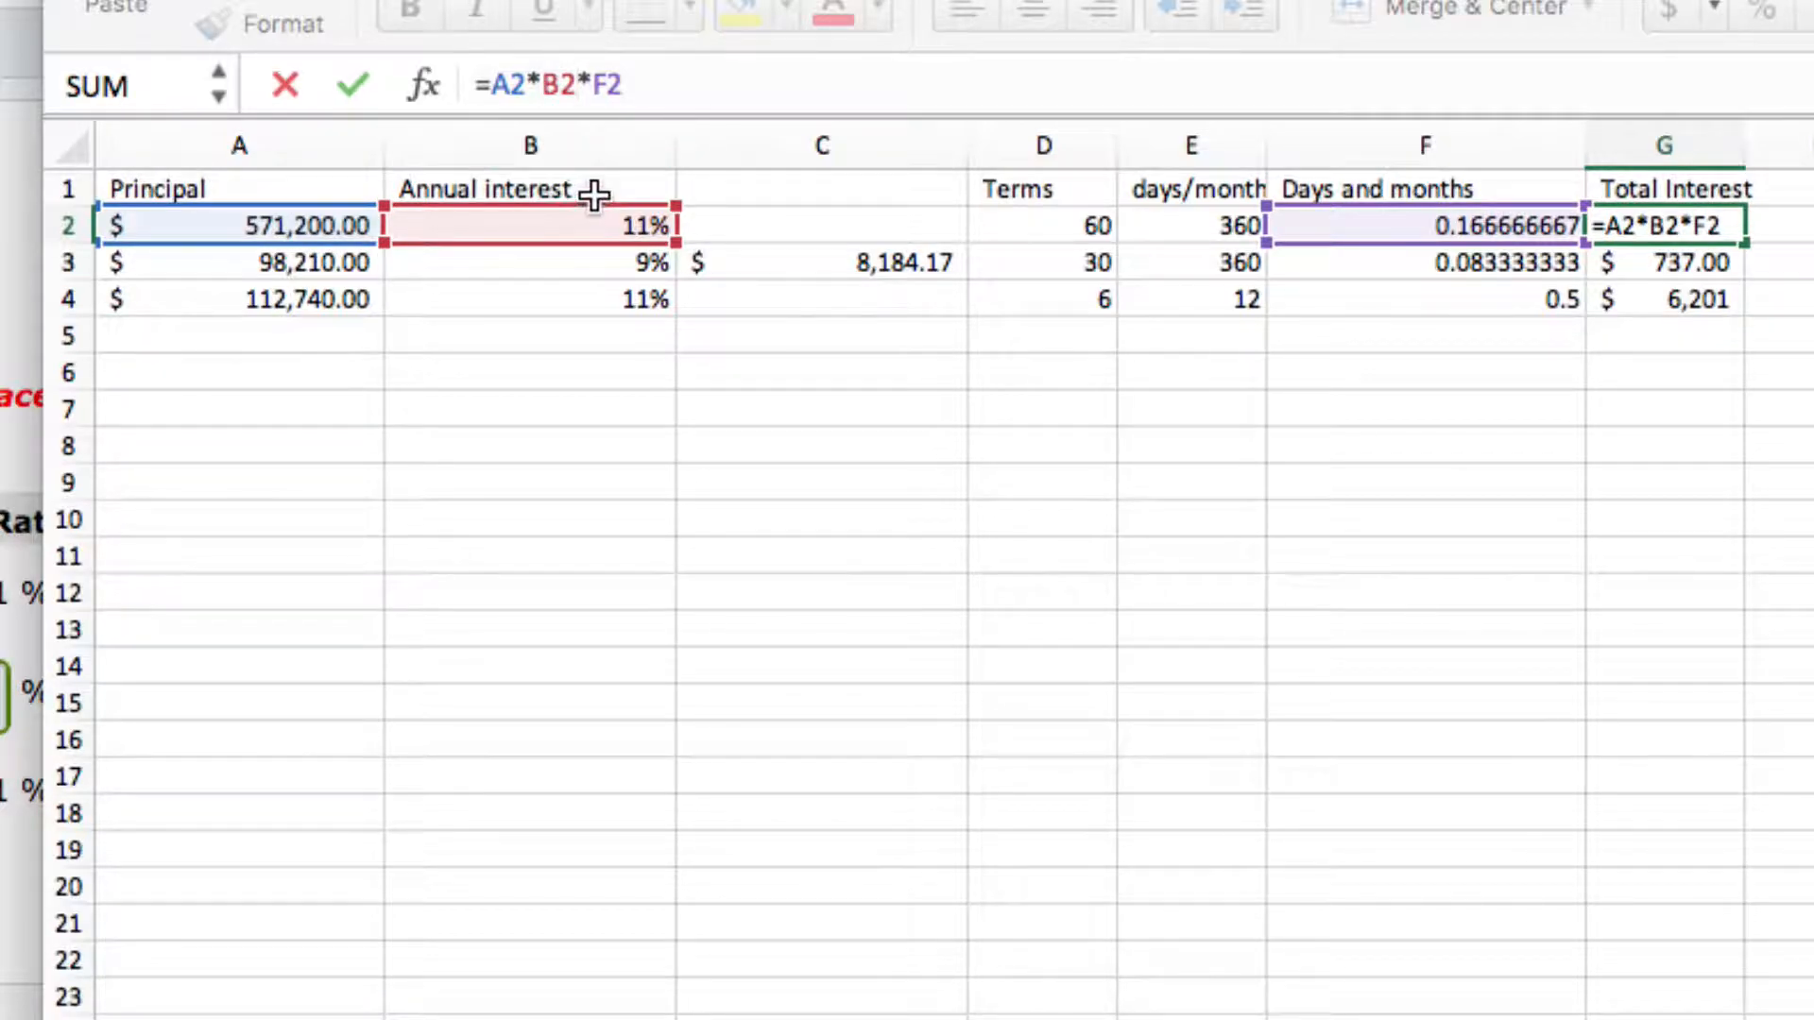
{"action": "mouse_move", "coordinate": [1319, 189]}
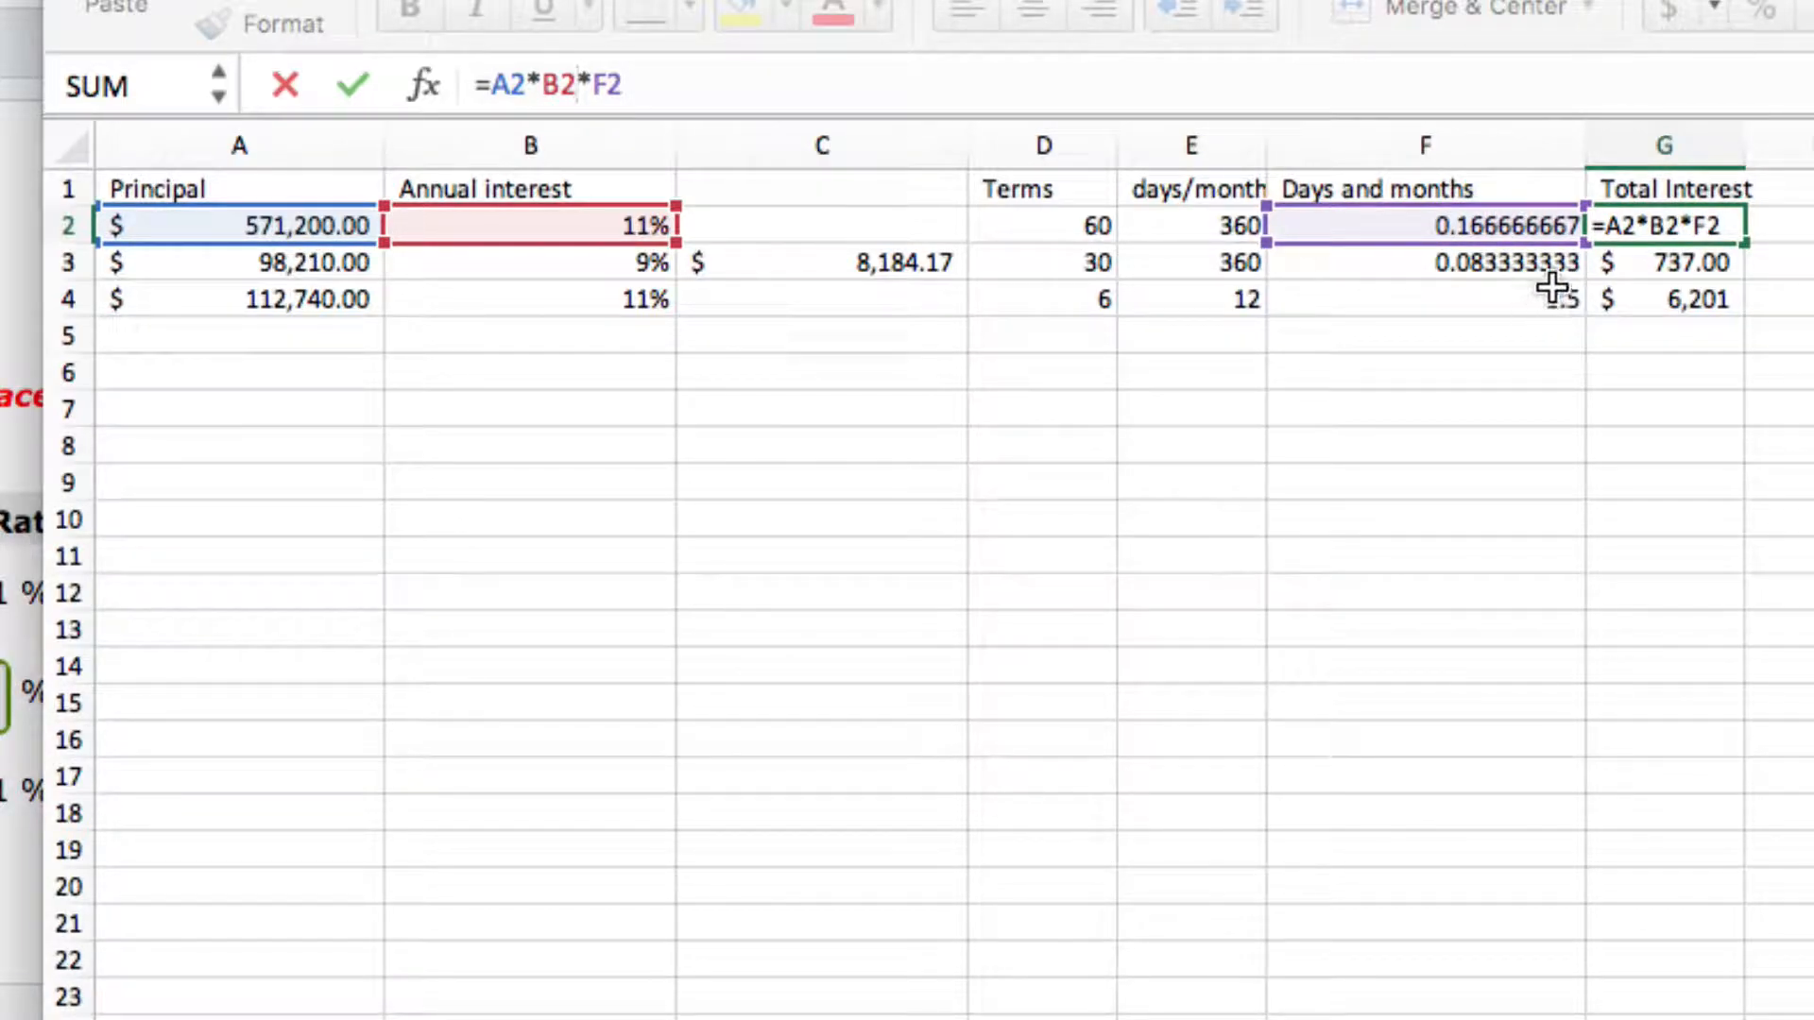
{"action": "key", "text": "Return"}
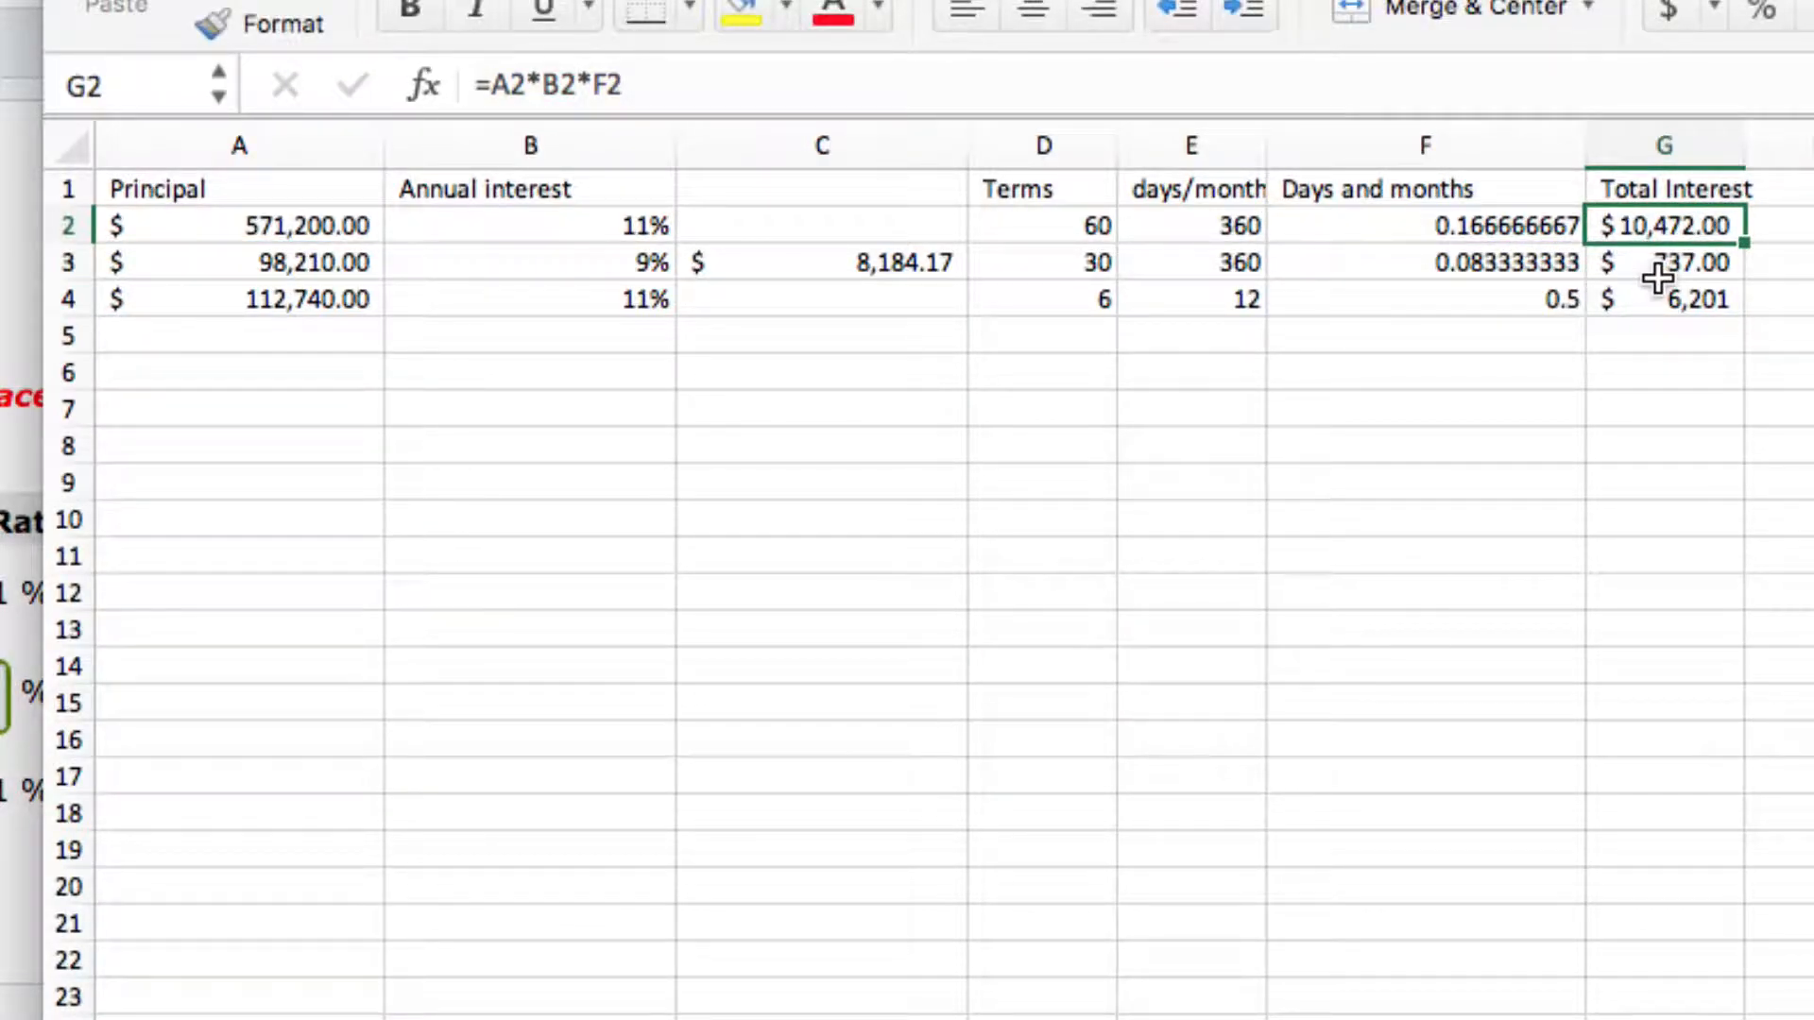
{"action": "mouse_move", "coordinate": [1398, 257]}
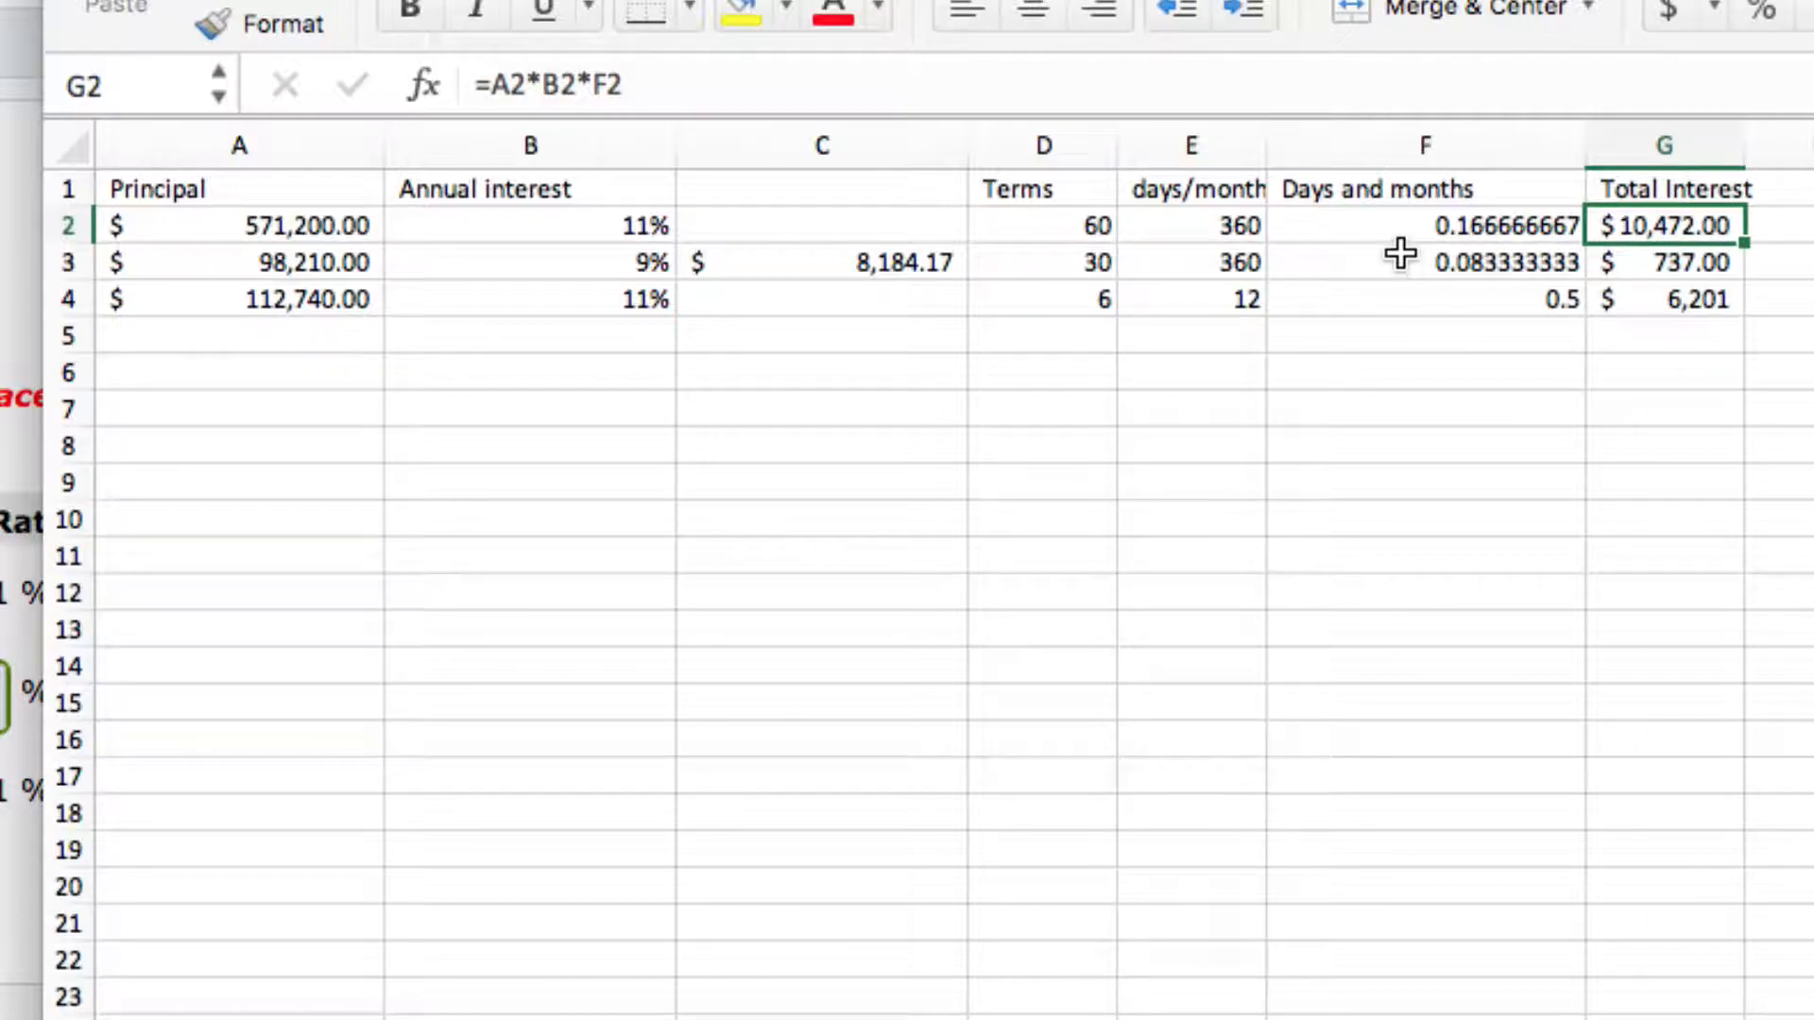
{"action": "mouse_move", "coordinate": [533, 497]}
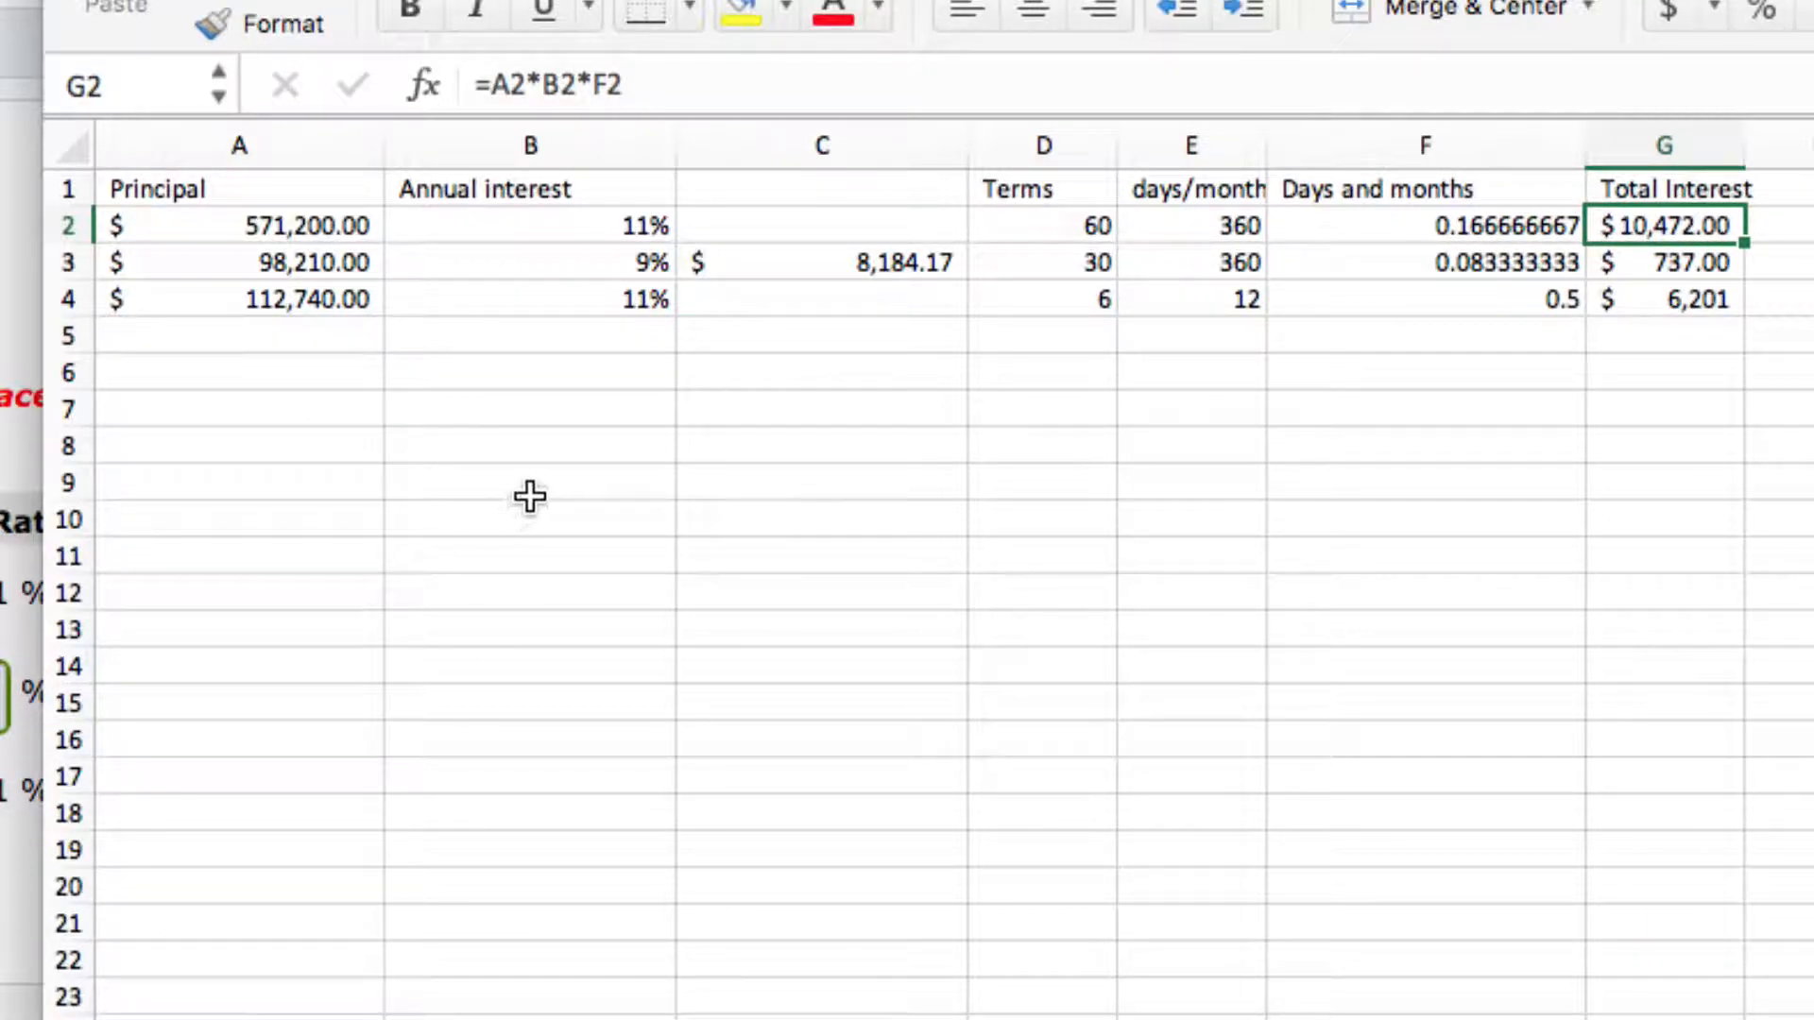
{"action": "mouse_move", "coordinate": [590, 522]}
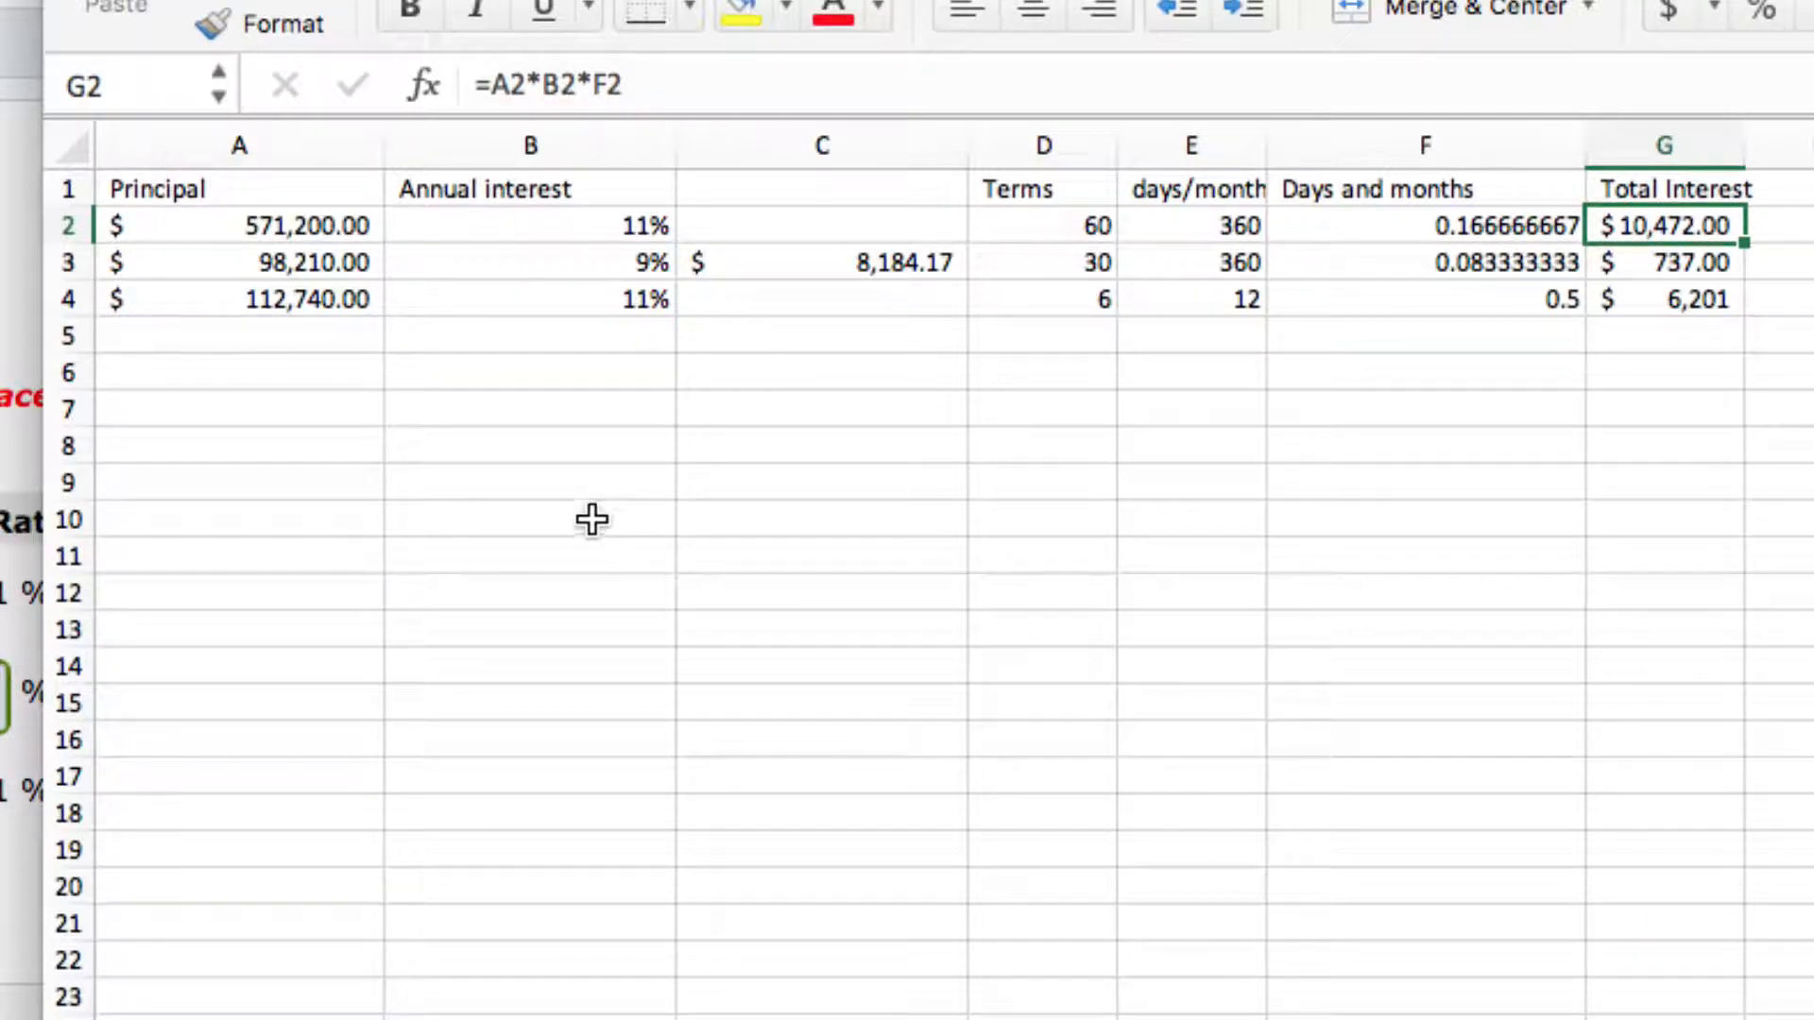
{"action": "mouse_move", "coordinate": [1145, 240]}
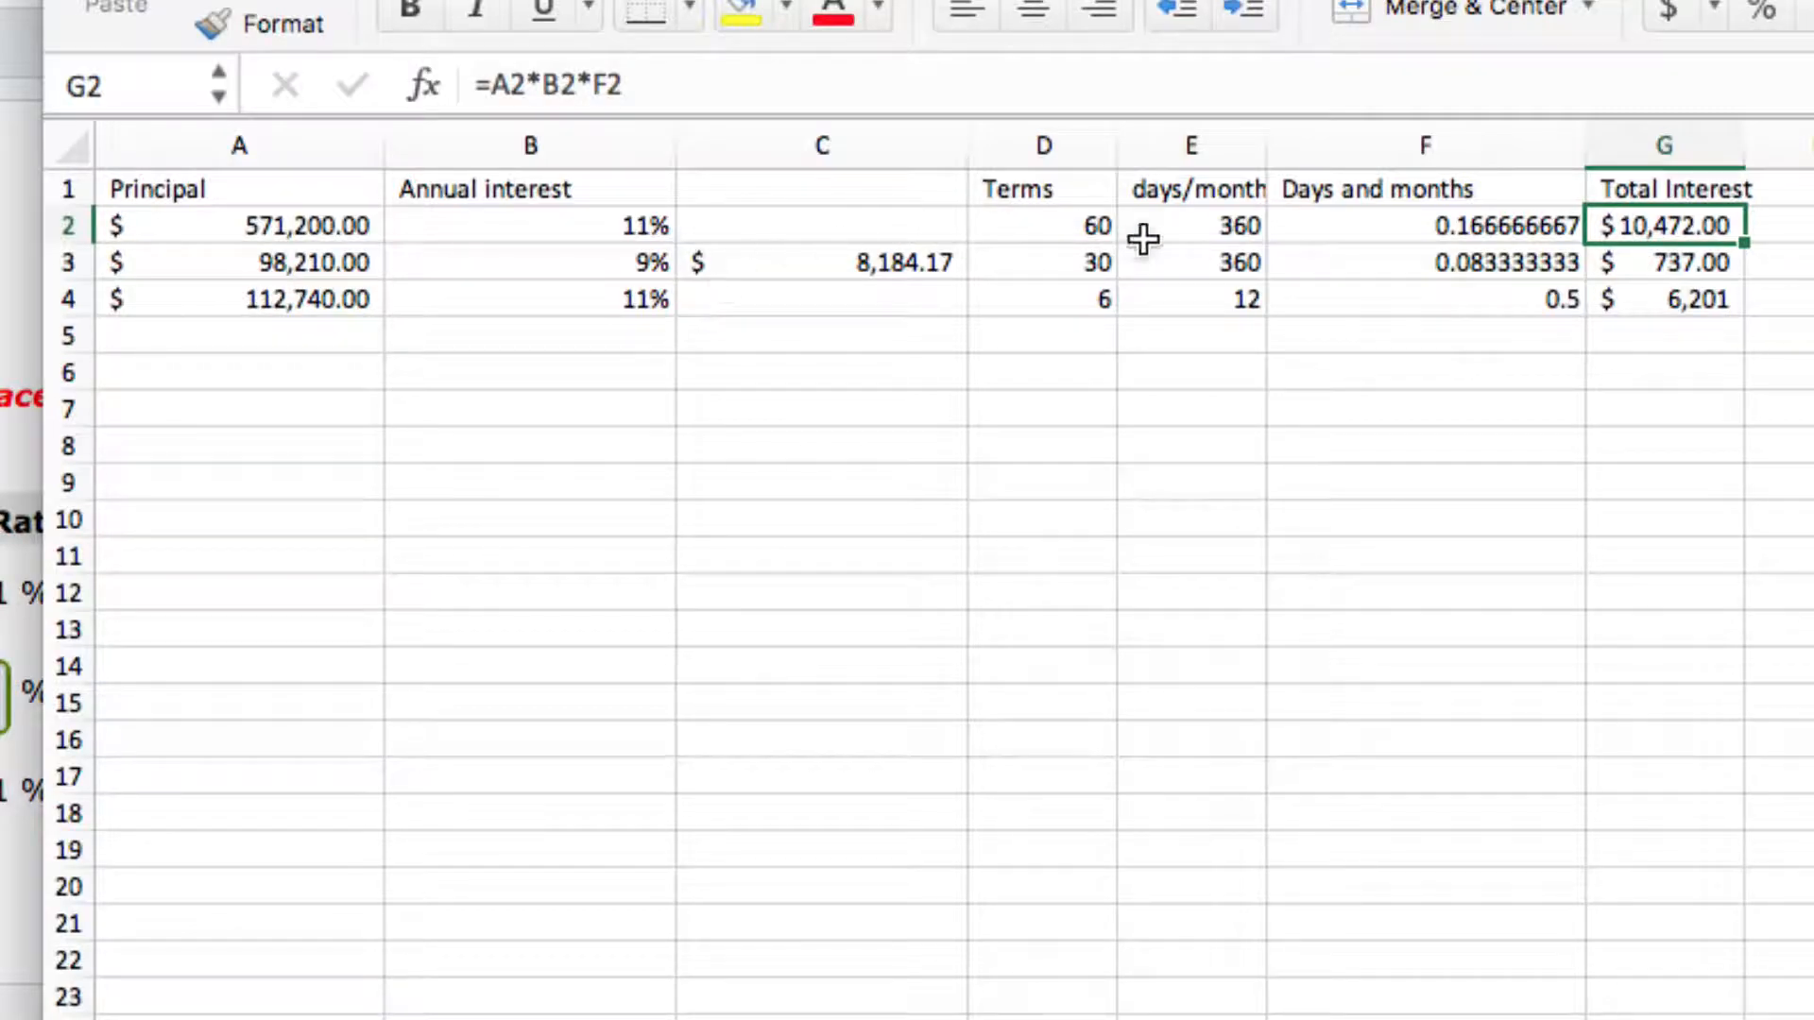
{"action": "mouse_move", "coordinate": [452, 497]}
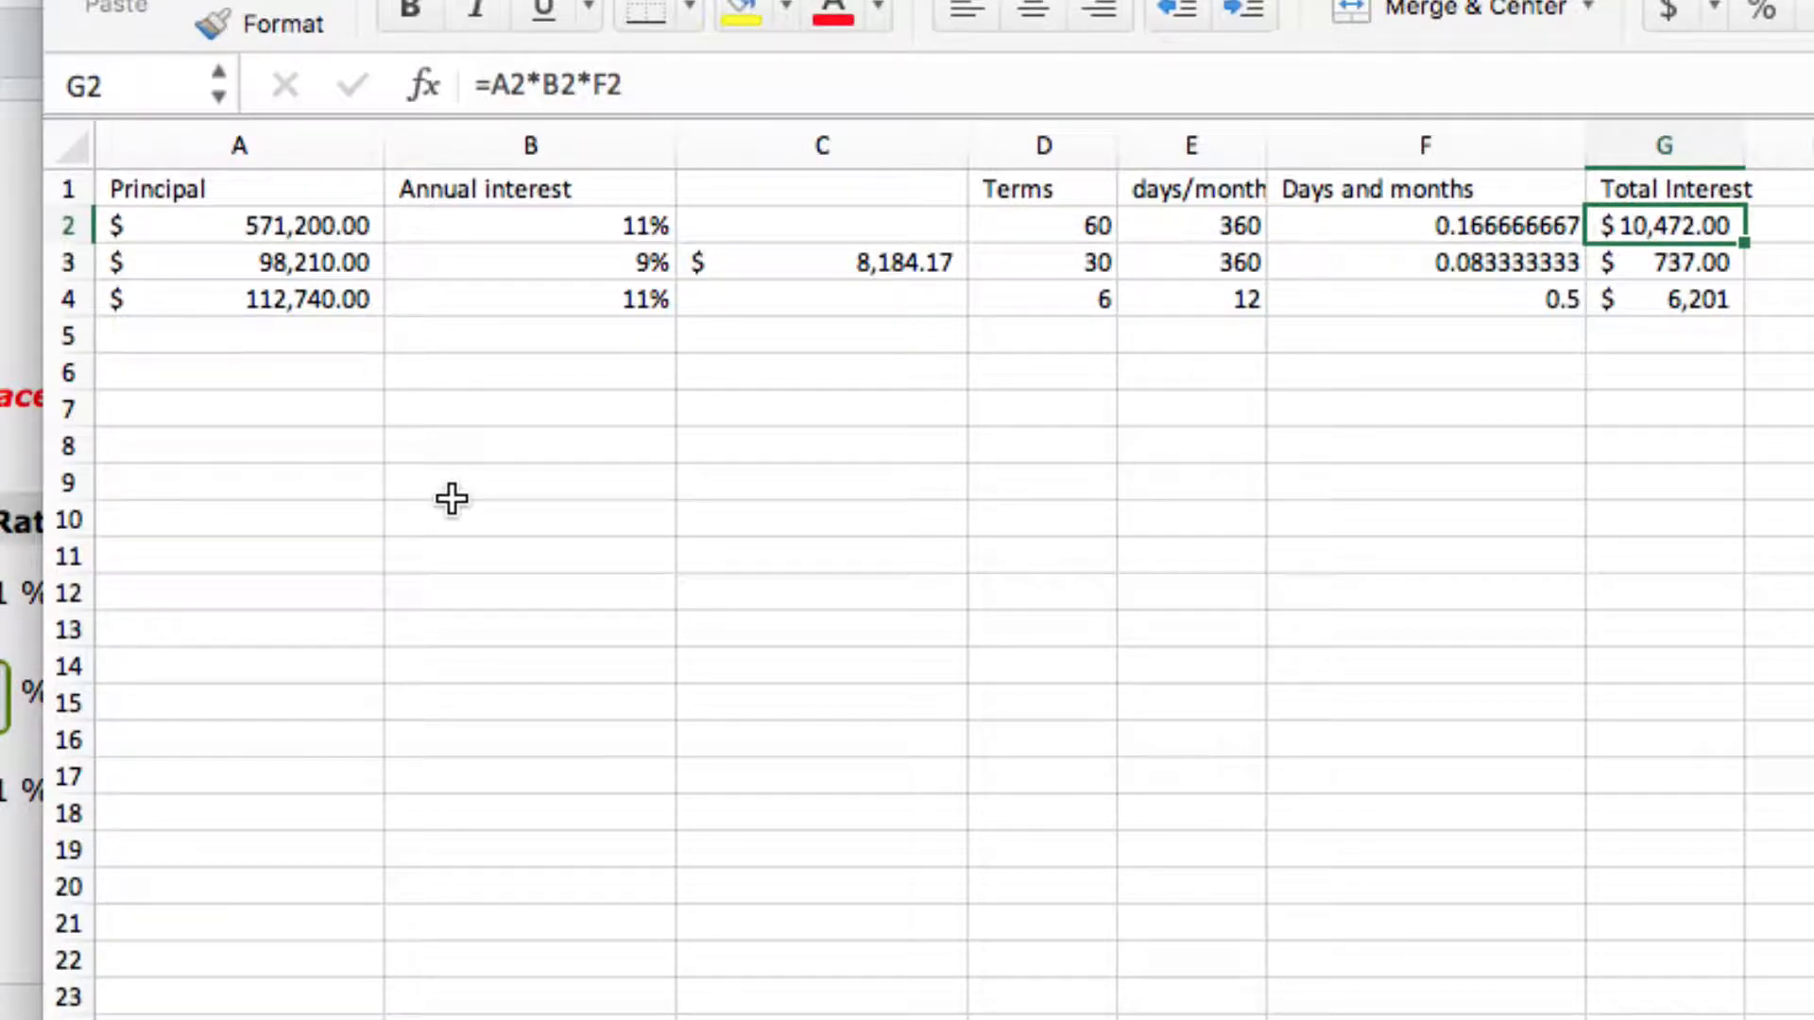
{"action": "mouse_move", "coordinate": [284, 303]}
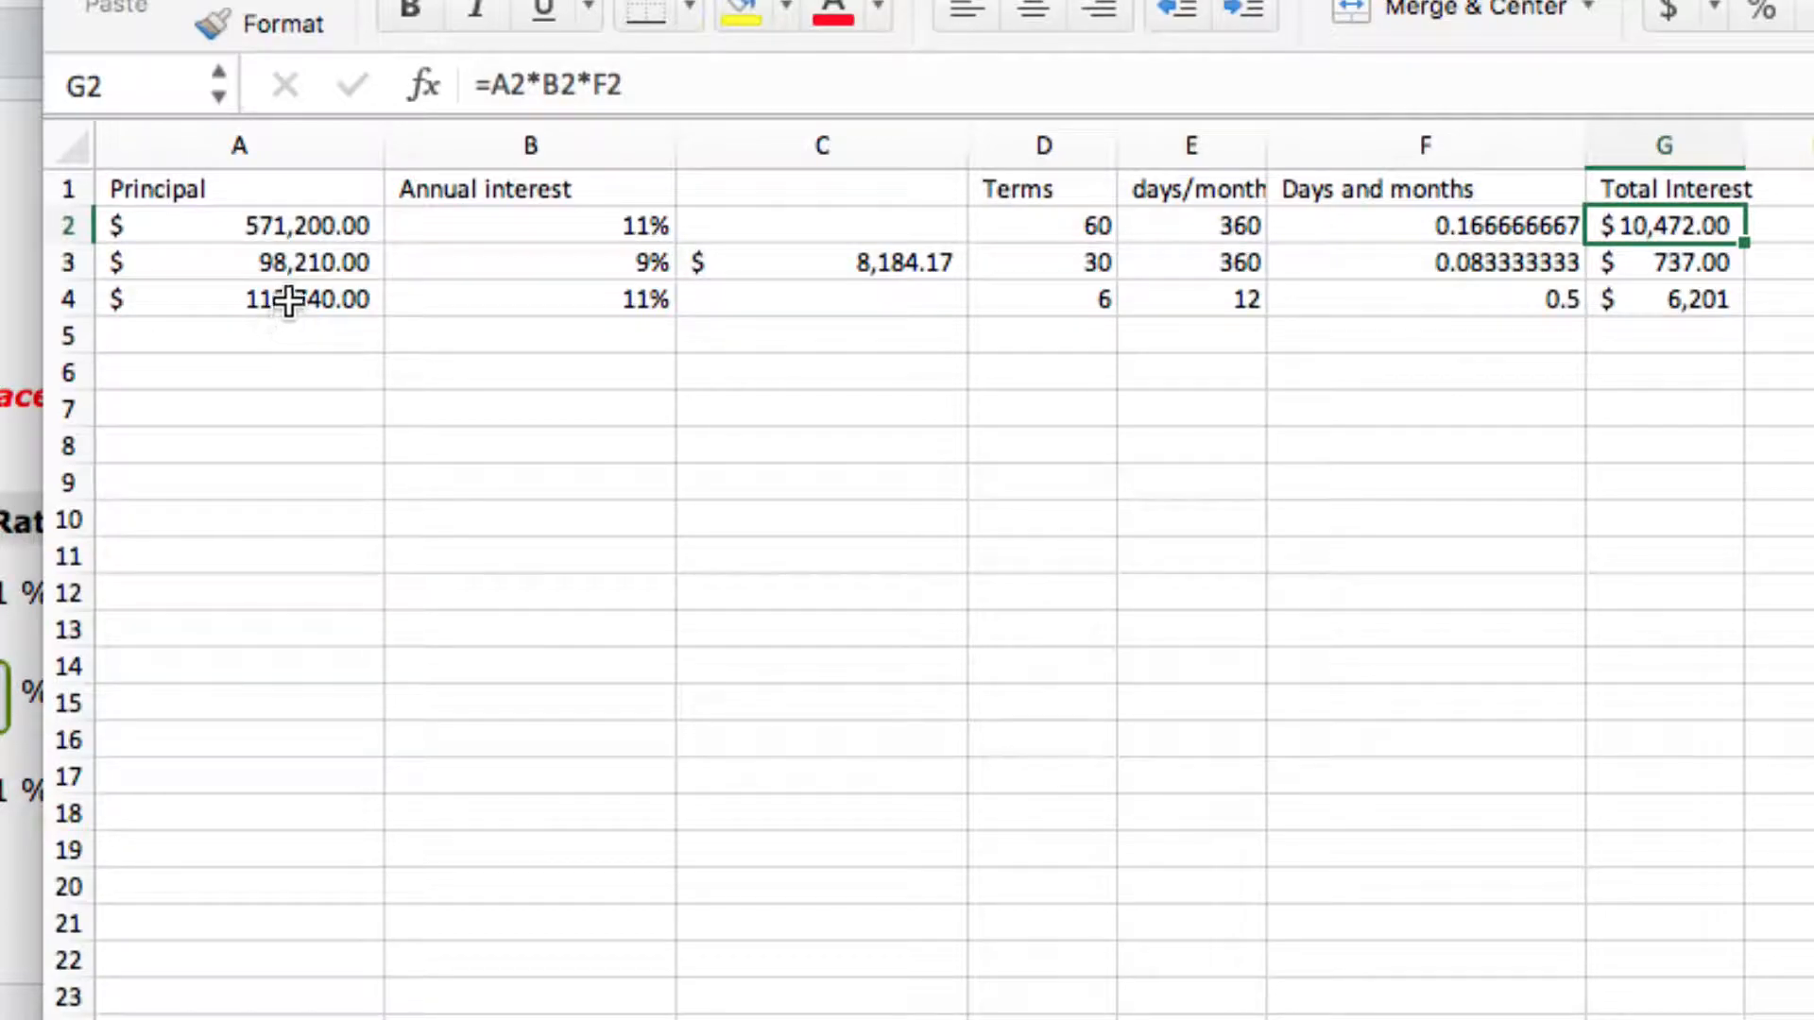
{"action": "mouse_move", "coordinate": [584, 338]}
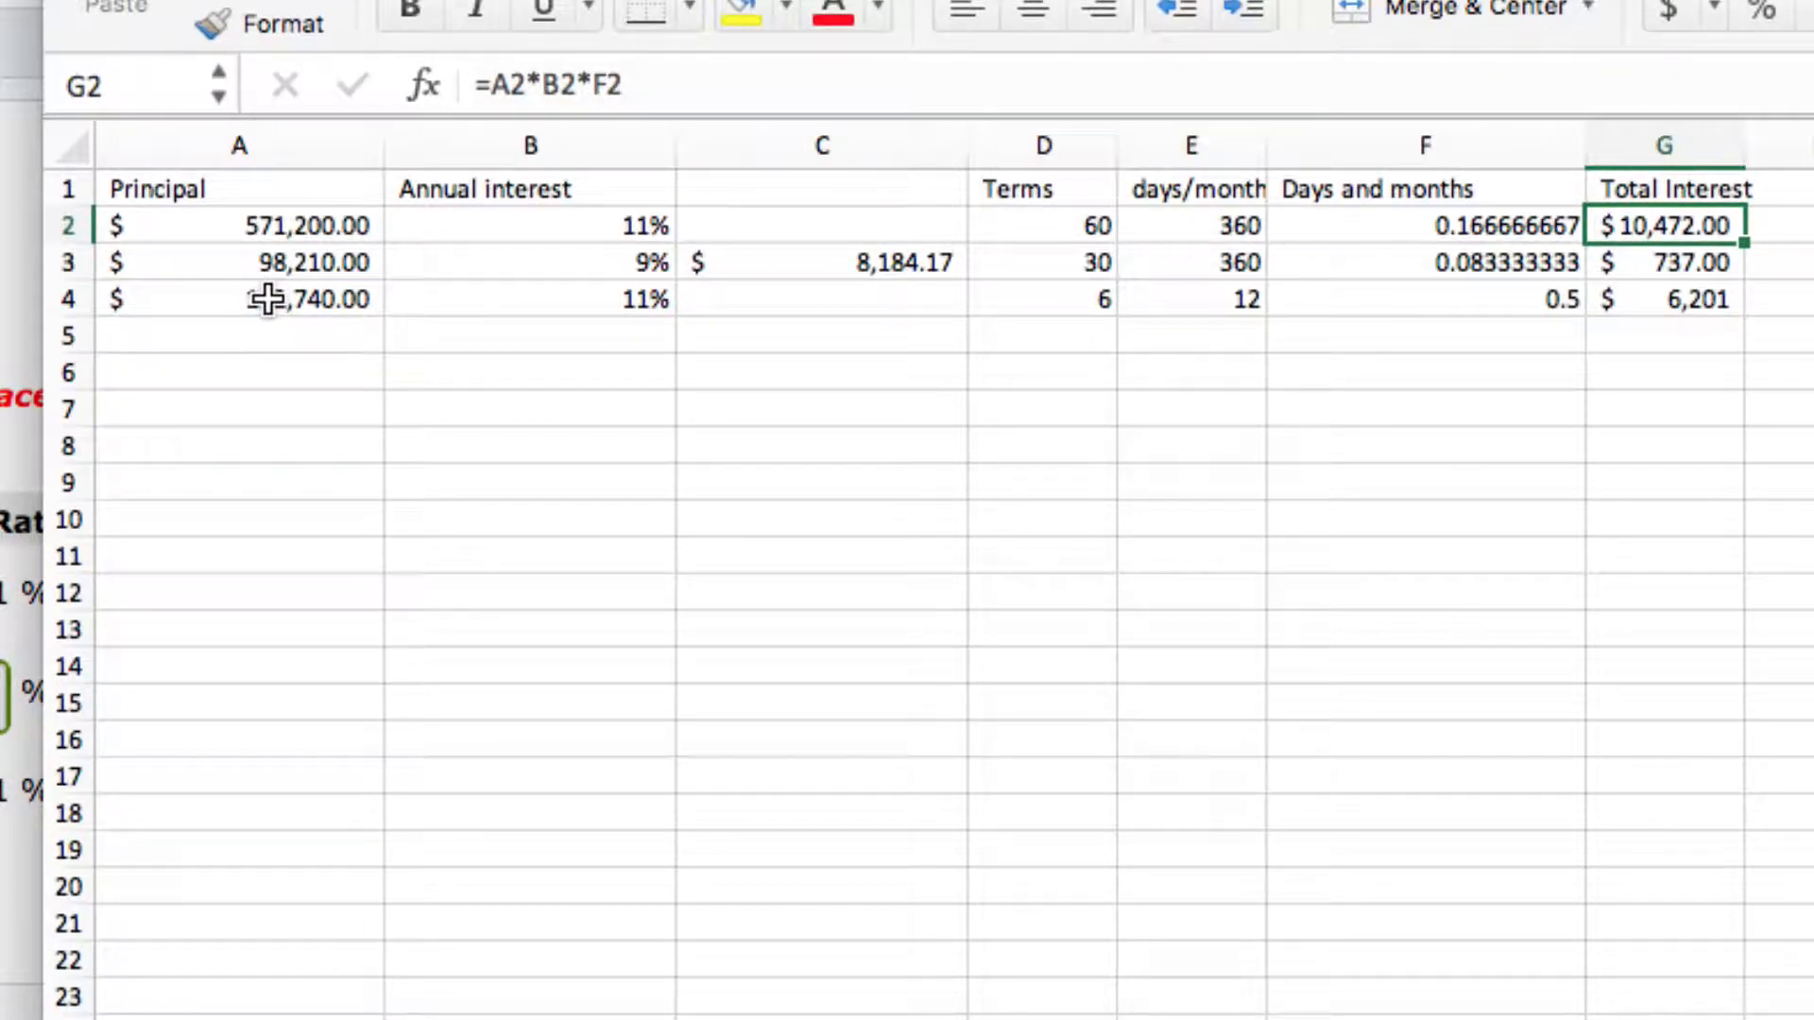
{"action": "left_click", "coordinate": [240, 298]}
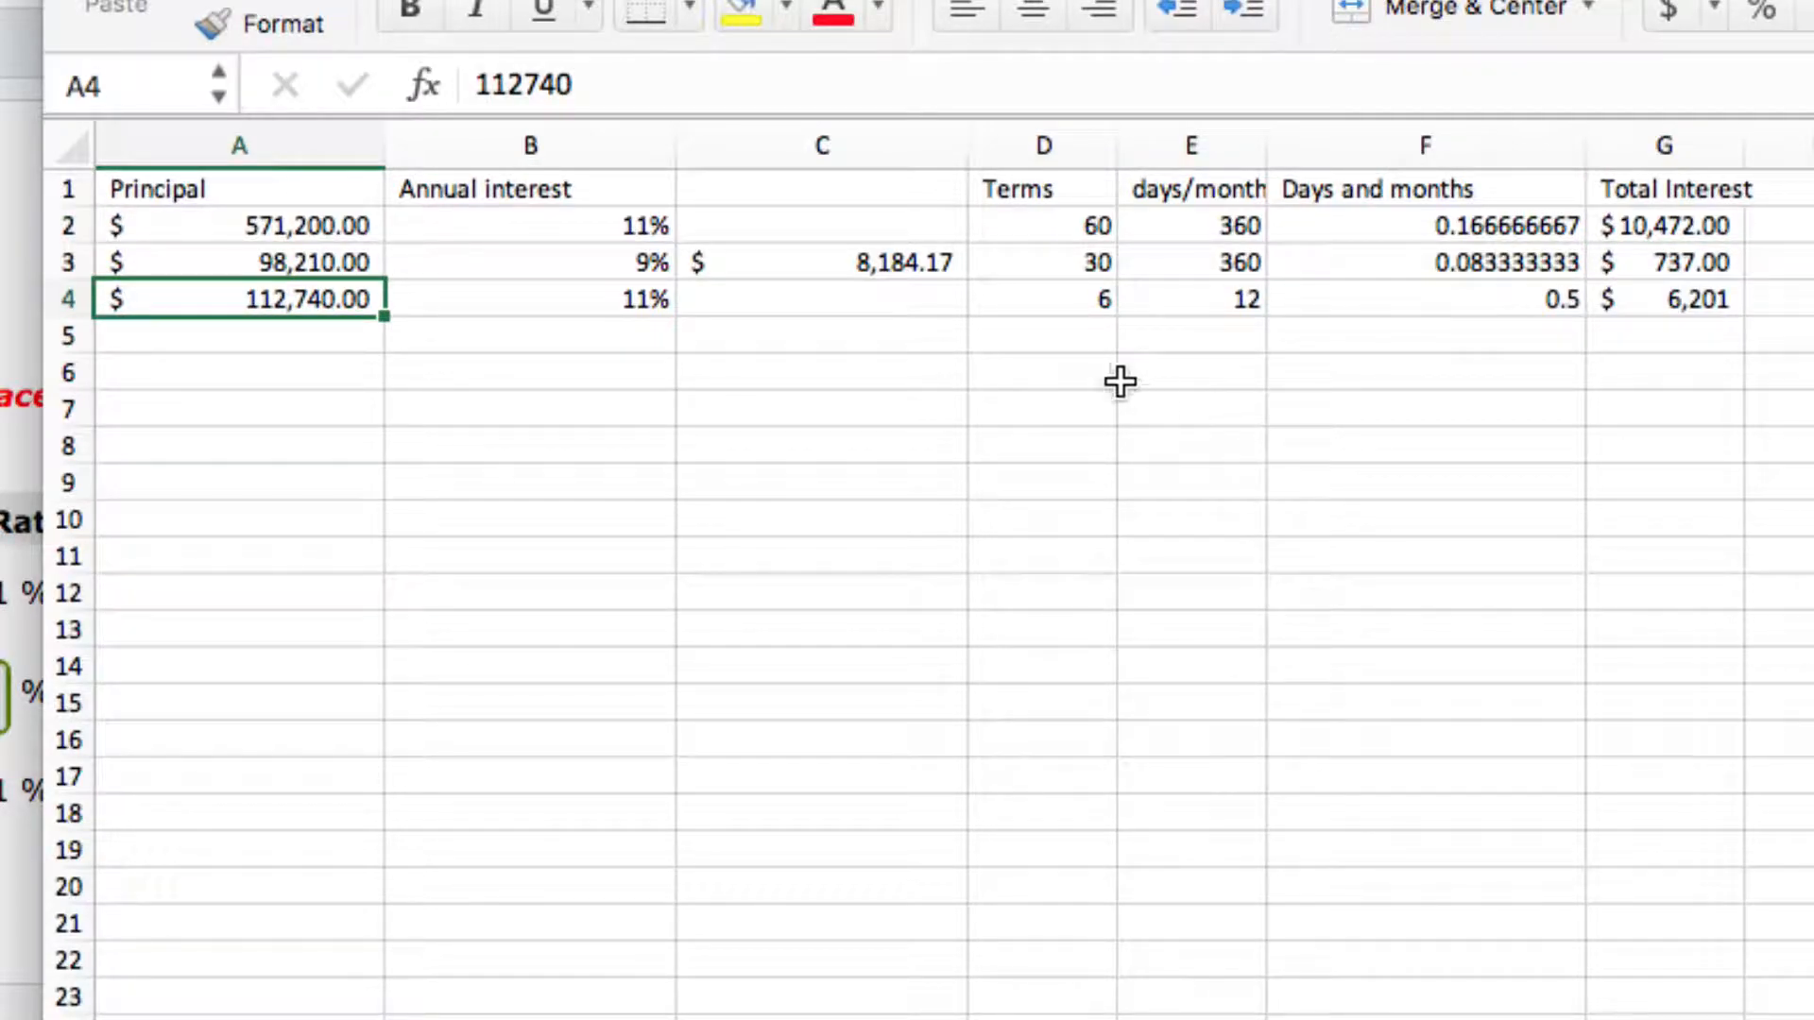
{"action": "left_click", "coordinate": [1041, 298]}
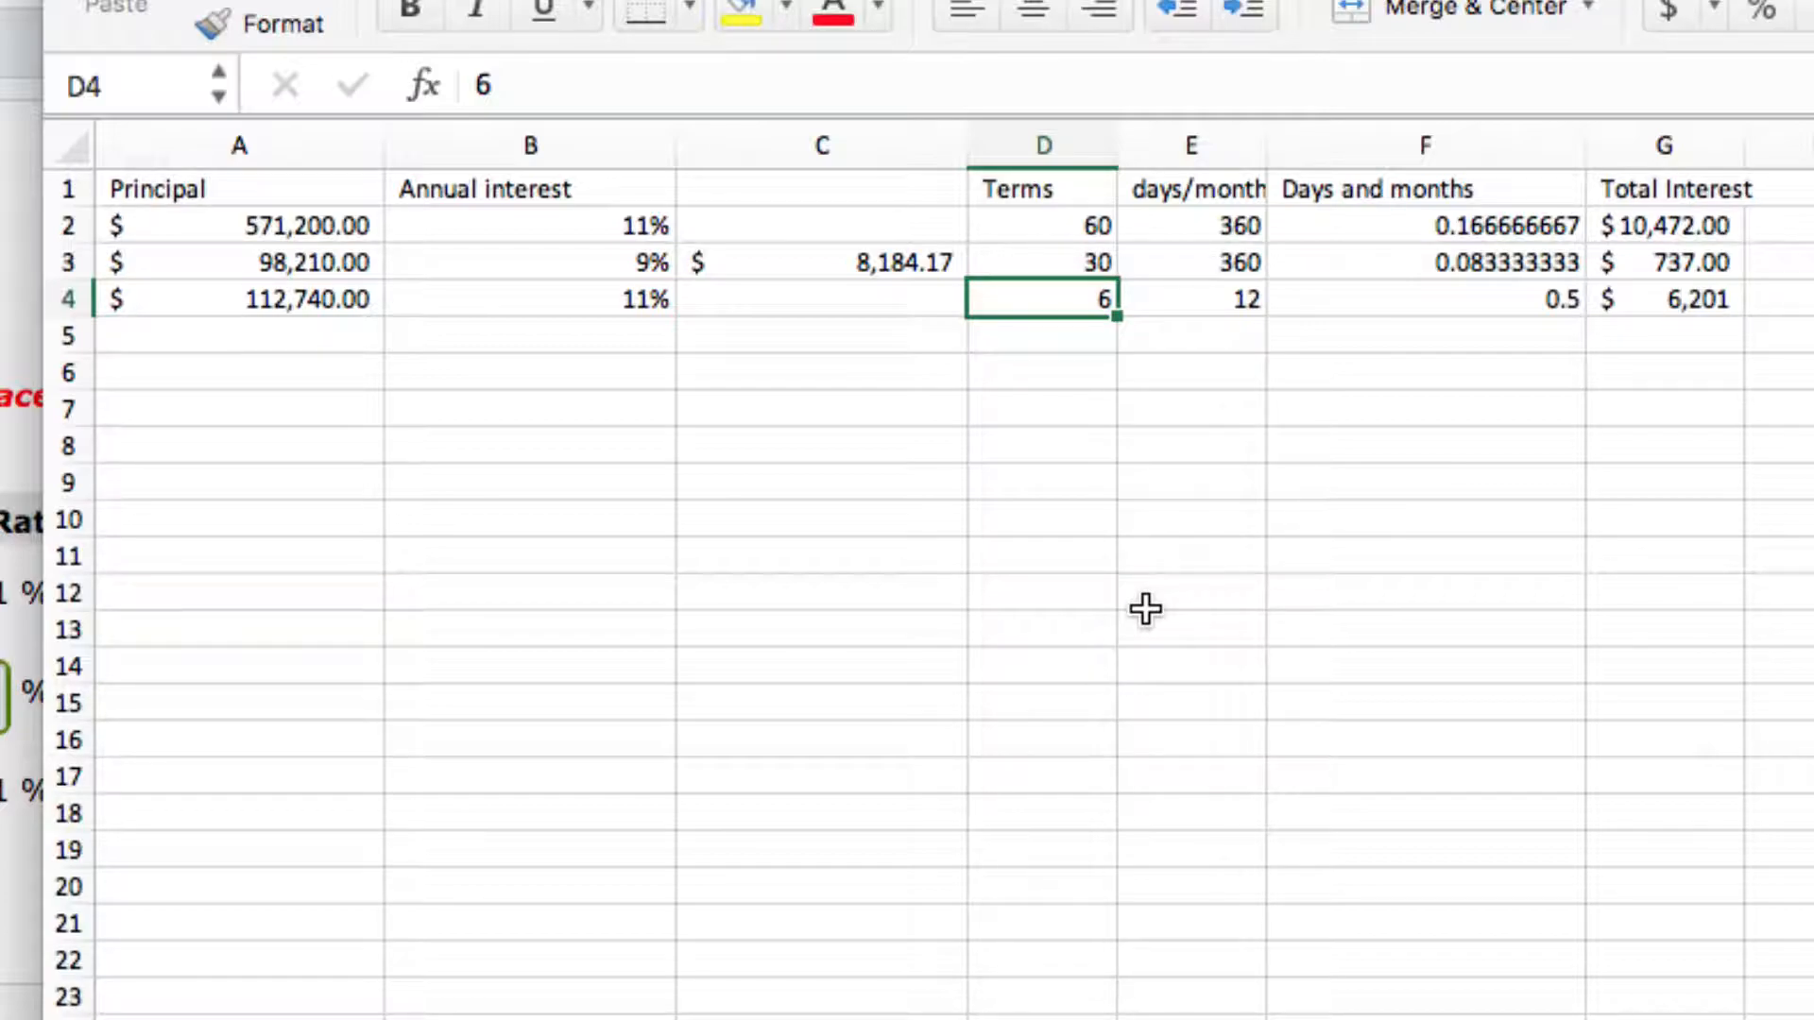
{"action": "mouse_move", "coordinate": [1209, 382]}
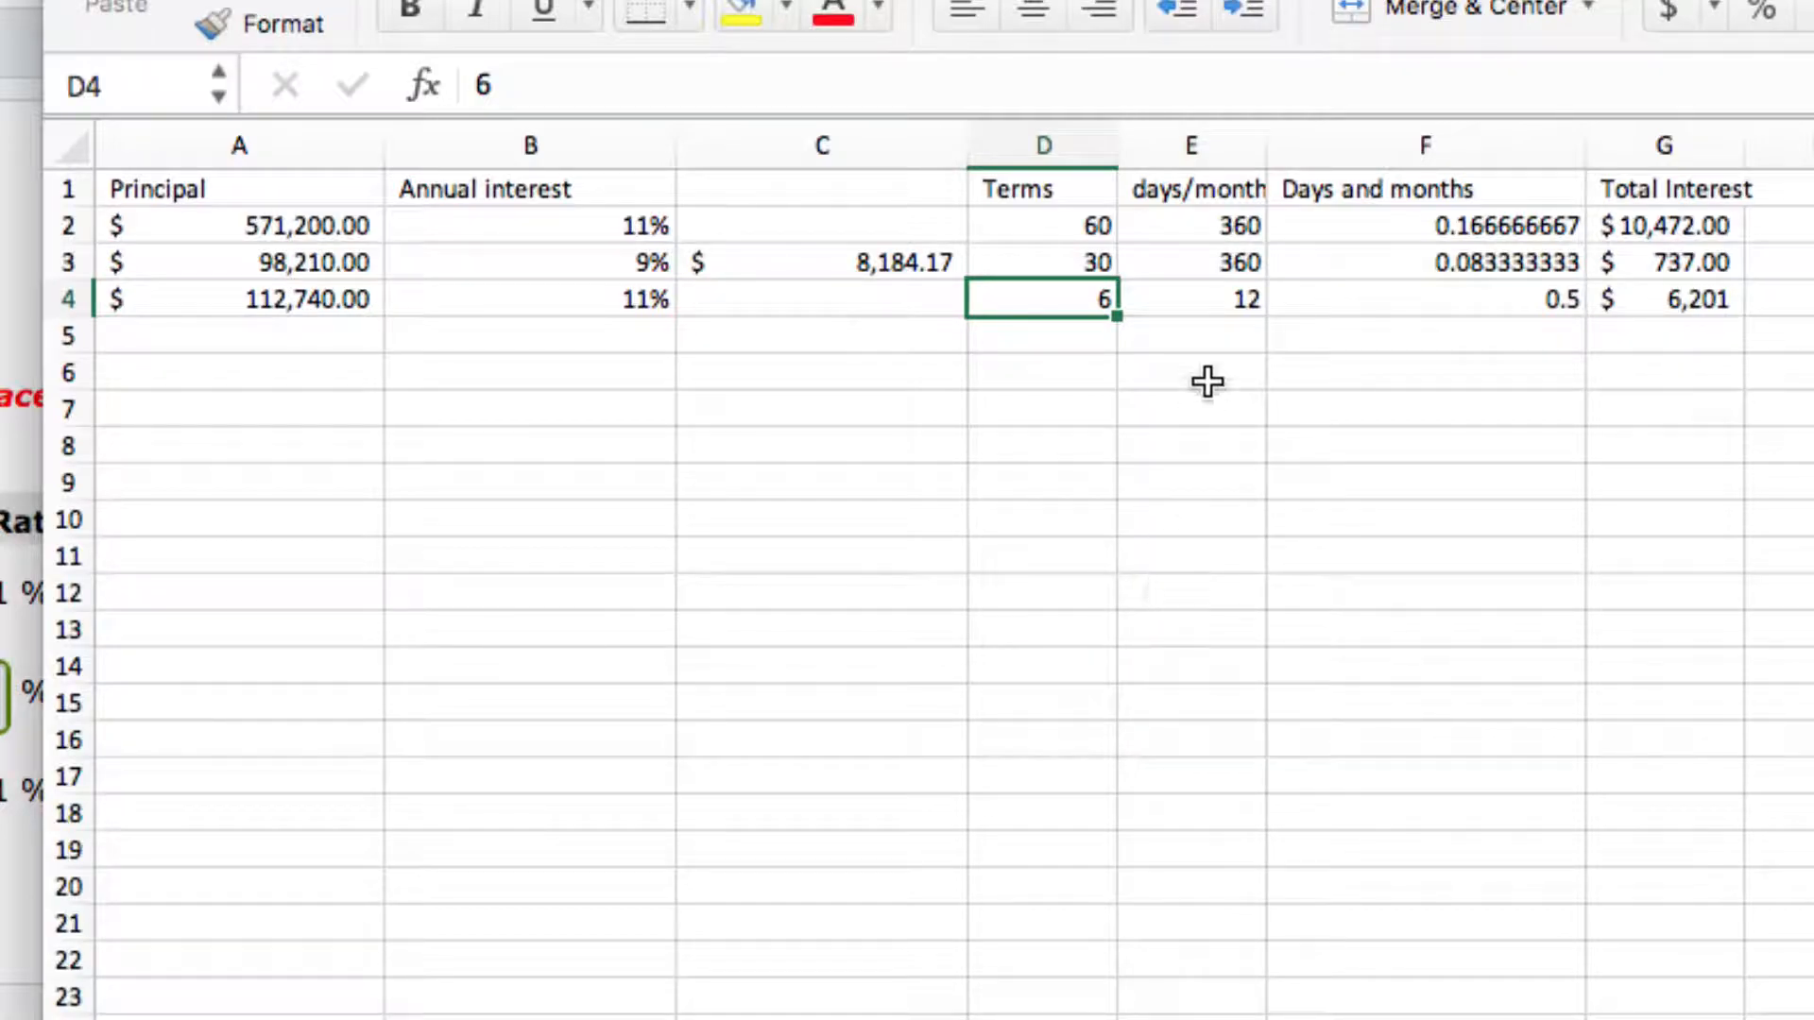
{"action": "mouse_move", "coordinate": [1179, 312]}
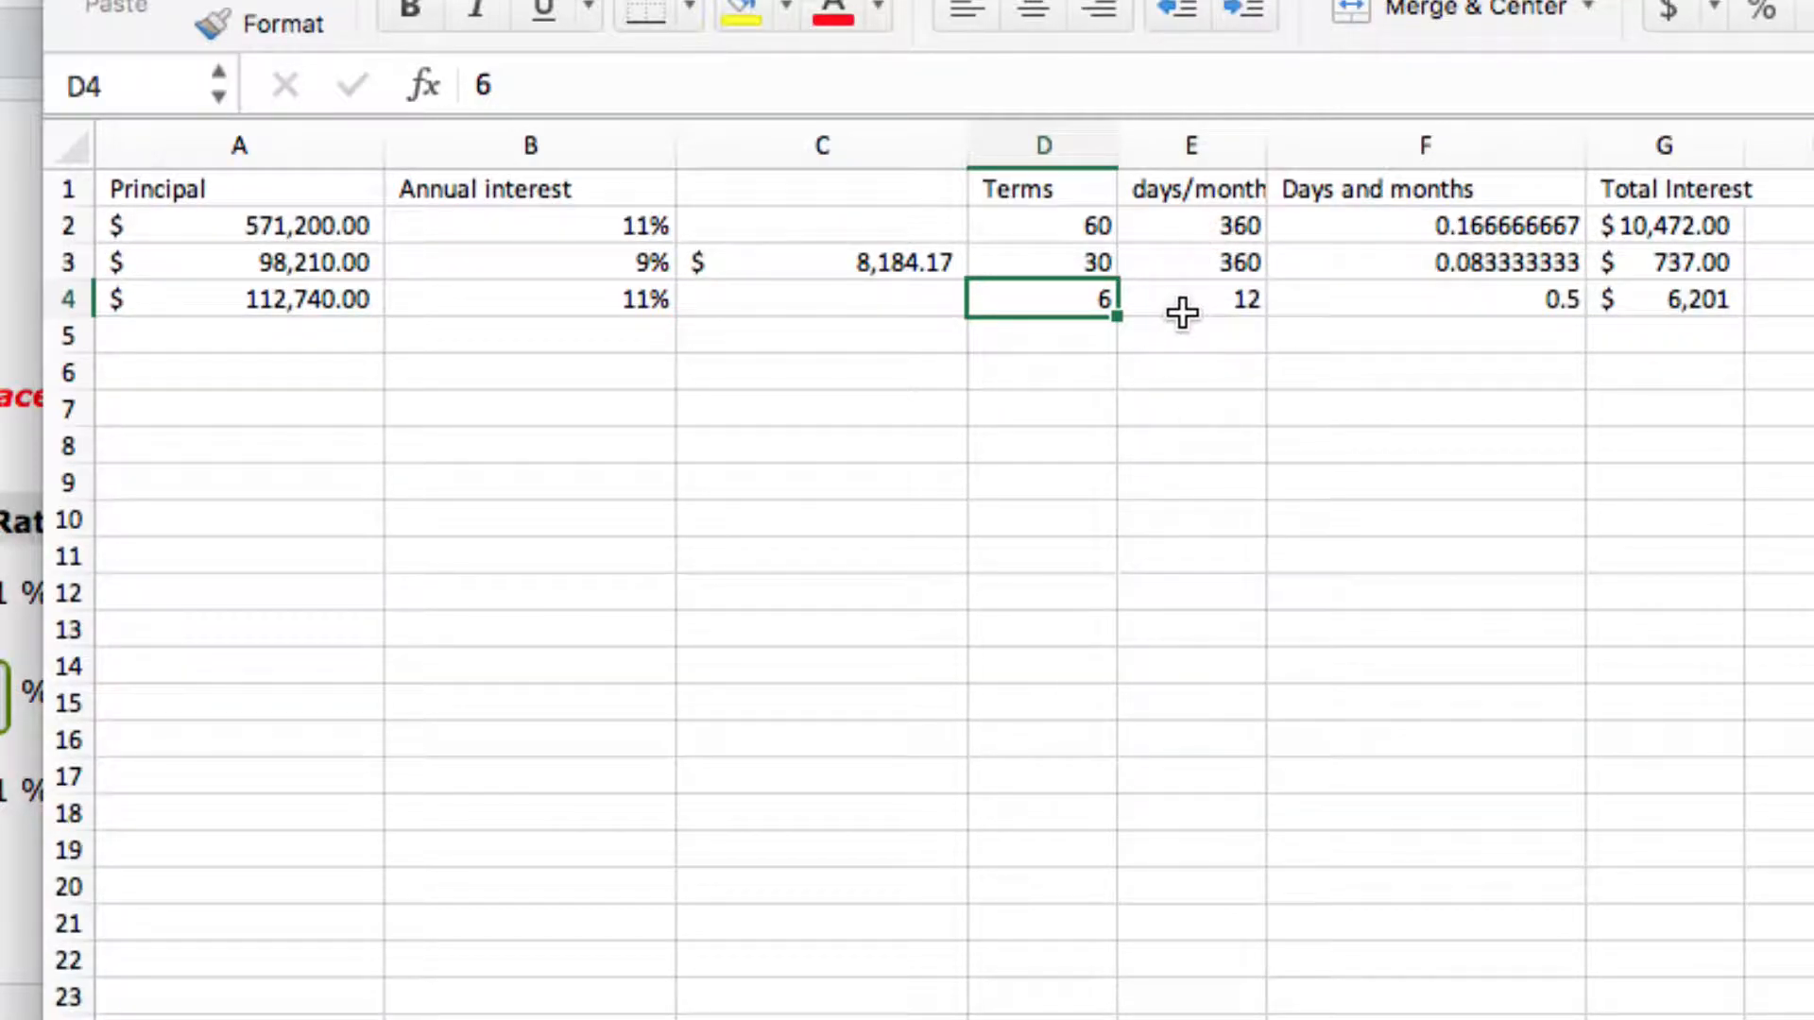
{"action": "mouse_move", "coordinate": [1207, 586]}
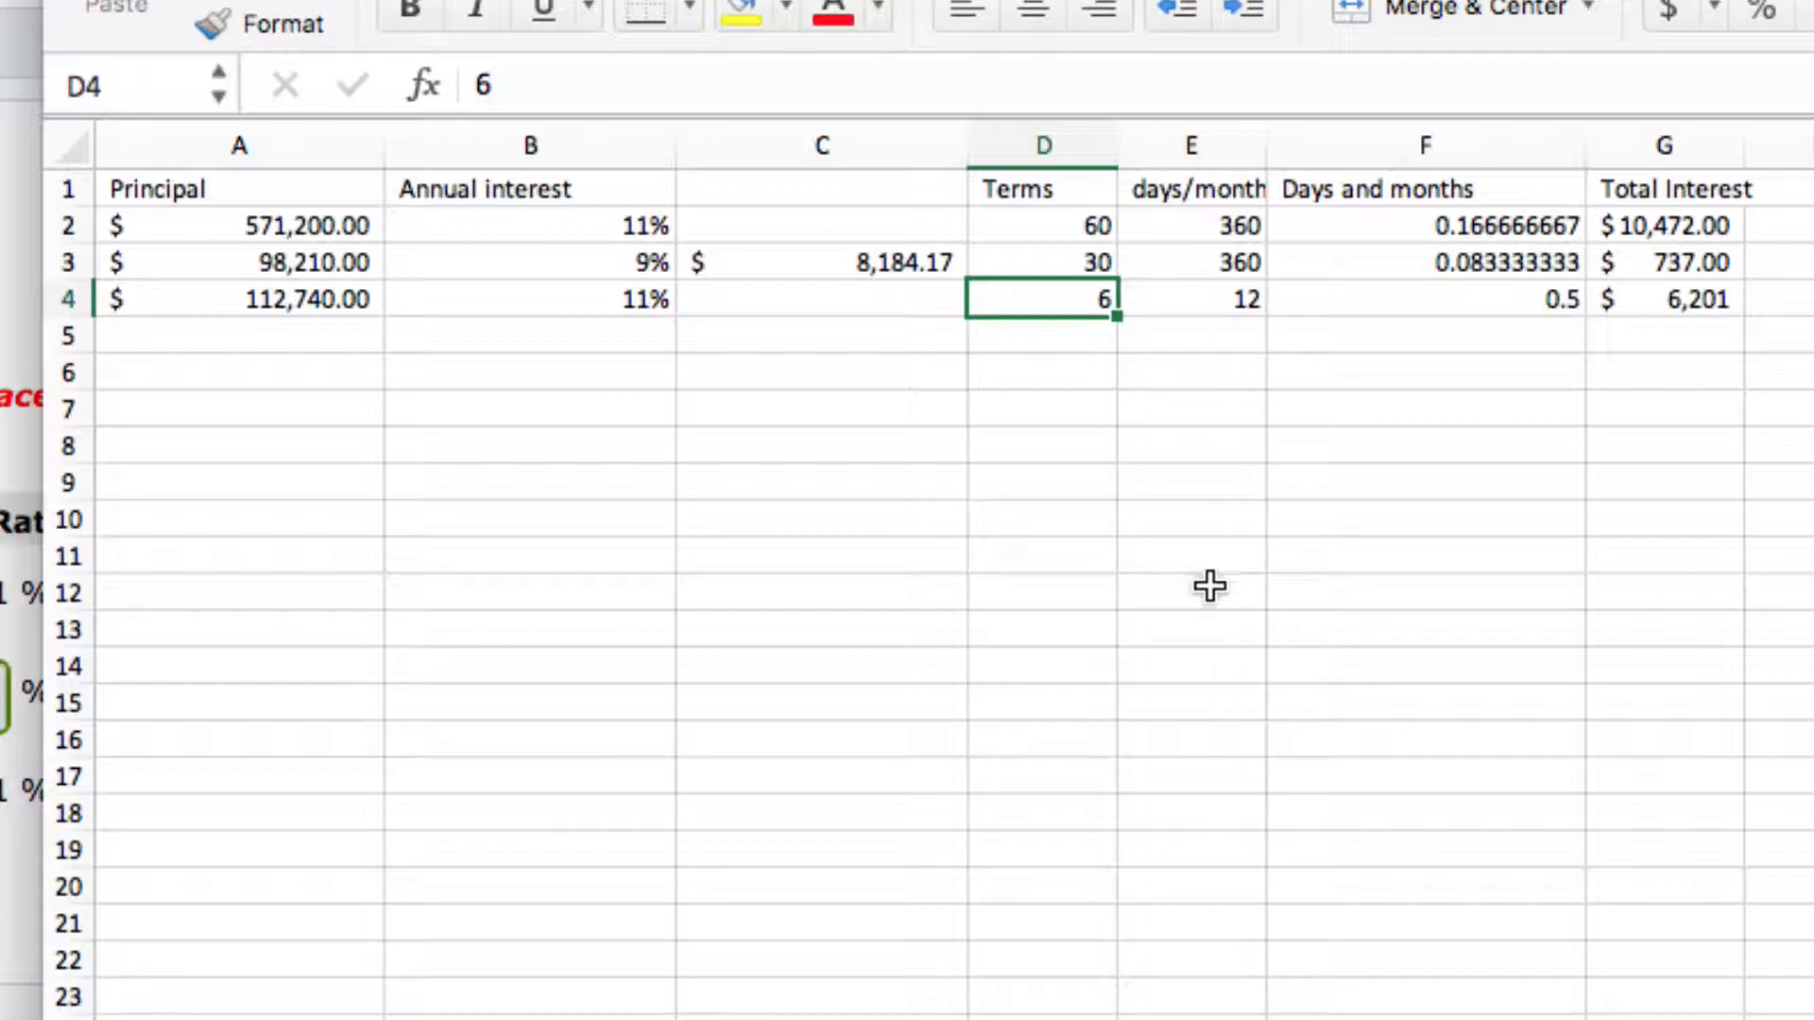
{"action": "mouse_move", "coordinate": [1192, 569]}
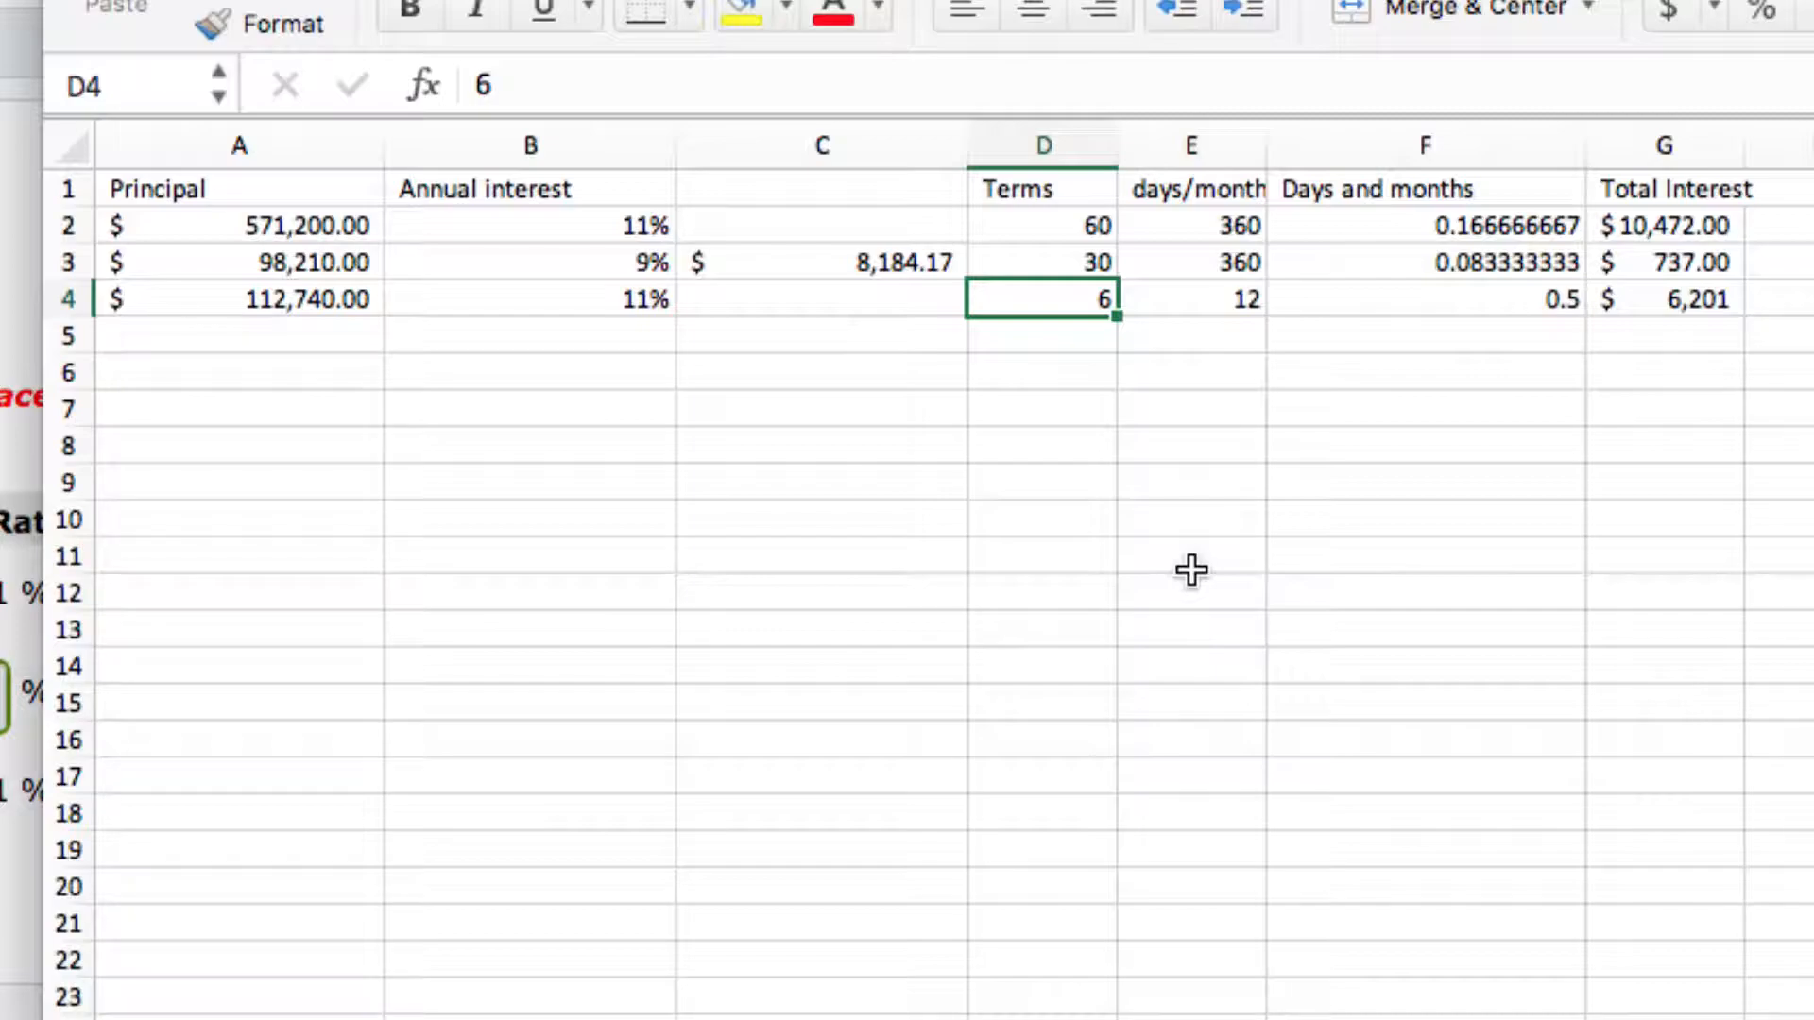
{"action": "mouse_move", "coordinate": [1374, 383]}
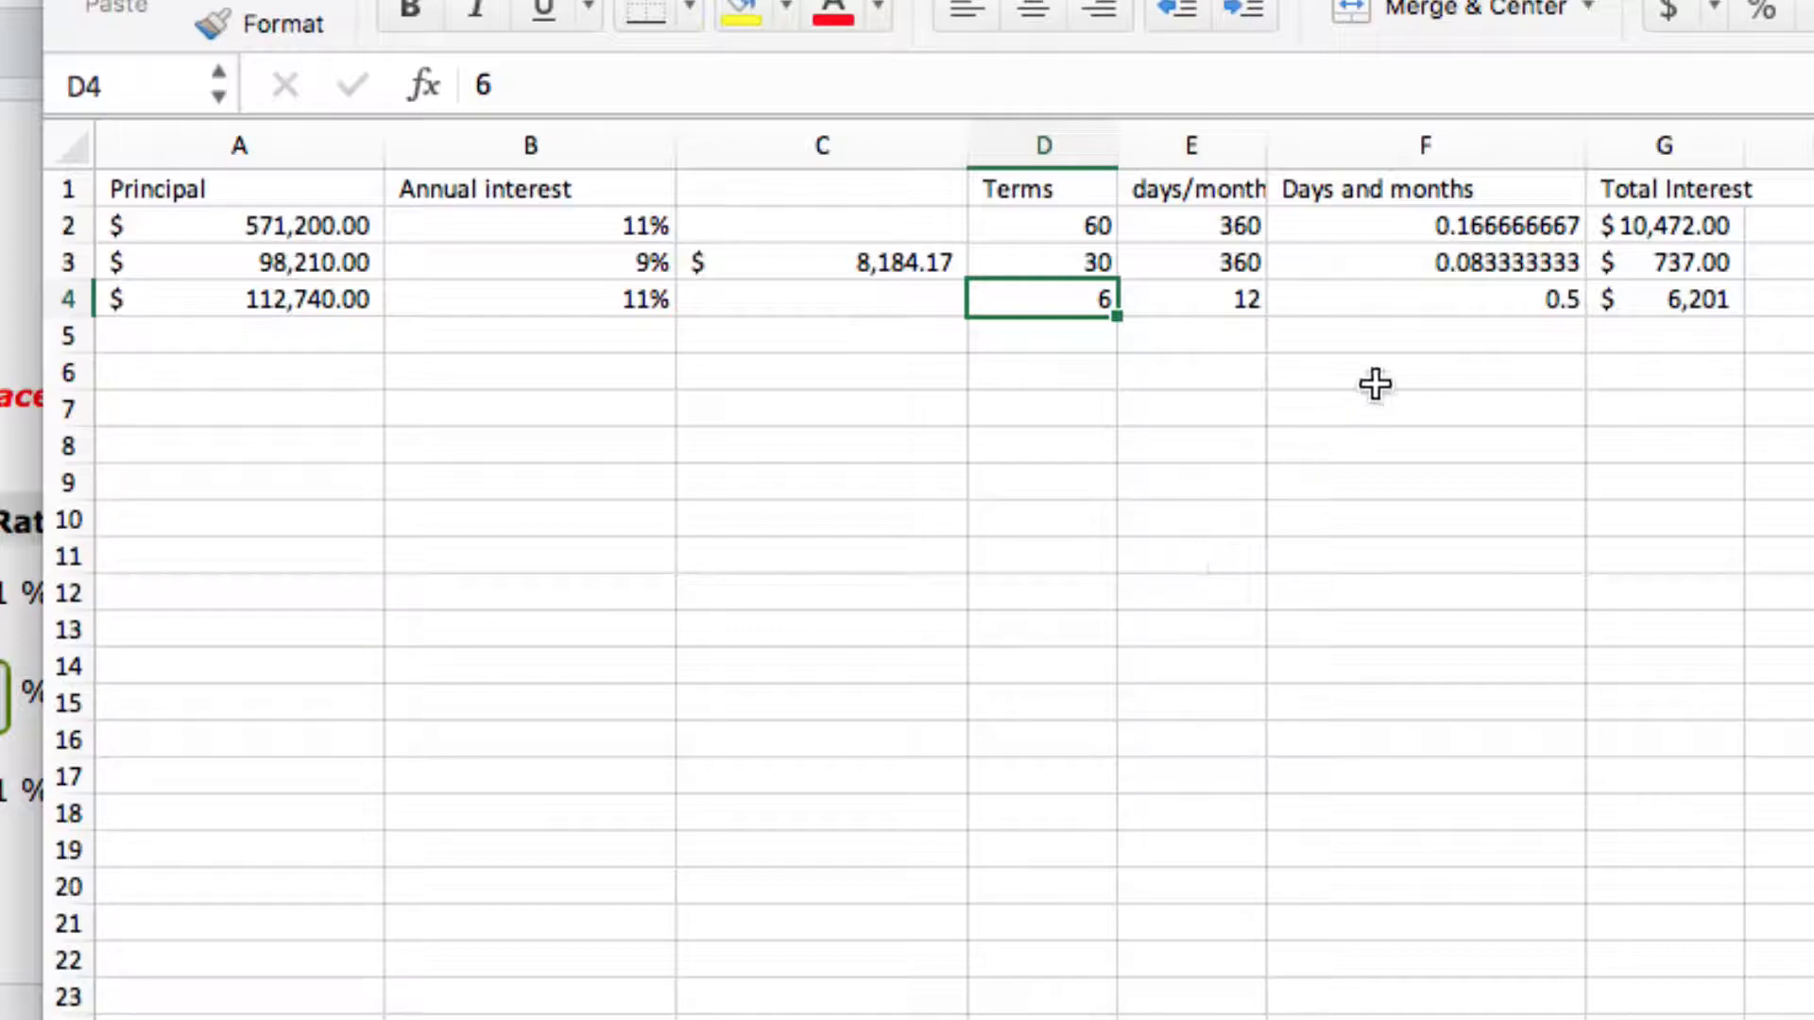
{"action": "left_click", "coordinate": [1423, 298]}
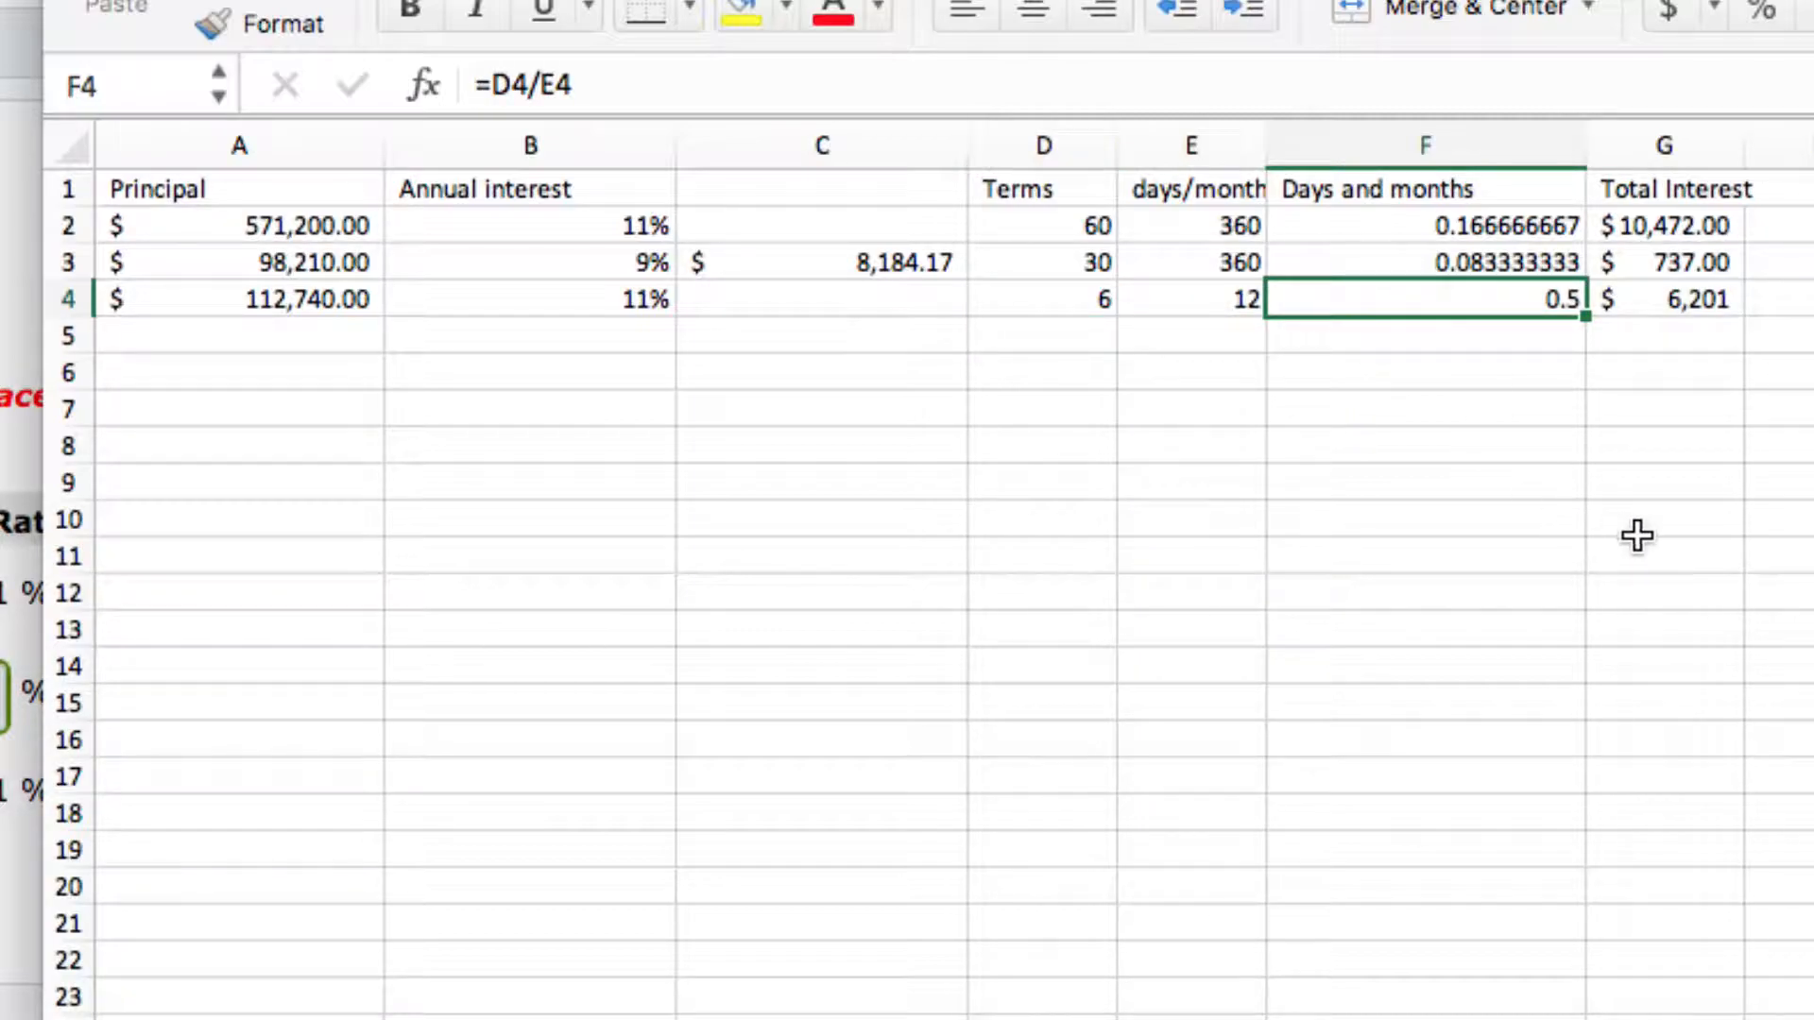
{"action": "scroll", "scroll_direction": "right", "scroll_amount": 3}
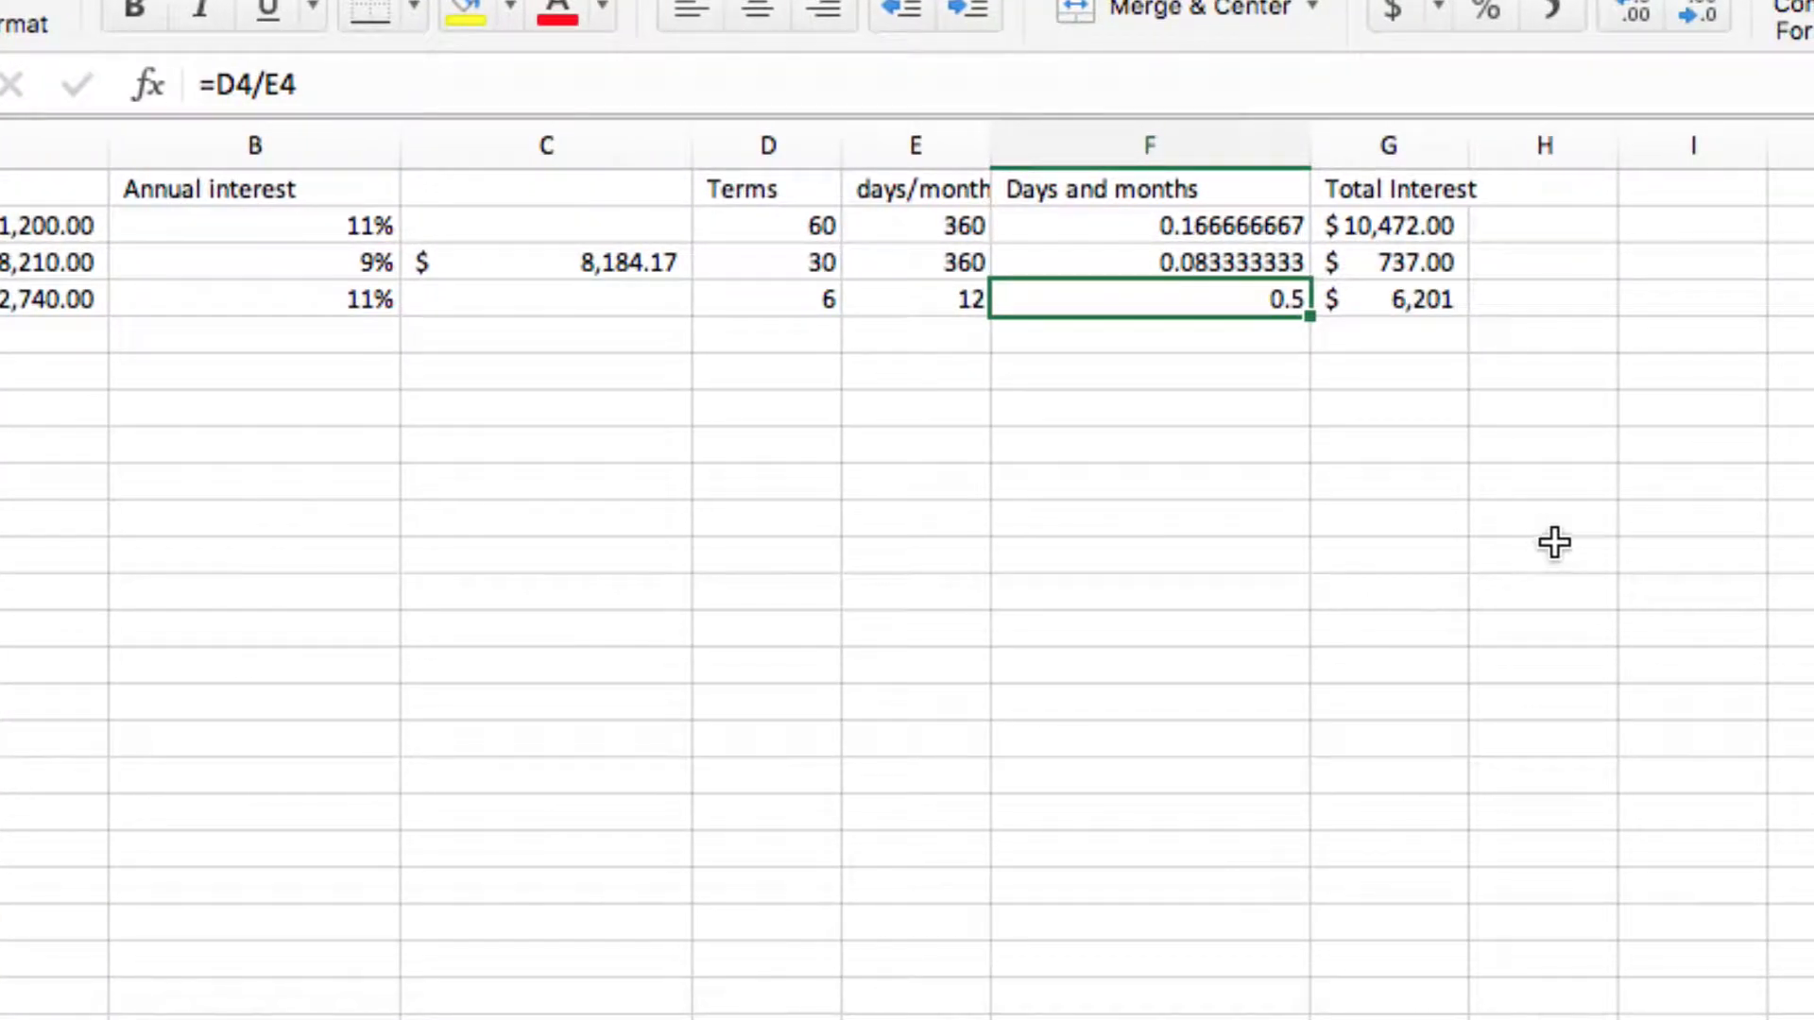
{"action": "left_click", "coordinate": [1389, 299]}
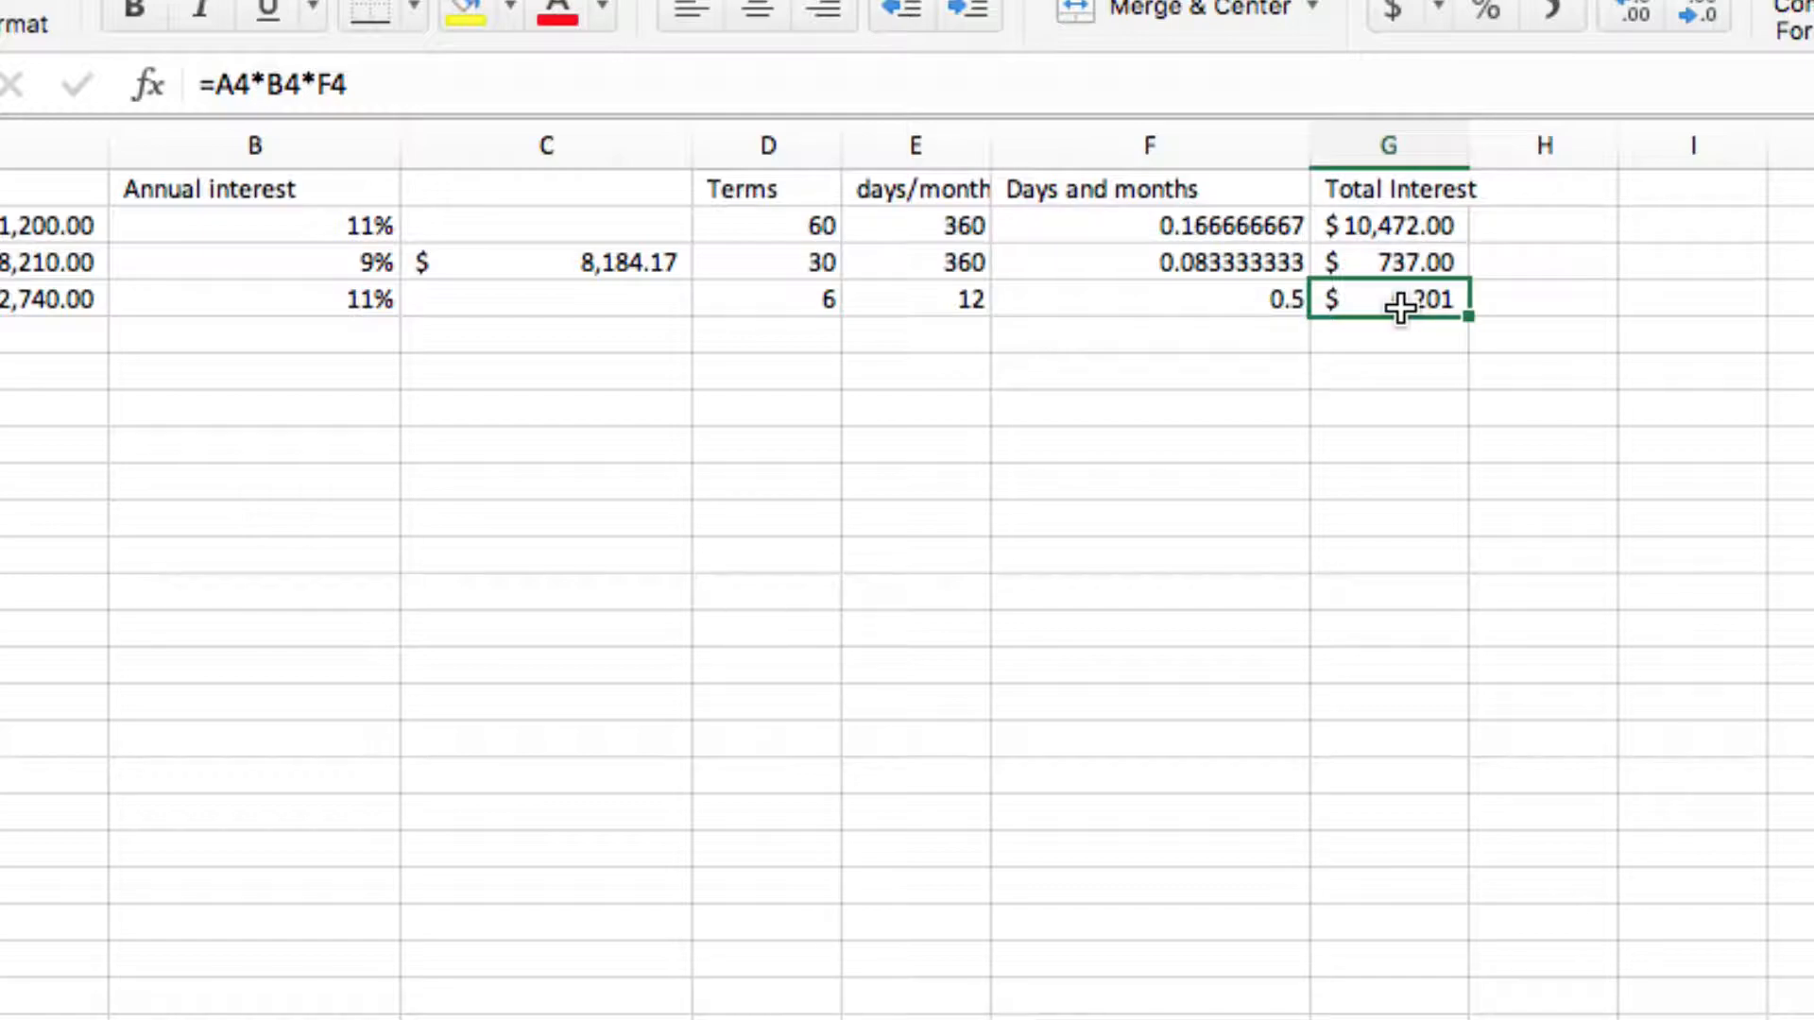
{"action": "left_click", "coordinate": [1147, 299]}
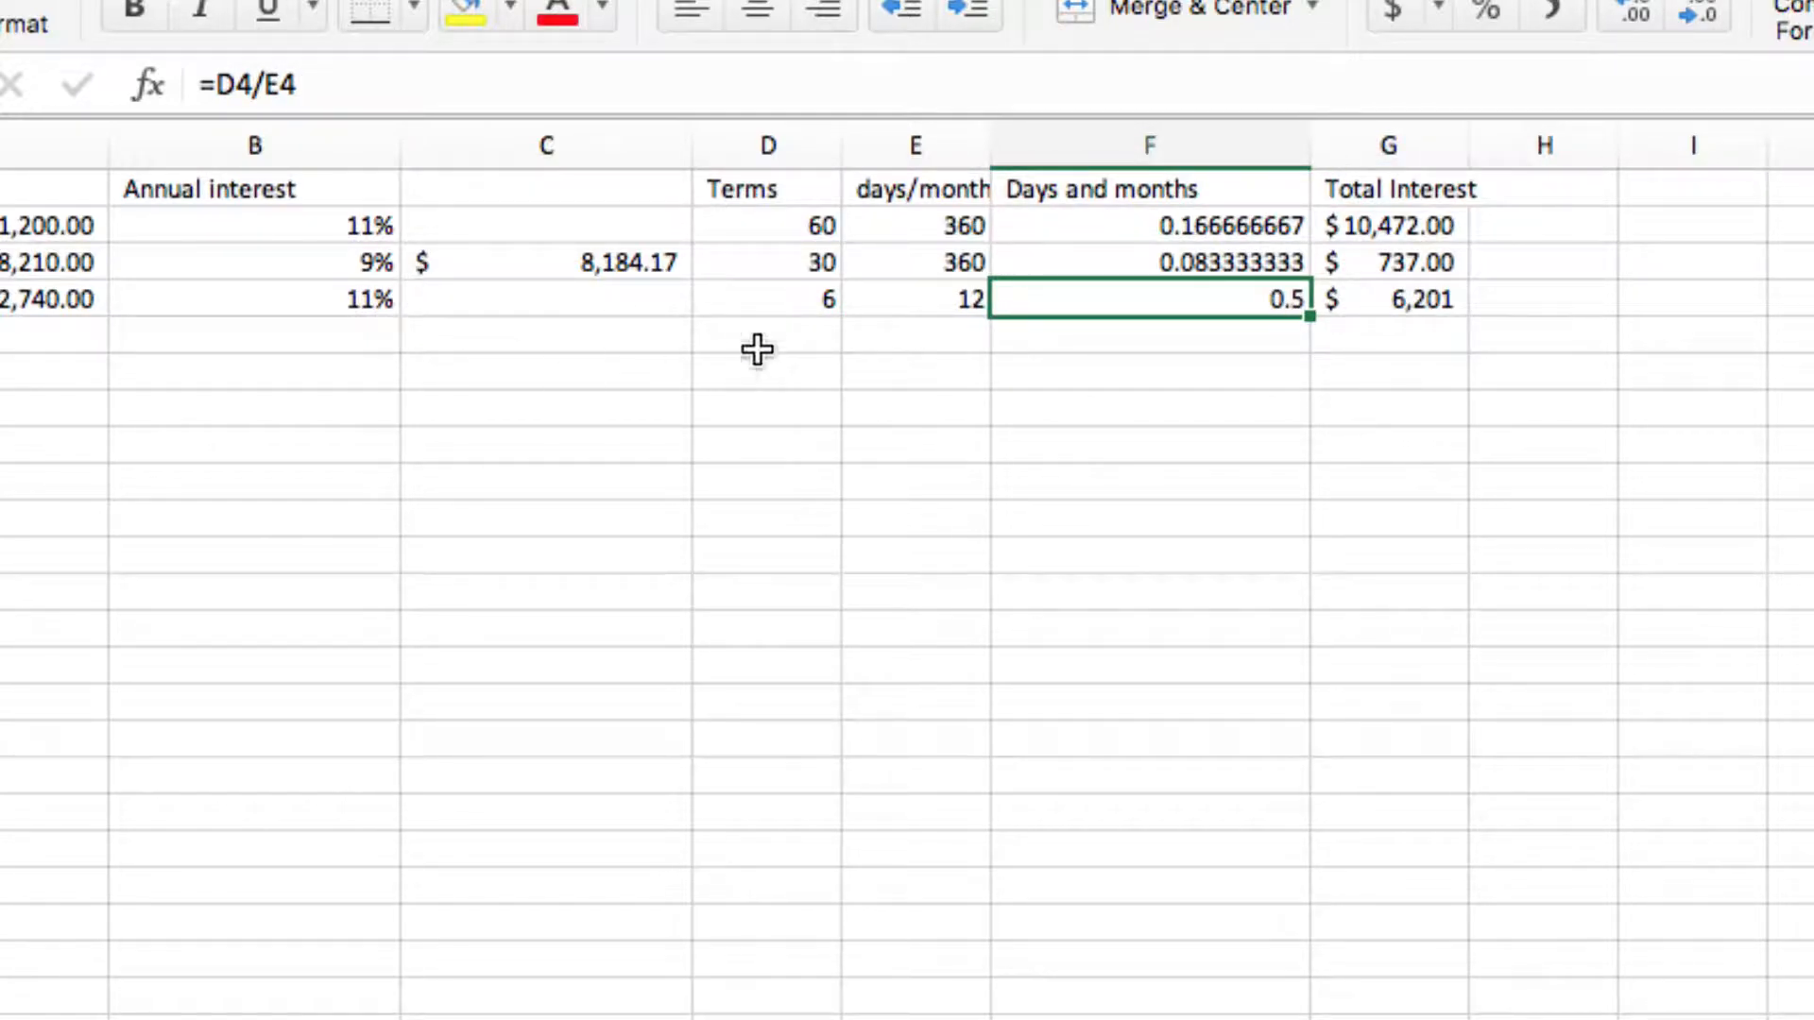
- Check note c's time fraction and enter its Total Interest =A4*B4*F4, giving $6,201
{"action": "double_click", "coordinate": [1149, 298]}
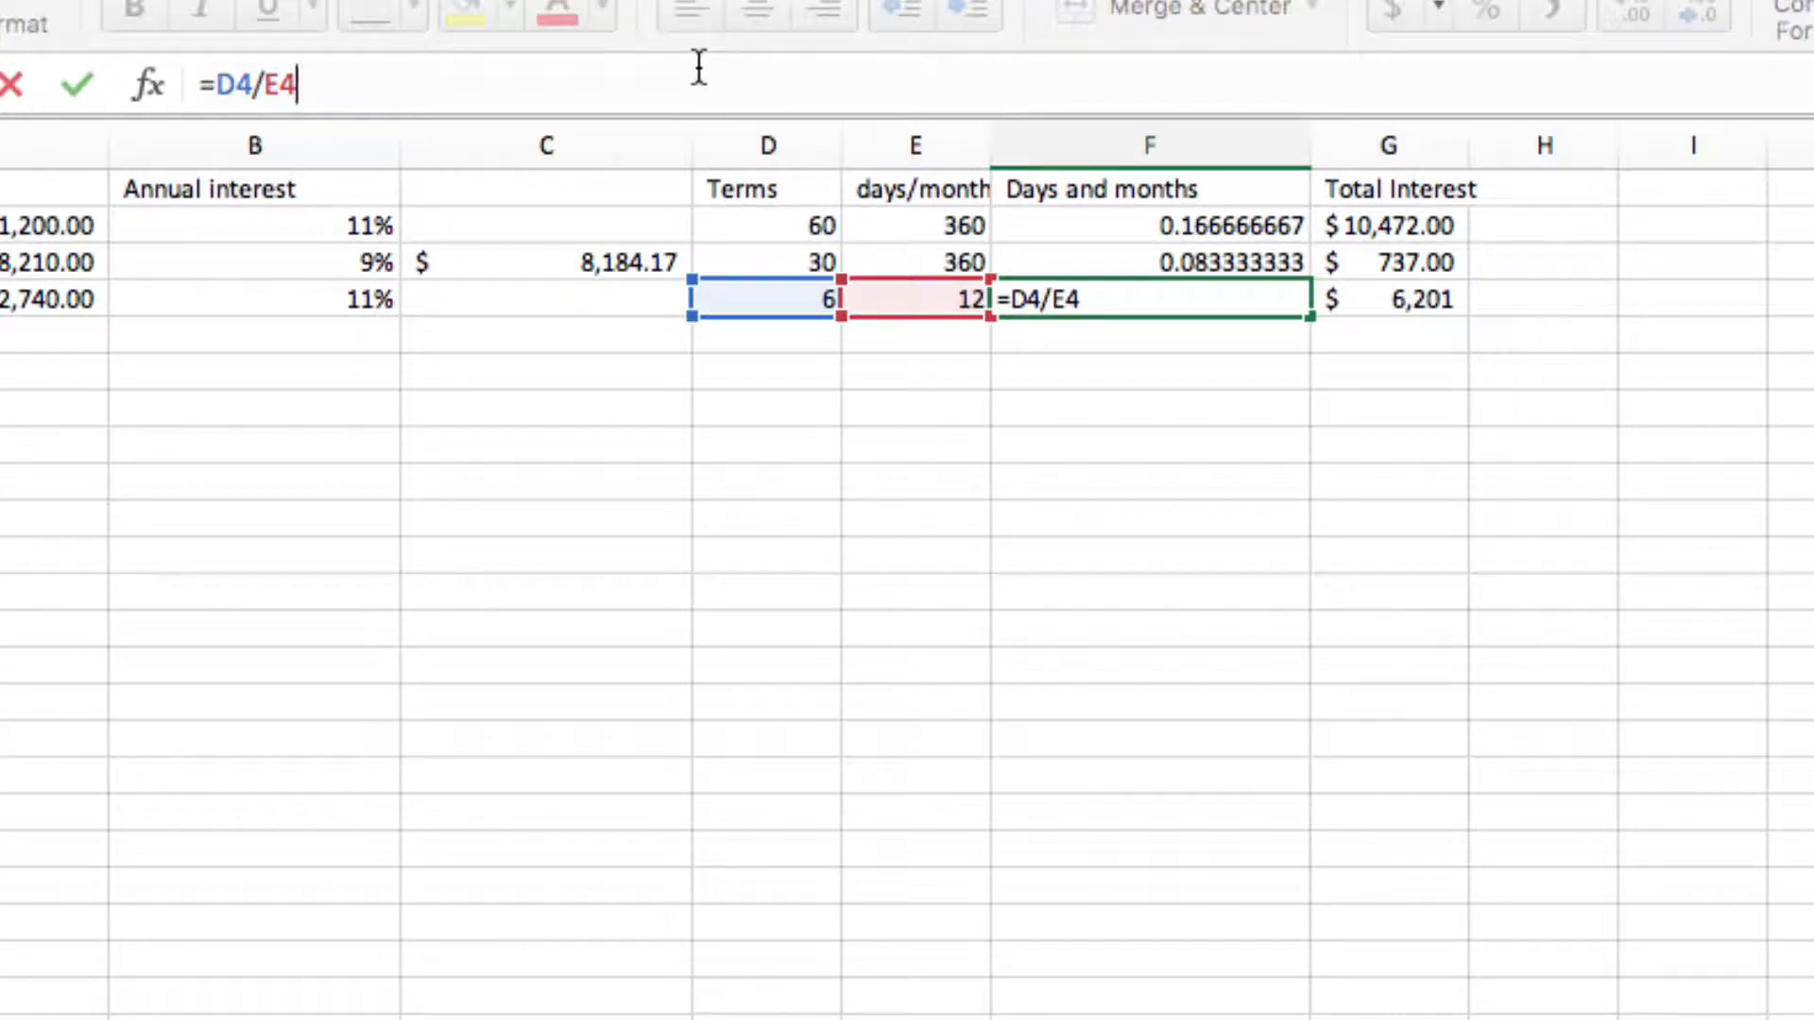
{"action": "key", "text": "Return"}
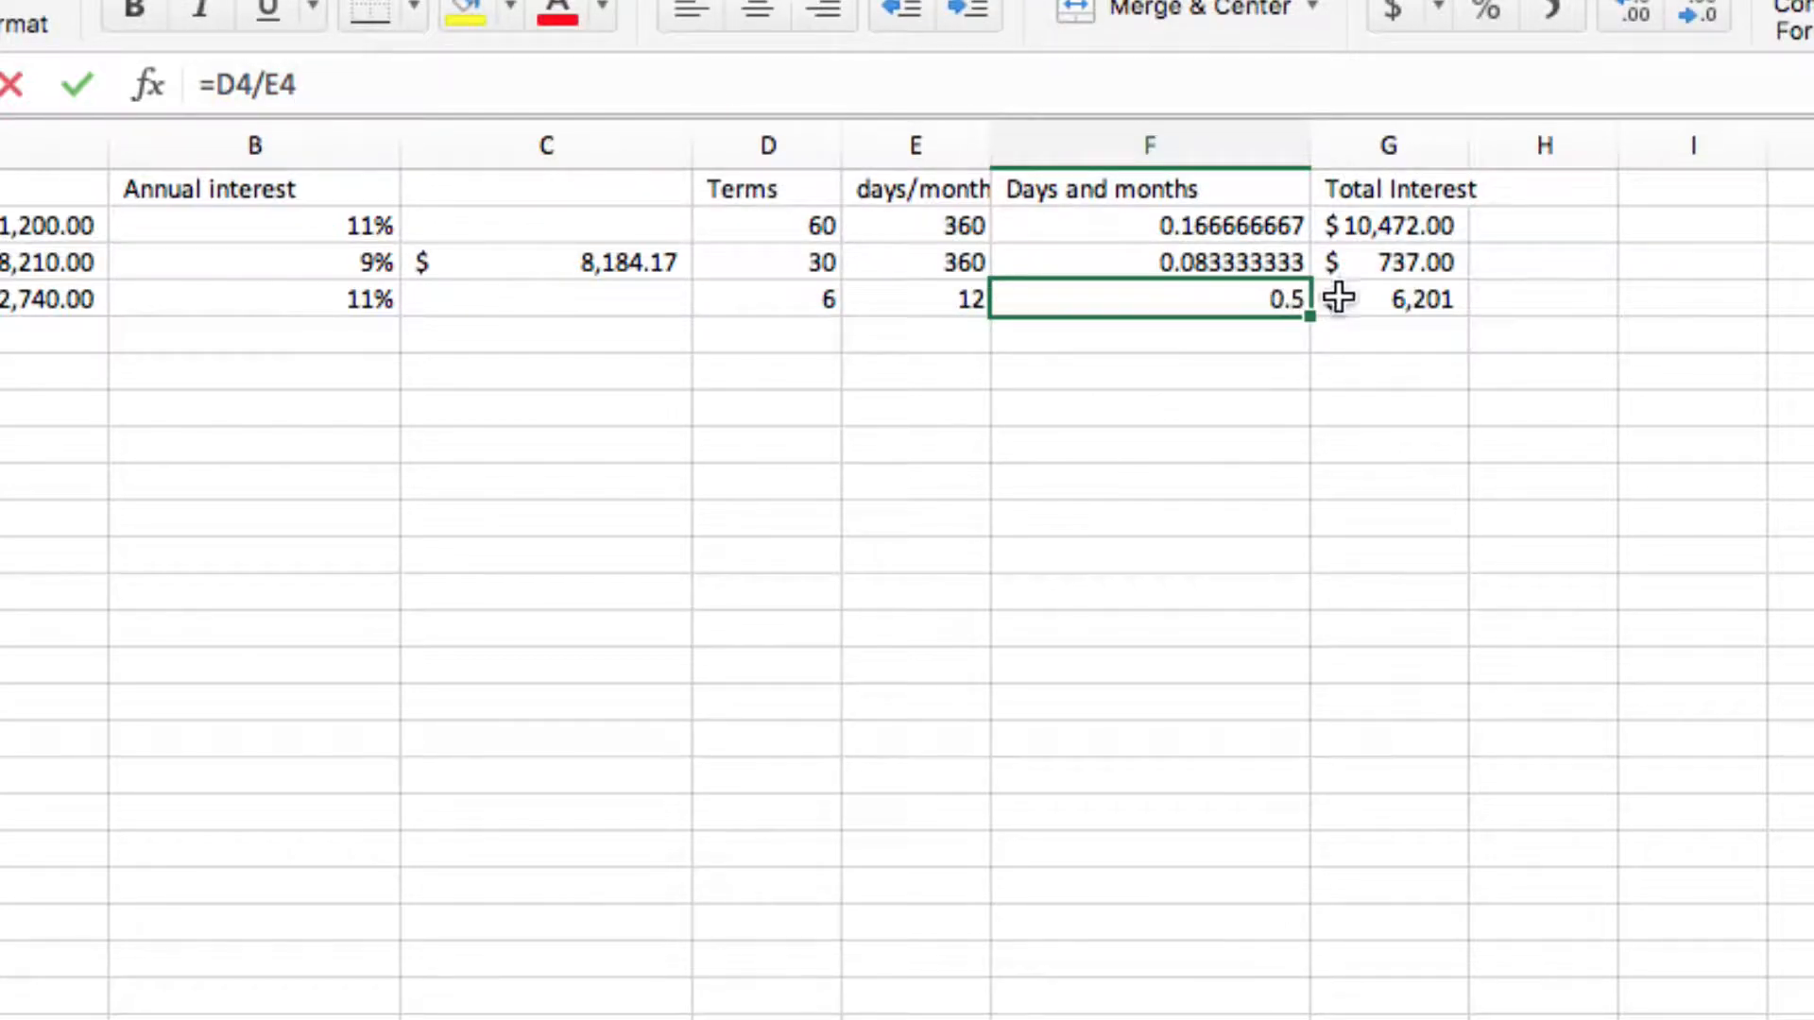
{"action": "type", "text": "=A4*B4*F4"}
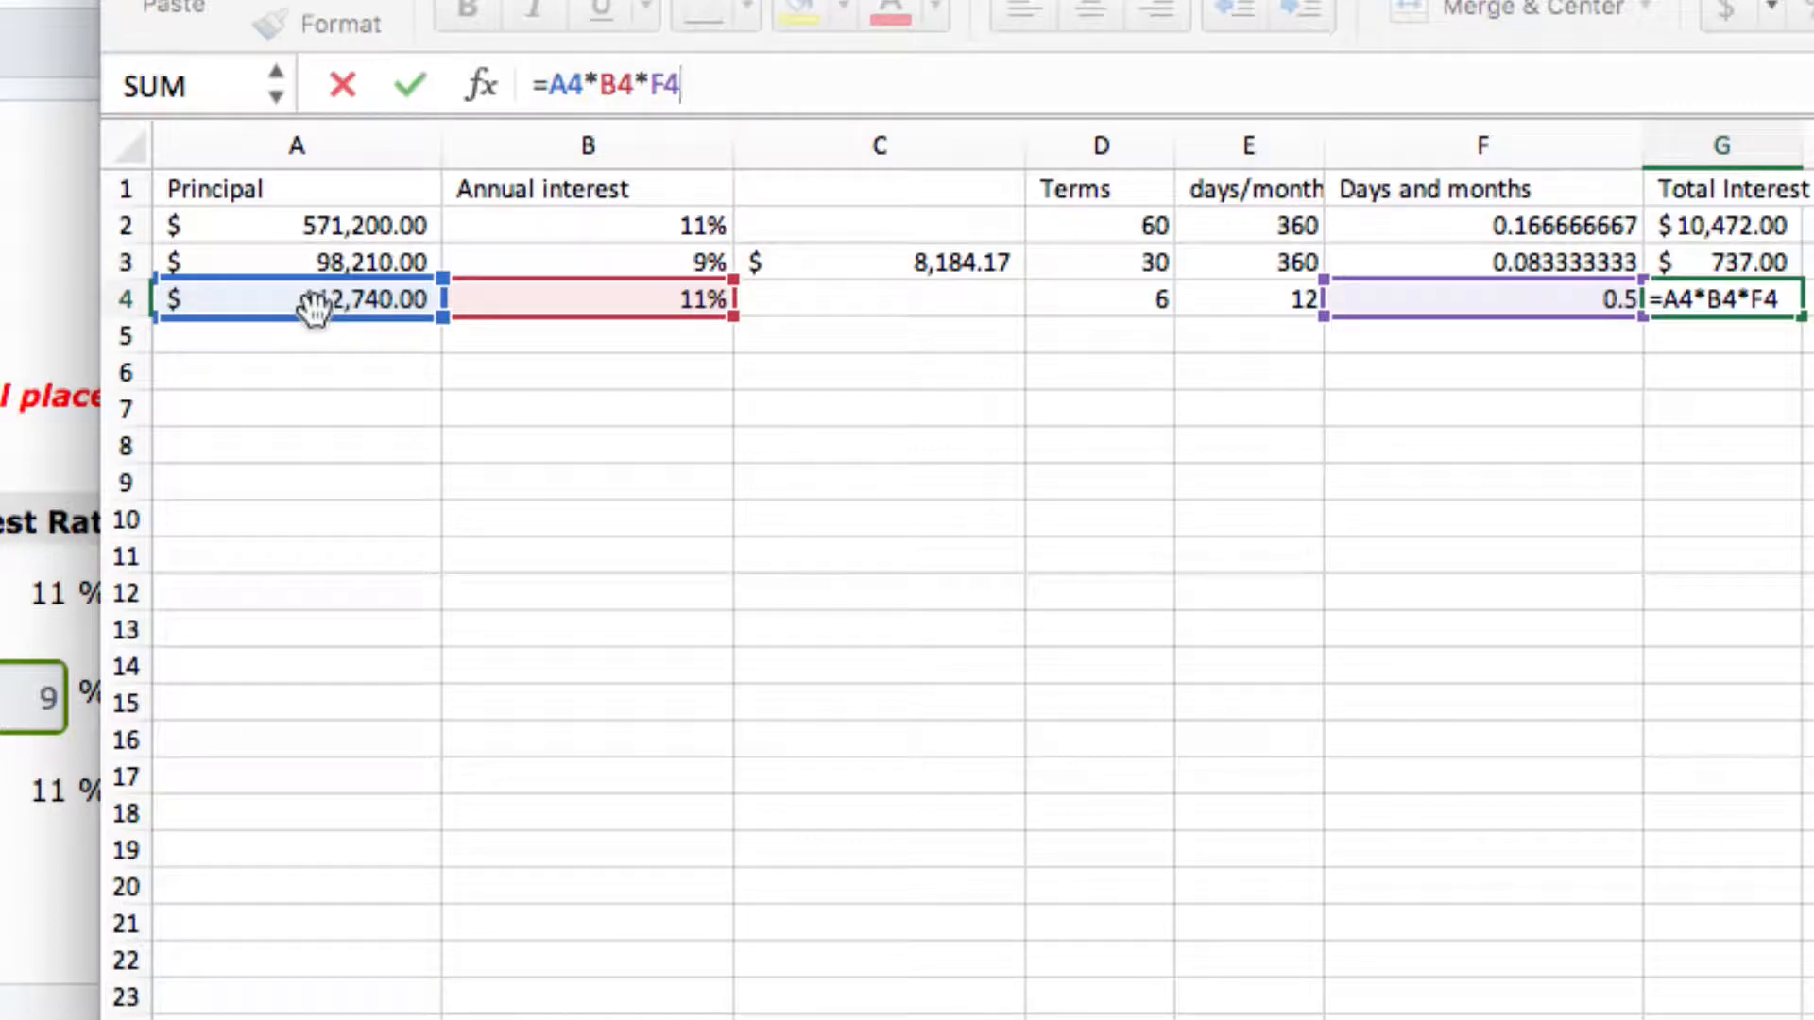
{"action": "mouse_move", "coordinate": [648, 300]}
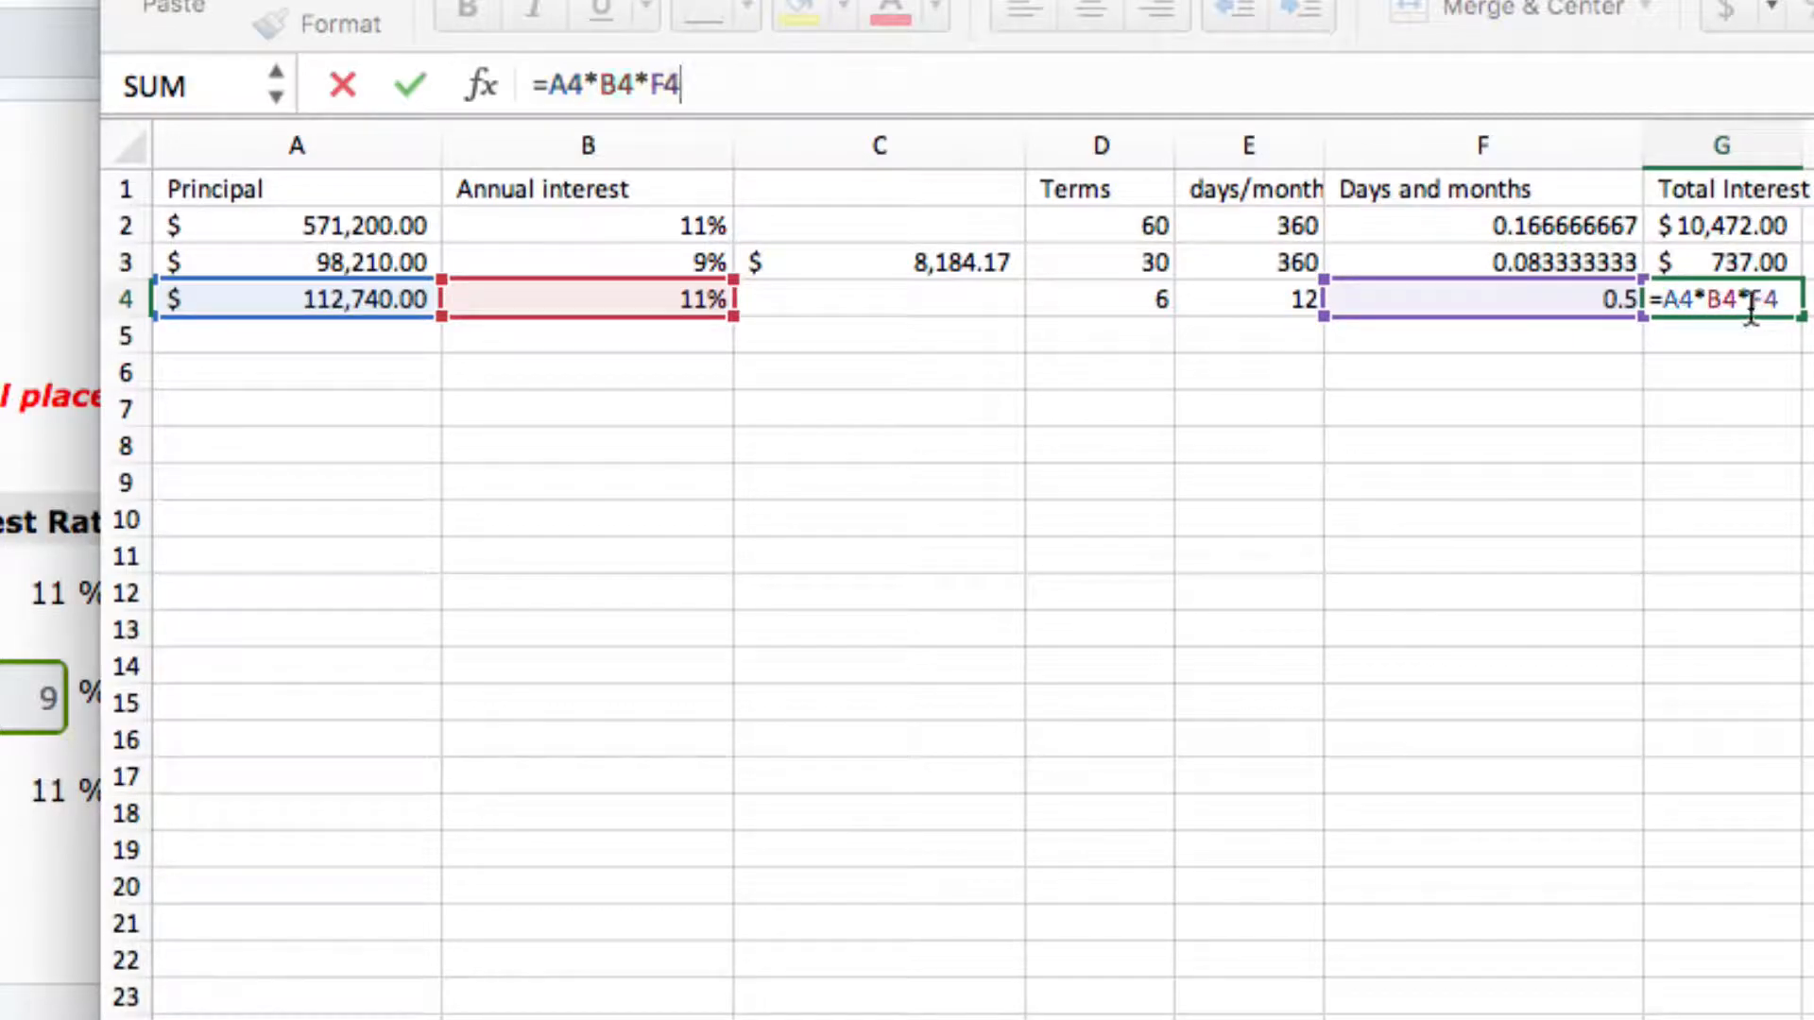
{"action": "key", "text": "Return"}
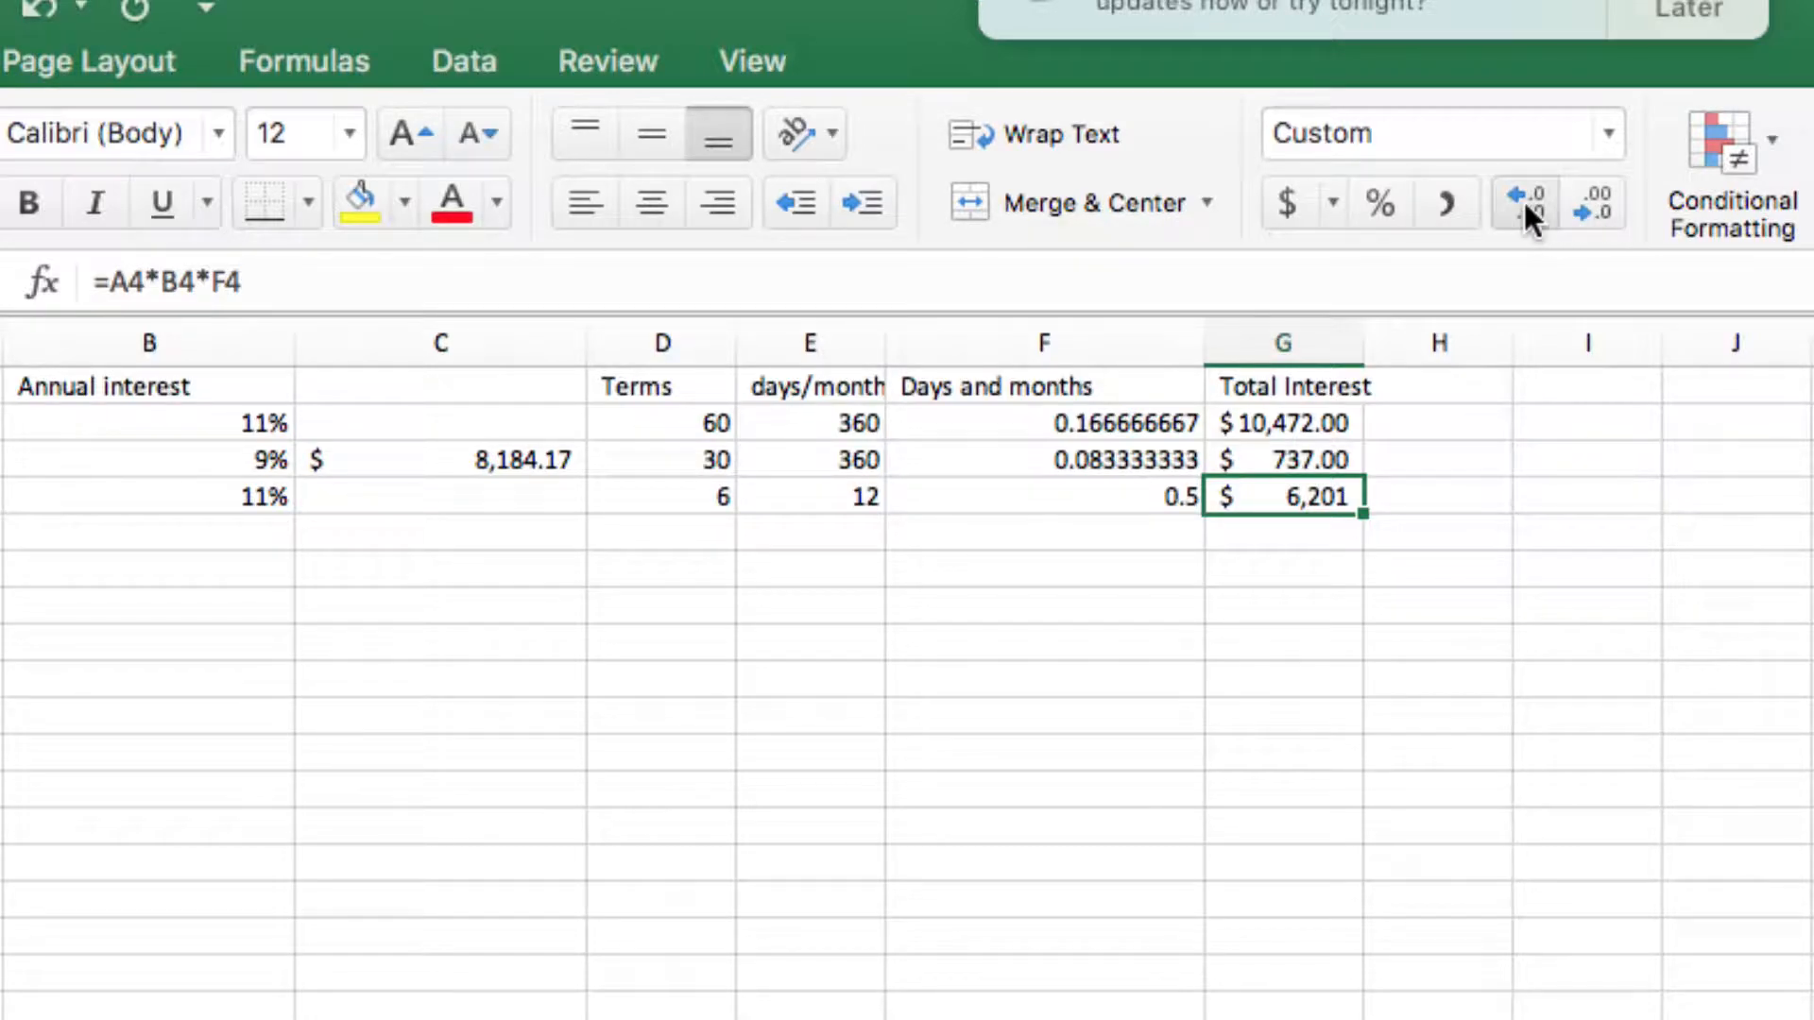
- Show note c's interest as 6,200.70 with more decimals, then round it back down
{"action": "left_click", "coordinate": [1527, 194]}
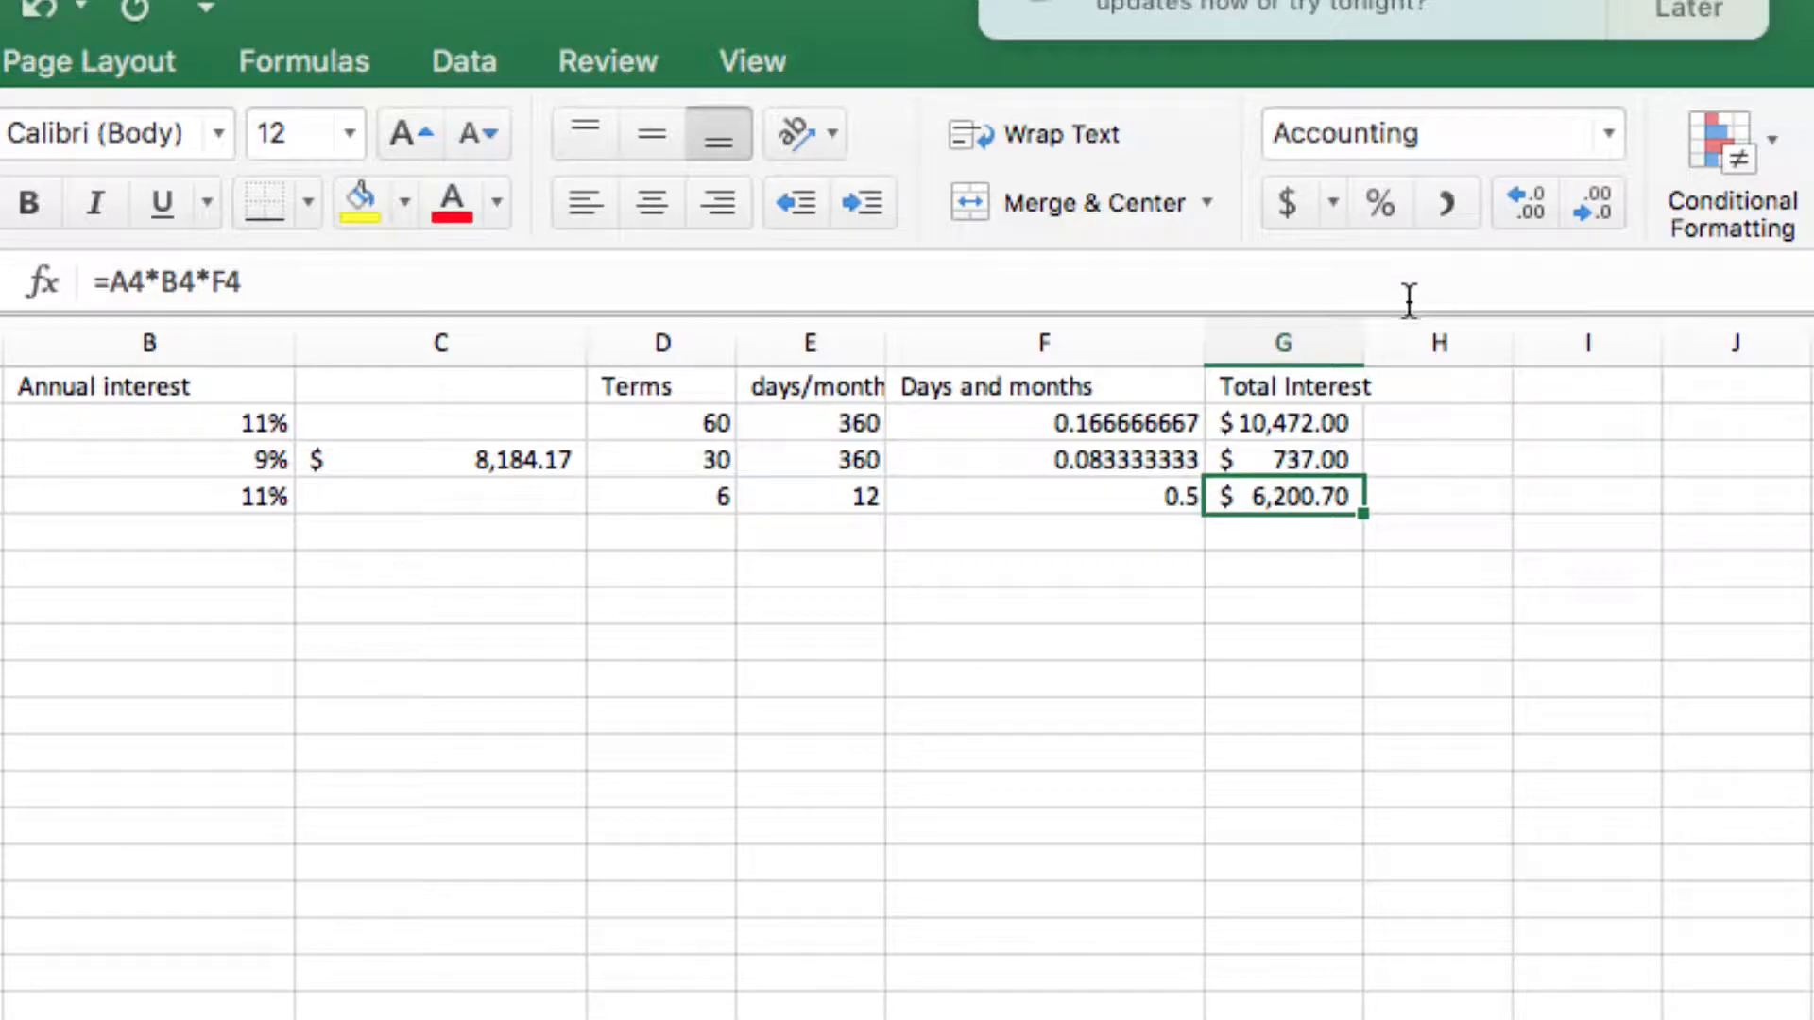
{"action": "left_click", "coordinate": [1525, 202]}
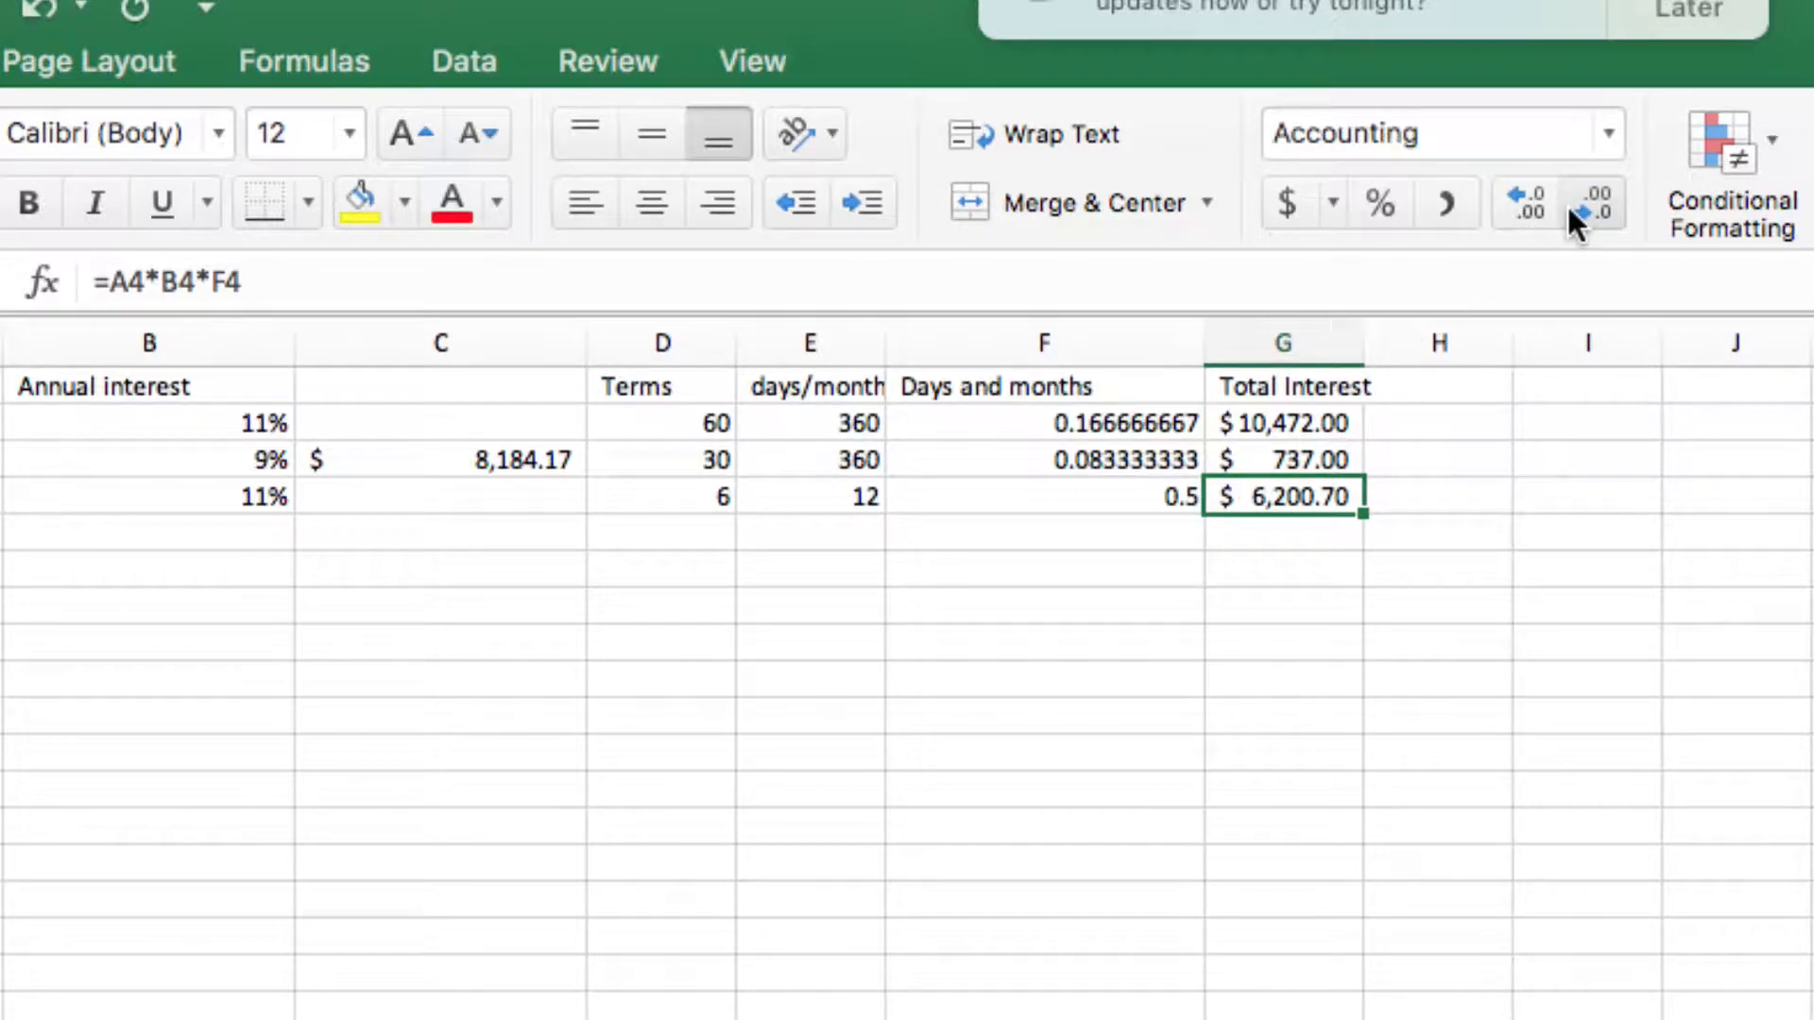
{"action": "mouse_move", "coordinate": [1629, 259]}
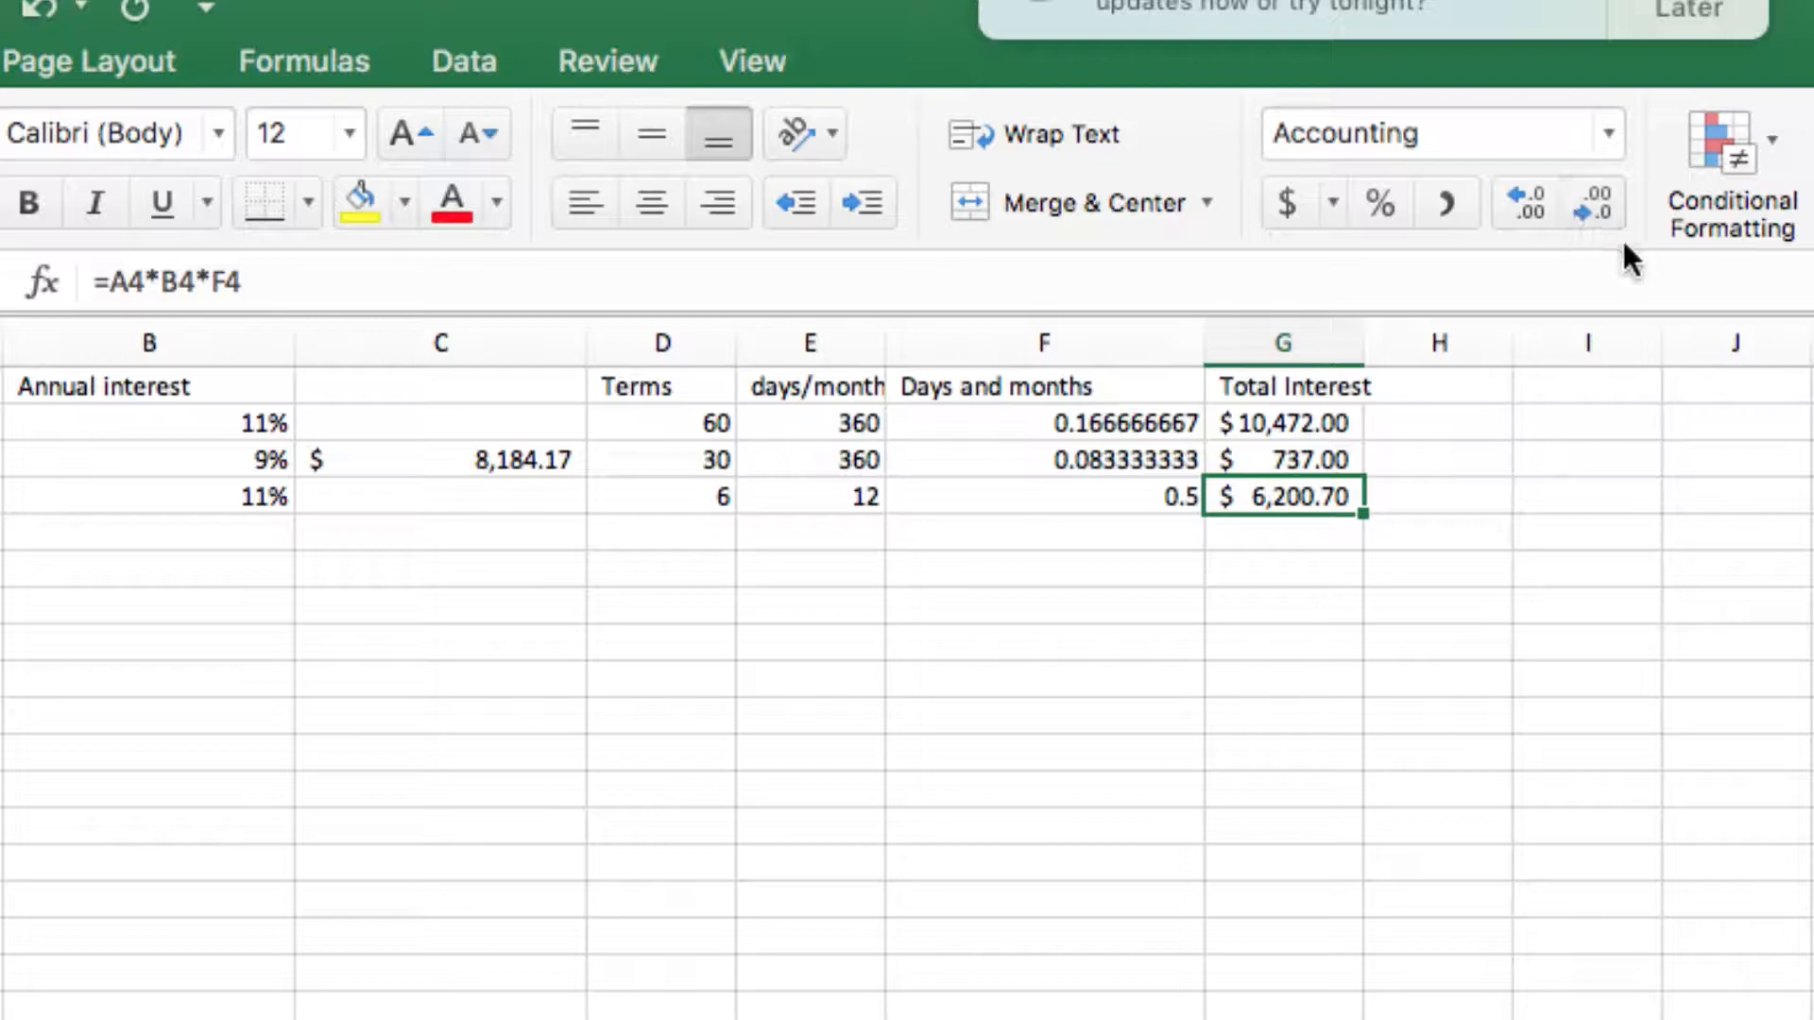
{"action": "mouse_move", "coordinate": [1608, 162]}
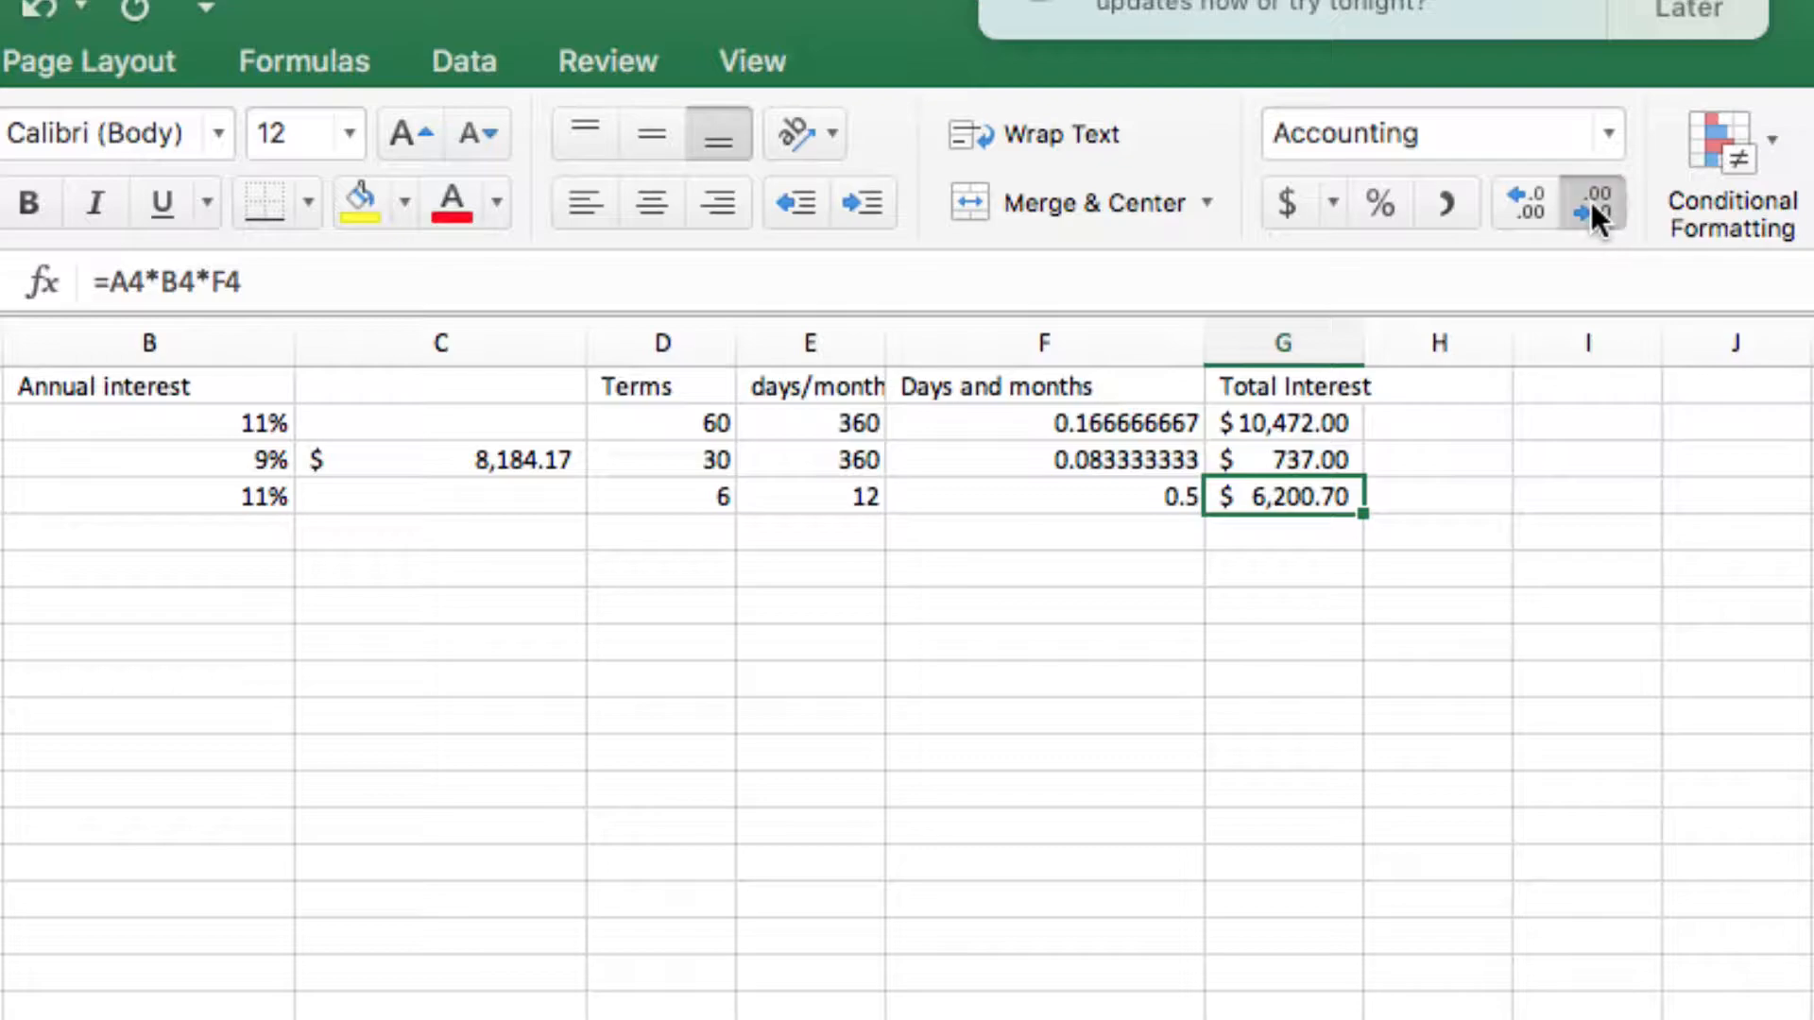
{"action": "left_click", "coordinate": [1595, 202]}
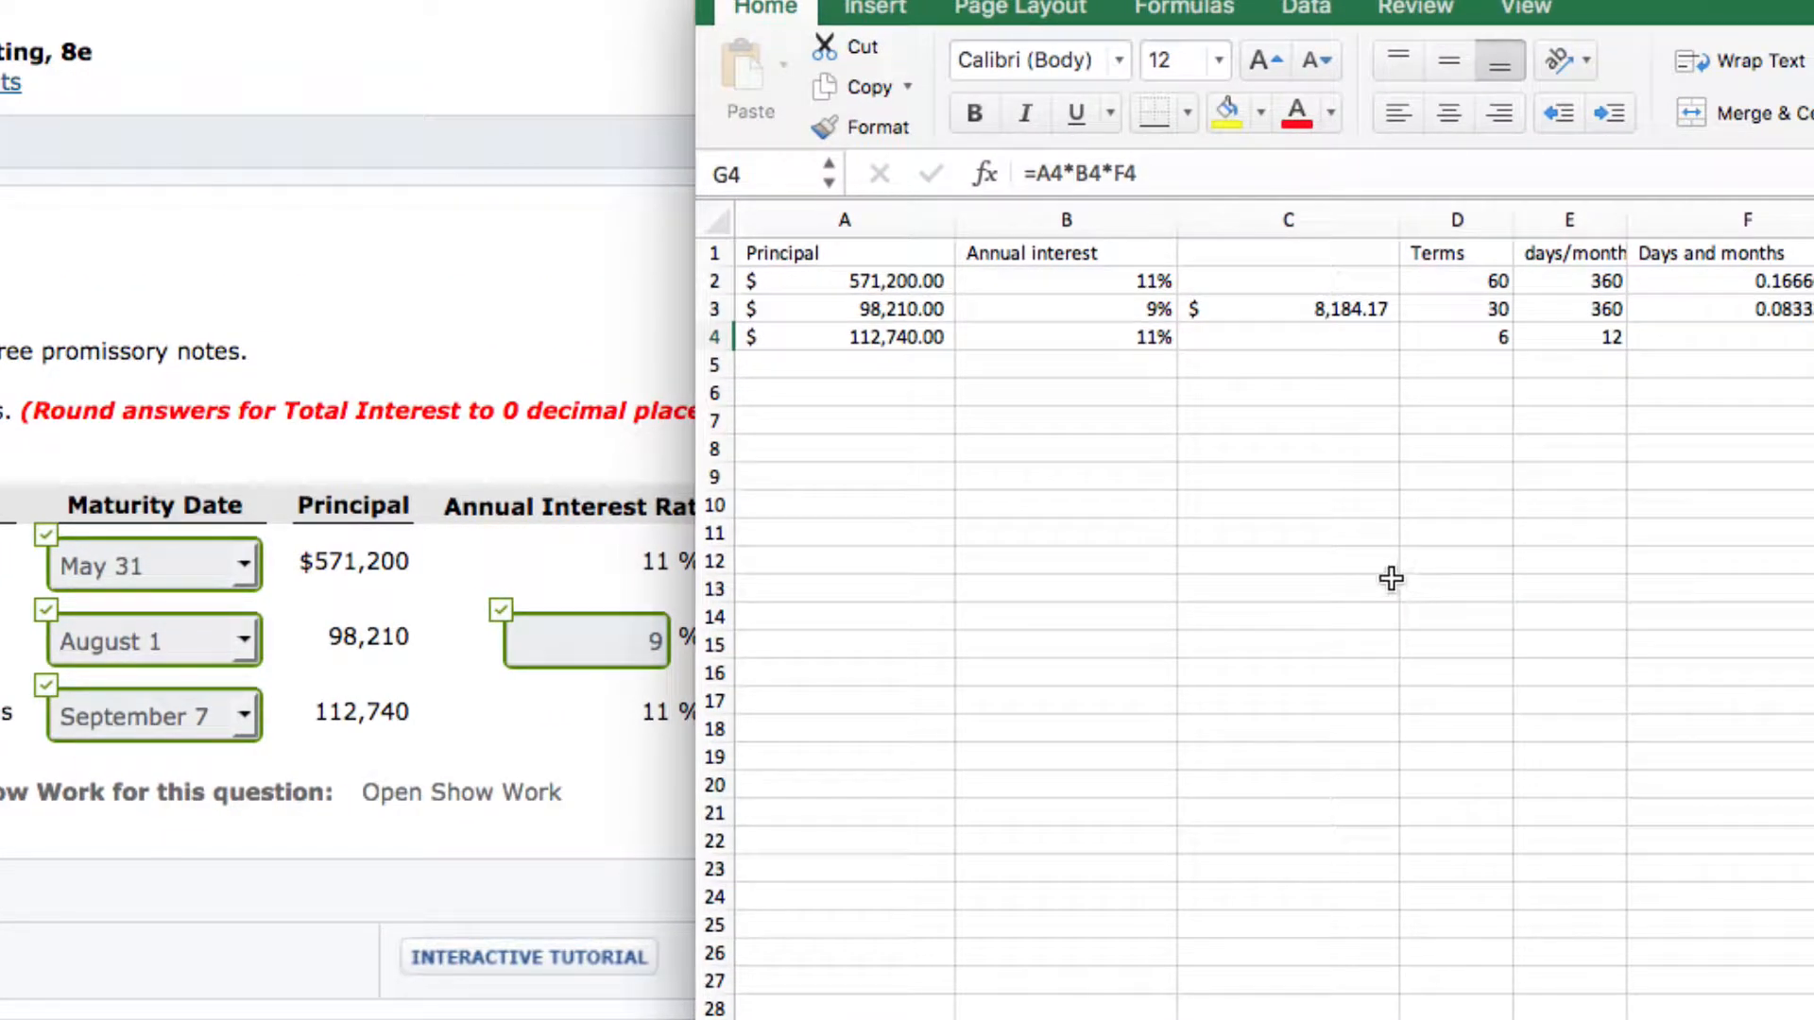
{"action": "mouse_move", "coordinate": [926, 310]}
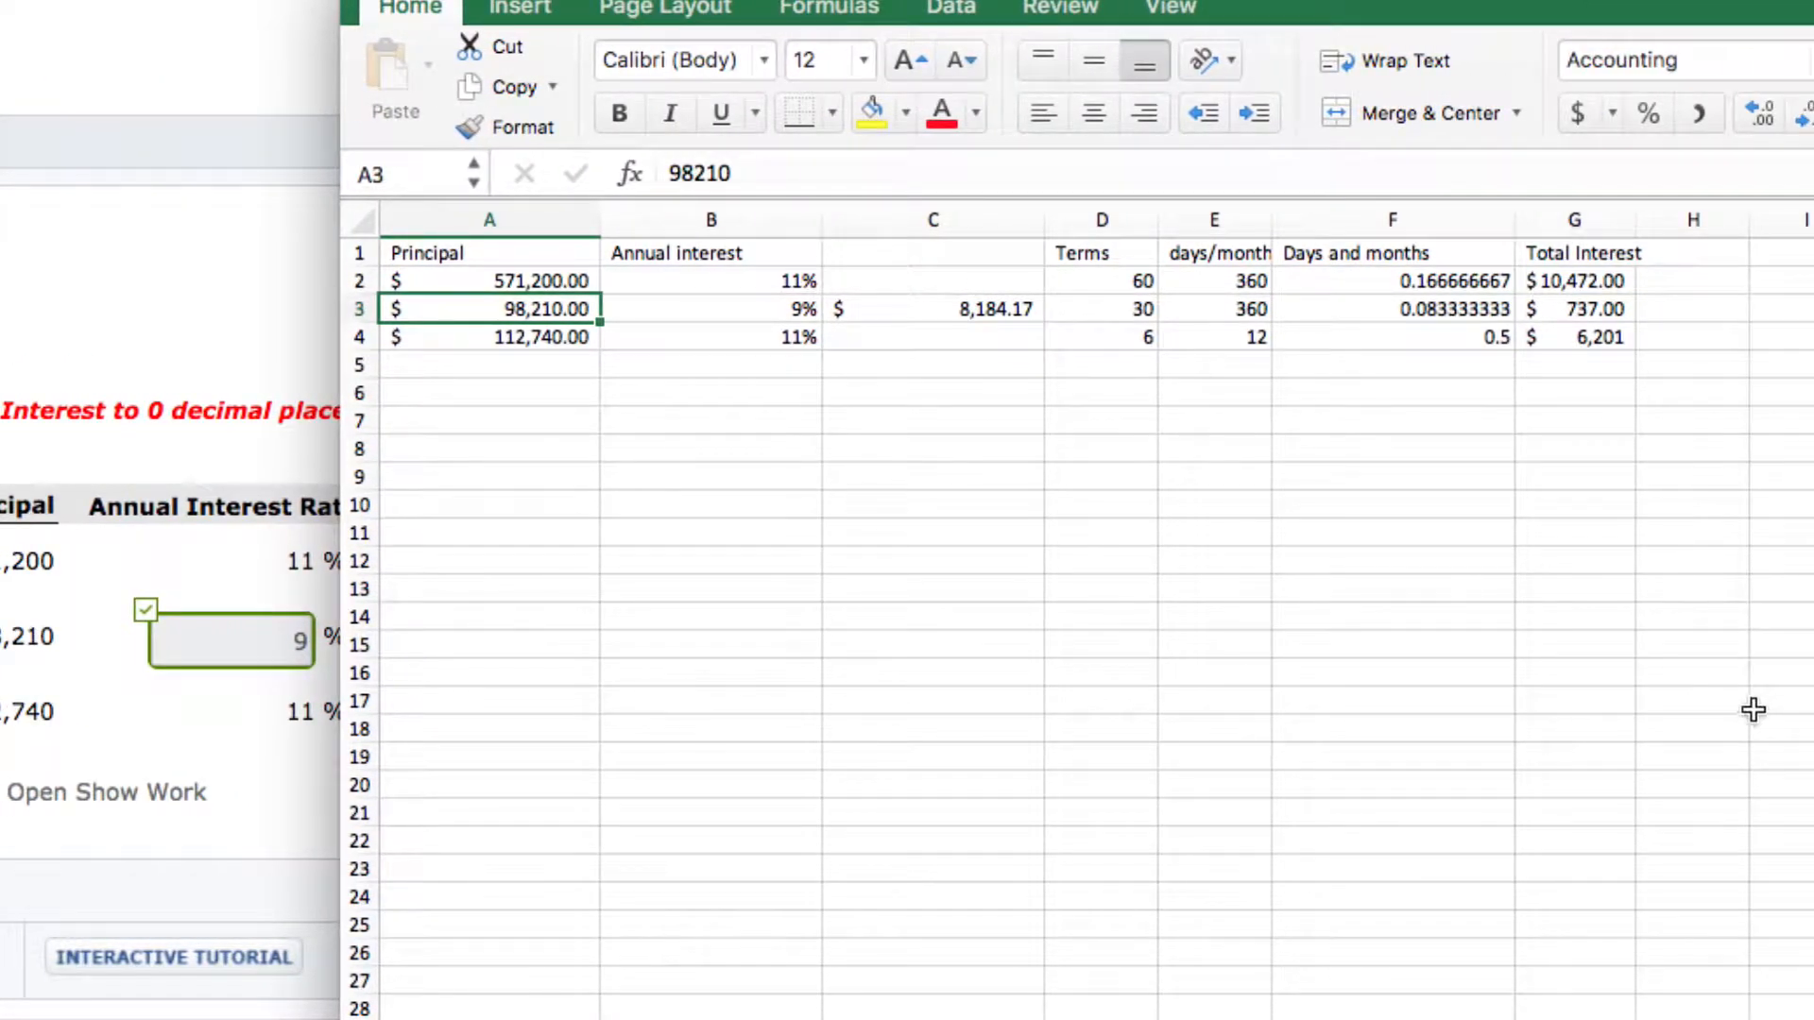
{"action": "mouse_move", "coordinate": [741, 264]}
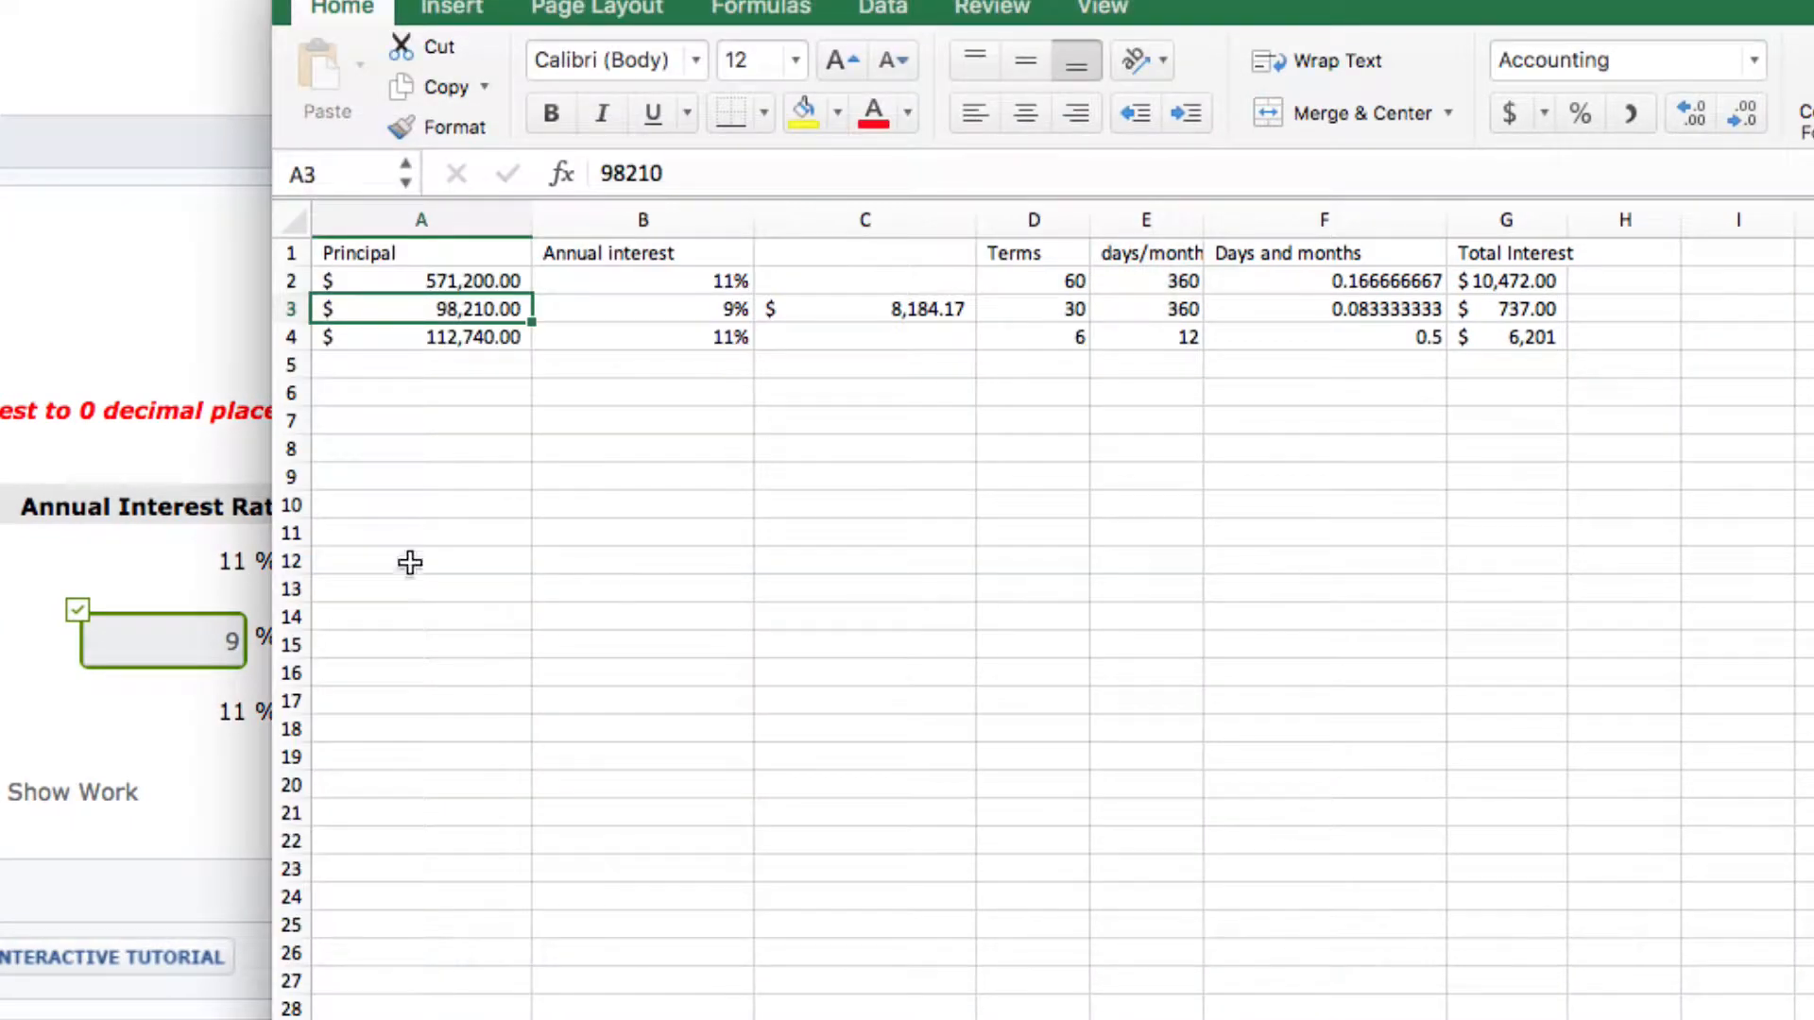
{"action": "left_click", "coordinate": [421, 419]}
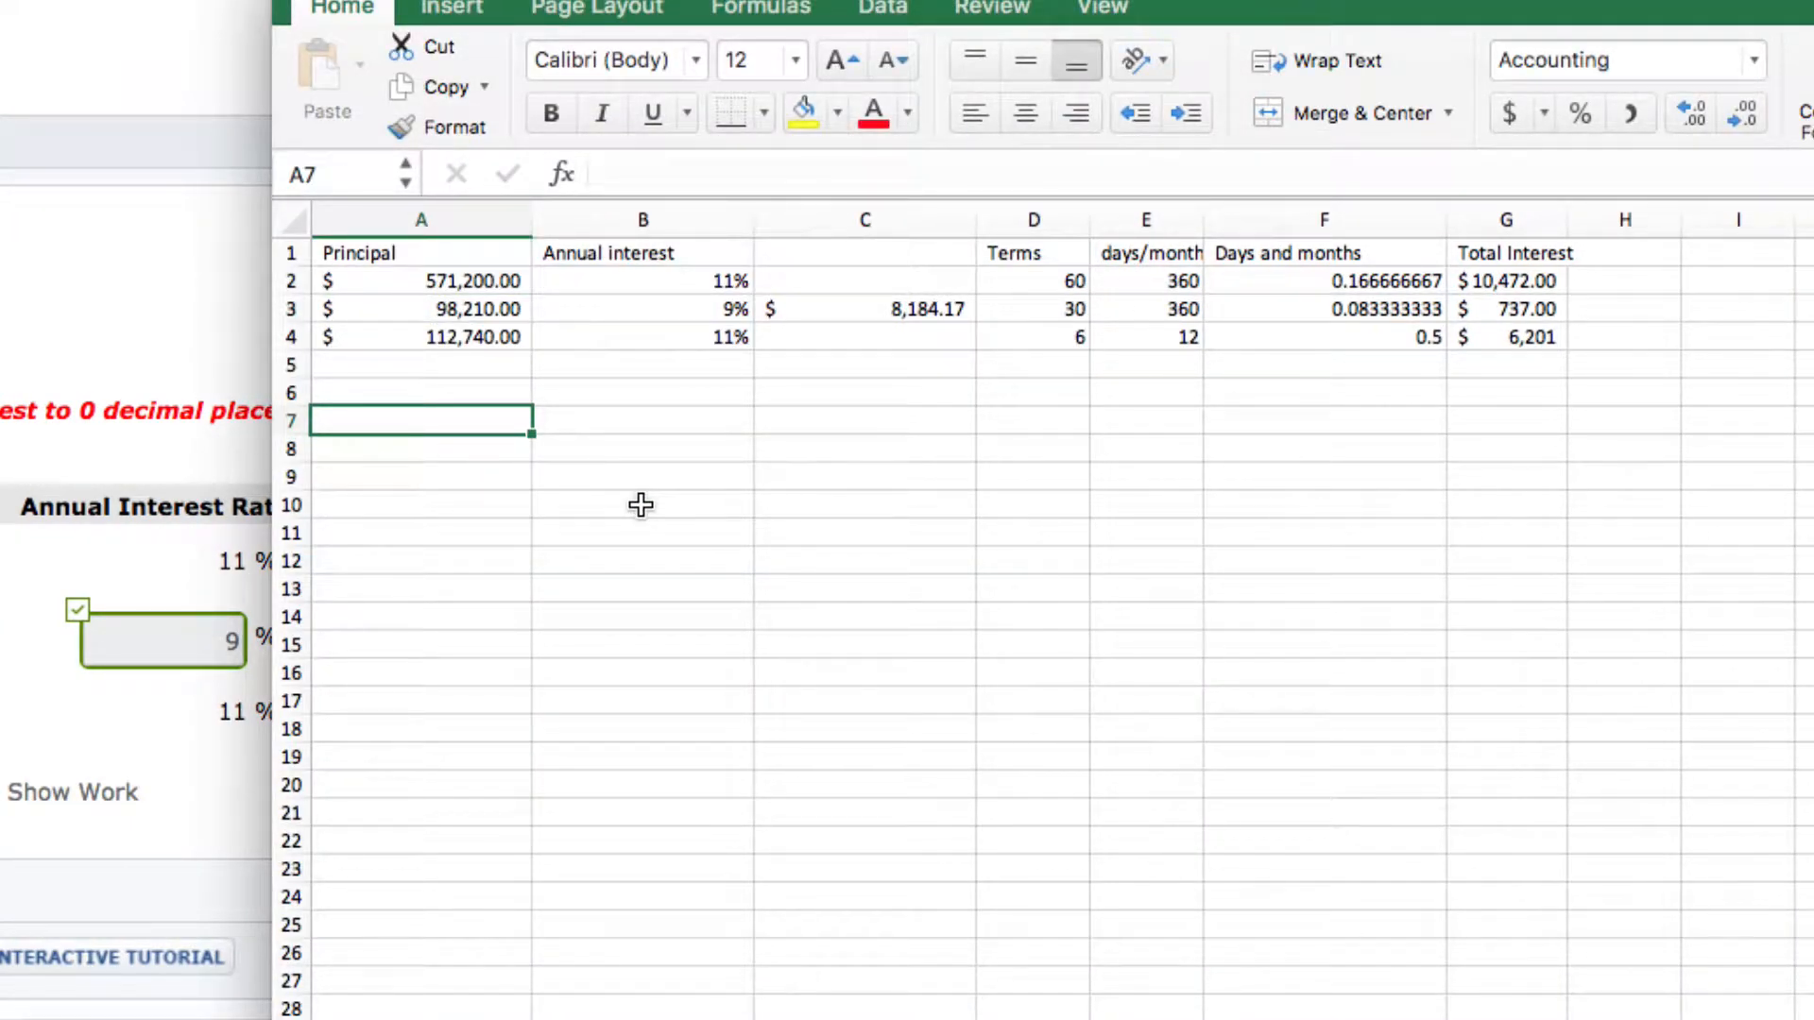
- Write the equation "98,210 * x * 30/360 = 737" in A7 to solve for note b's rate
{"action": "type", "text": "98,"}
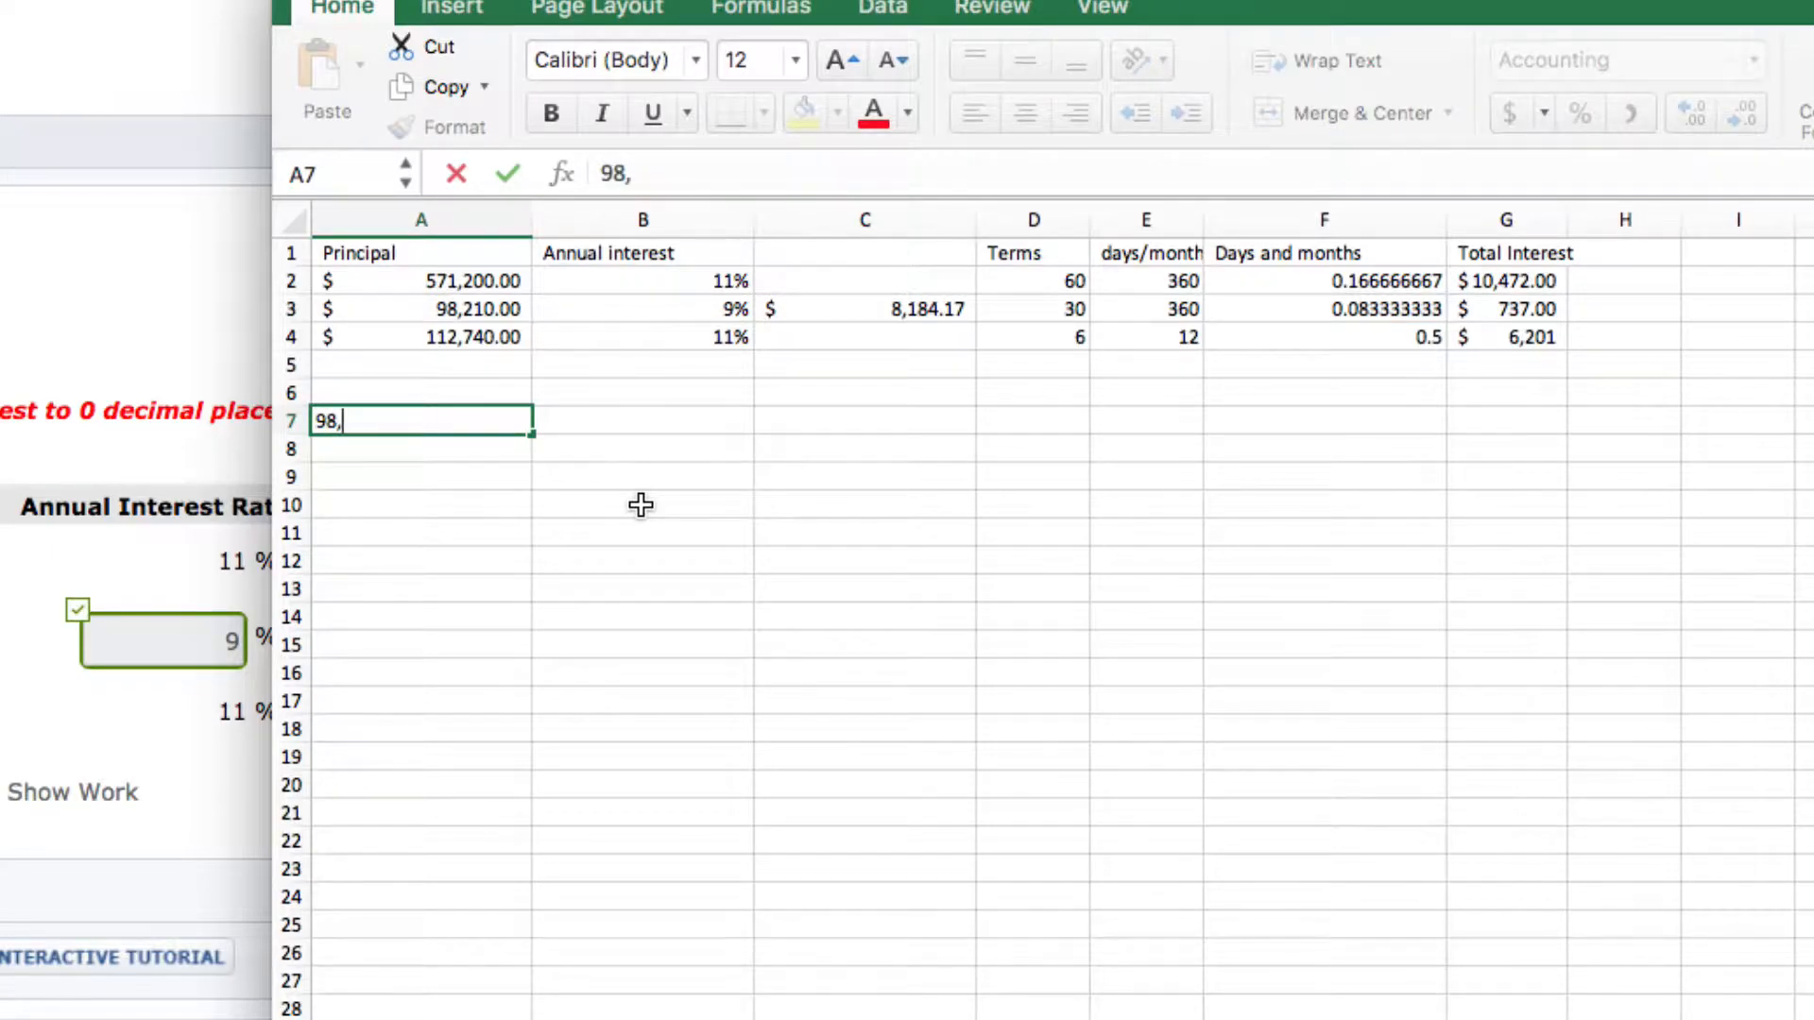
{"action": "type", "text": "21"}
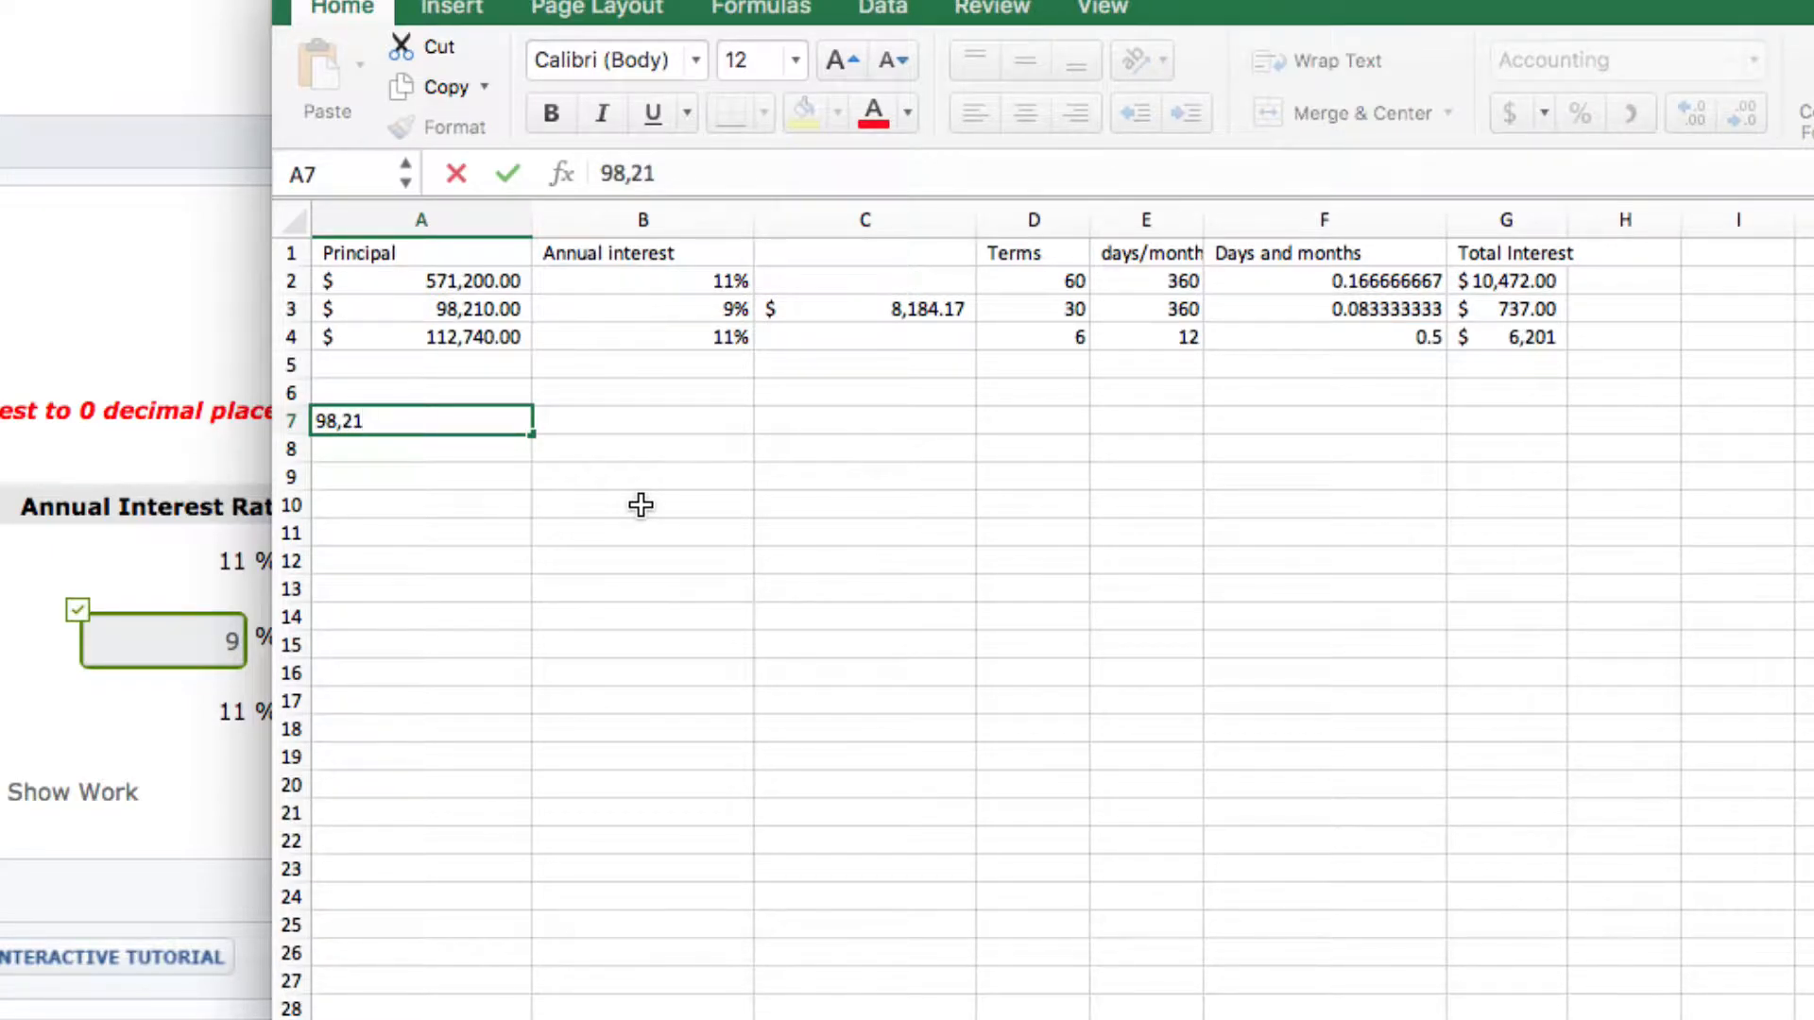
{"action": "type", "text": "0"}
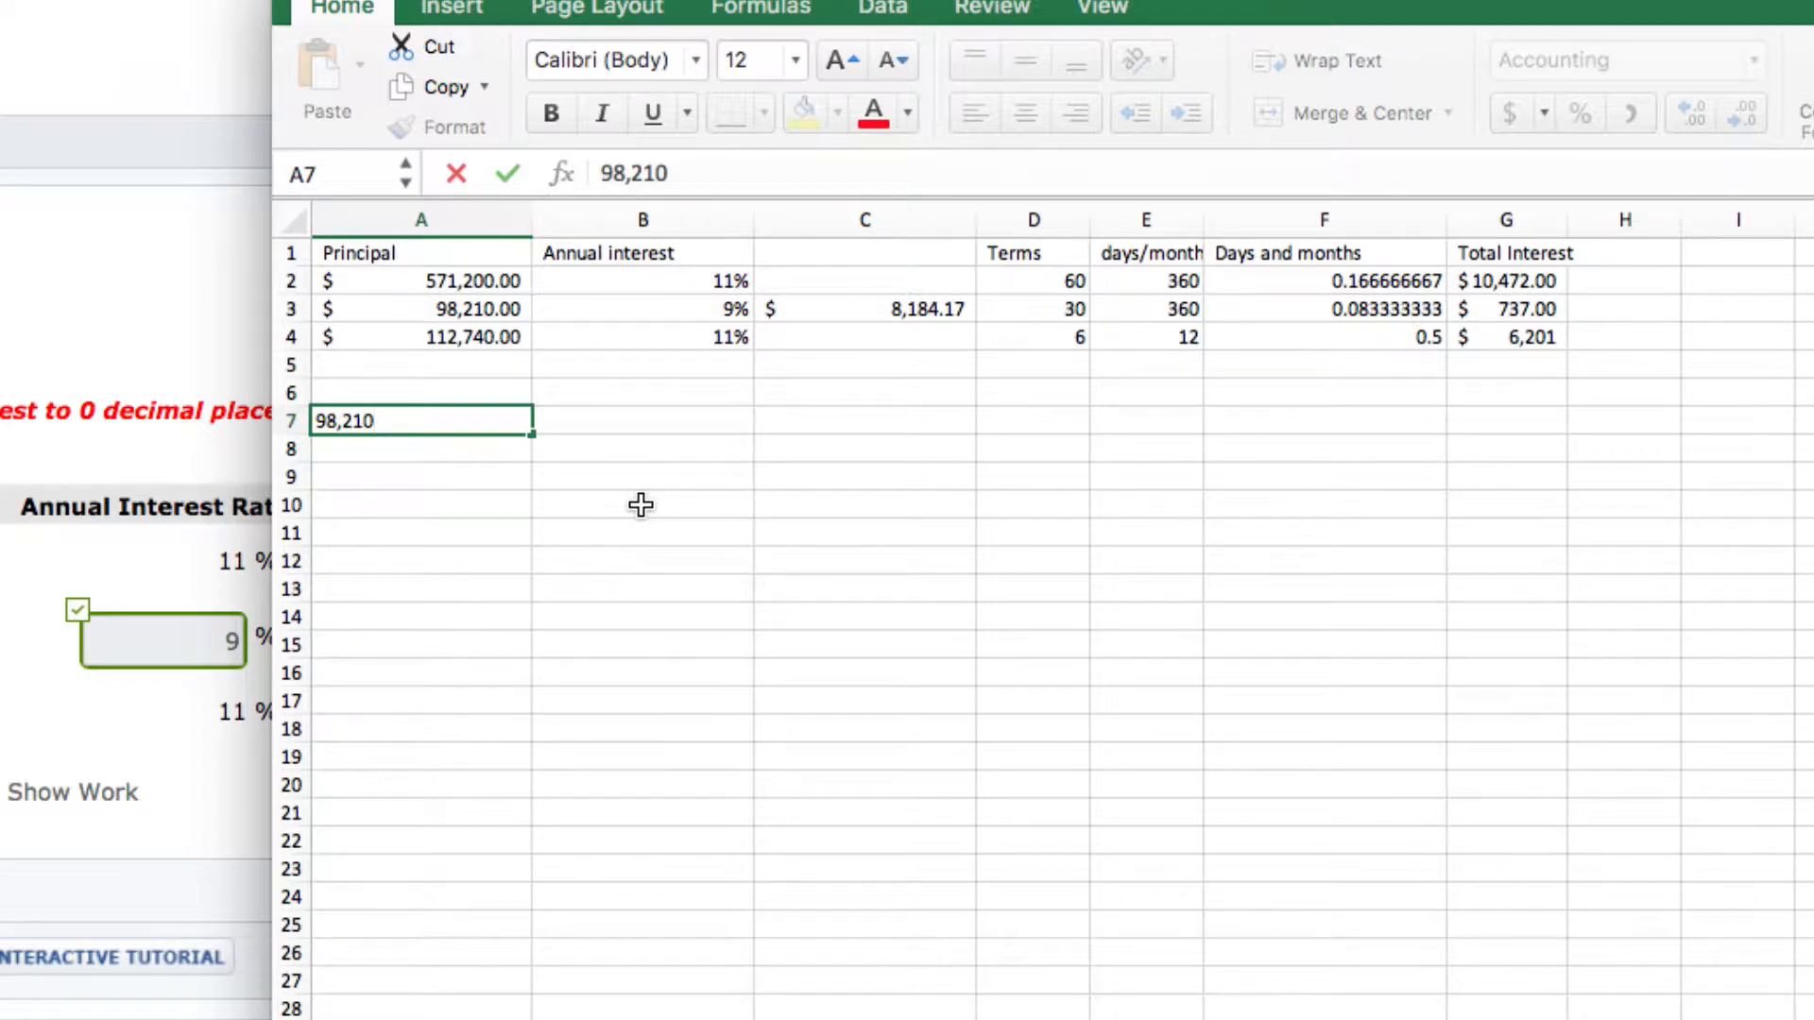
{"action": "type", "text": "*"}
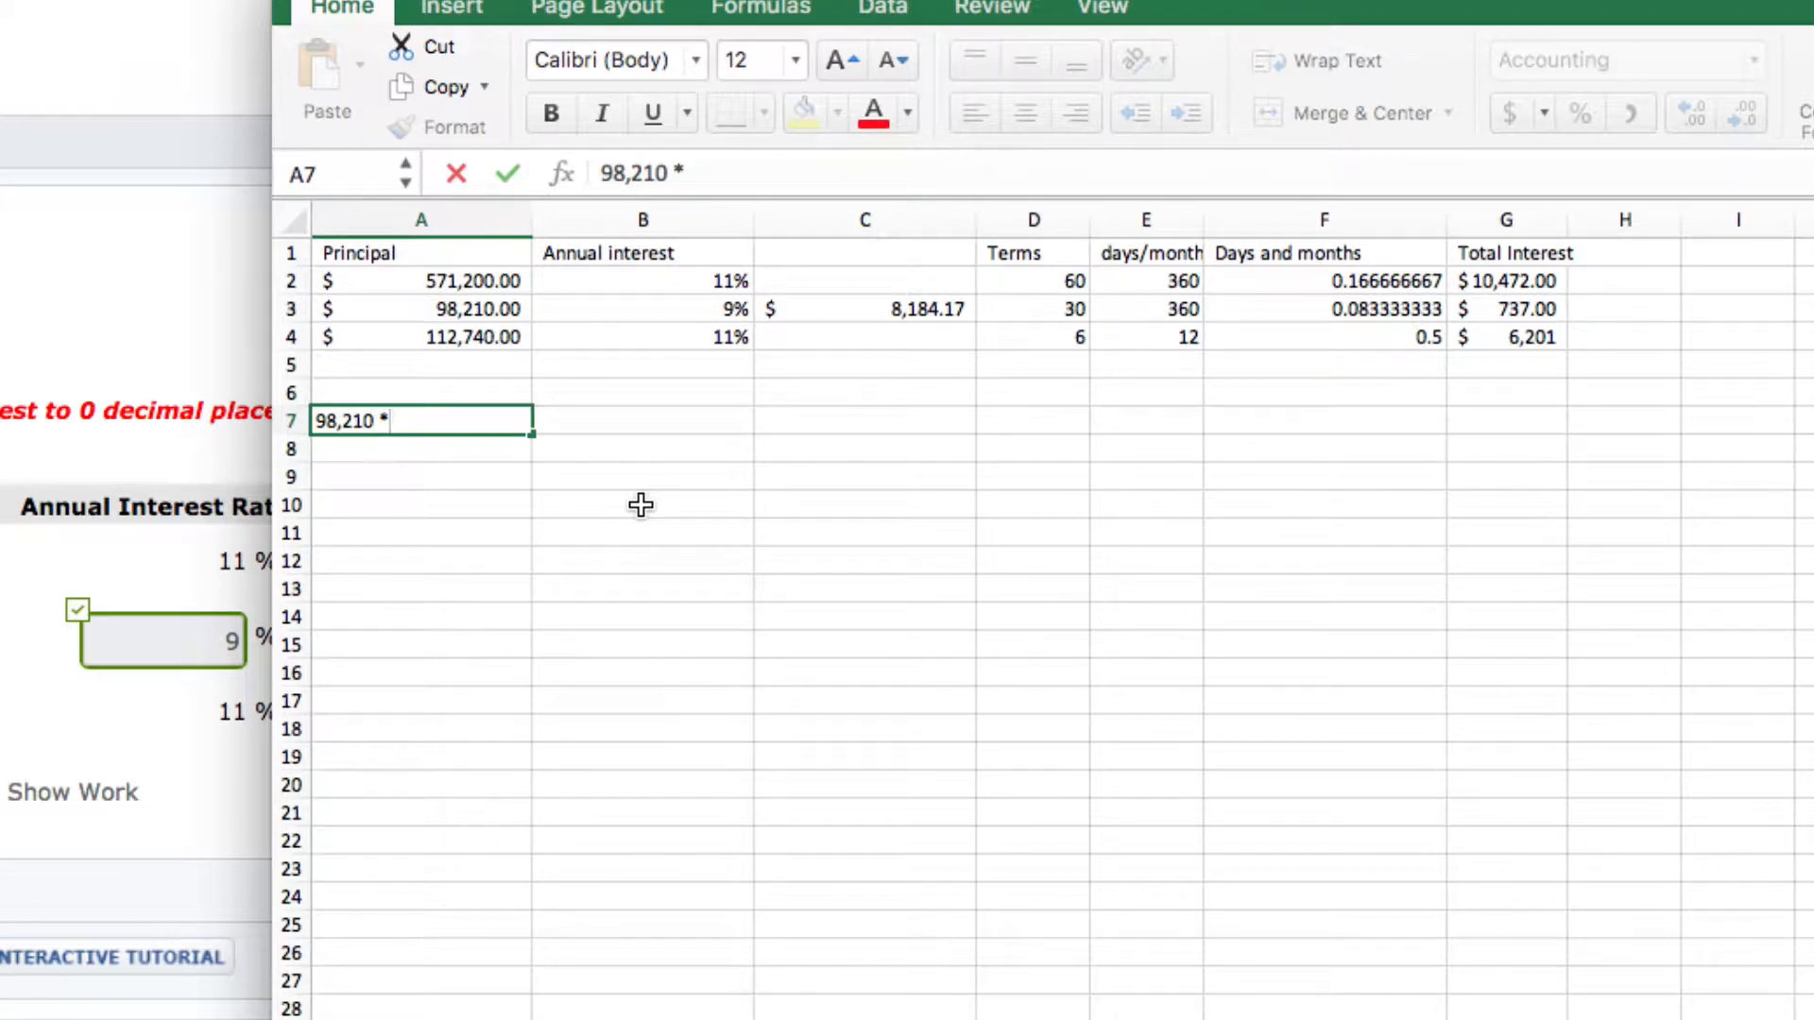
{"action": "type", "text": "x *"}
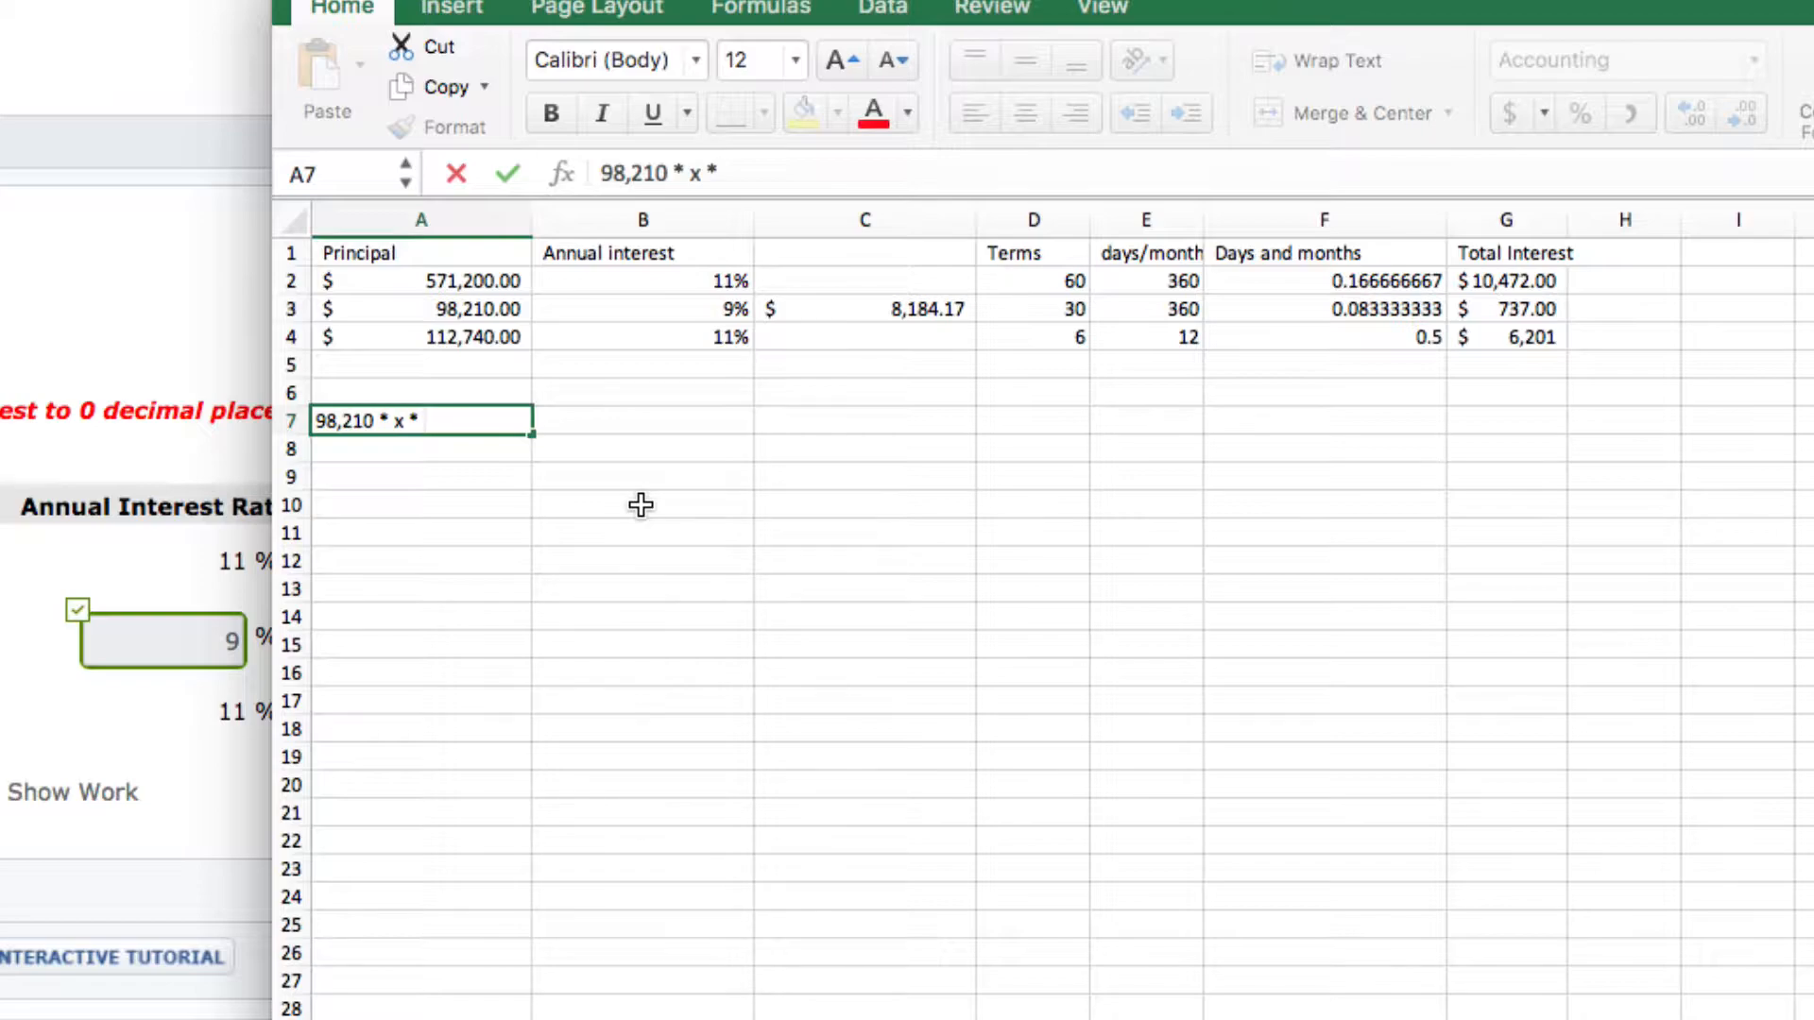
{"action": "type", "text": "30"}
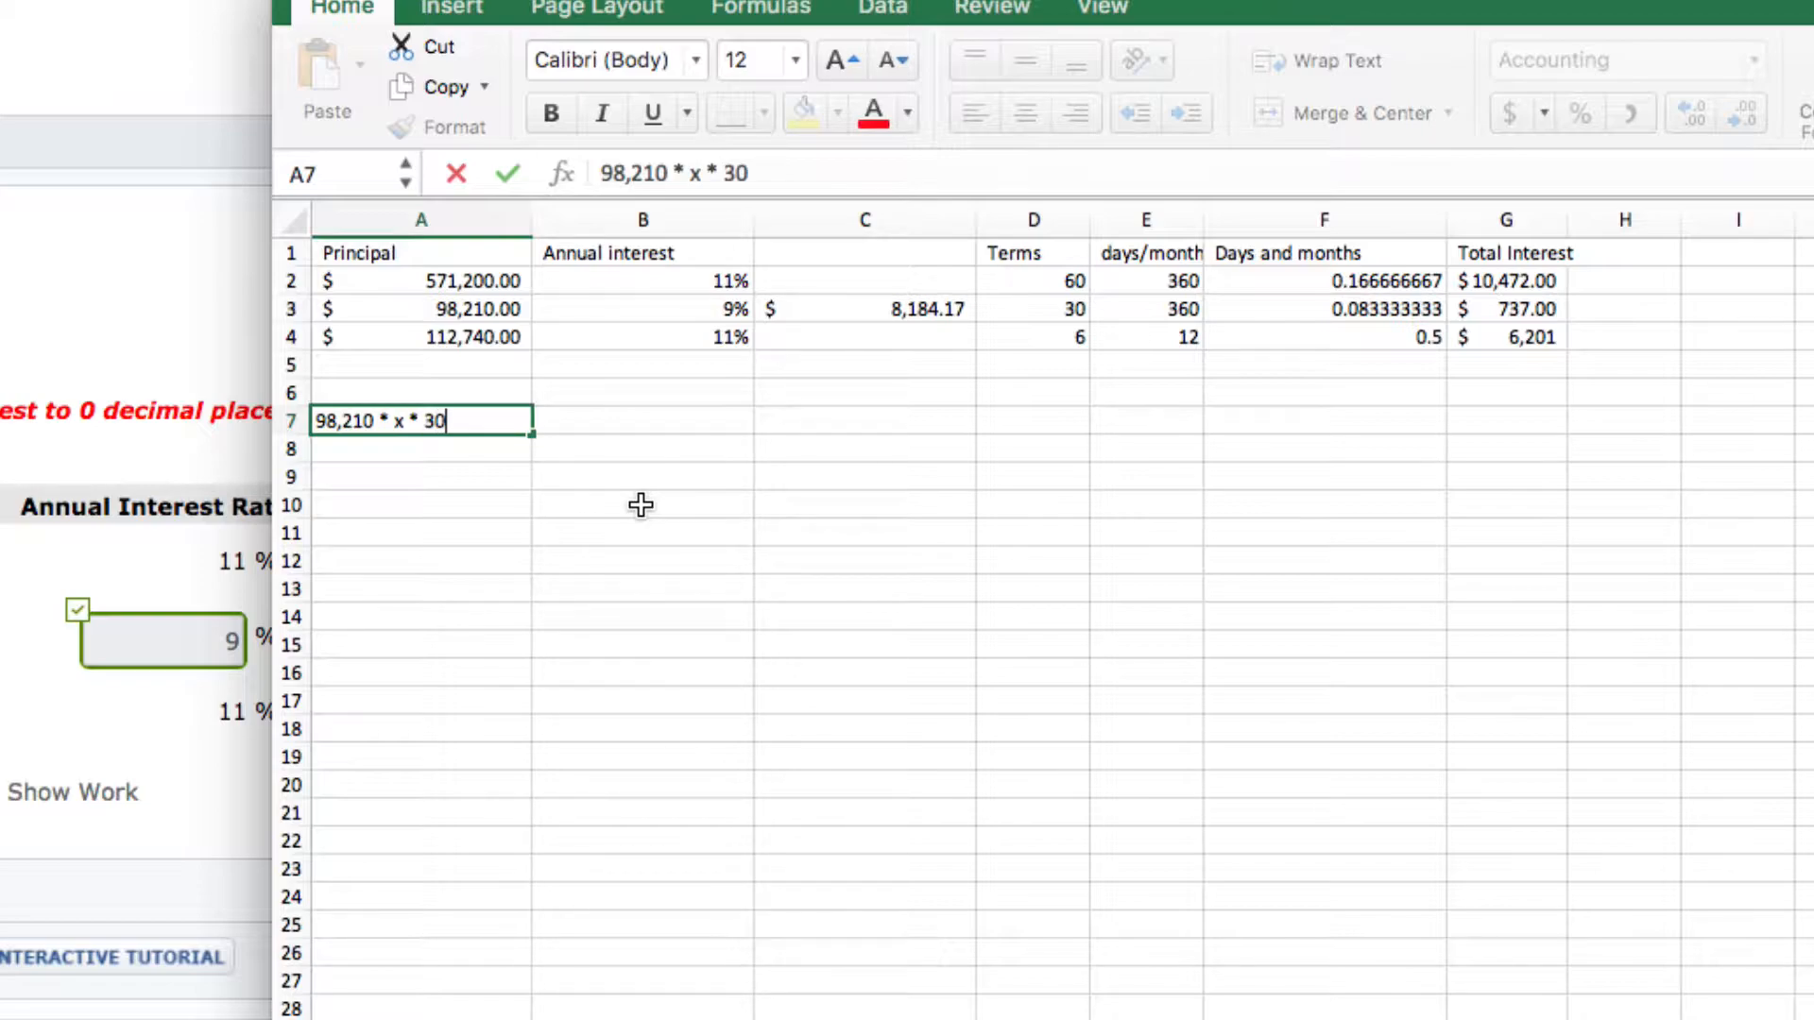
{"action": "type", "text": "/3"}
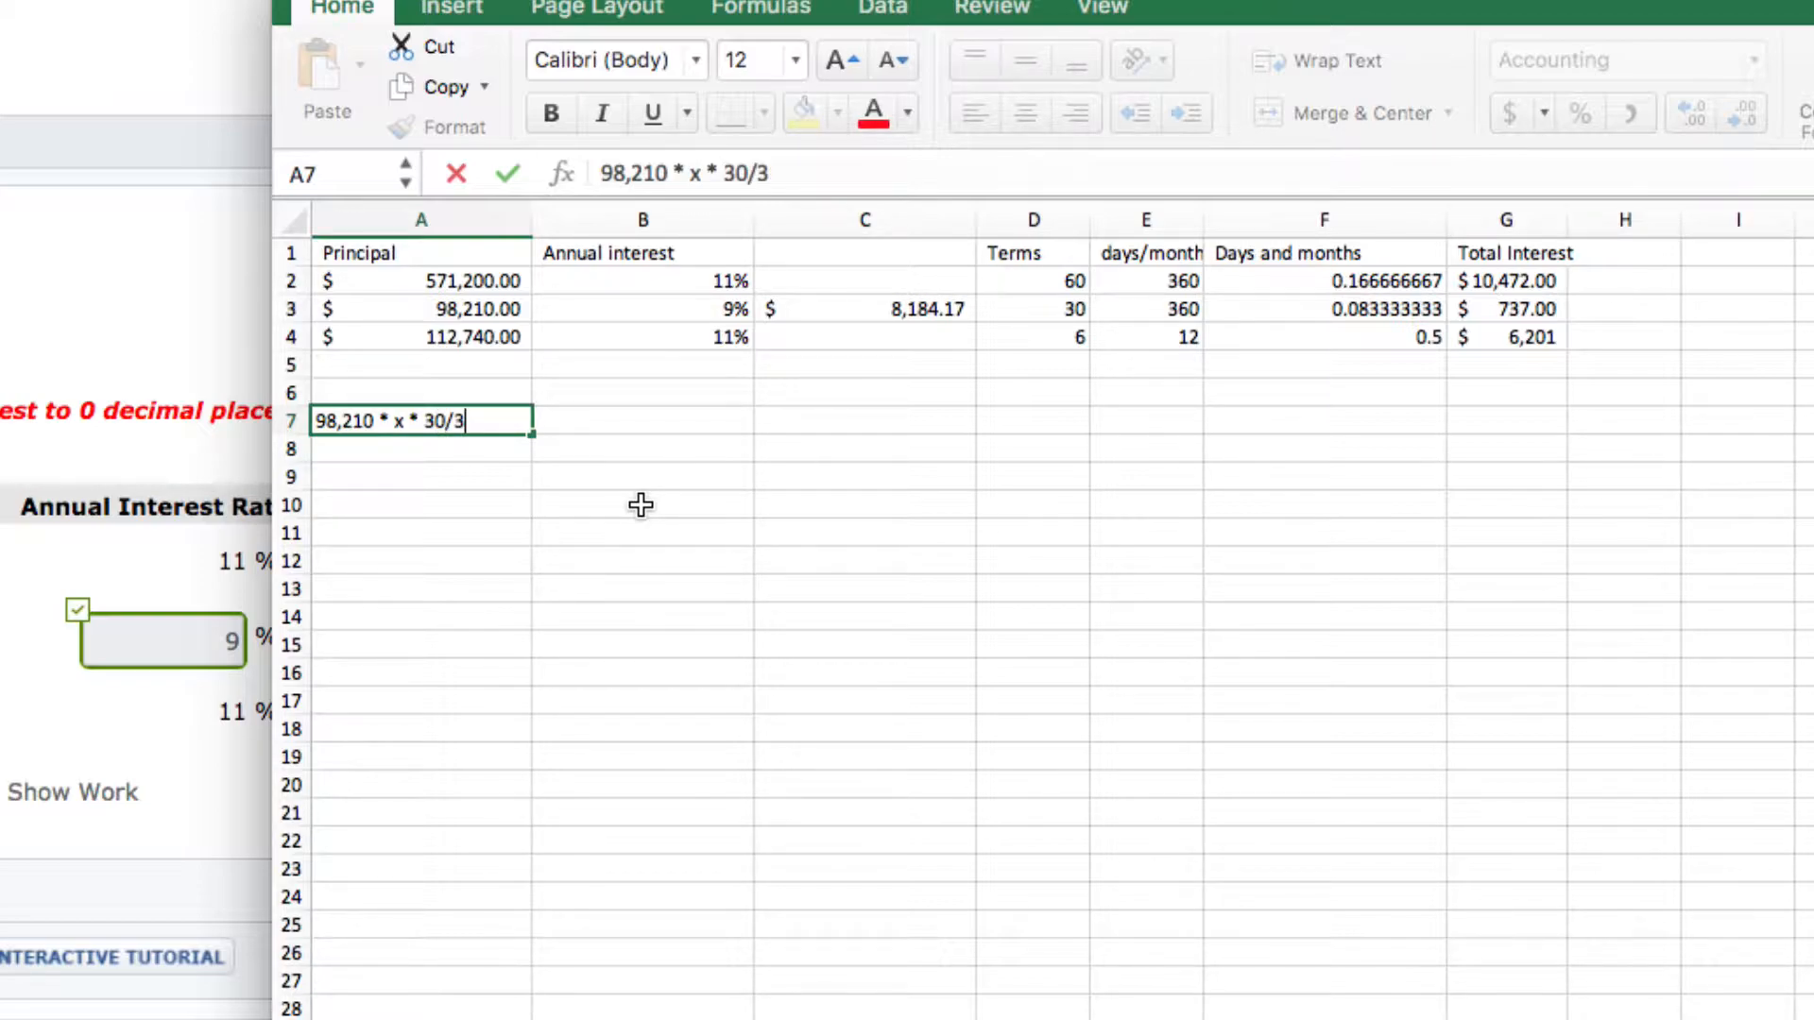
{"action": "type", "text": "60 ="}
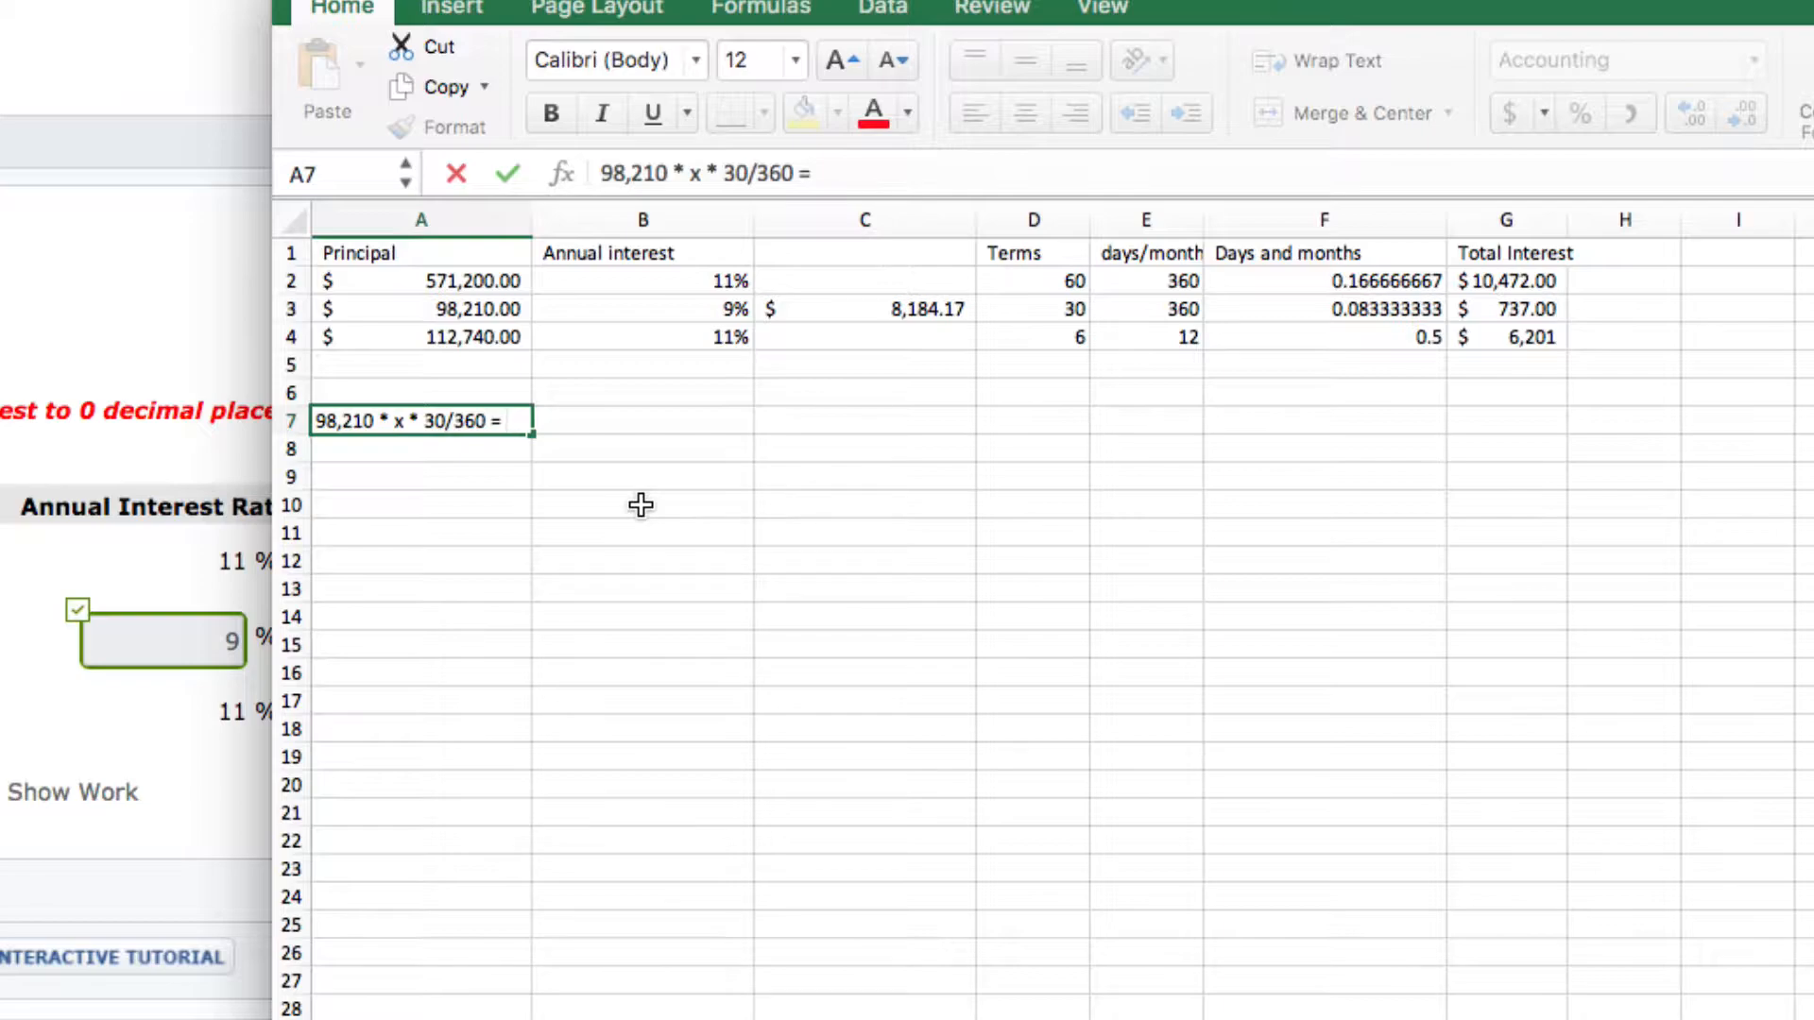
{"action": "type", "text": "7"}
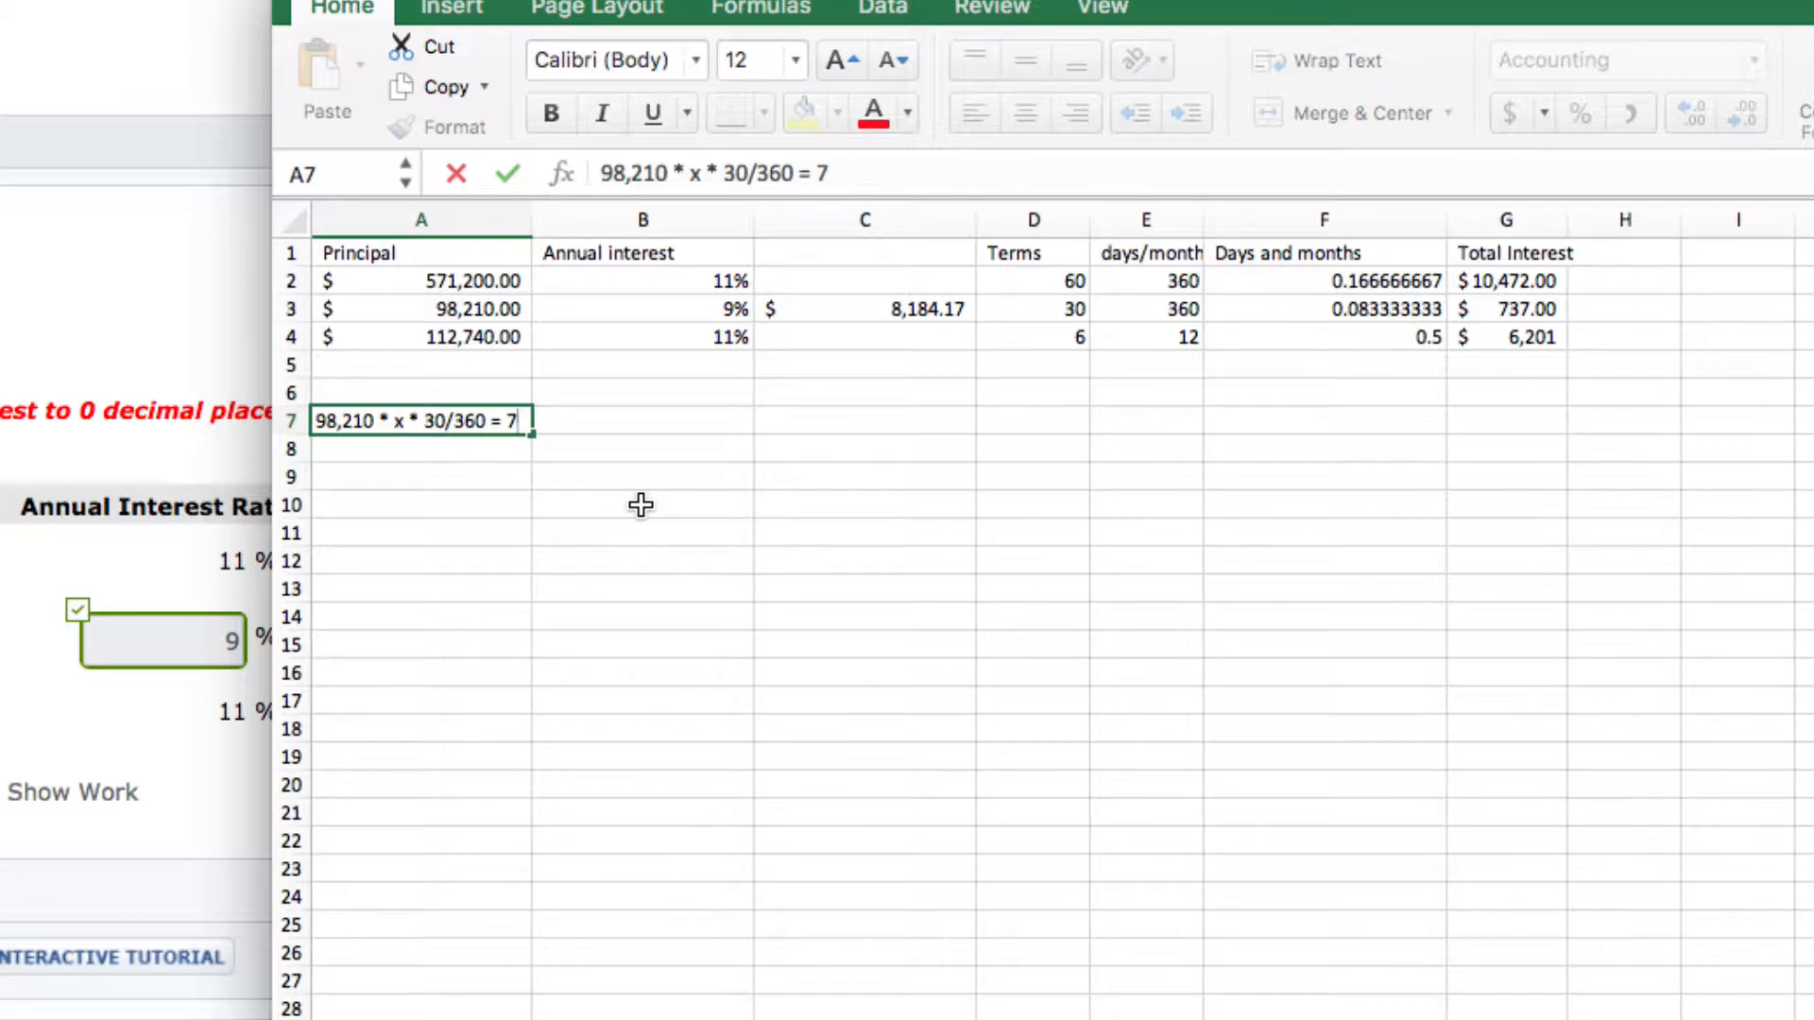
{"action": "type", "text": "37"}
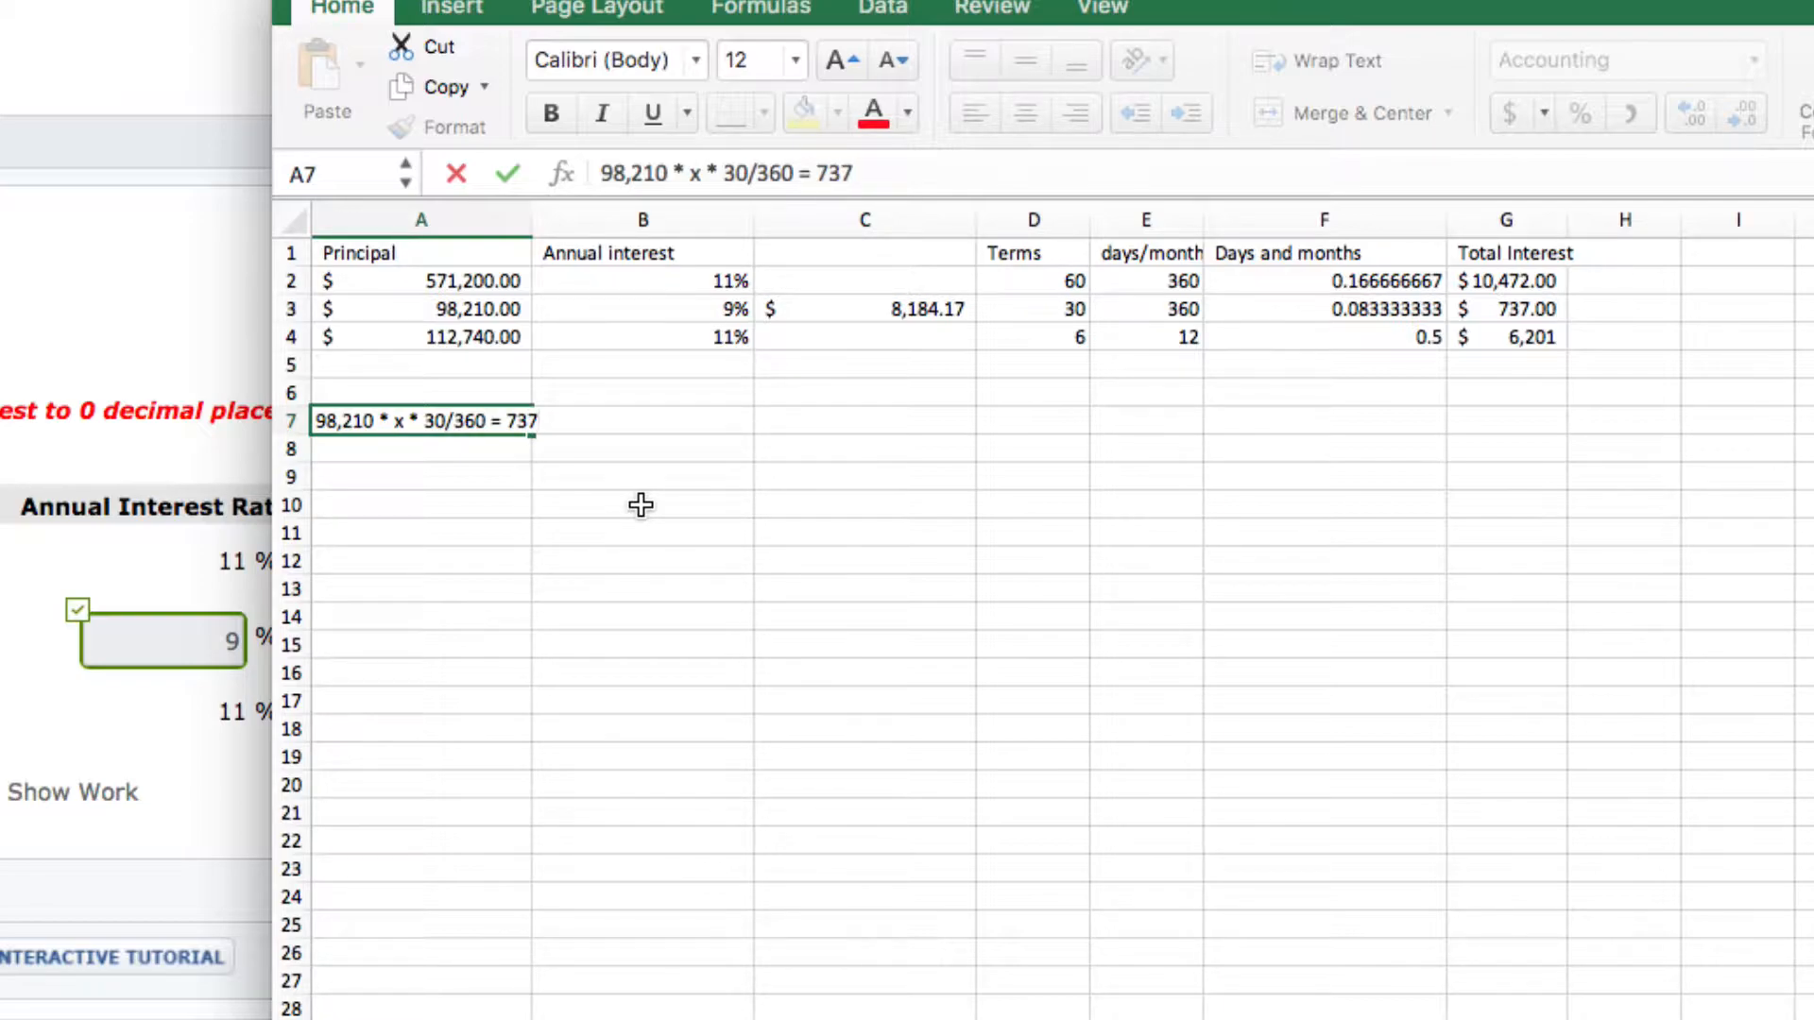
- Commit the A7 equation and review note b's days-and-months formula in F3 unchanged
{"action": "key", "text": "Return"}
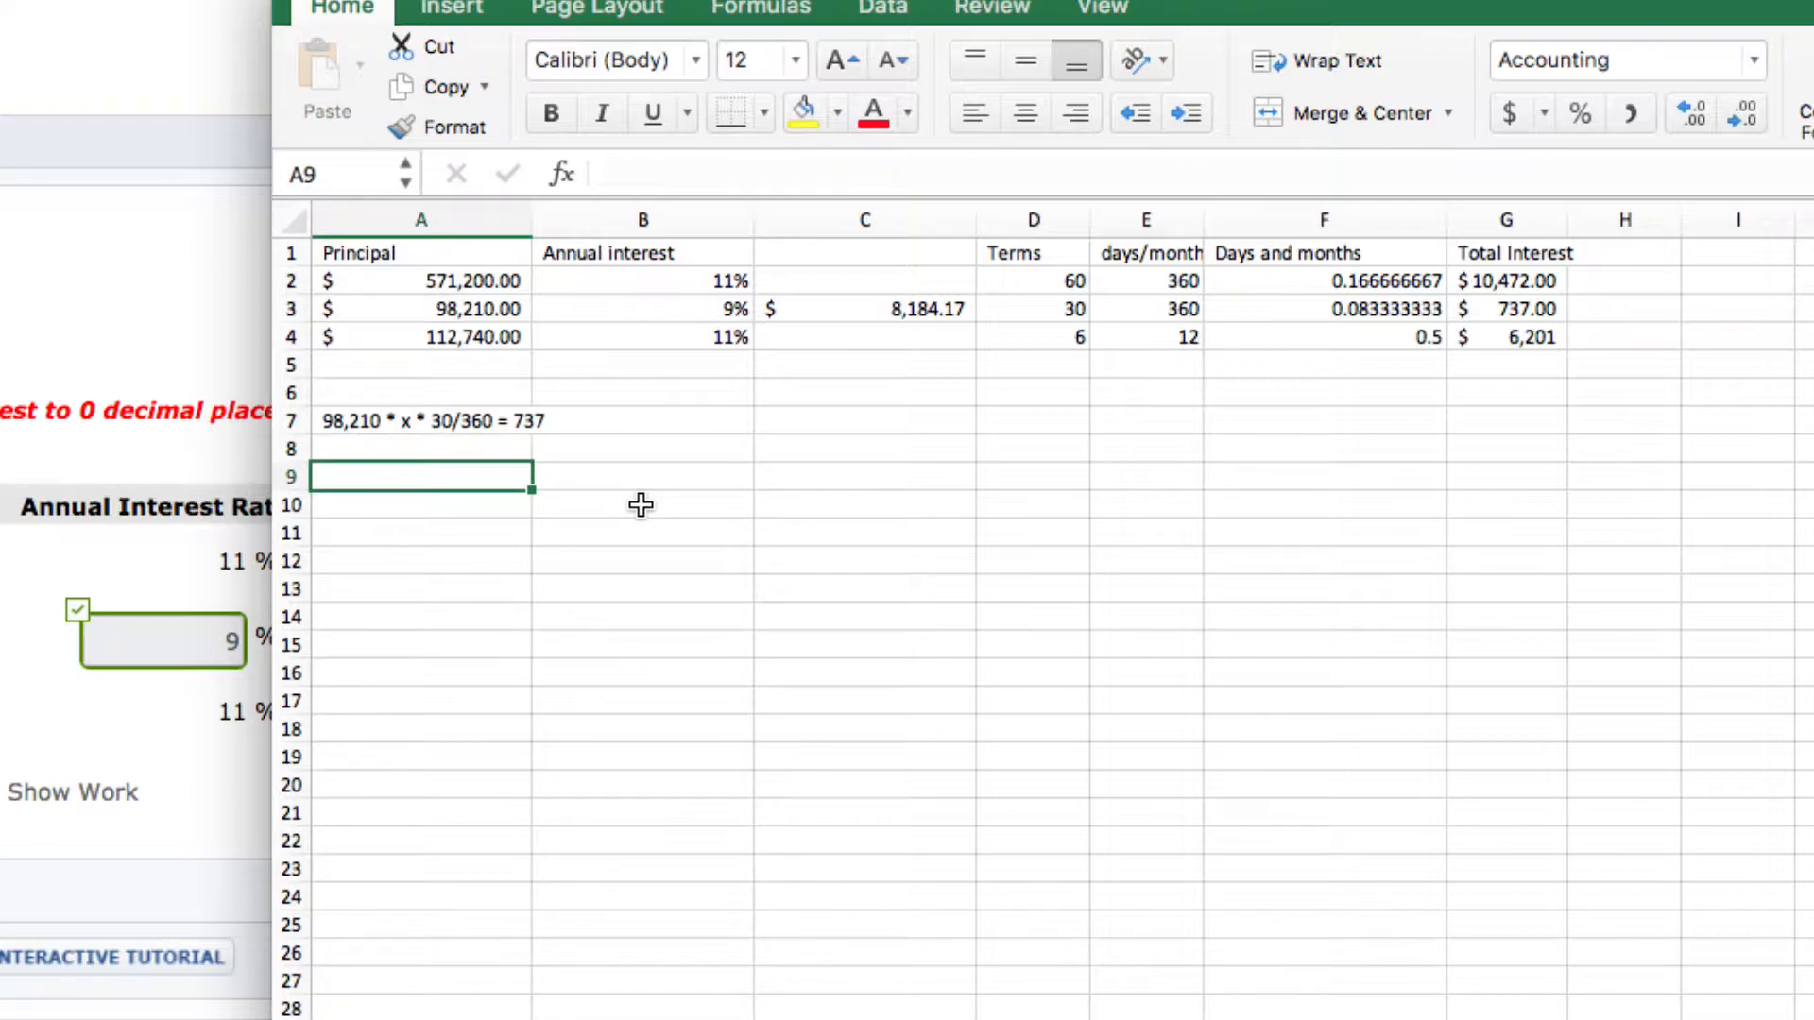
{"action": "mouse_move", "coordinate": [1096, 446]}
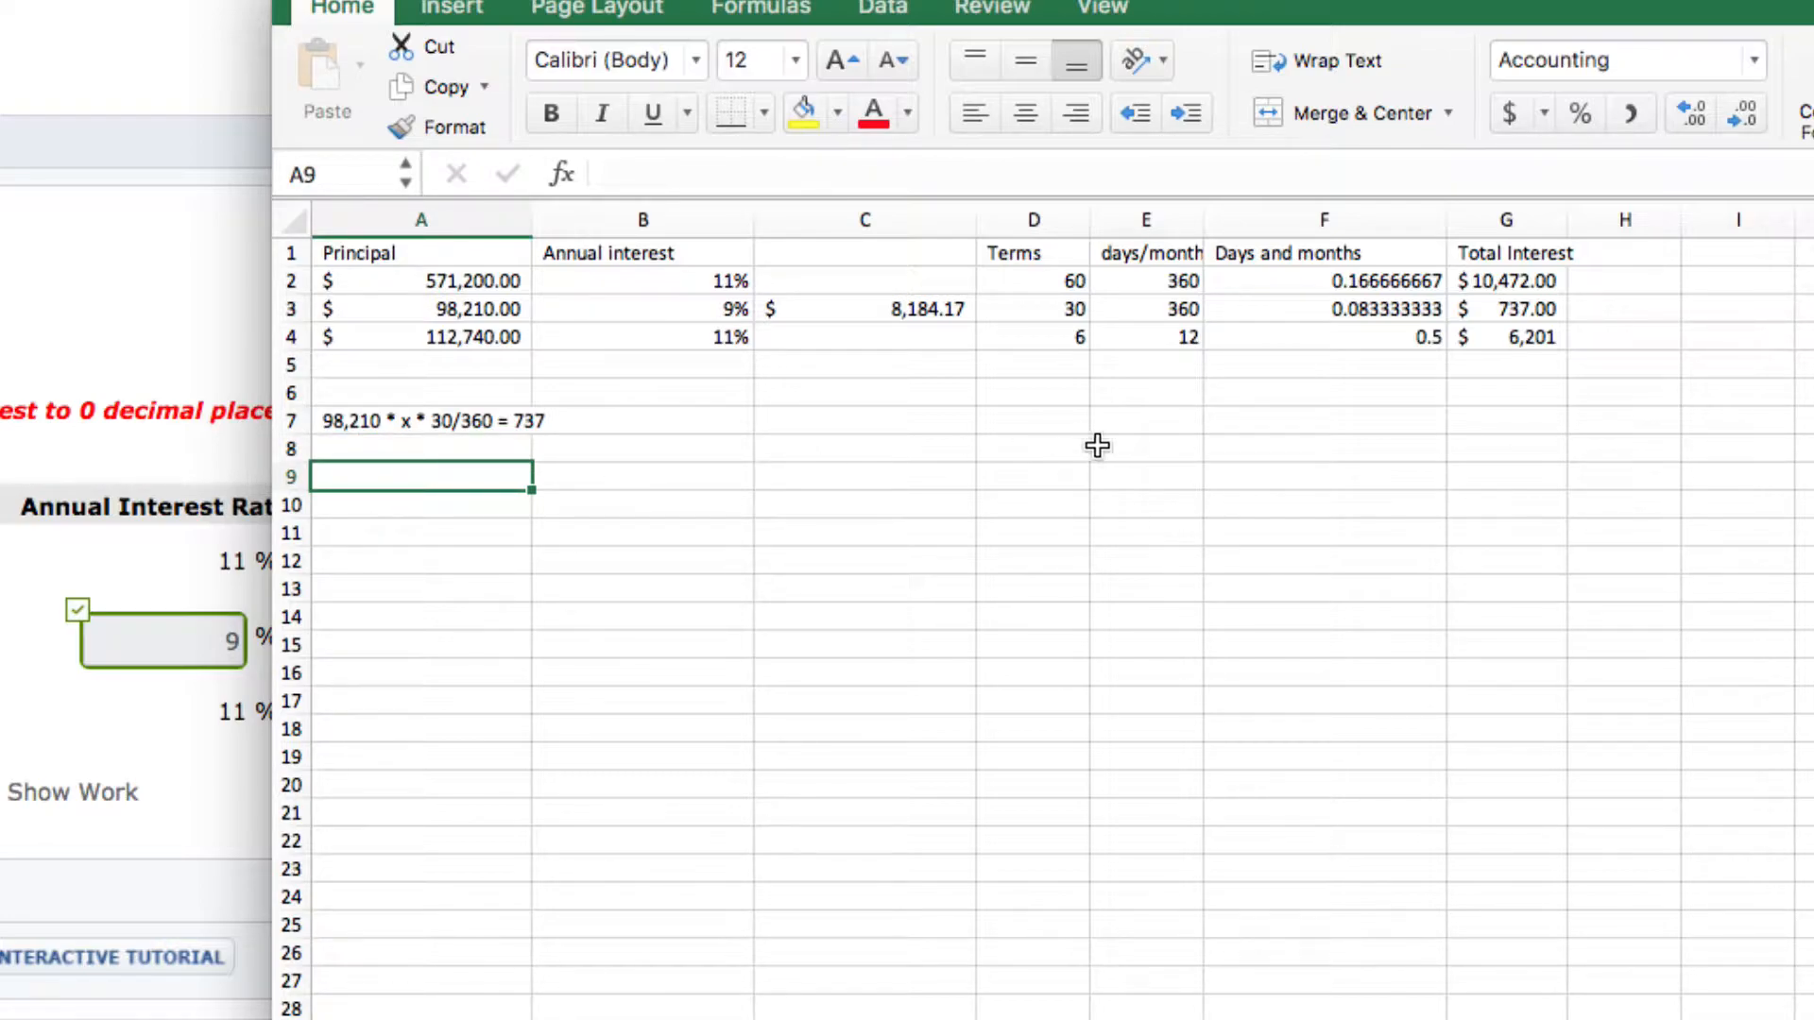
{"action": "left_click", "coordinate": [1325, 308]}
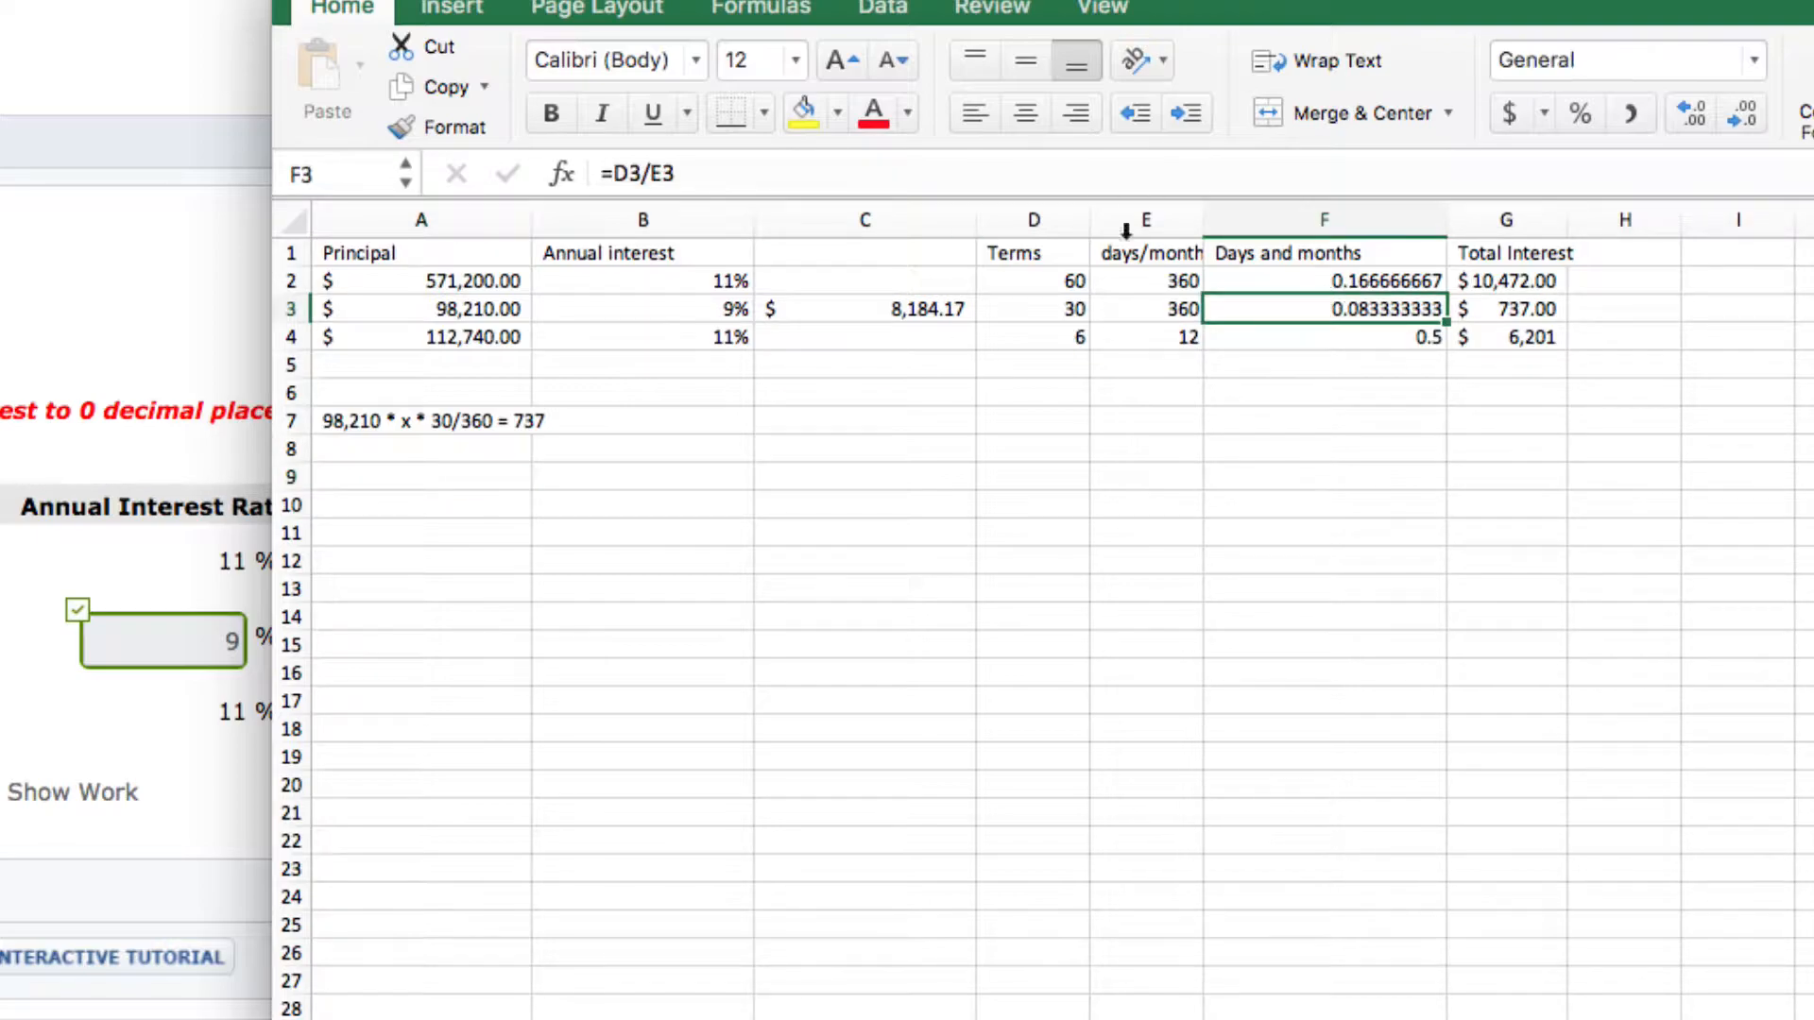
{"action": "double_click", "coordinate": [1323, 308]}
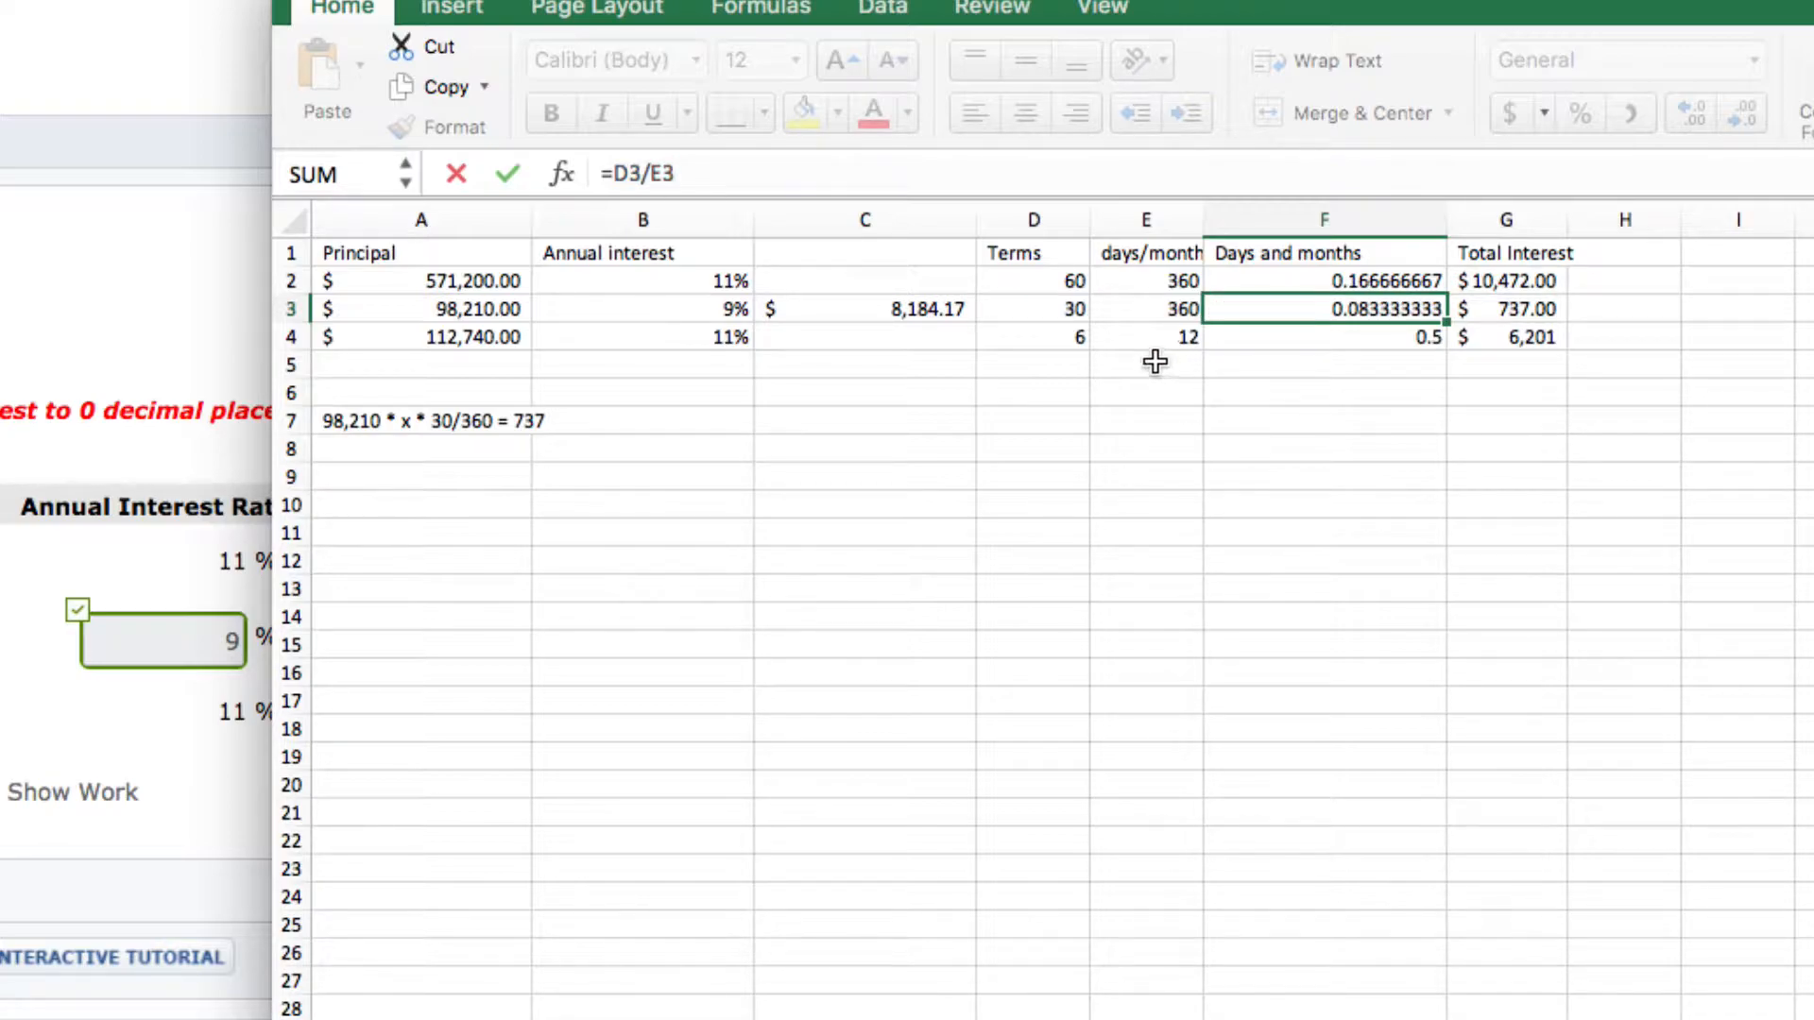
{"action": "key", "text": "Return"}
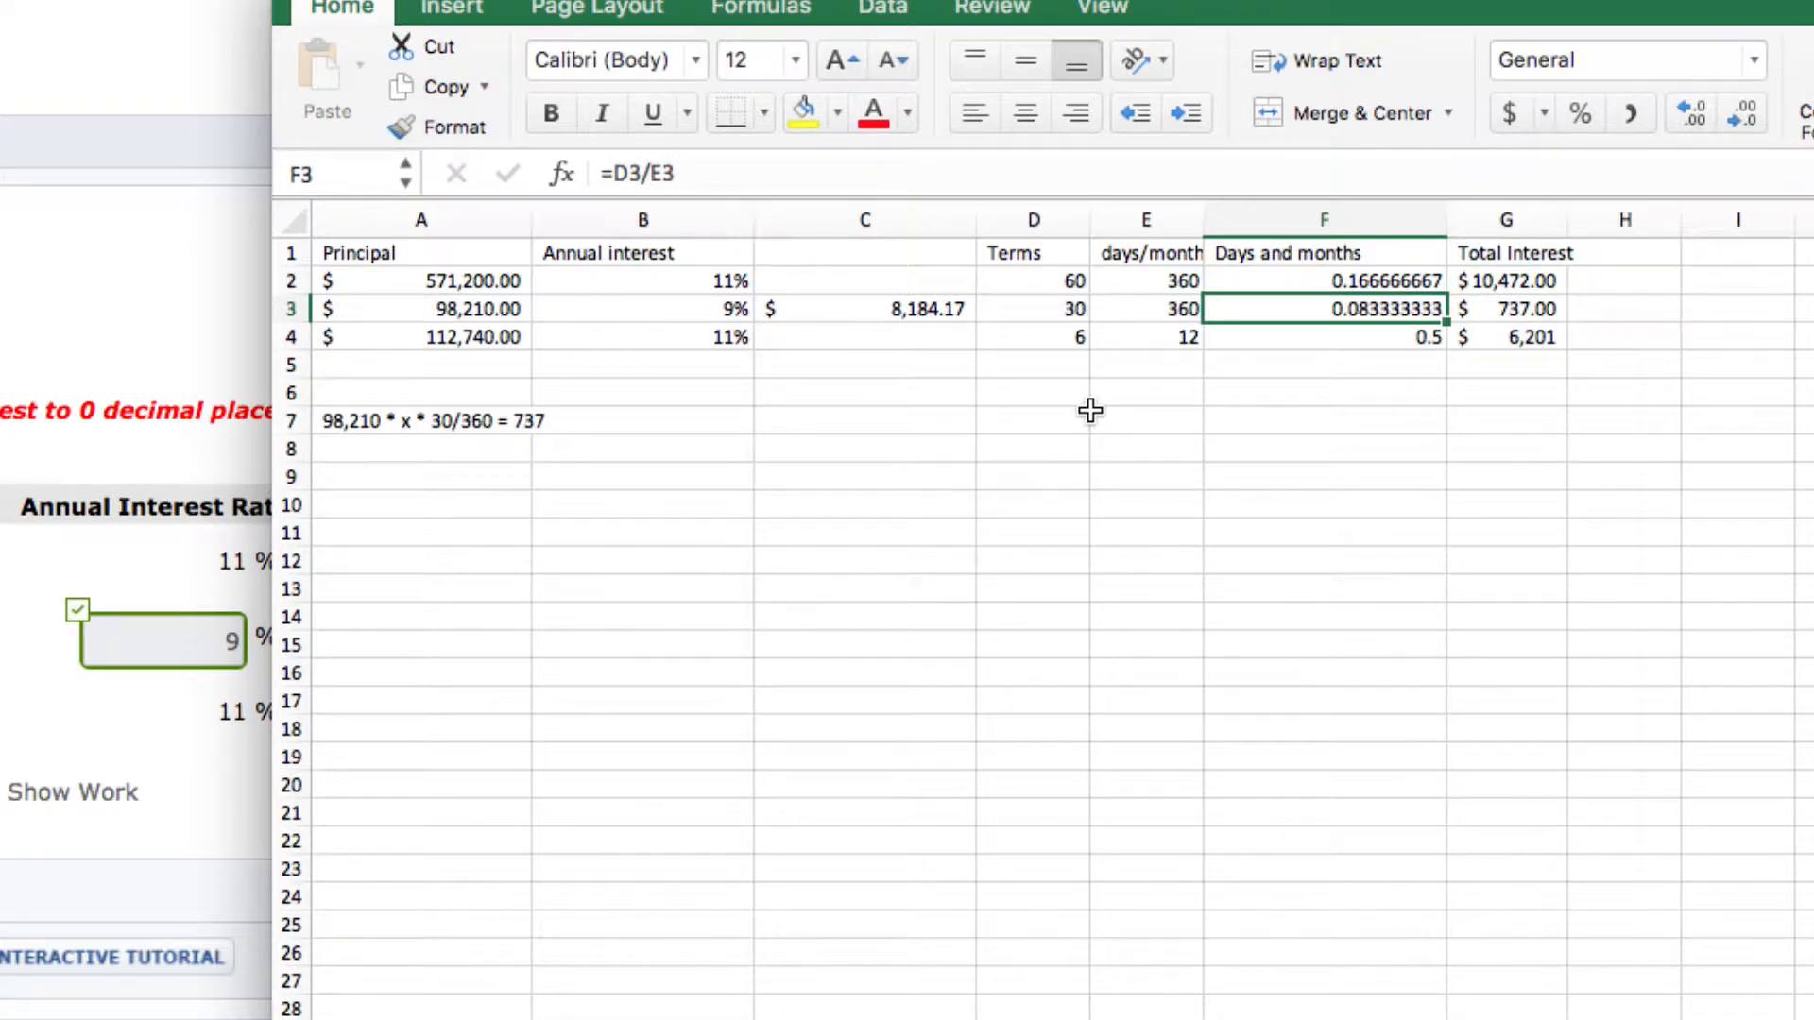
{"action": "mouse_move", "coordinate": [962, 476]}
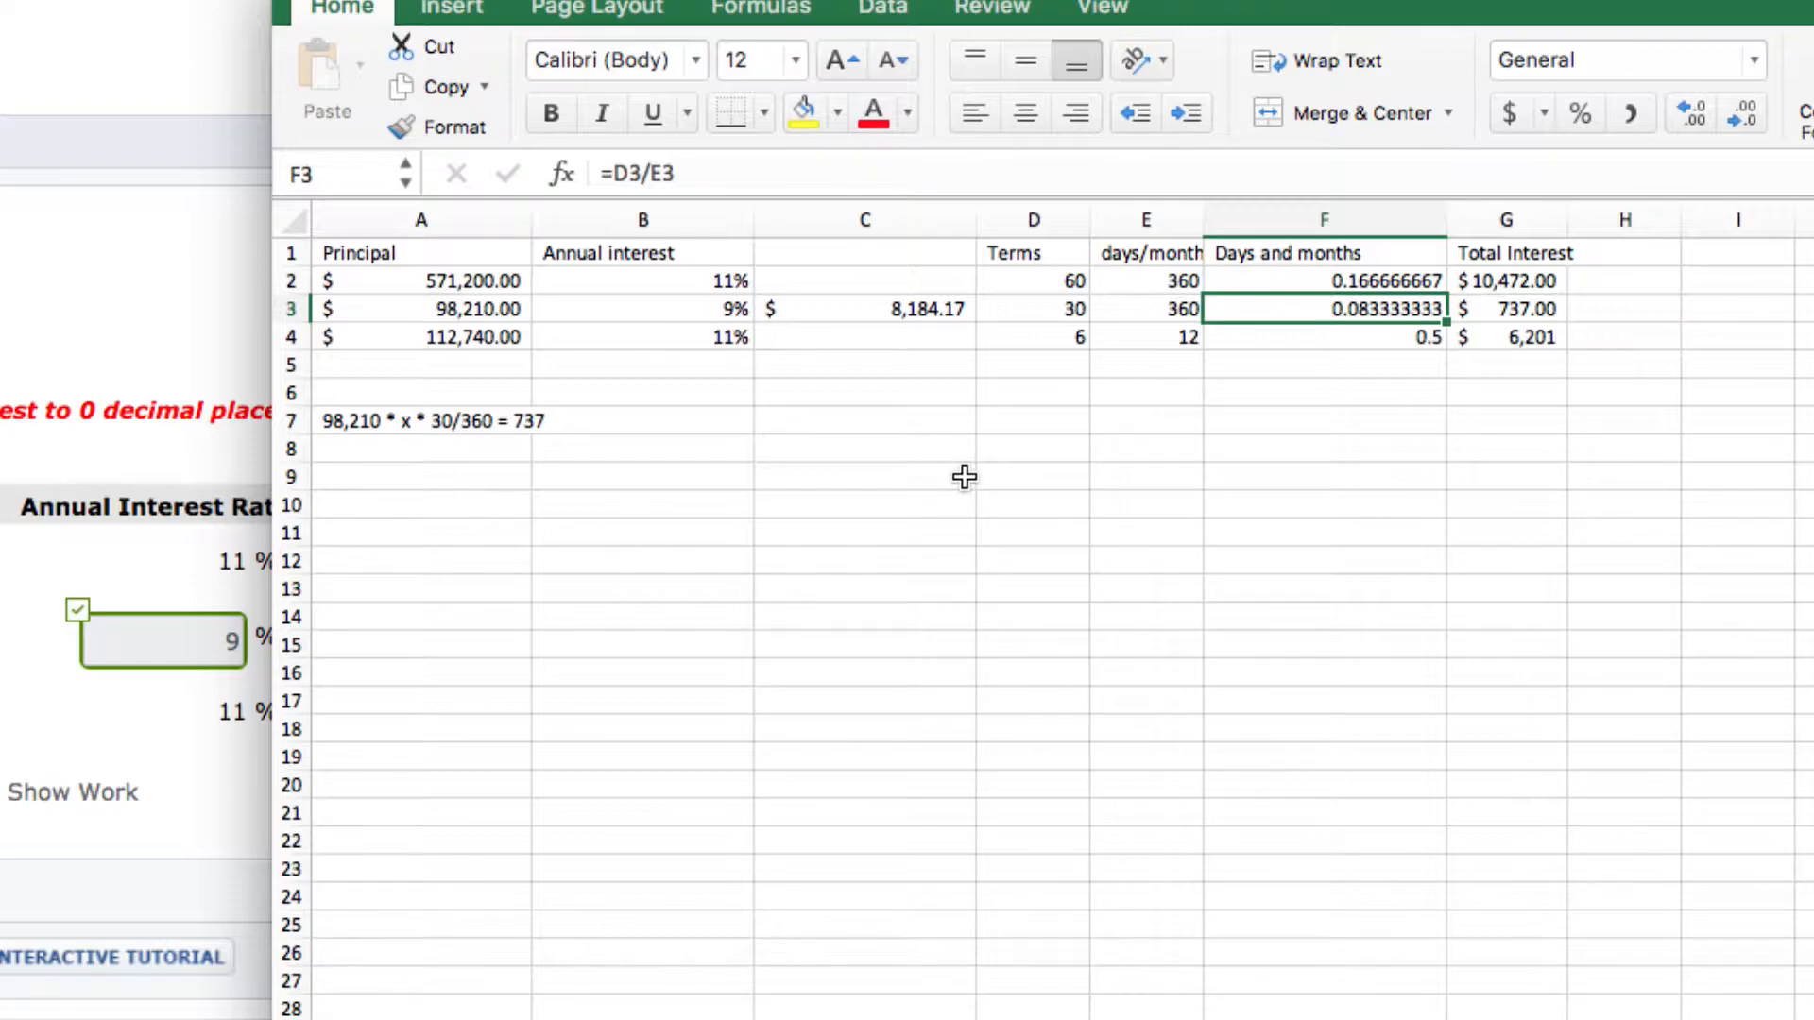
{"action": "mouse_move", "coordinate": [395, 316]}
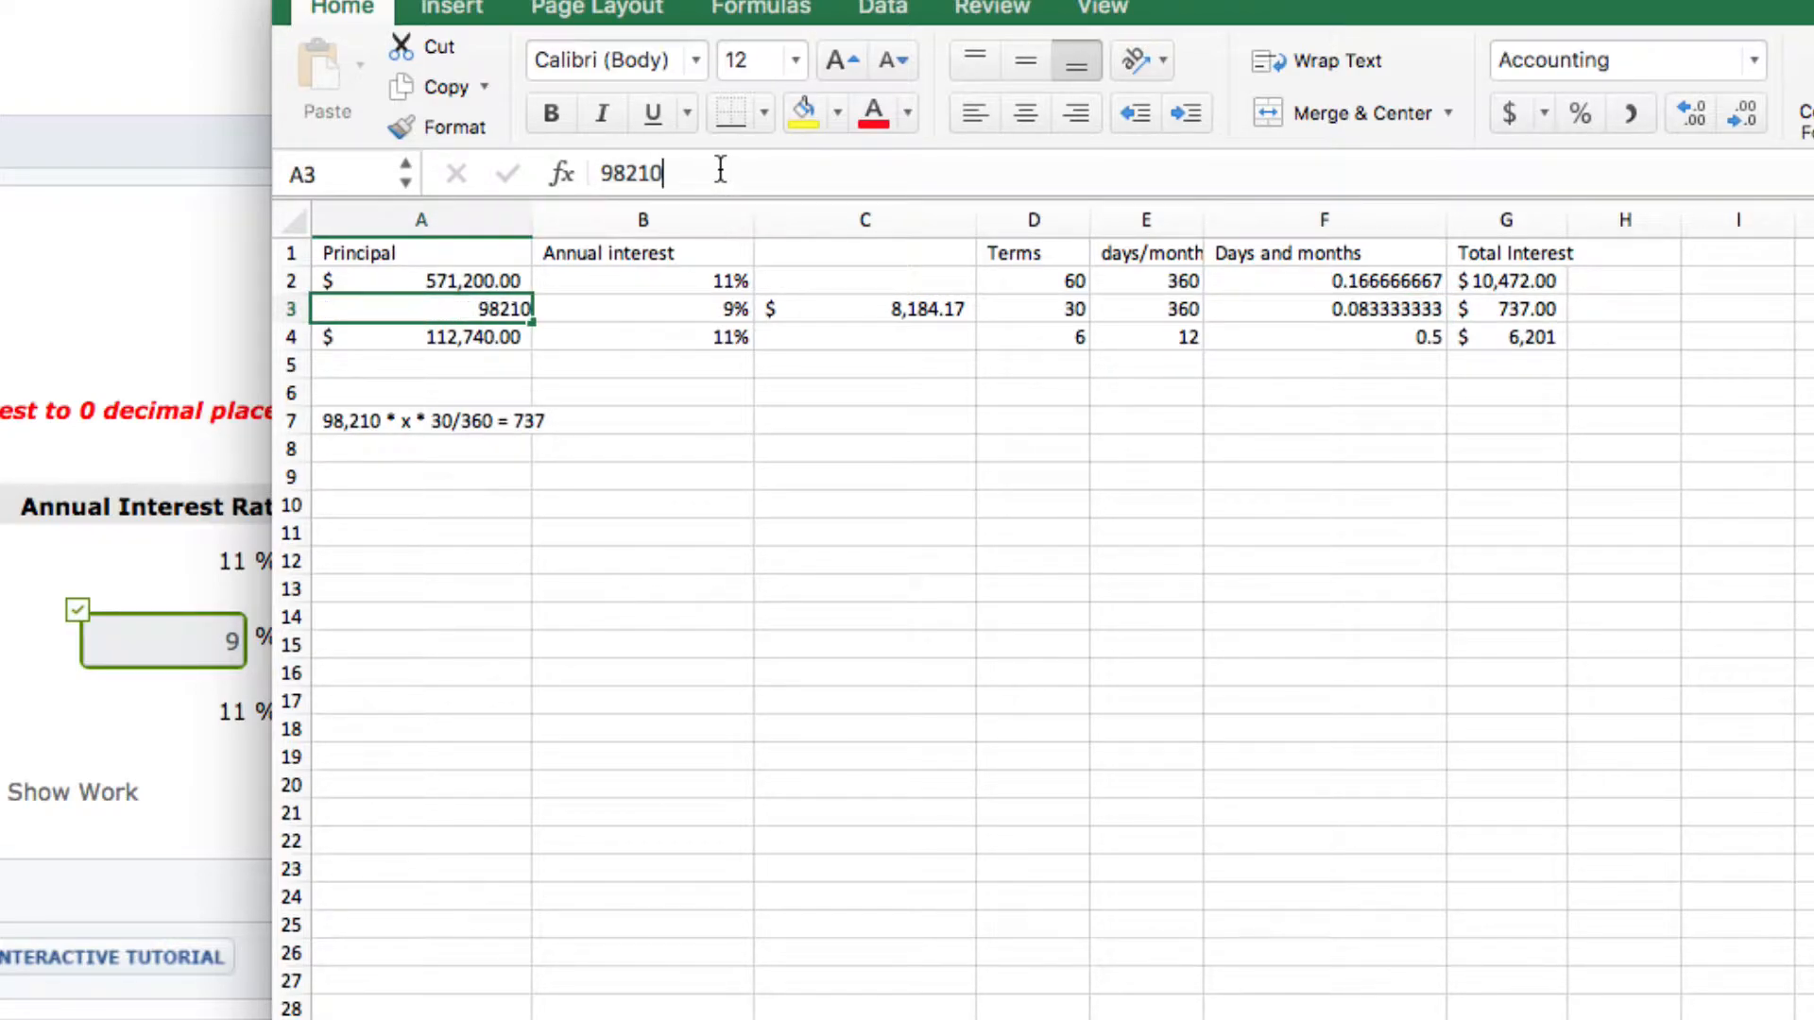
{"action": "key", "text": "Return"}
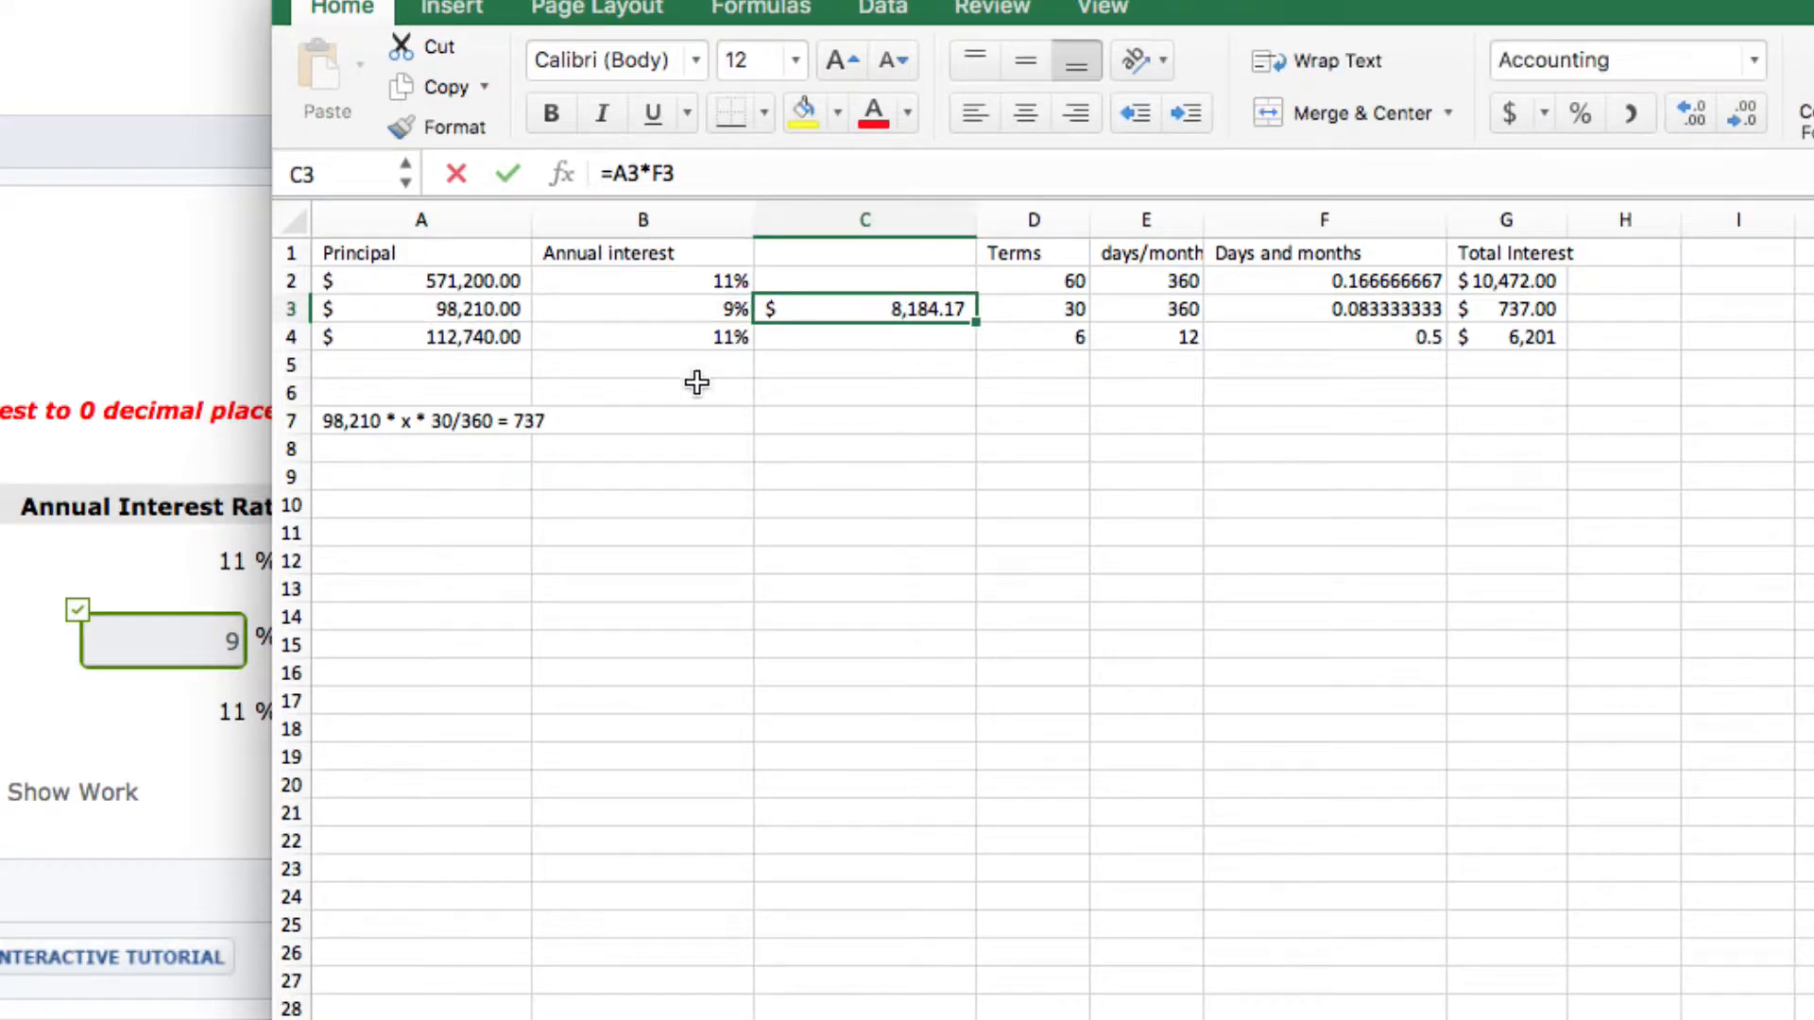
- Enter note b's helper =A3*F3 in C3, principal times year fraction, giving 8,184.17
{"action": "left_click", "coordinate": [660, 173]}
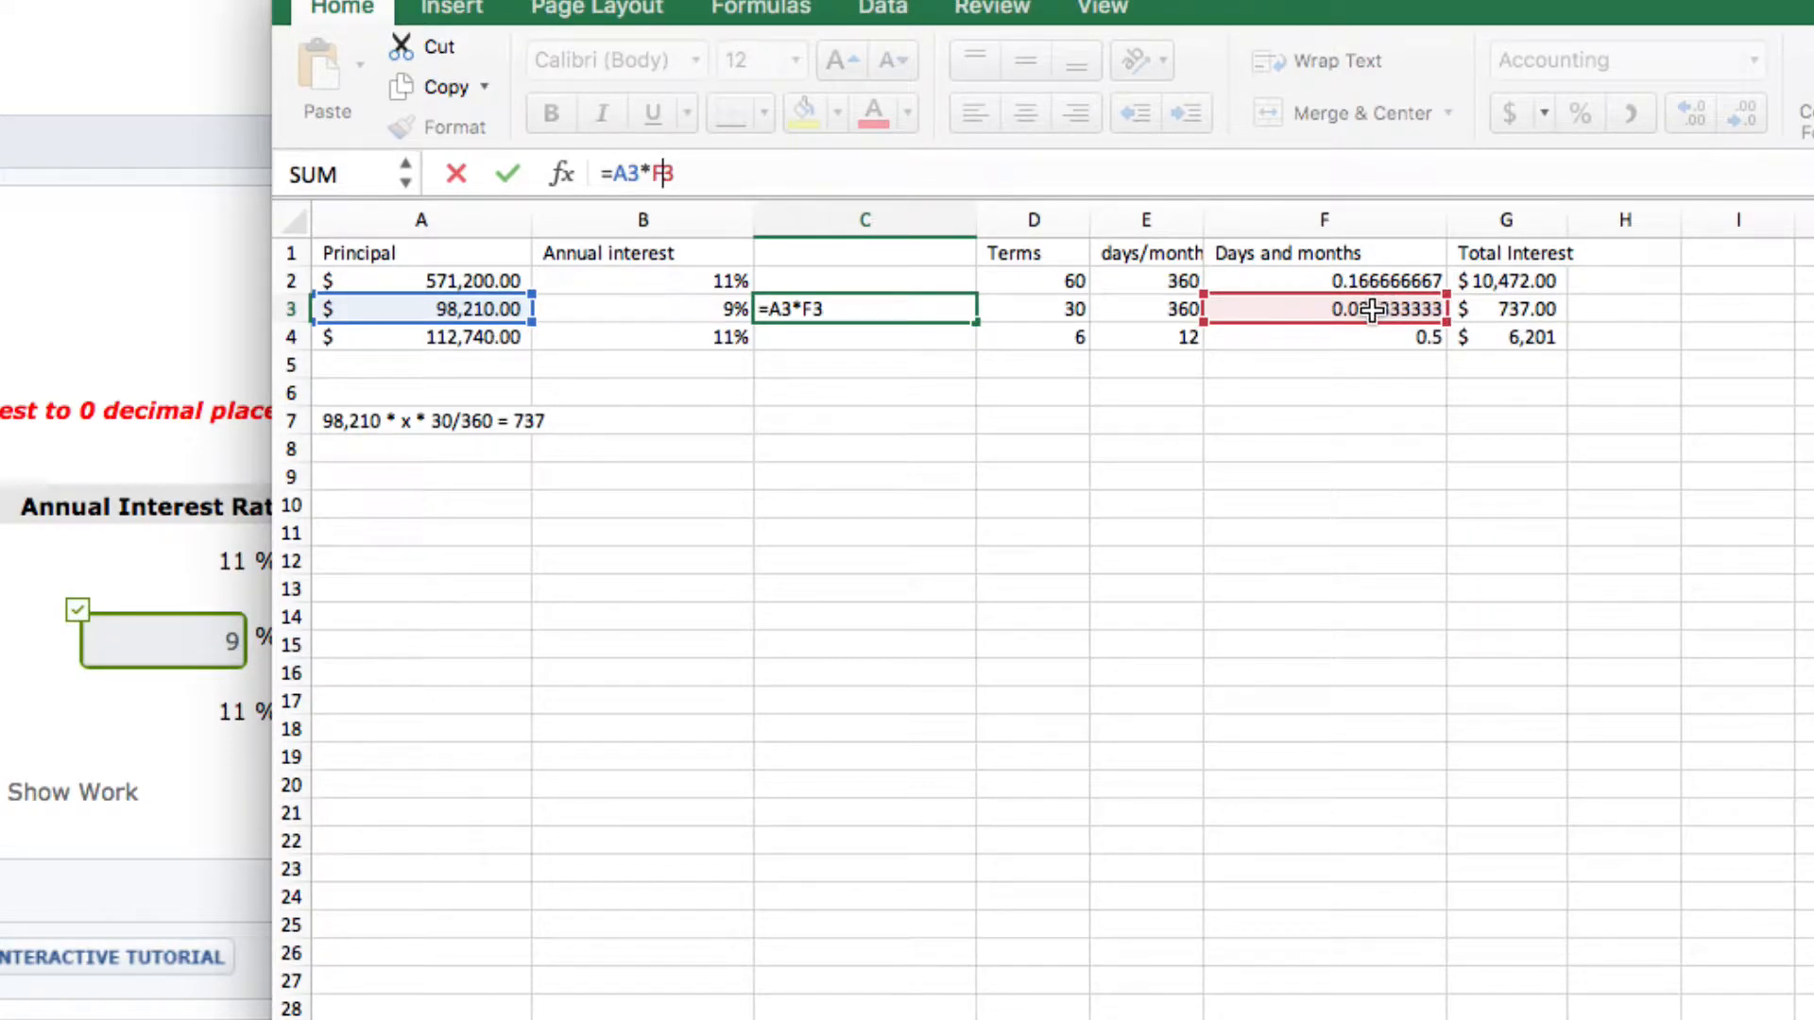
{"action": "mouse_move", "coordinate": [1166, 436]}
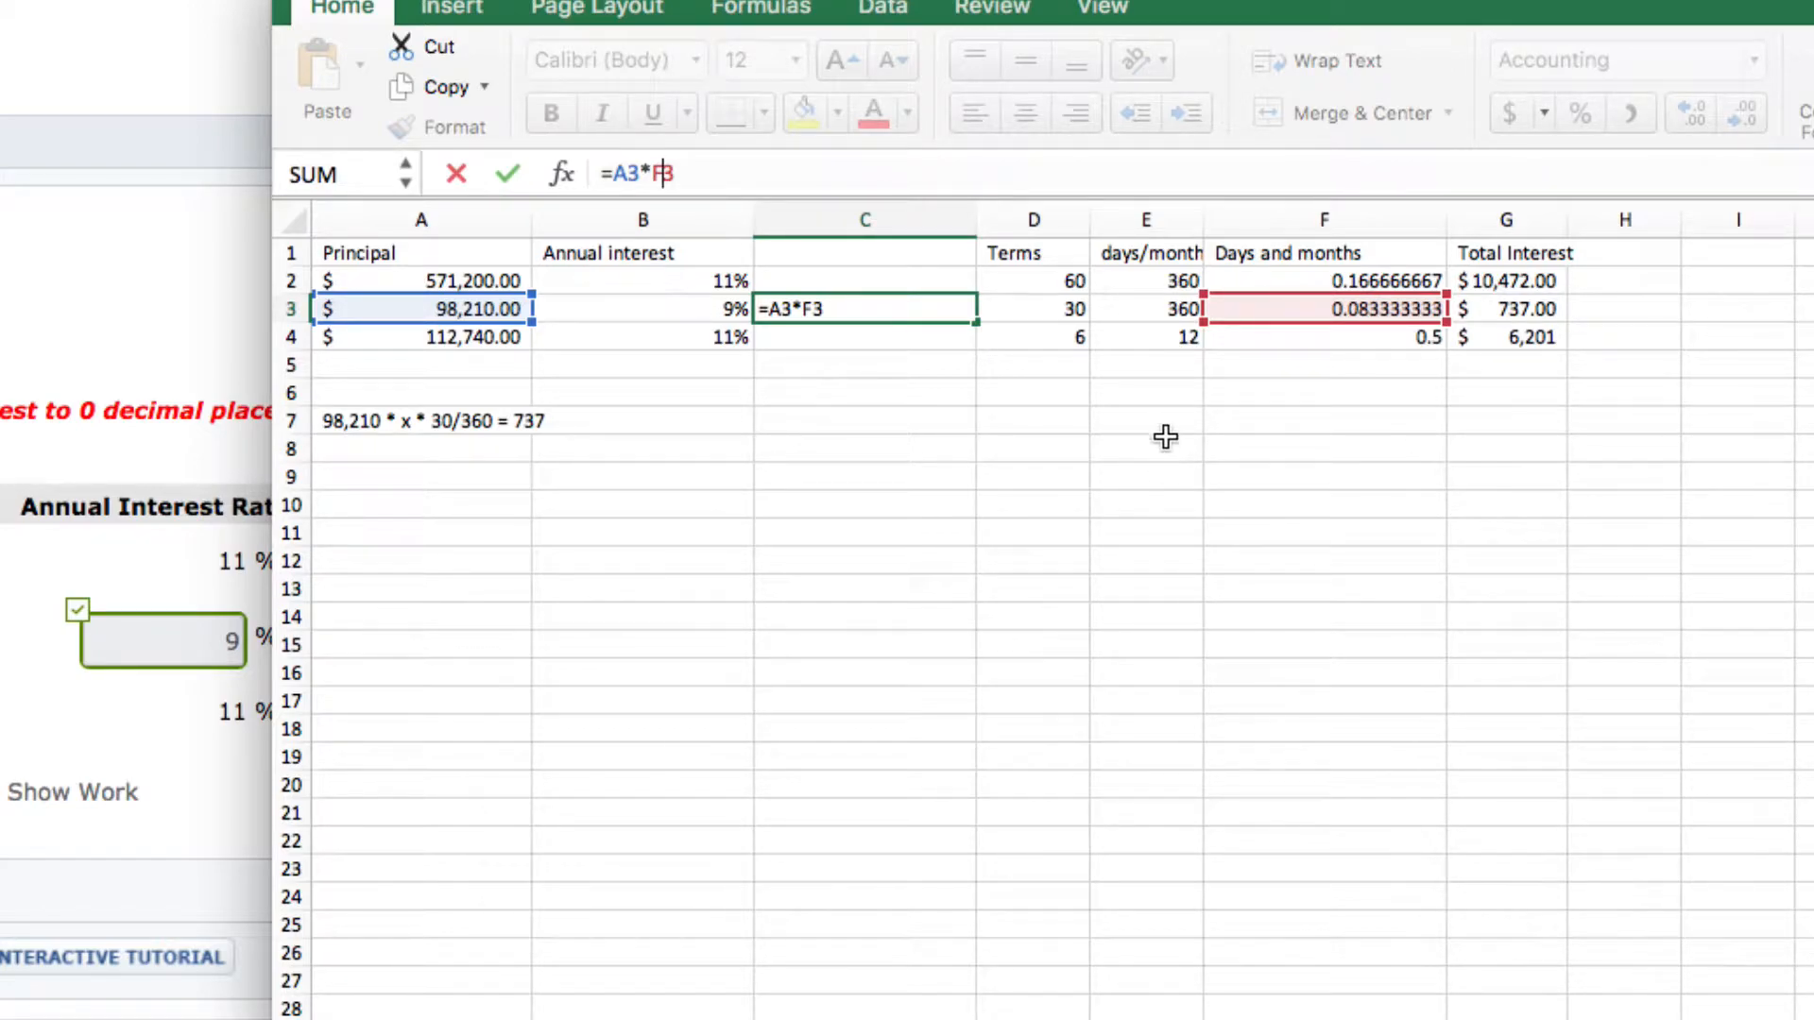
{"action": "key", "text": "Return"}
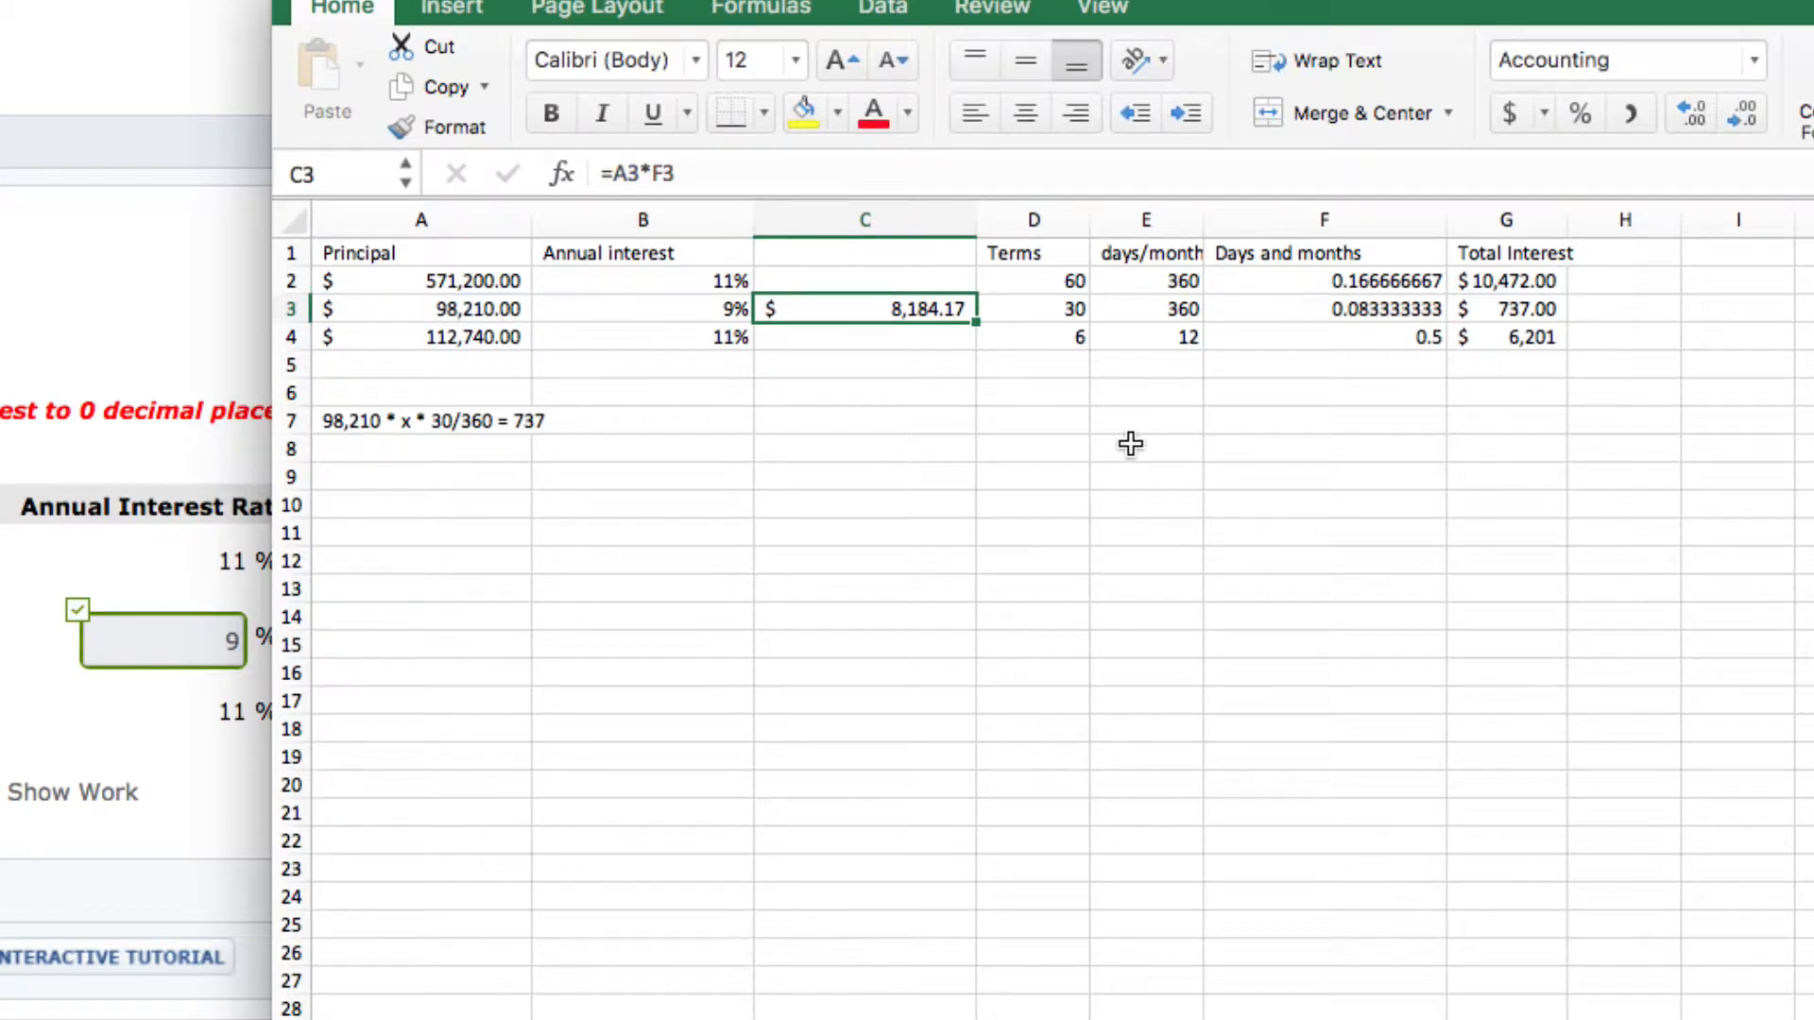
{"action": "left_click", "coordinate": [643, 337]}
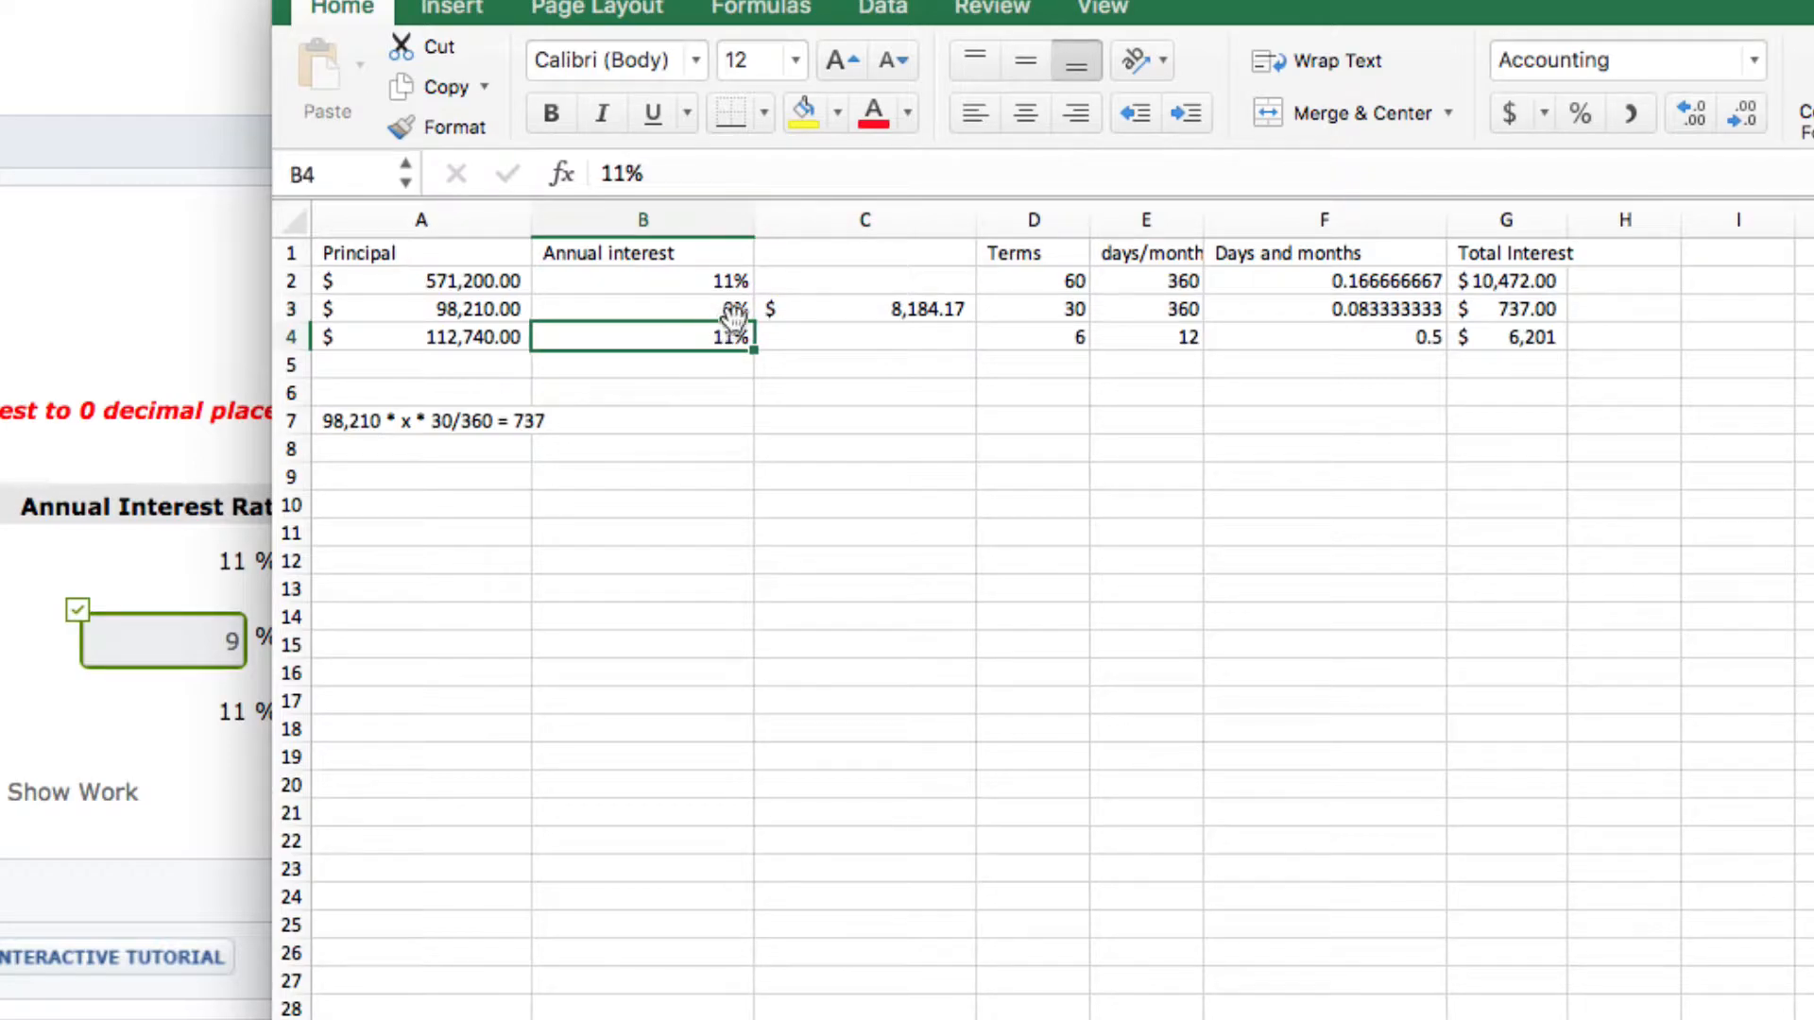
- Derive note b's 9% rate in B3 as =G3/C3, discarding a half-written "x =" note below
{"action": "left_click", "coordinate": [643, 308]}
{"action": "type", "text": "=G3/C3"}
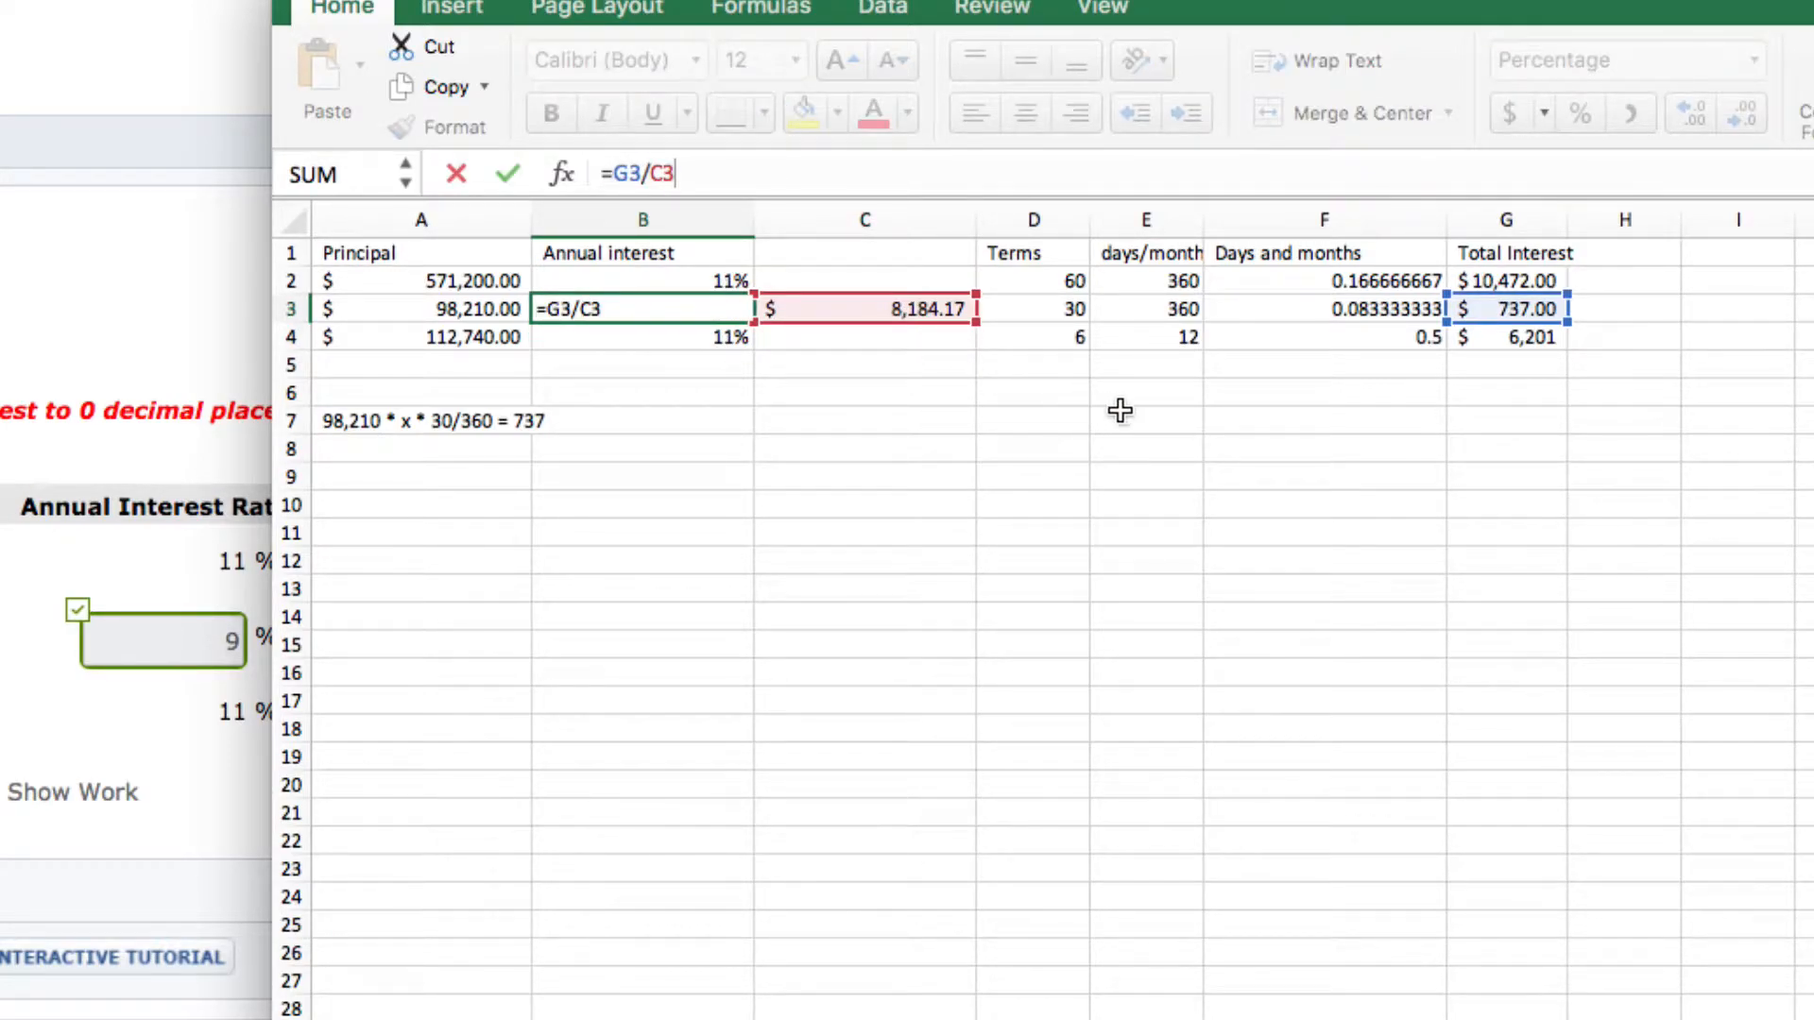
{"action": "mouse_move", "coordinate": [1499, 308]}
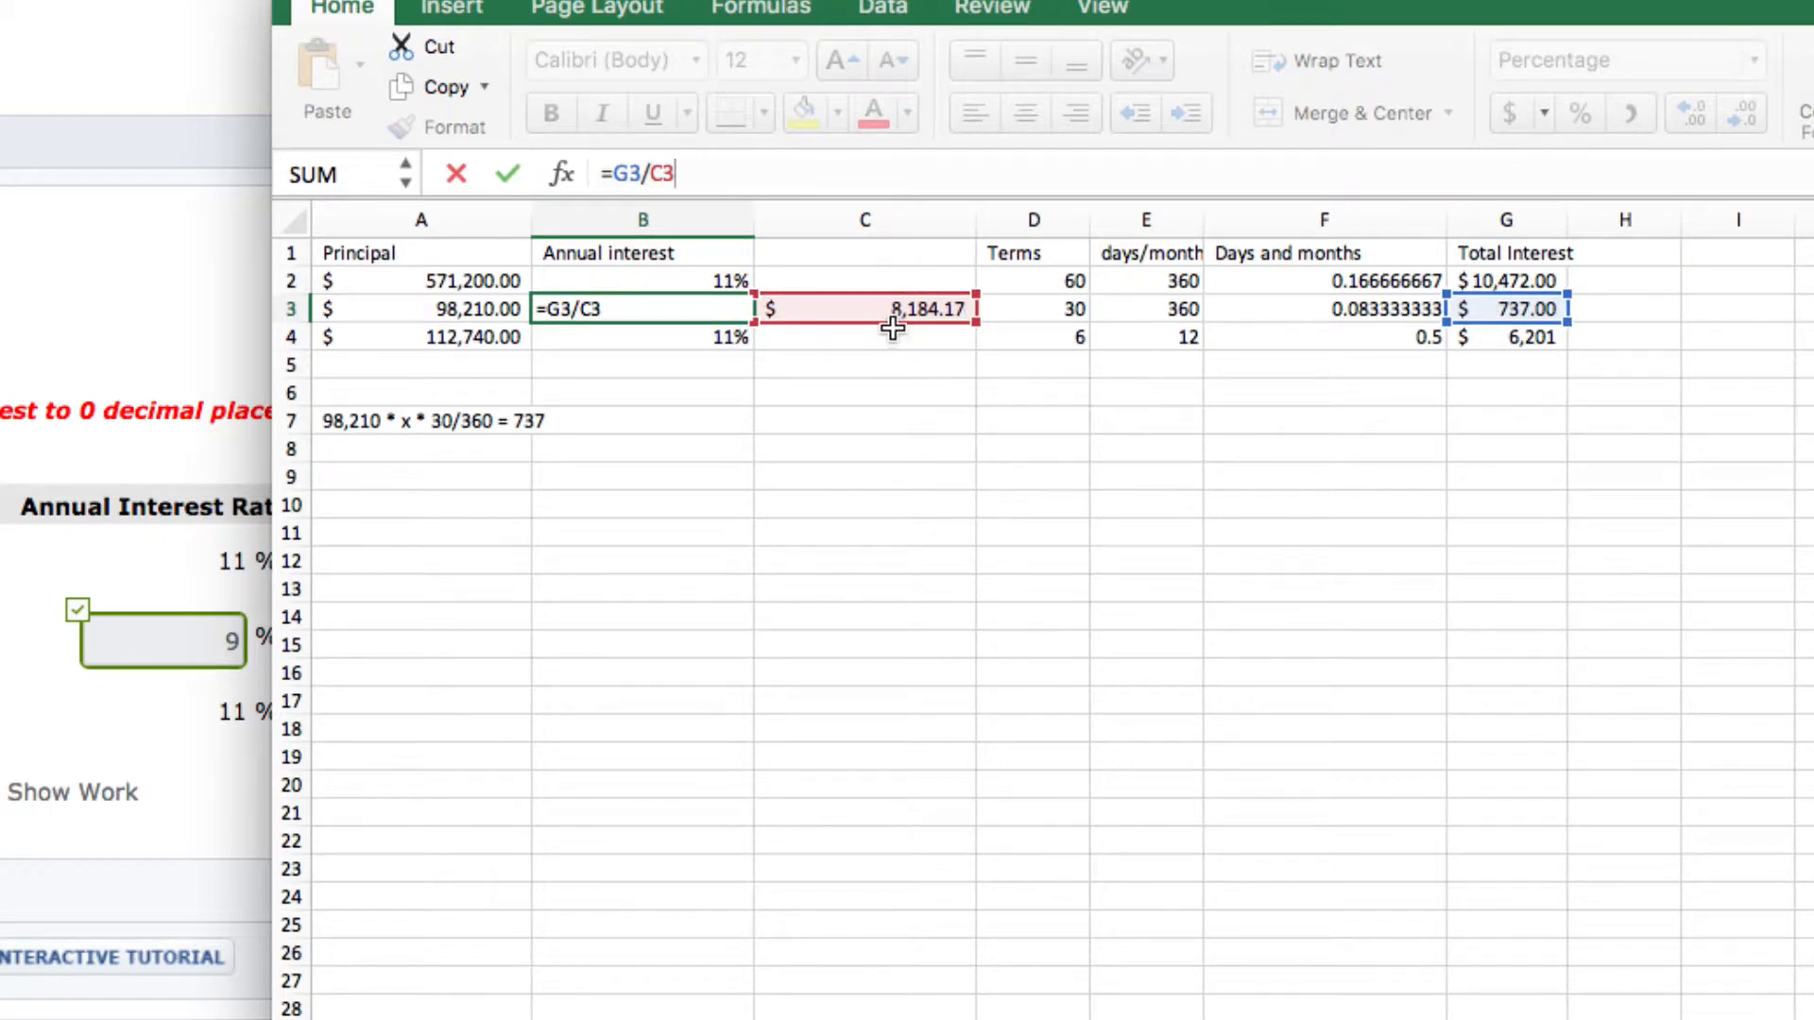
{"action": "key", "text": "Return"}
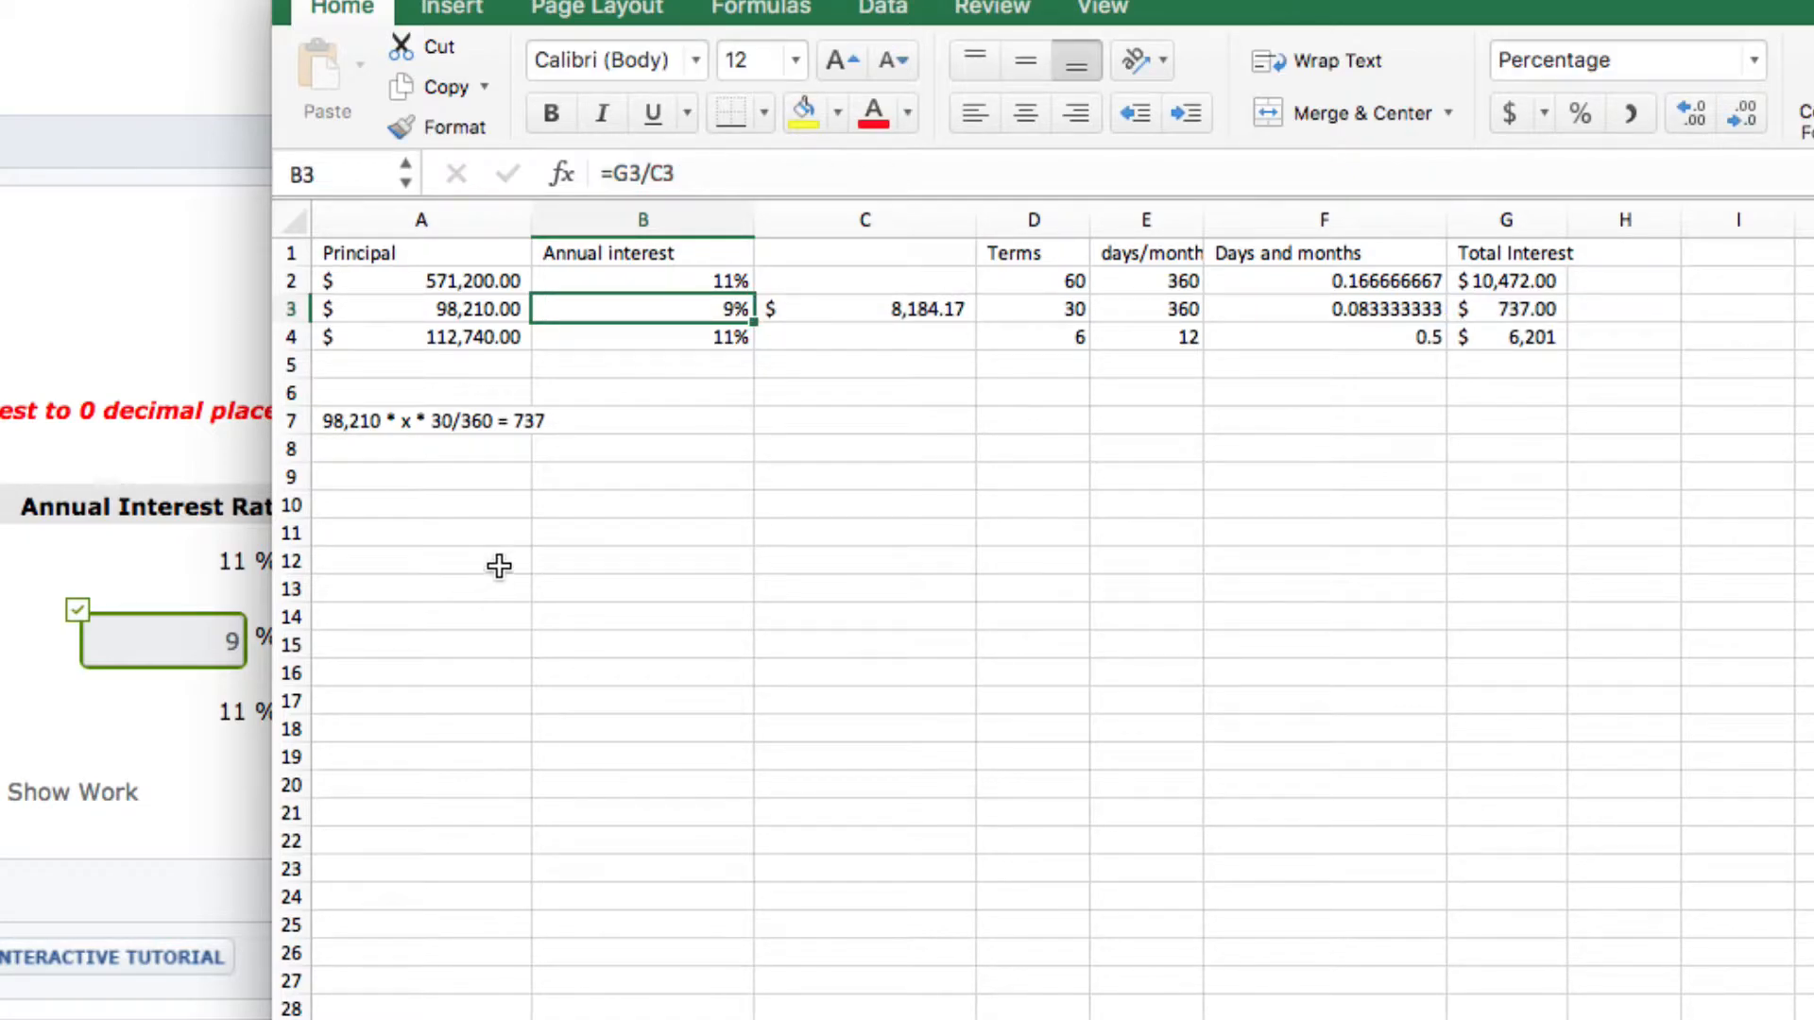
{"action": "left_click", "coordinate": [420, 448]}
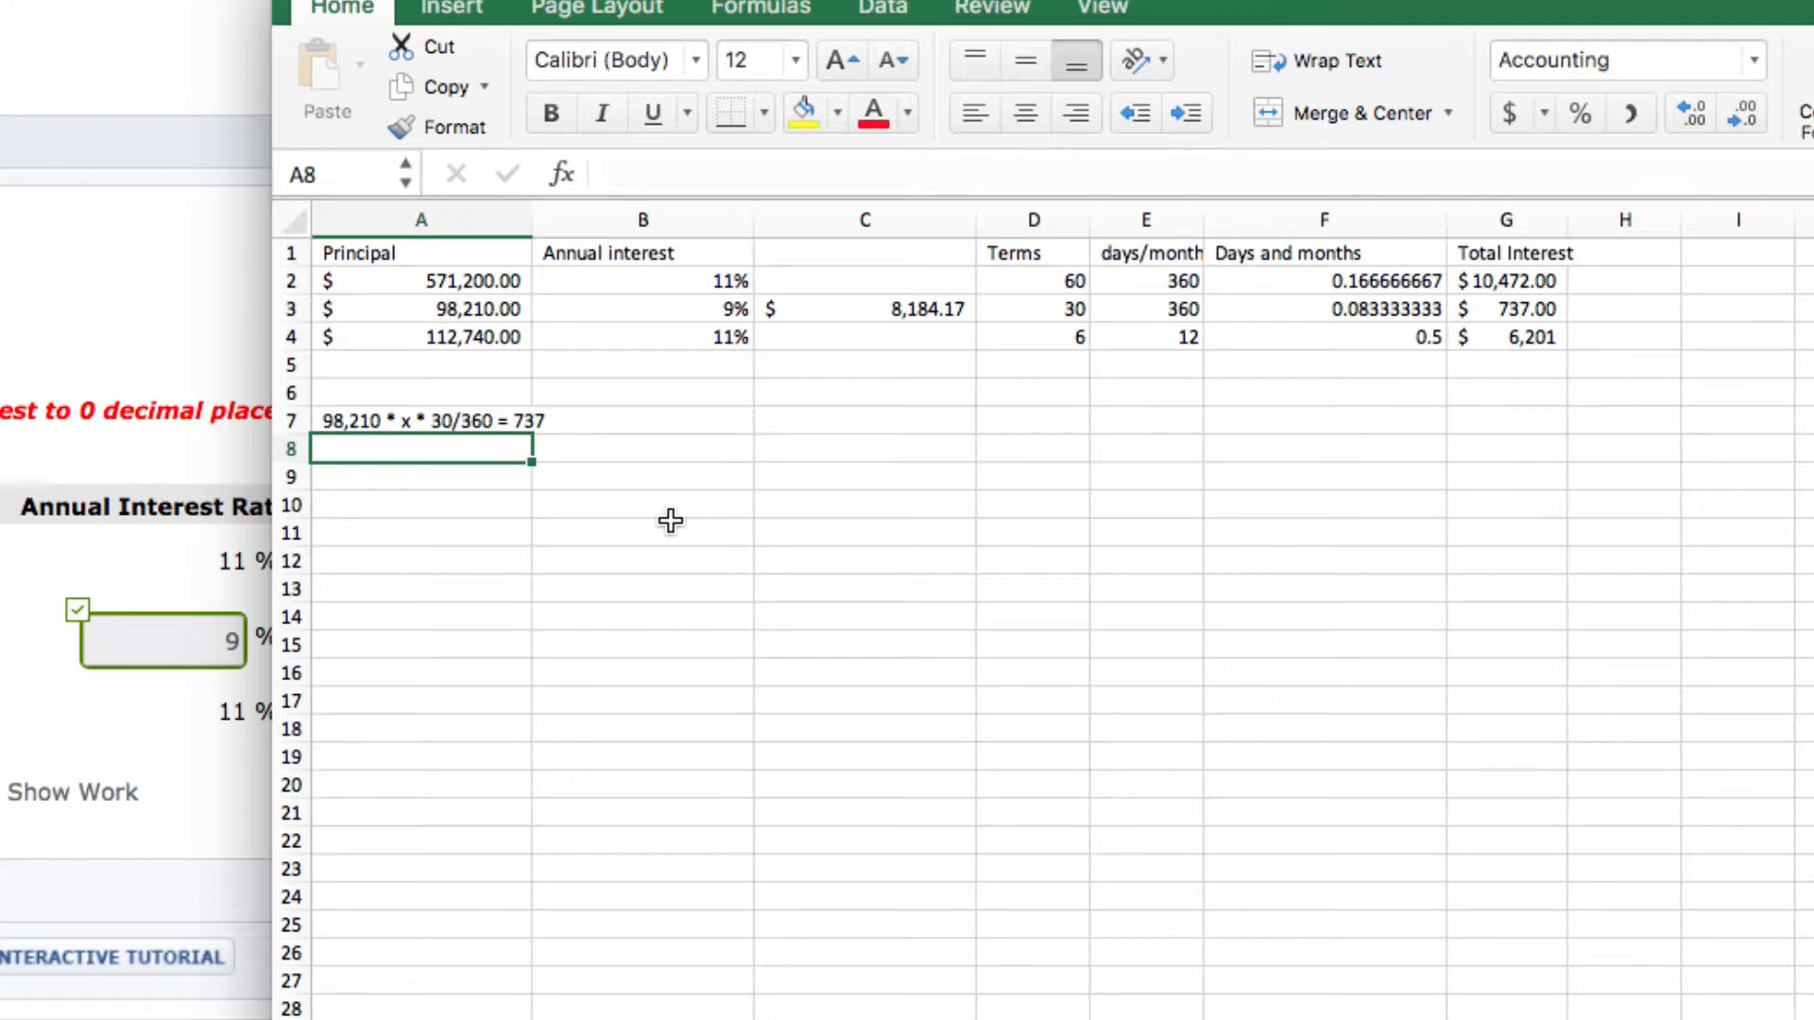
{"action": "type", "text": "x ="}
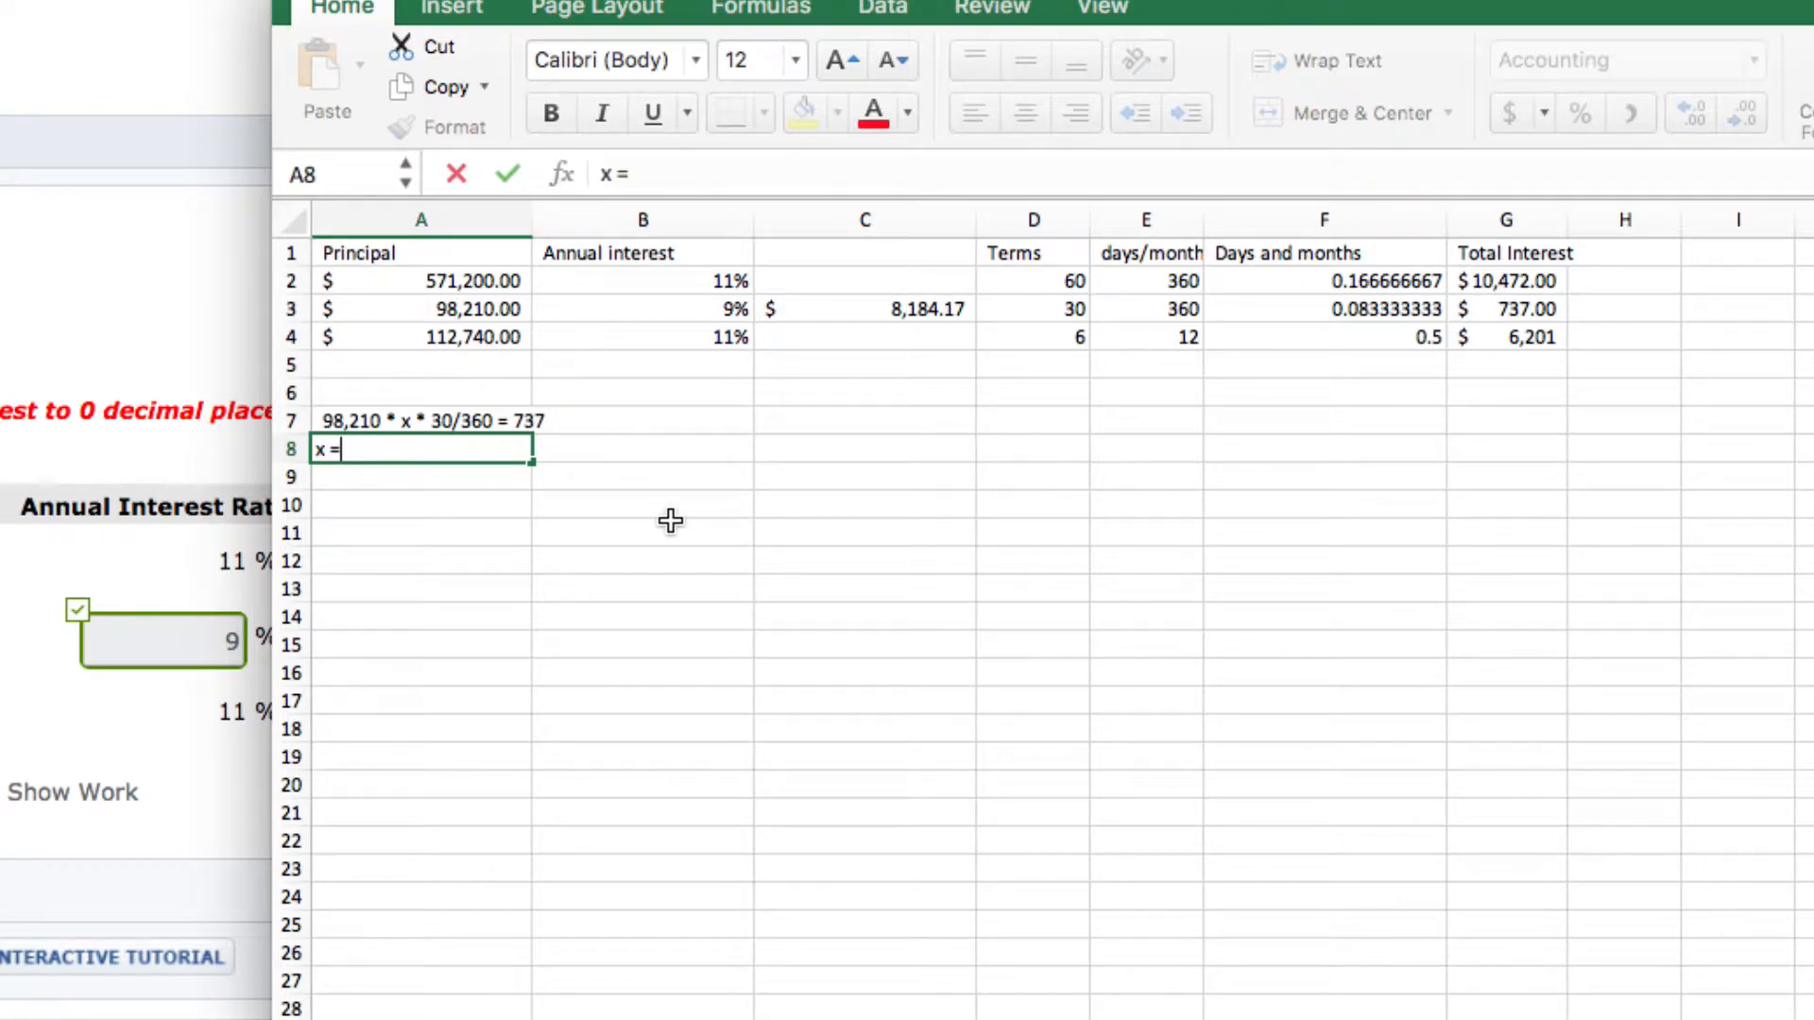
{"action": "key", "text": "Delete"}
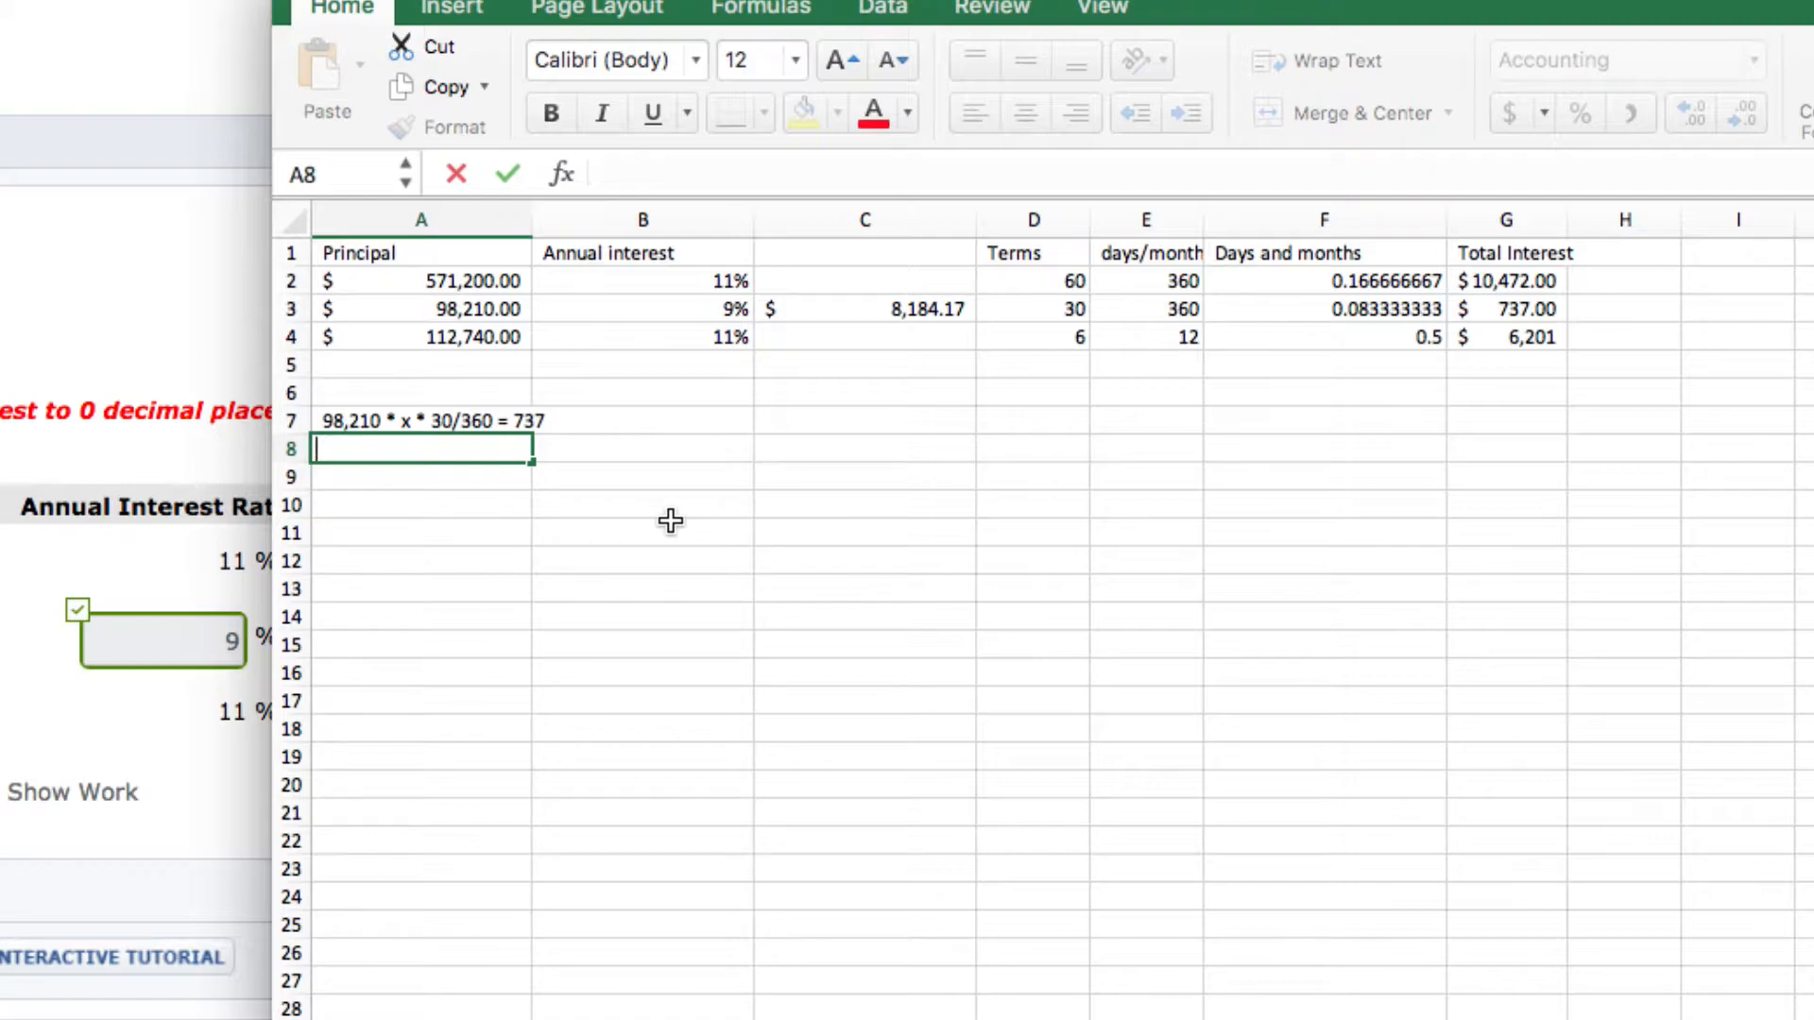
{"action": "mouse_move", "coordinate": [631, 482]}
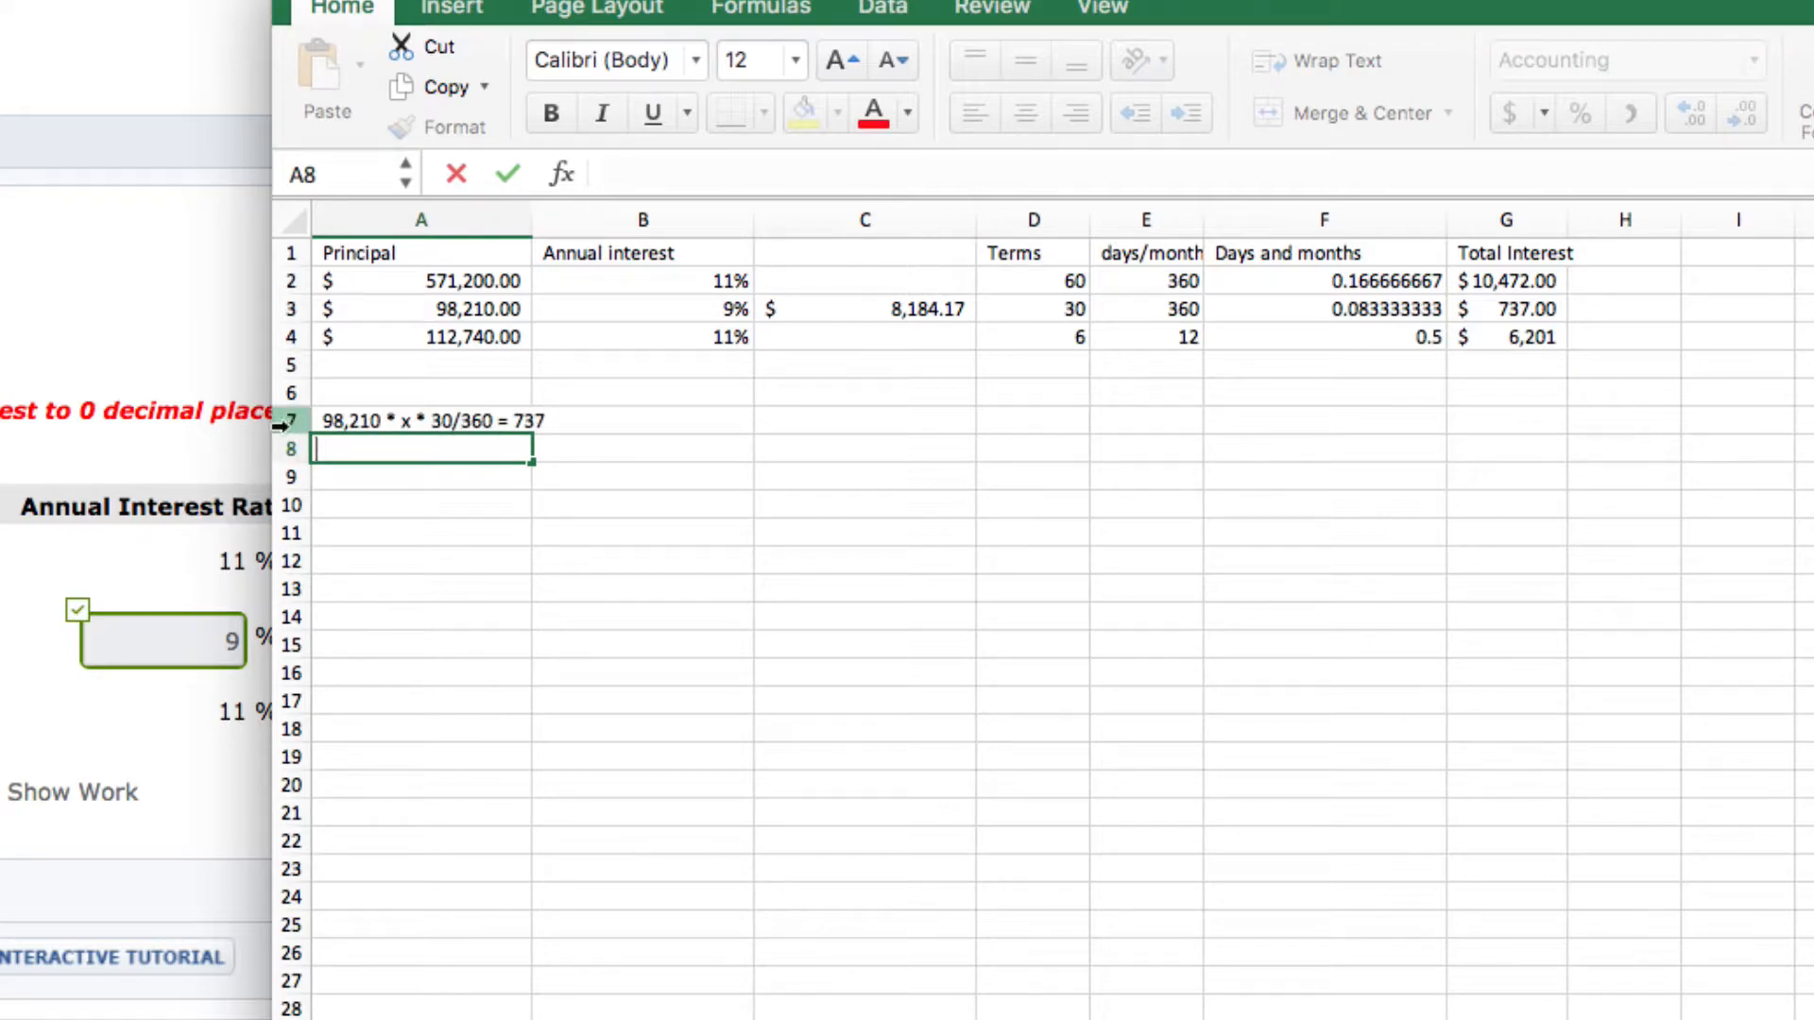
{"action": "mouse_move", "coordinate": [666, 559]}
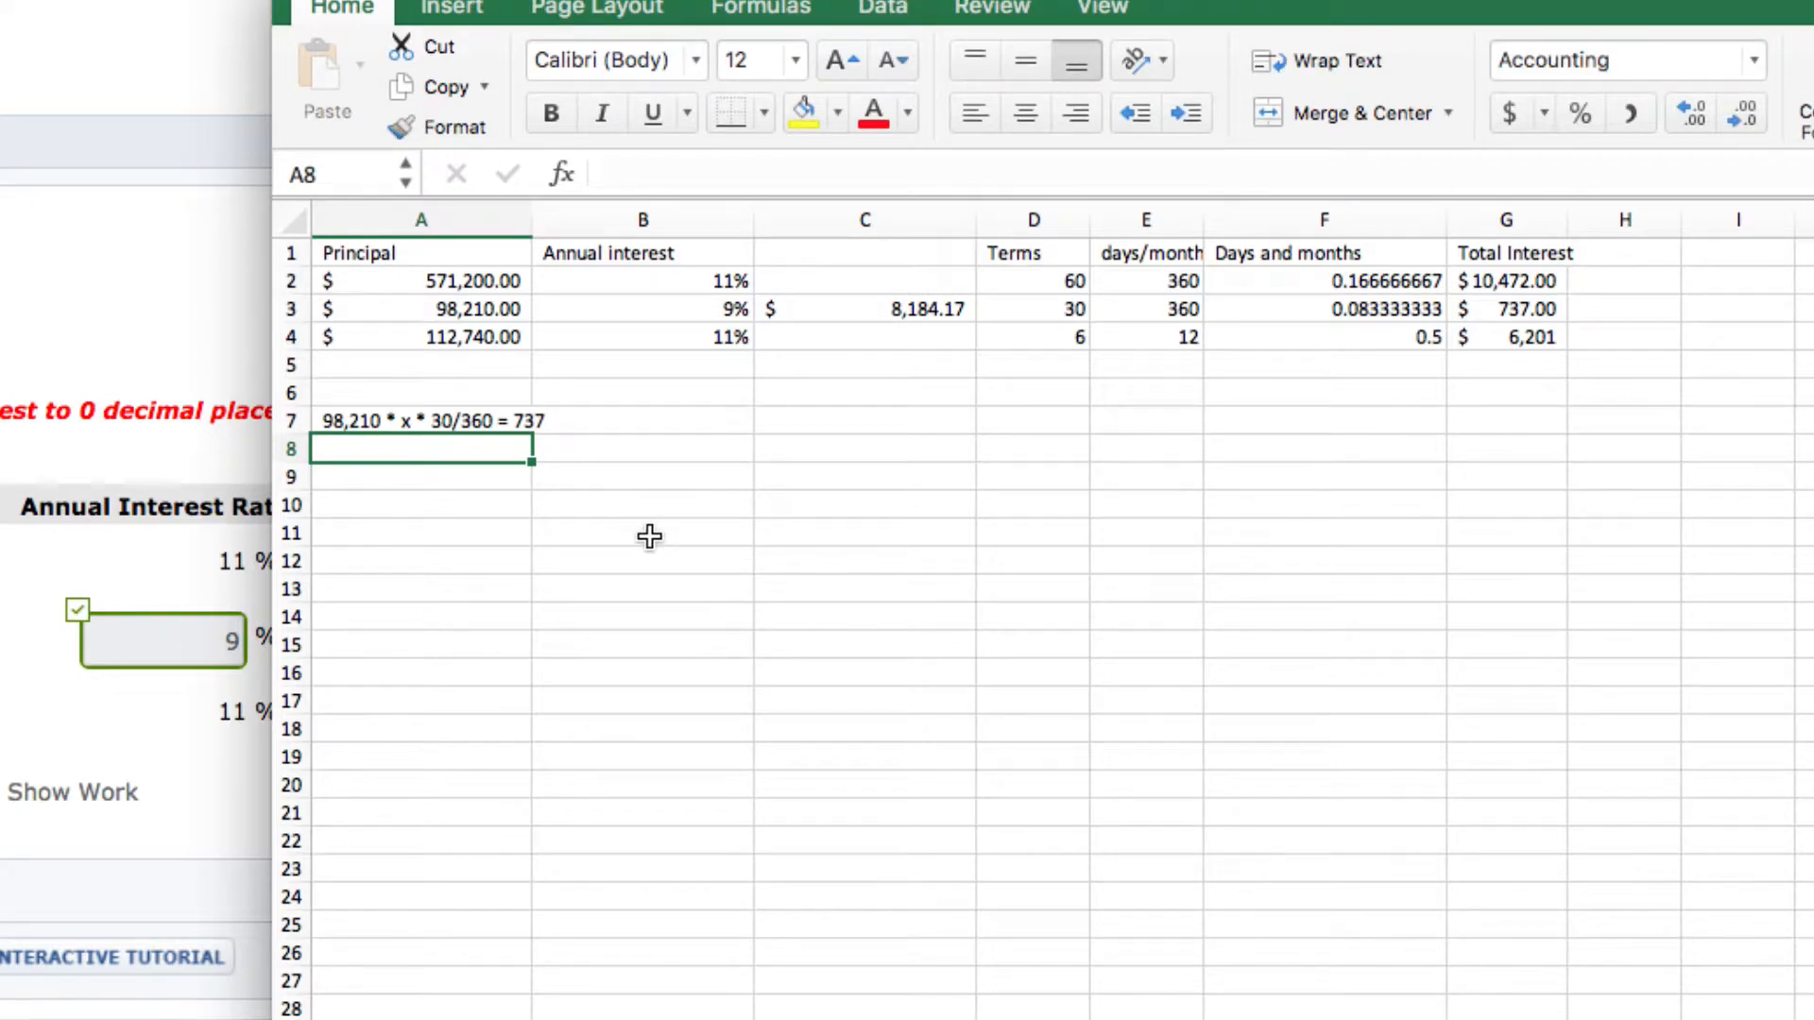
{"action": "mouse_move", "coordinate": [616, 518]}
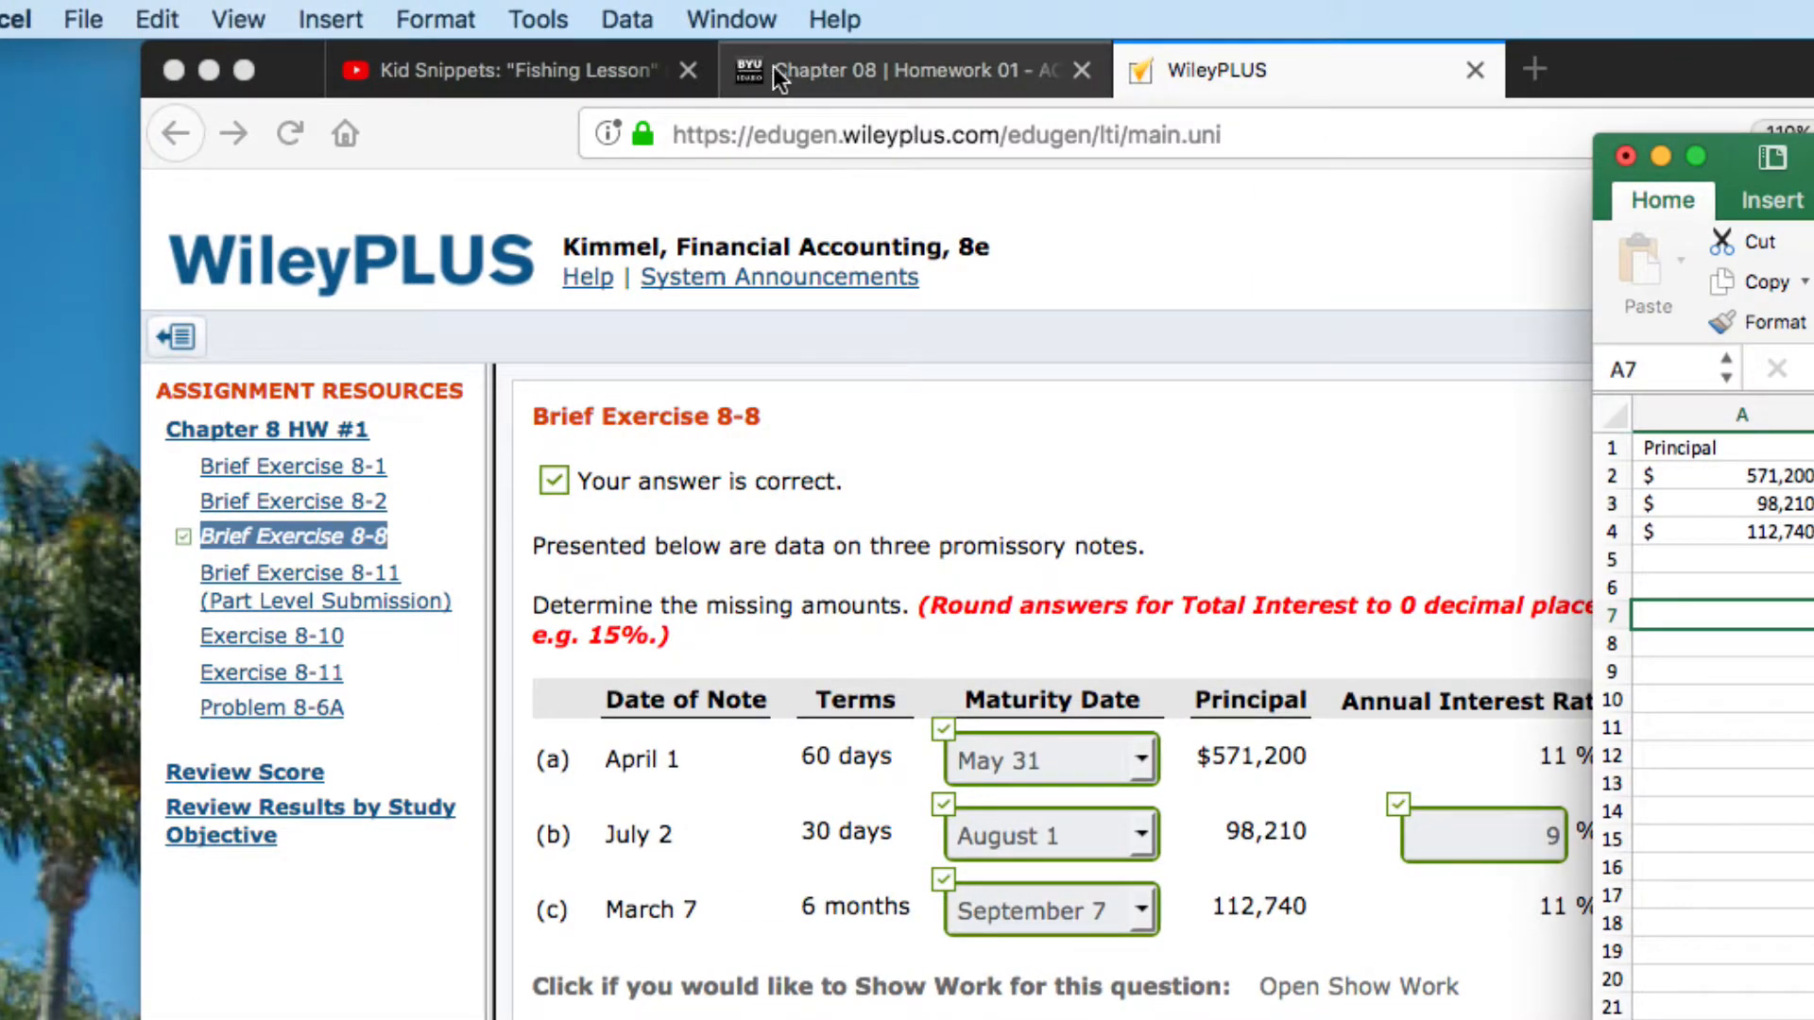
- Switch back to Firefox and open a fresh tab beside the WileyPLUS assignment
{"action": "left_click", "coordinate": [1534, 70]}
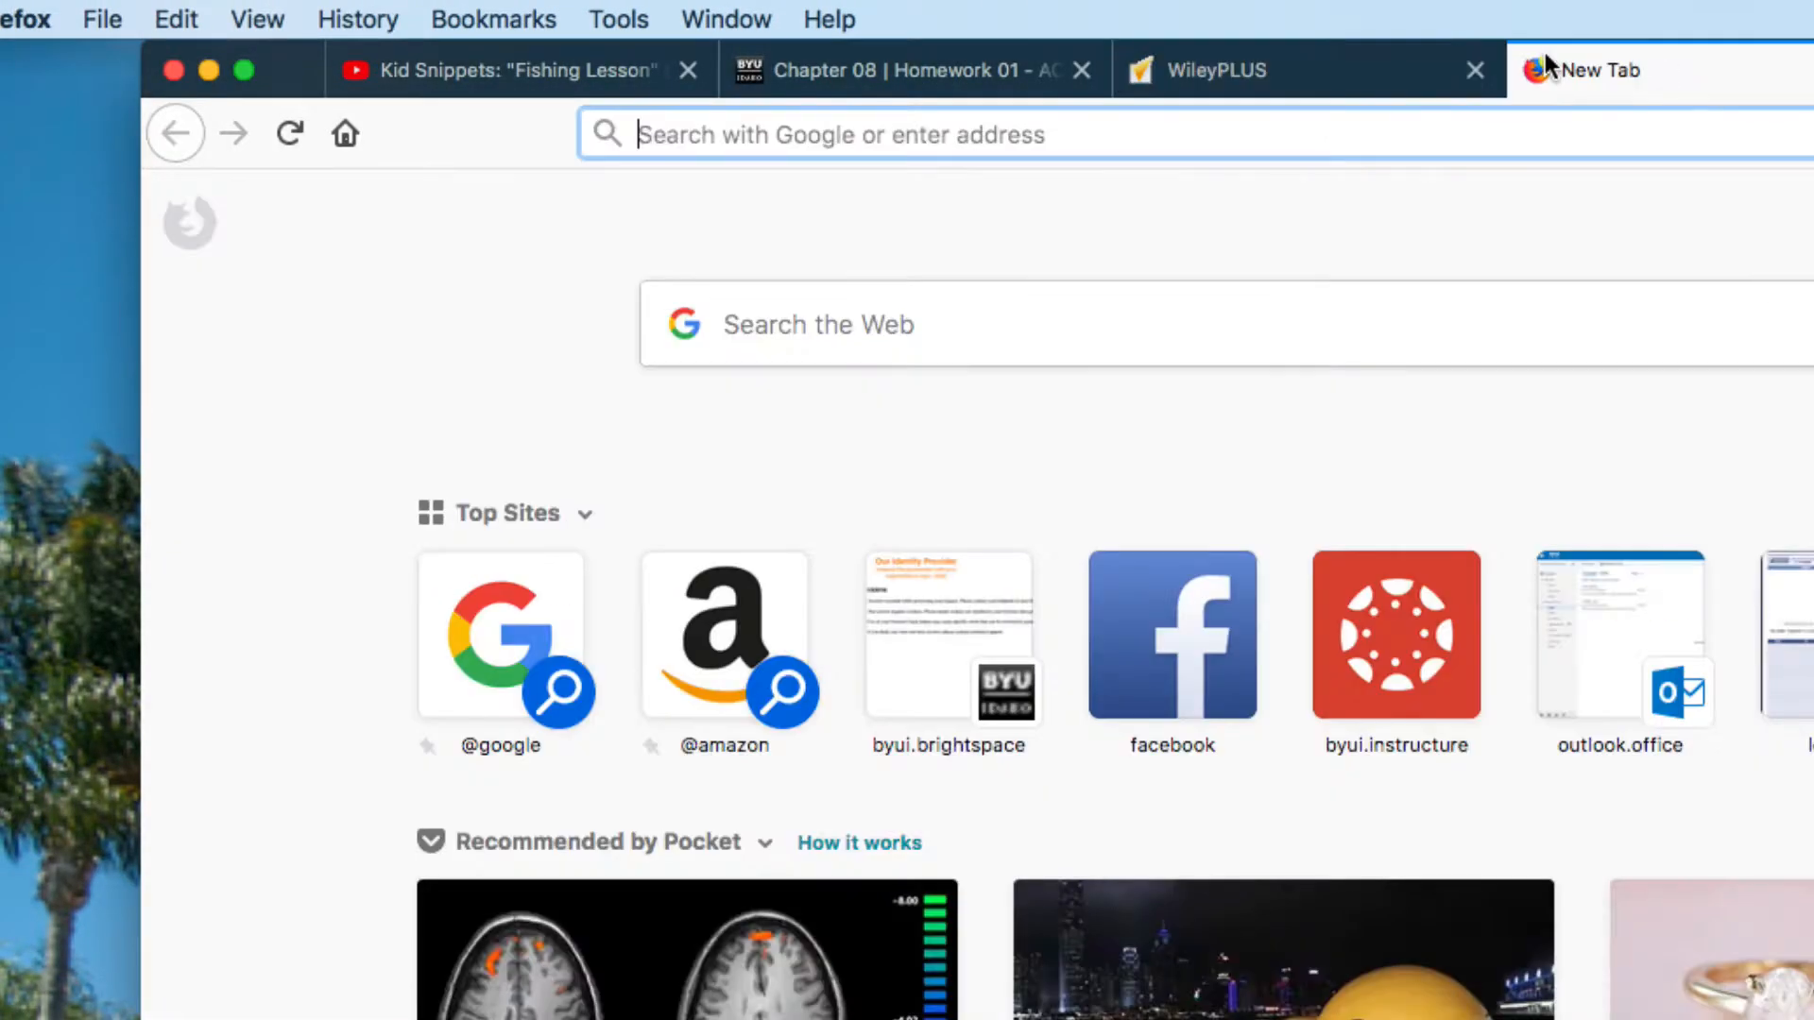
- Go to youtube.com and search for "wiley plus brief exercise 8-8" using the earlier query
{"action": "type", "text": "youtube.com/"}
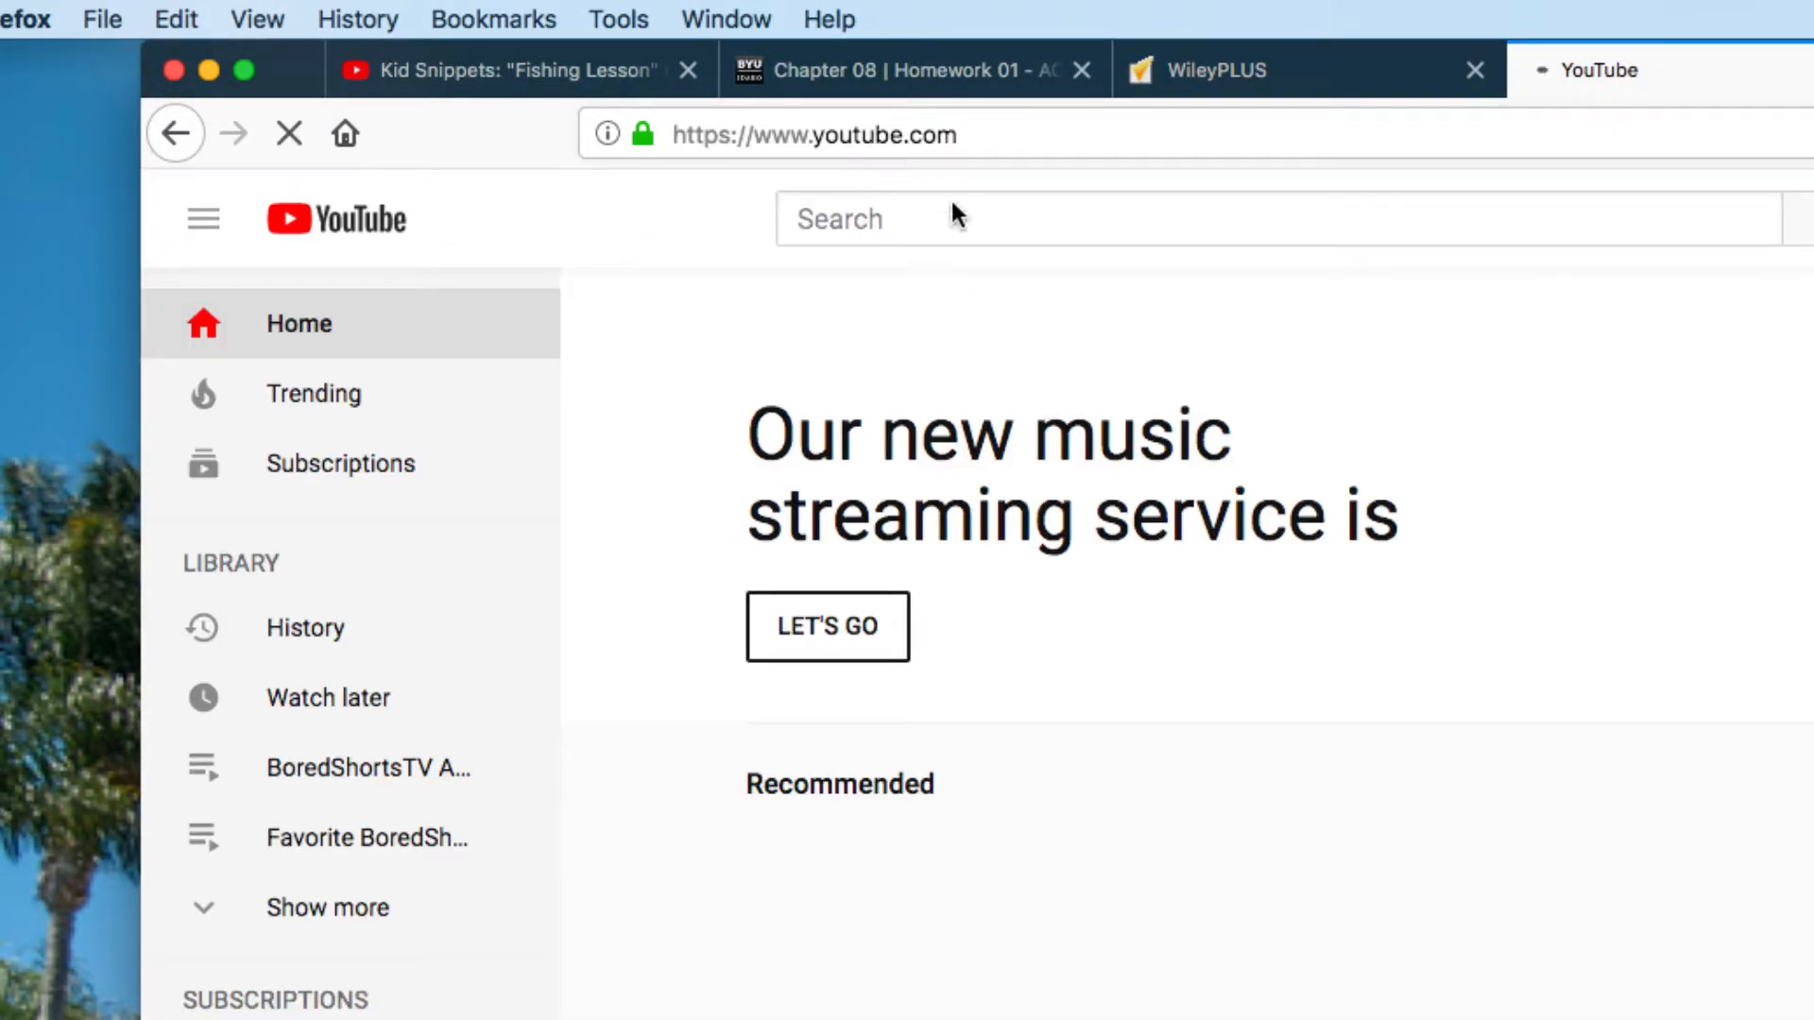
{"action": "left_click", "coordinate": [1041, 219]}
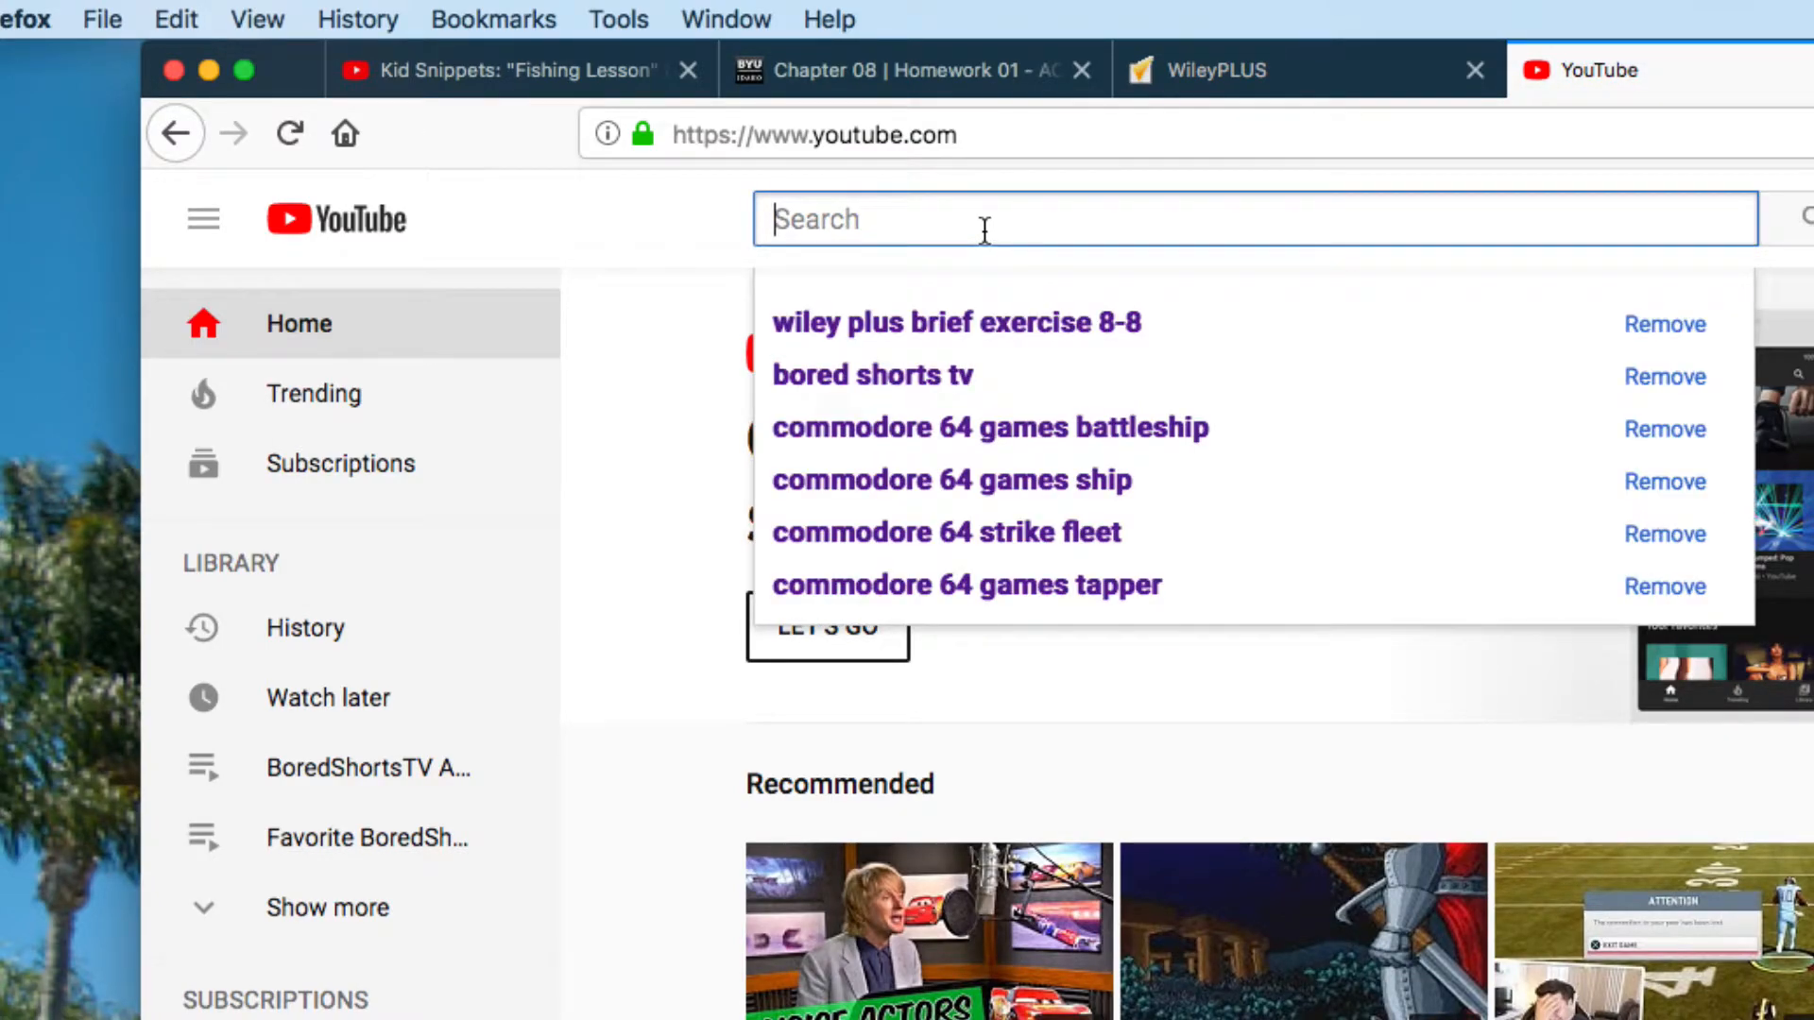
{"action": "left_click", "coordinate": [956, 324]}
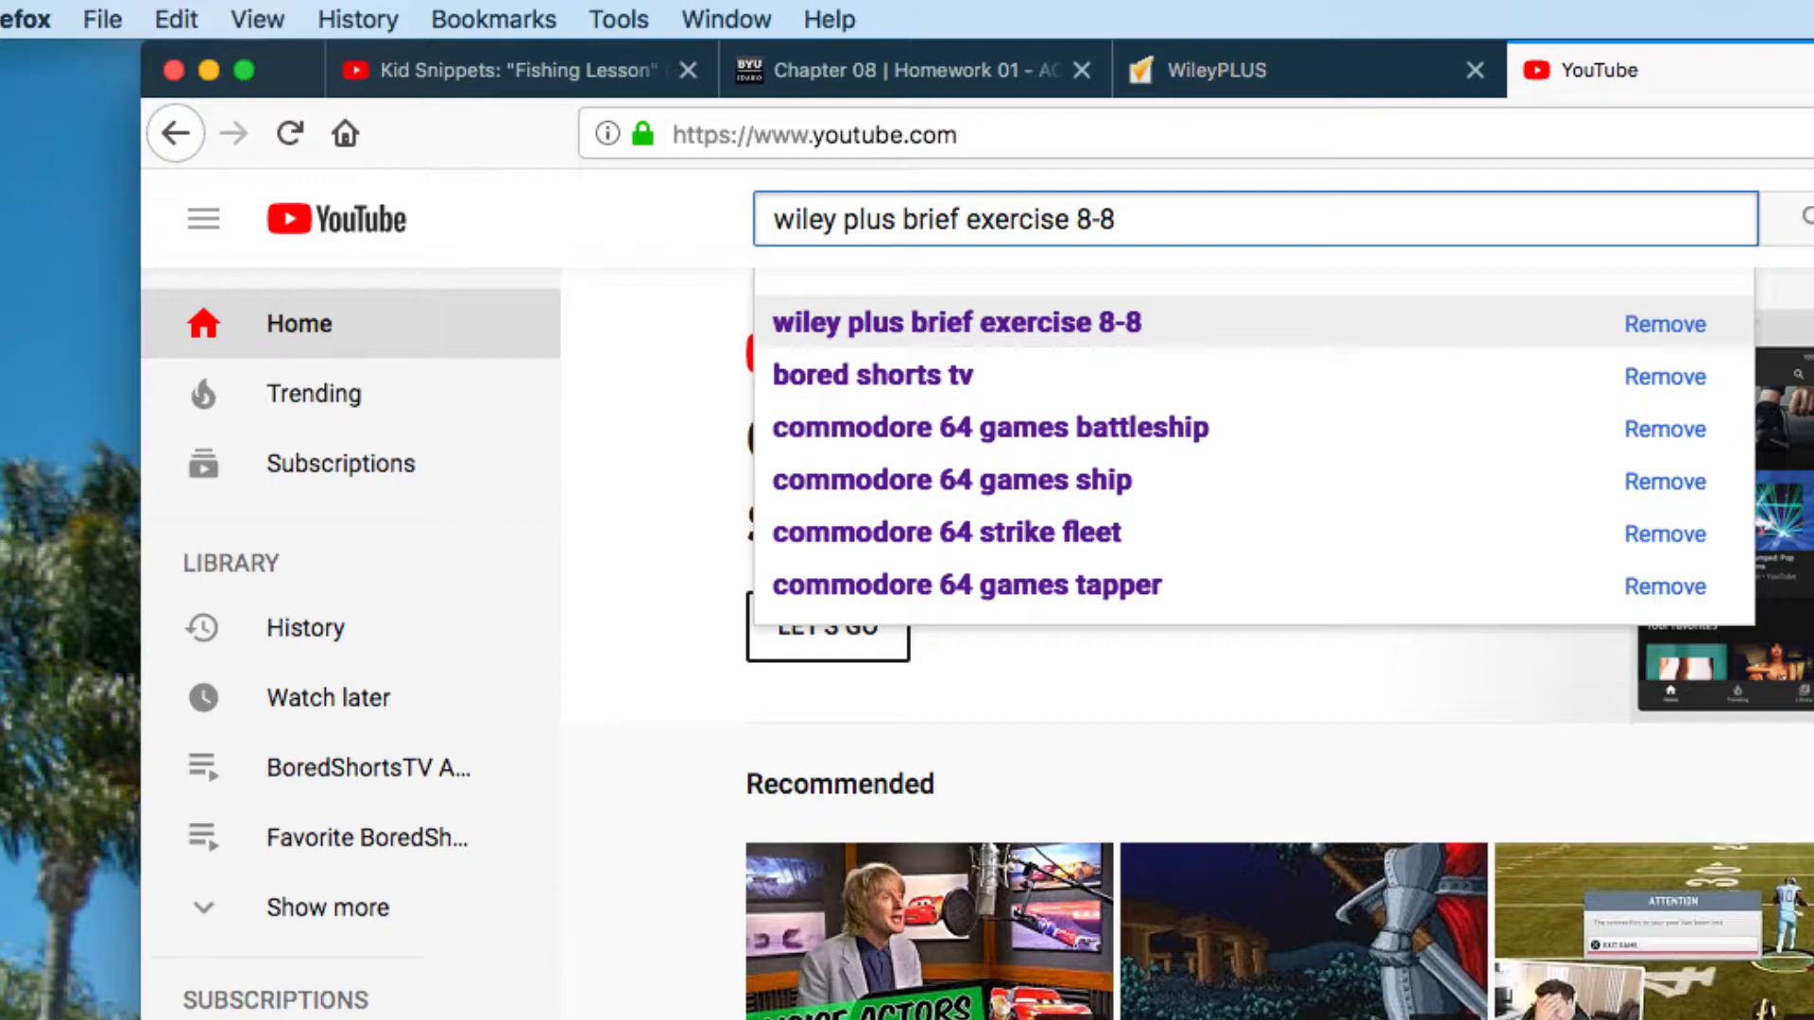
{"action": "key", "text": "Return"}
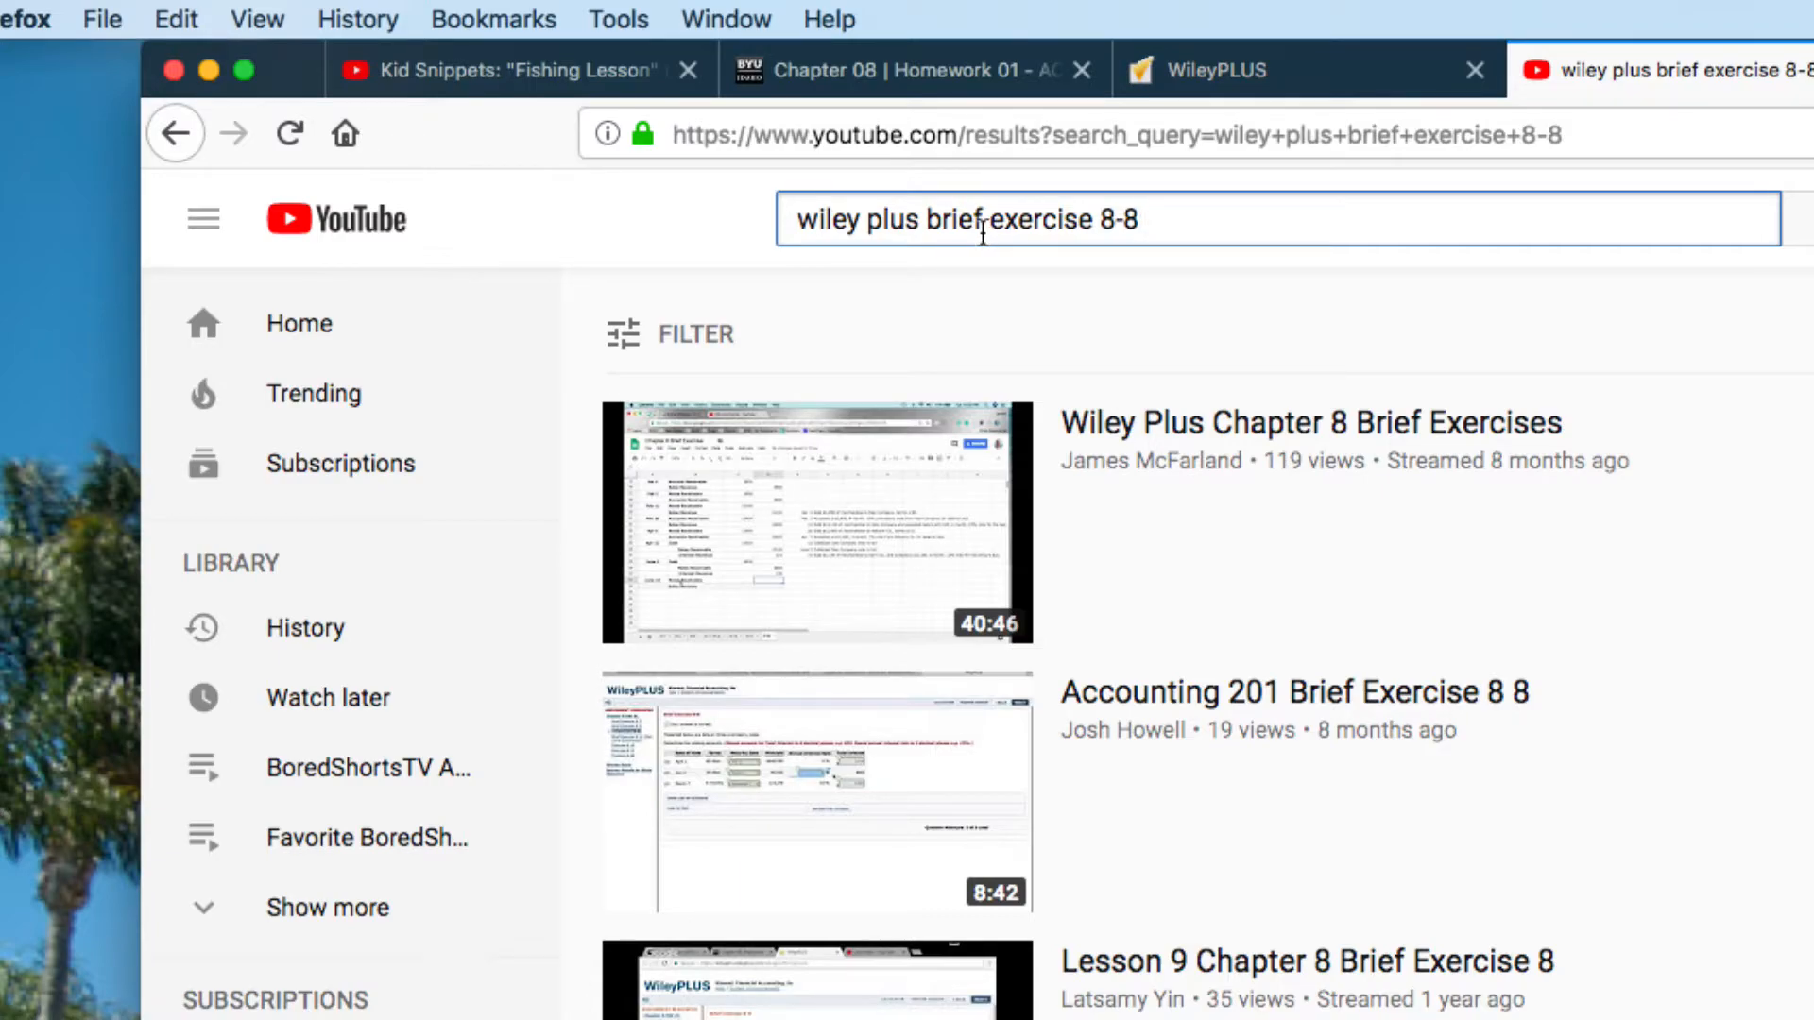
{"action": "mouse_move", "coordinate": [1130, 648]}
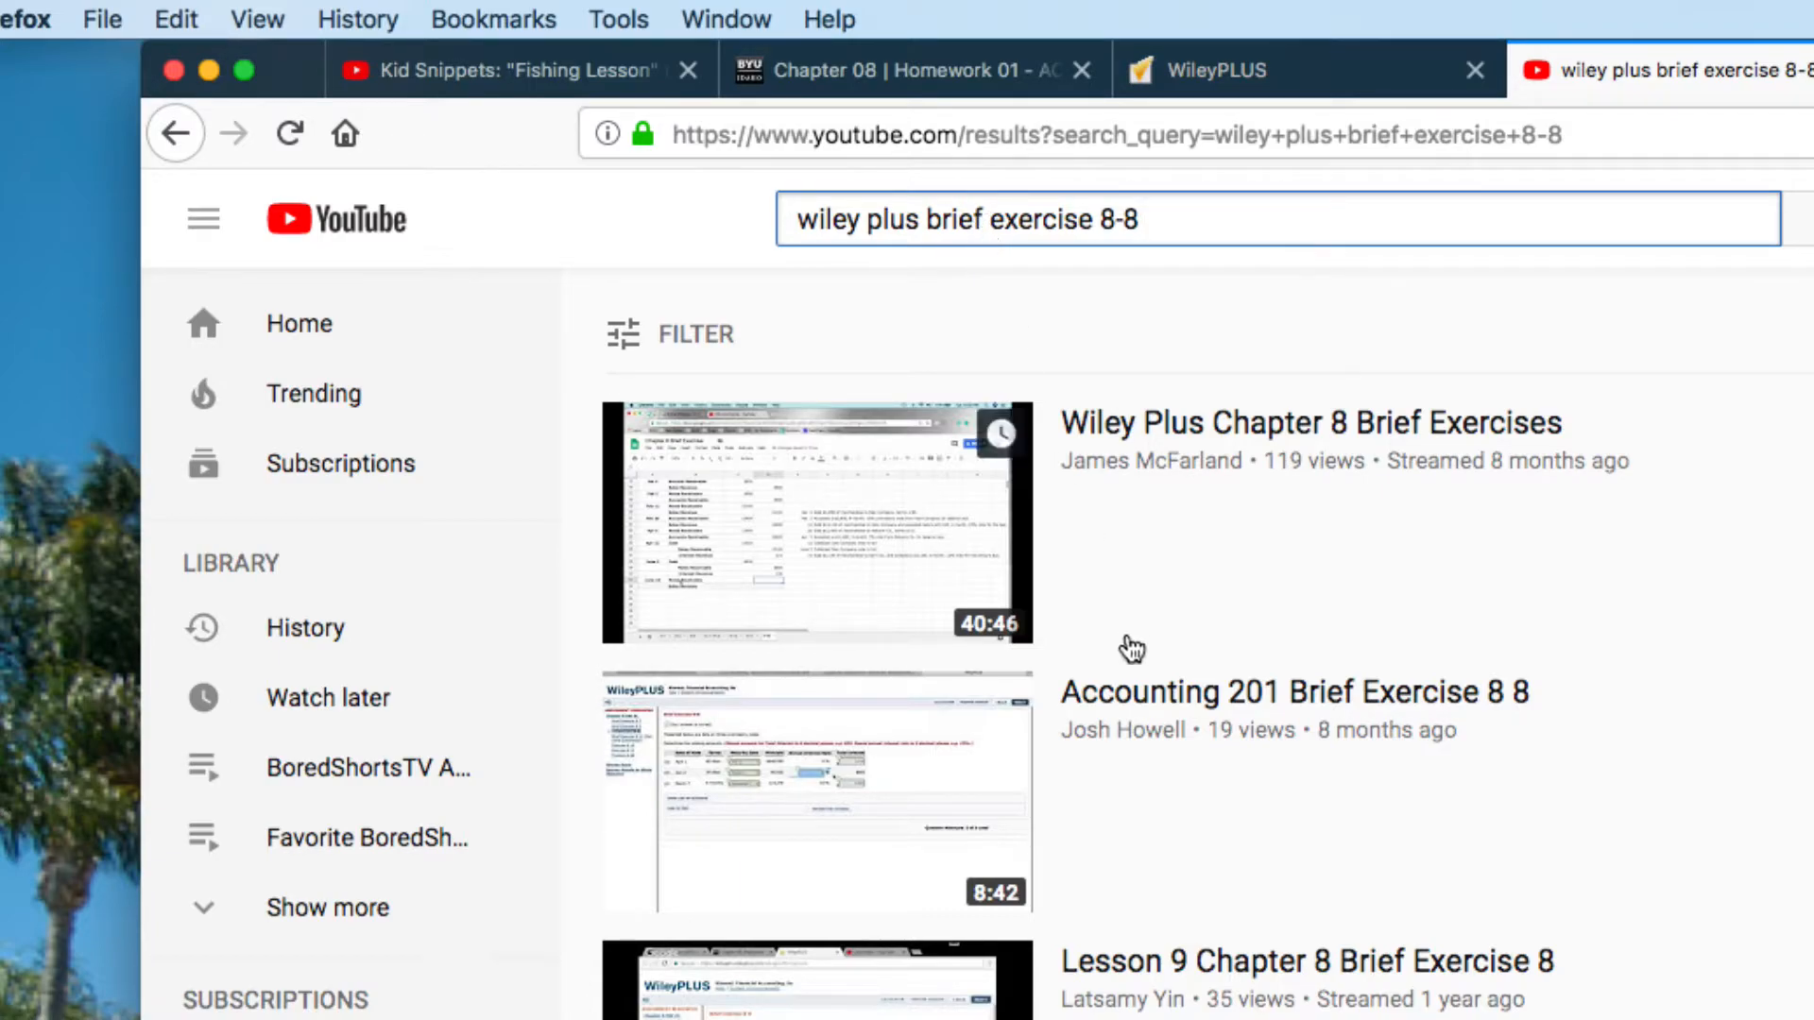
{"action": "mouse_move", "coordinate": [1181, 771]}
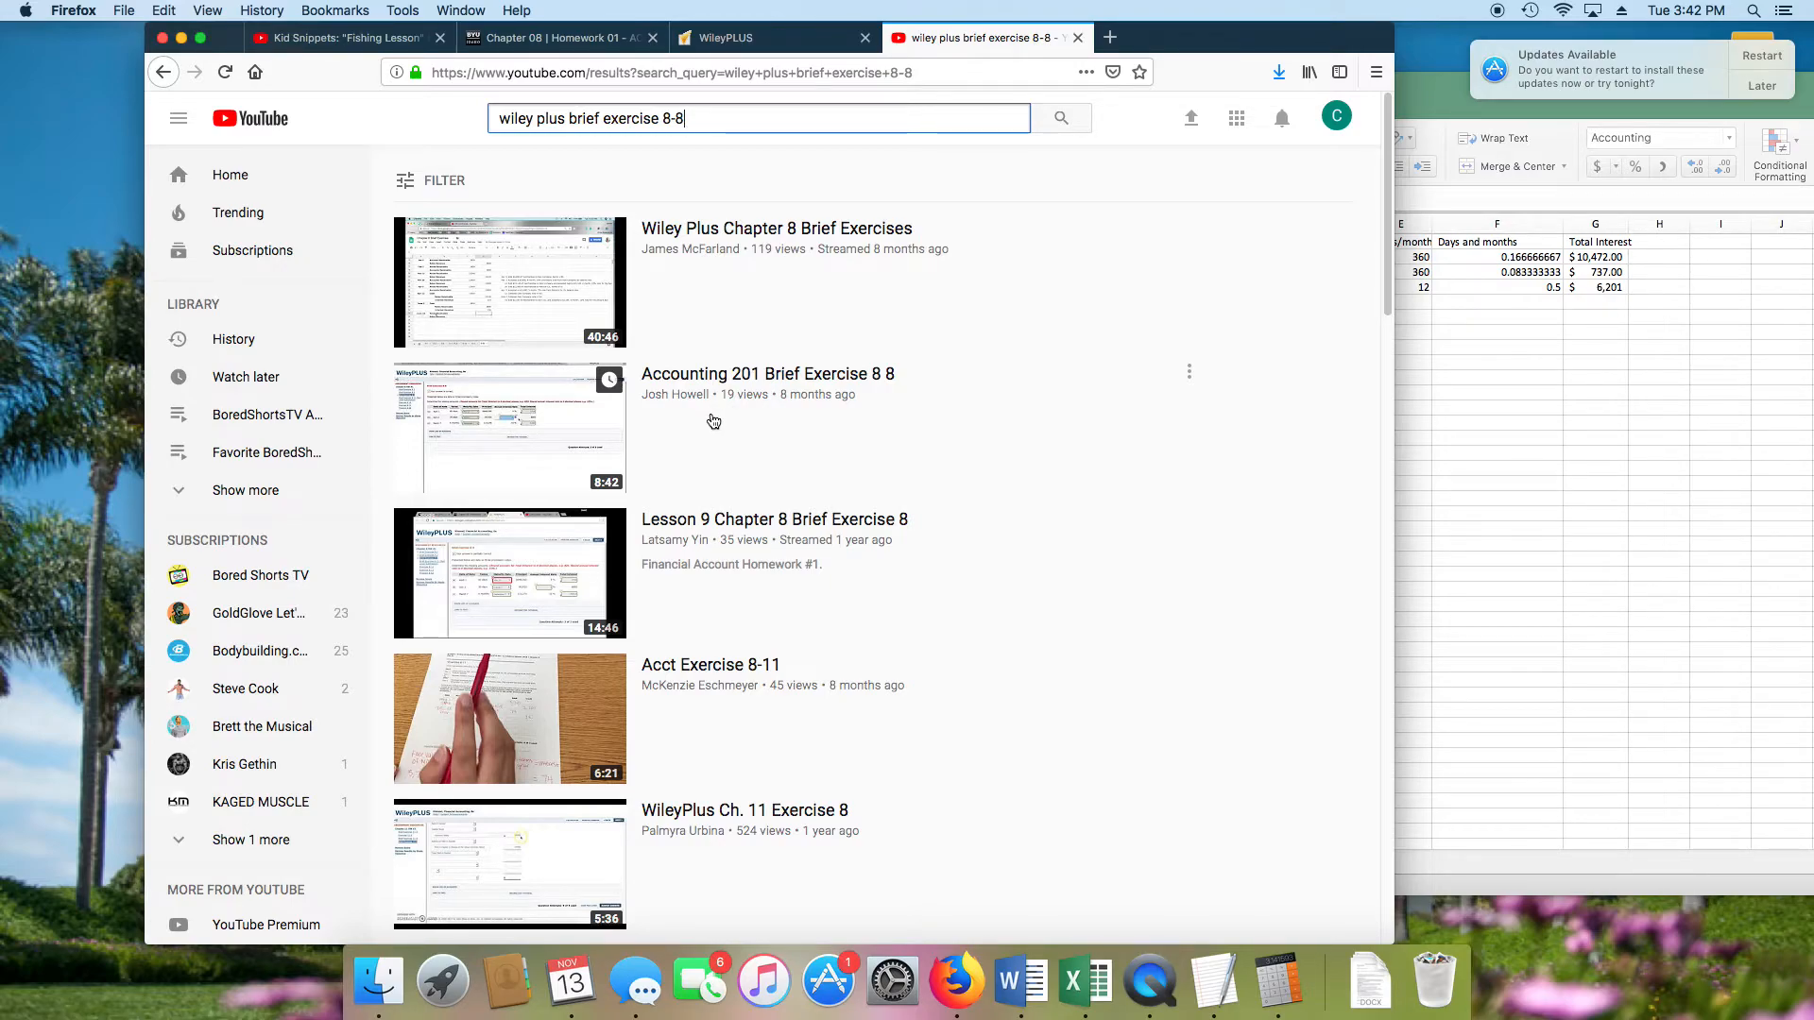
{"action": "mouse_move", "coordinate": [784, 437]}
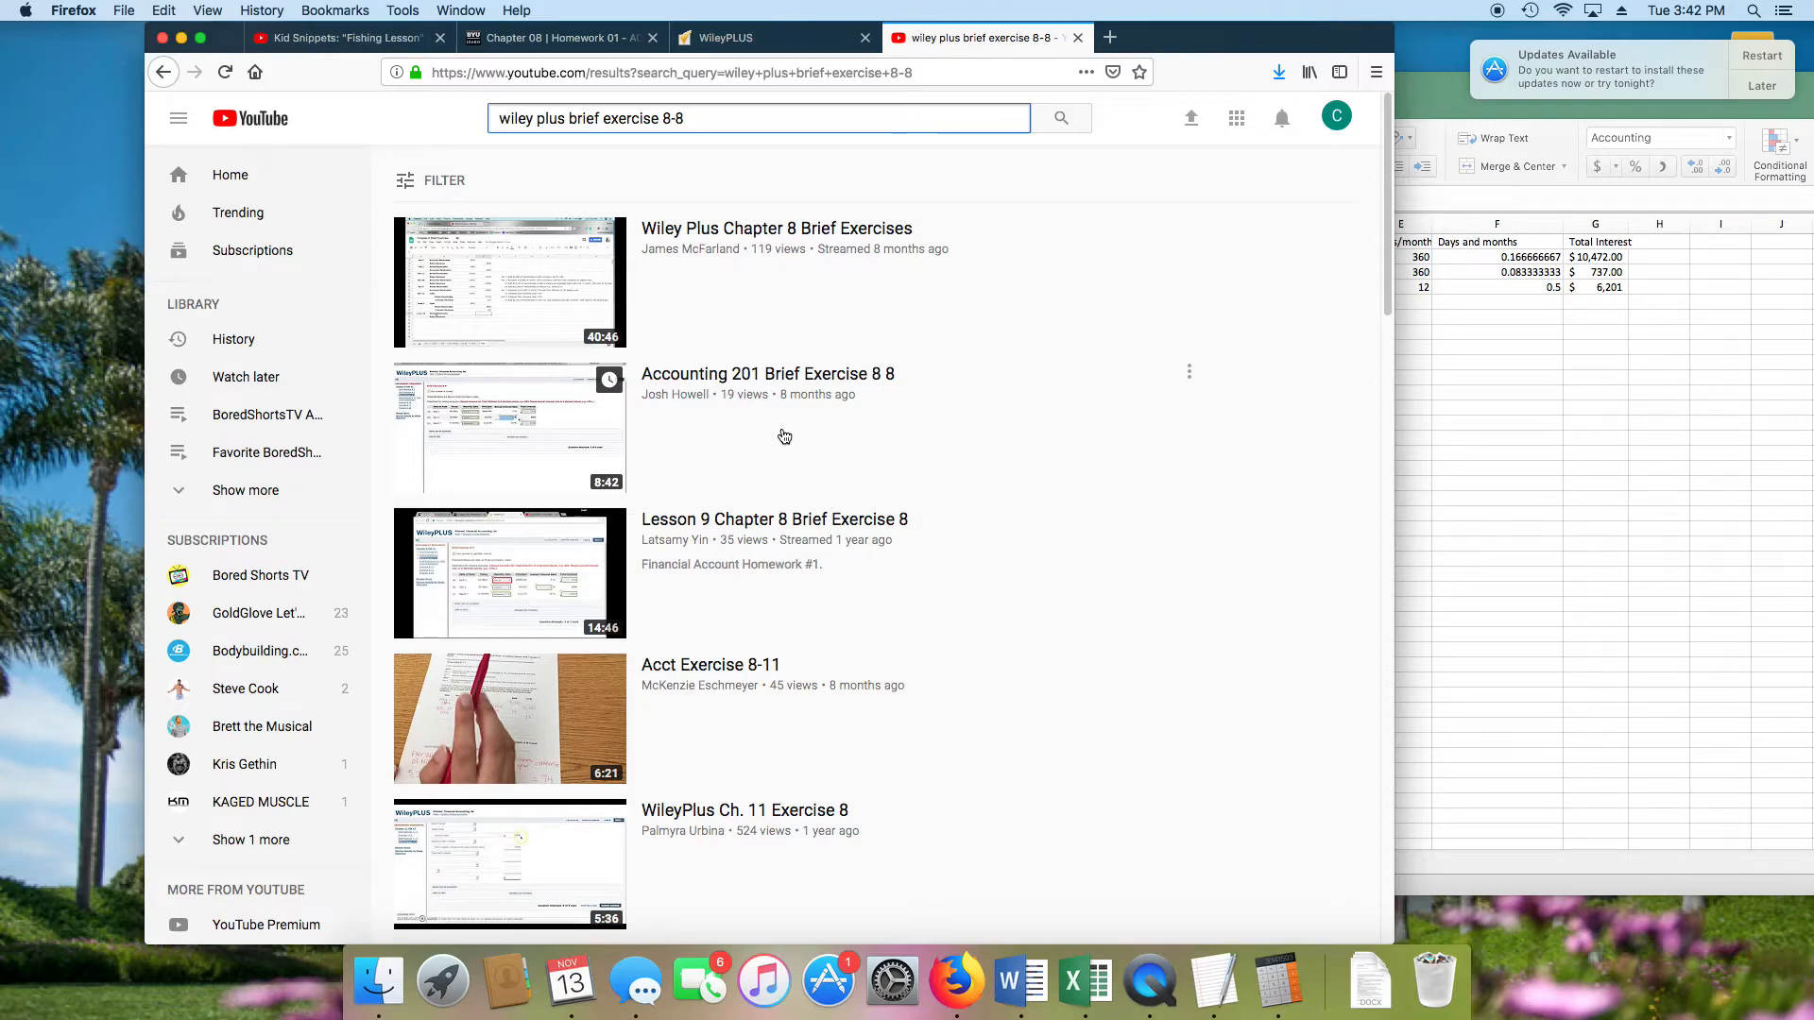
{"action": "mouse_move", "coordinate": [712, 399]}
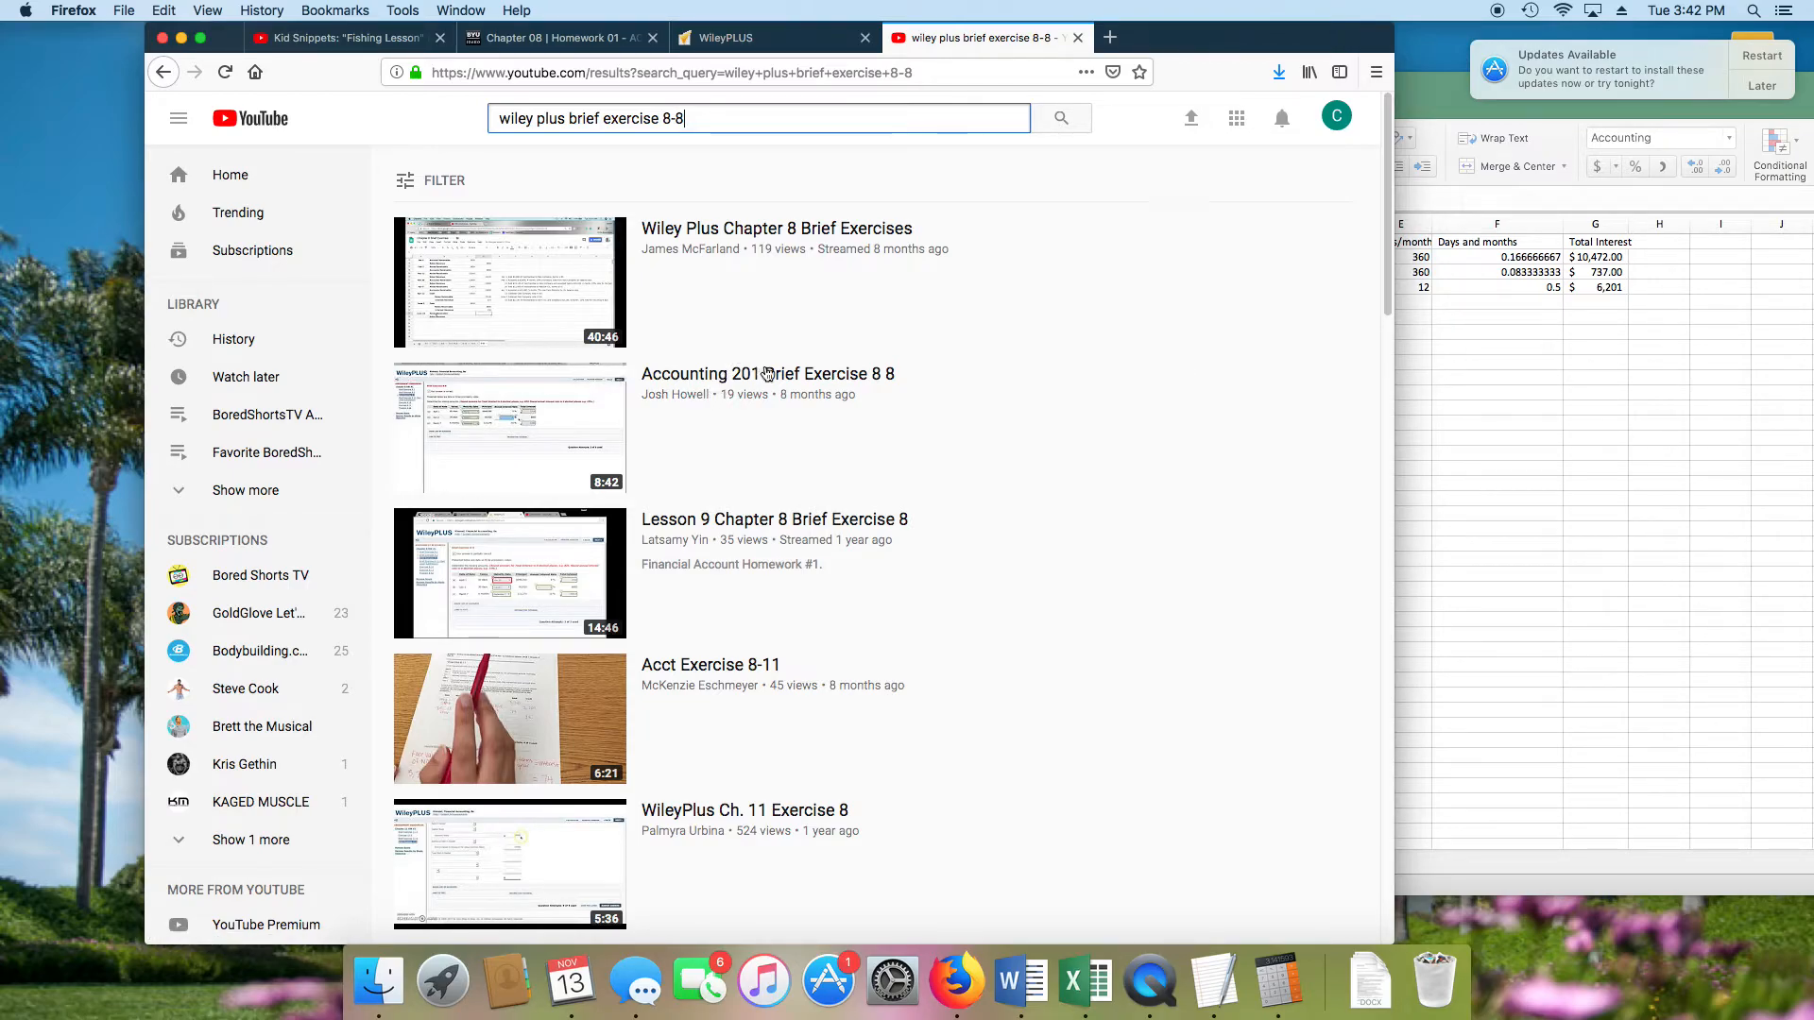
{"action": "mouse_move", "coordinate": [788, 282]}
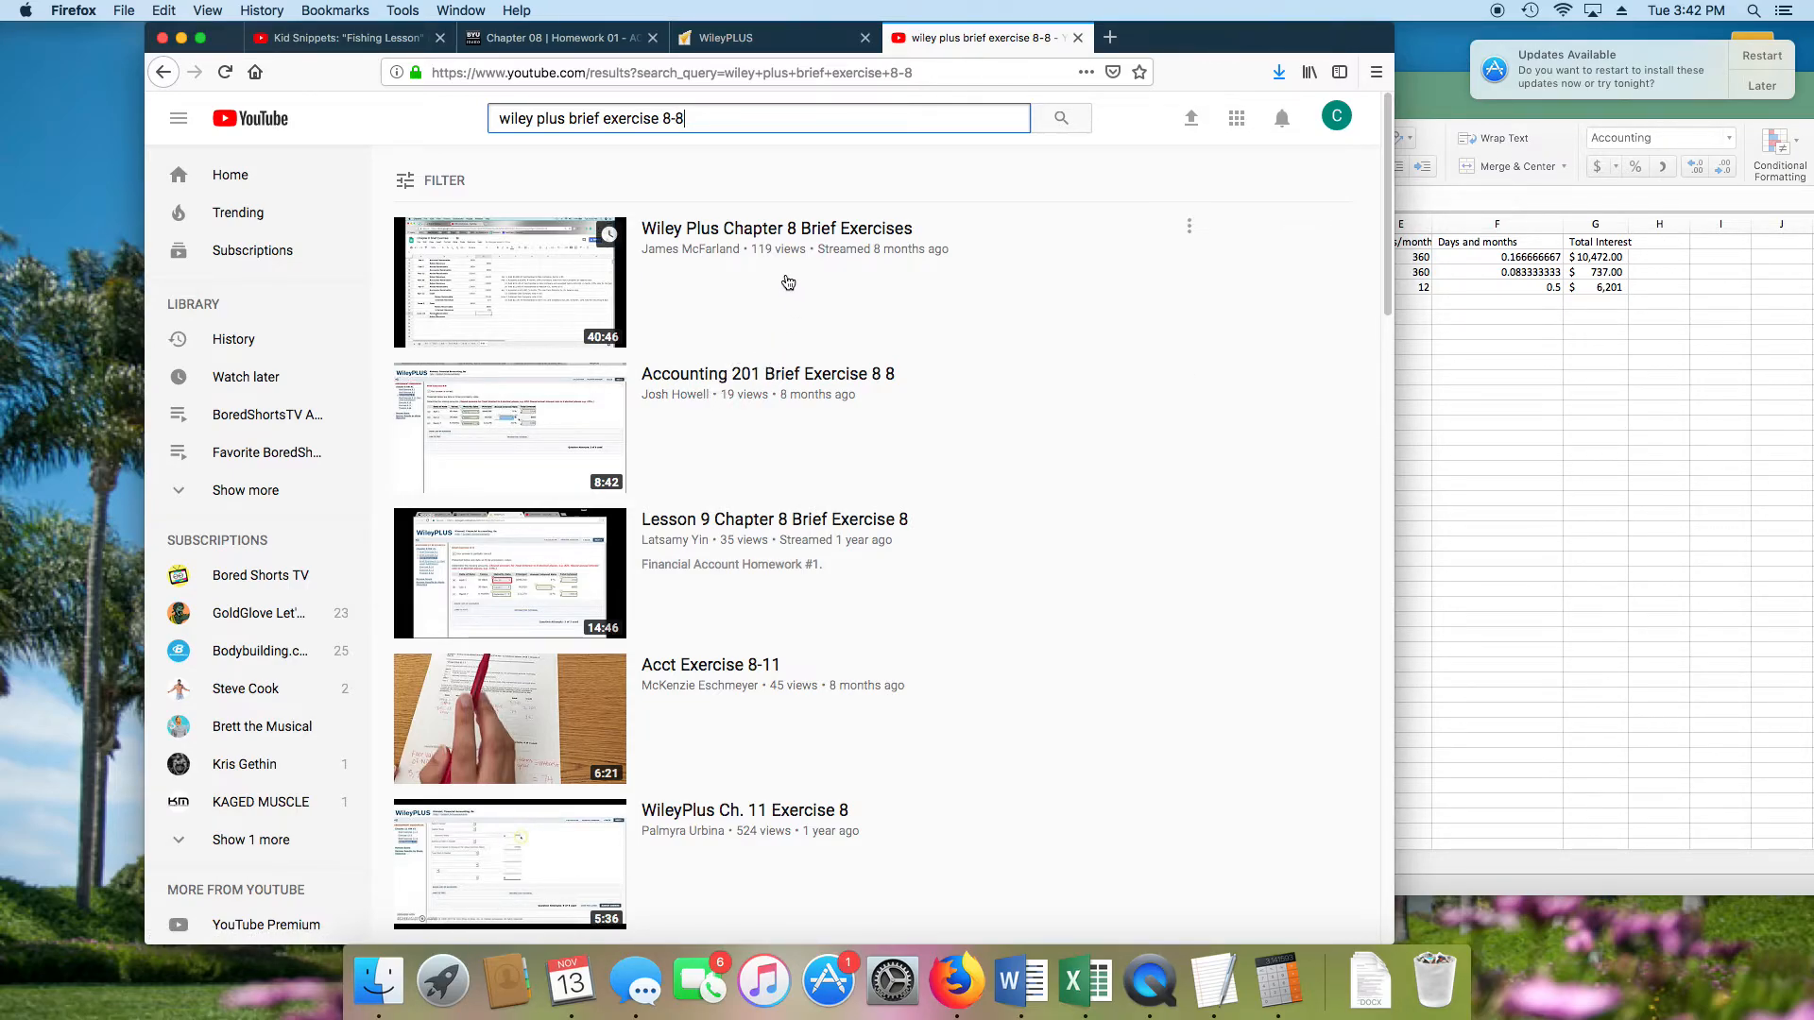
{"action": "mouse_move", "coordinate": [796, 293]}
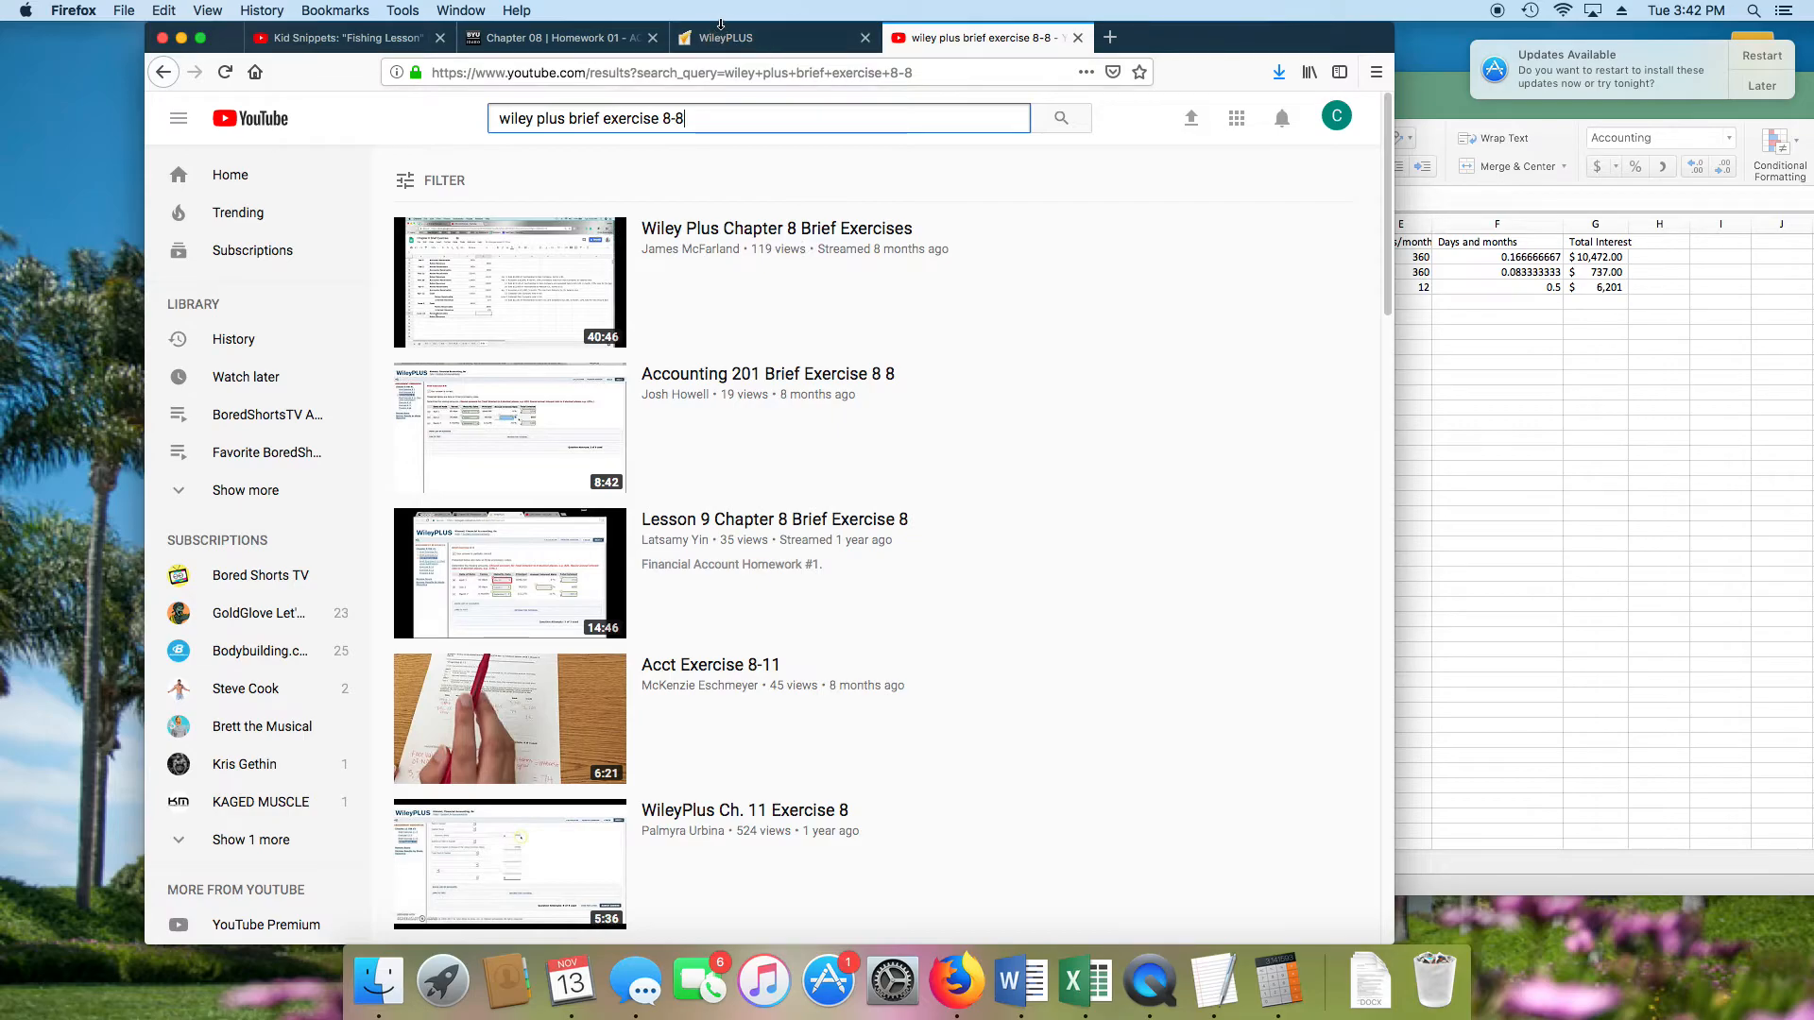
- Switch back to the WileyPLUS Brief Exercise 8-8 tab
{"action": "left_click", "coordinate": [739, 38]}
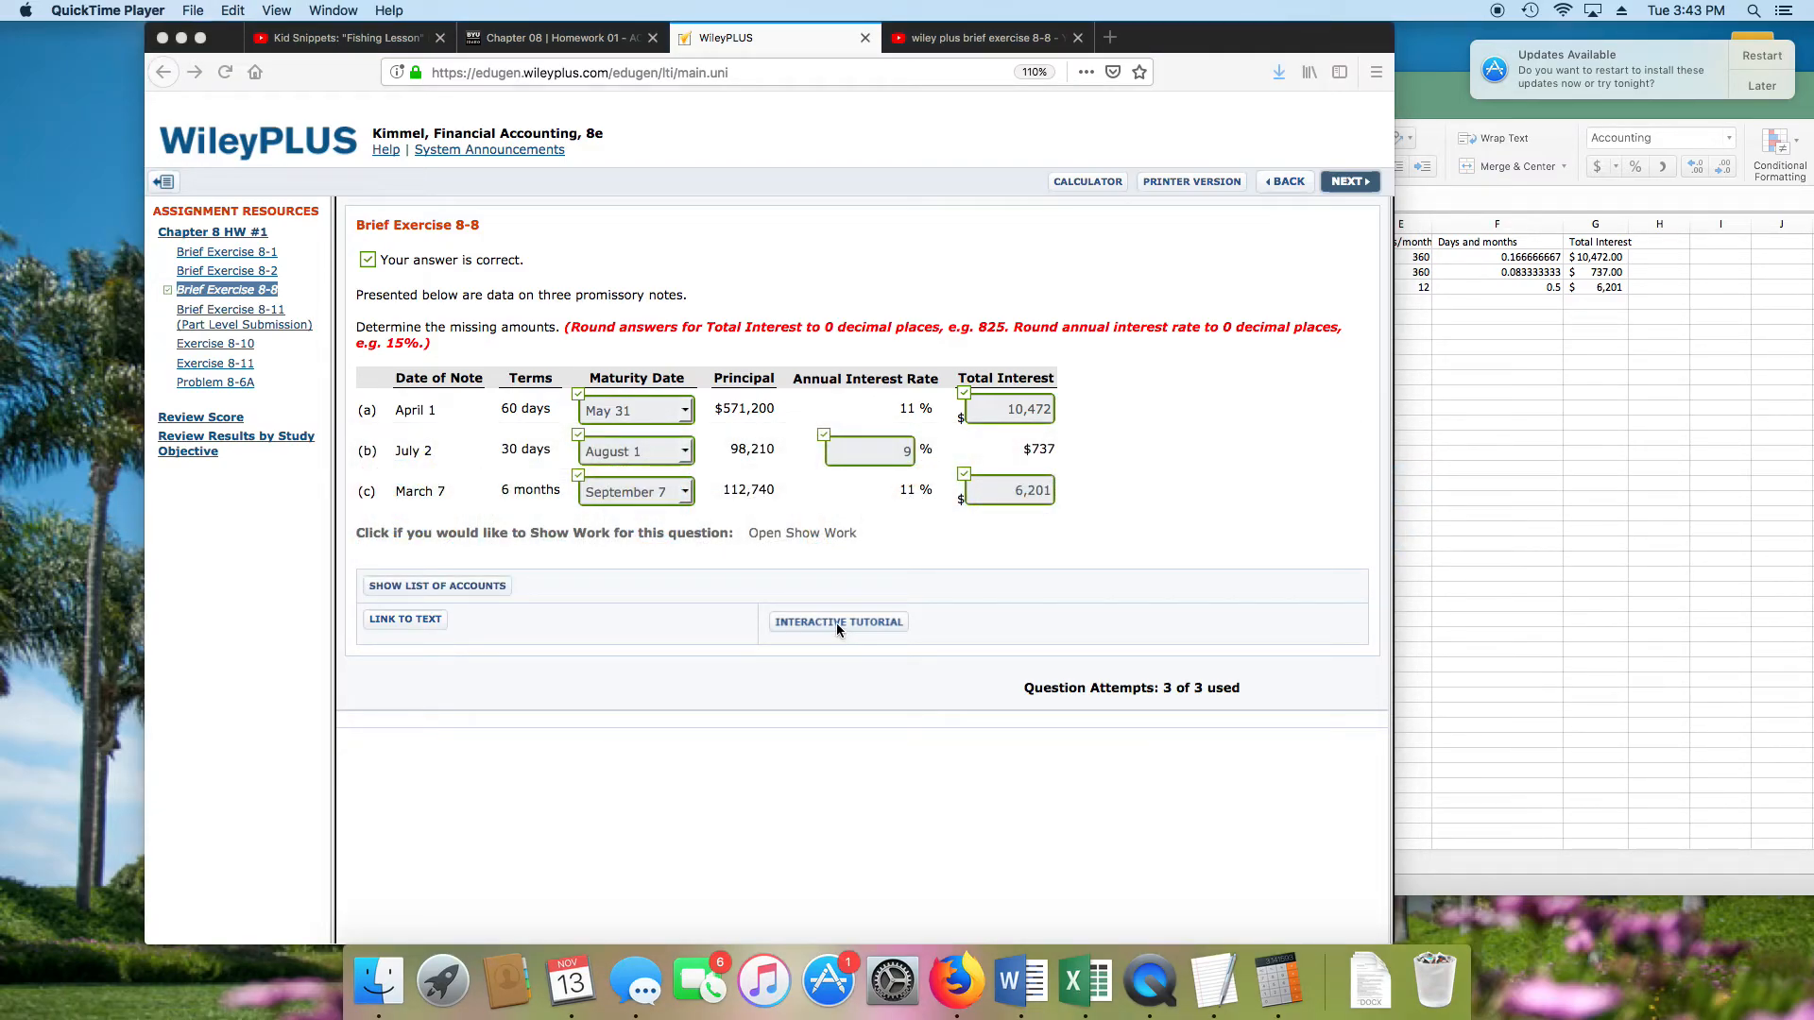
{"action": "mouse_move", "coordinate": [884, 591]}
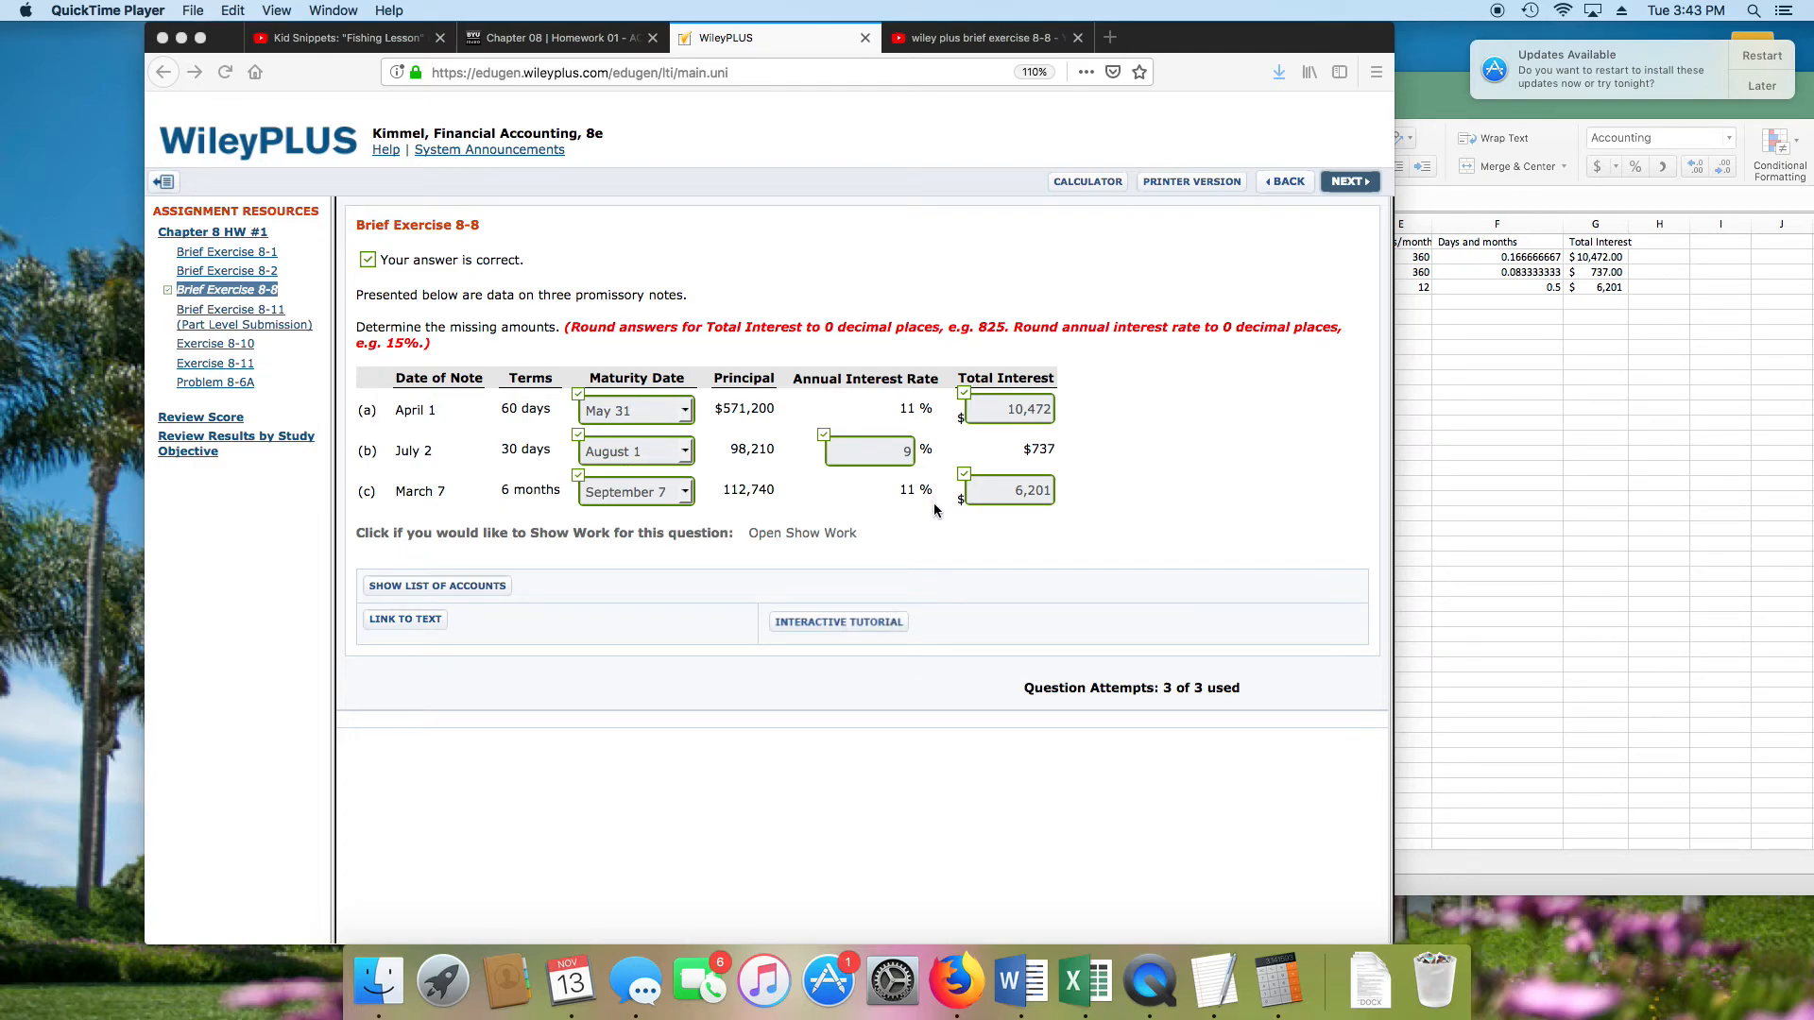
{"action": "mouse_move", "coordinate": [790, 705]}
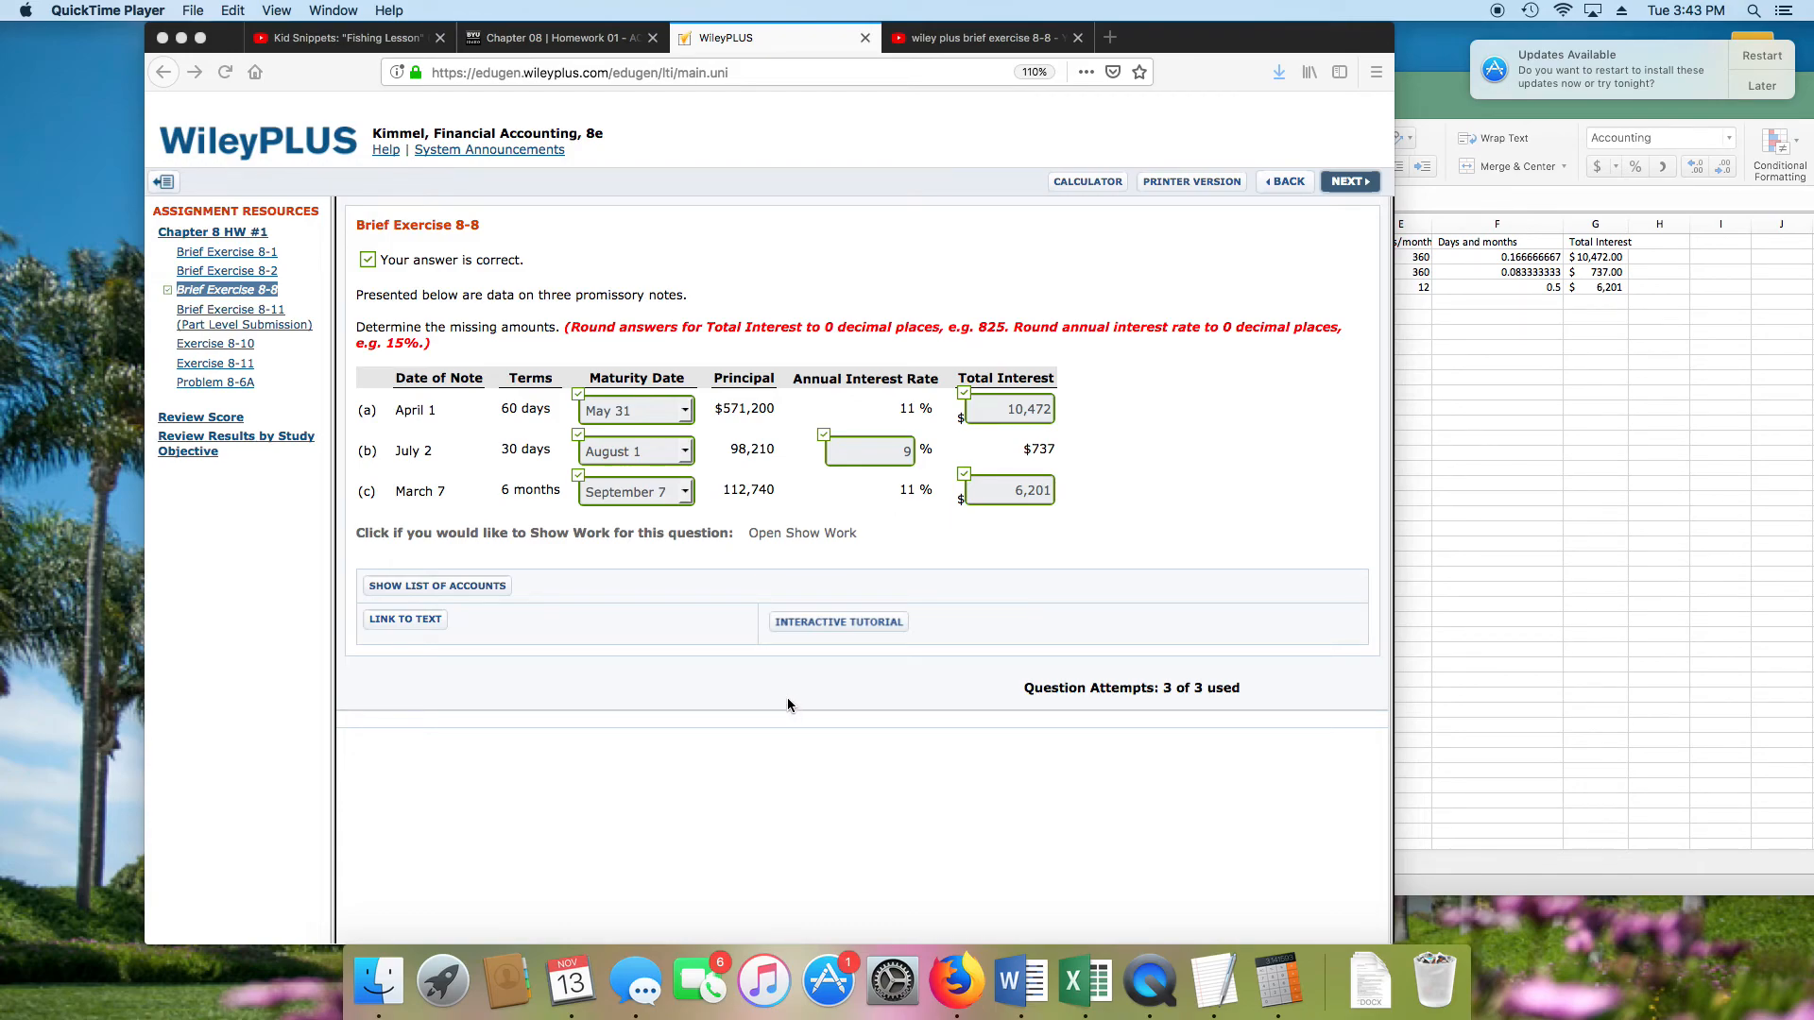
{"action": "mouse_move", "coordinate": [780, 675]}
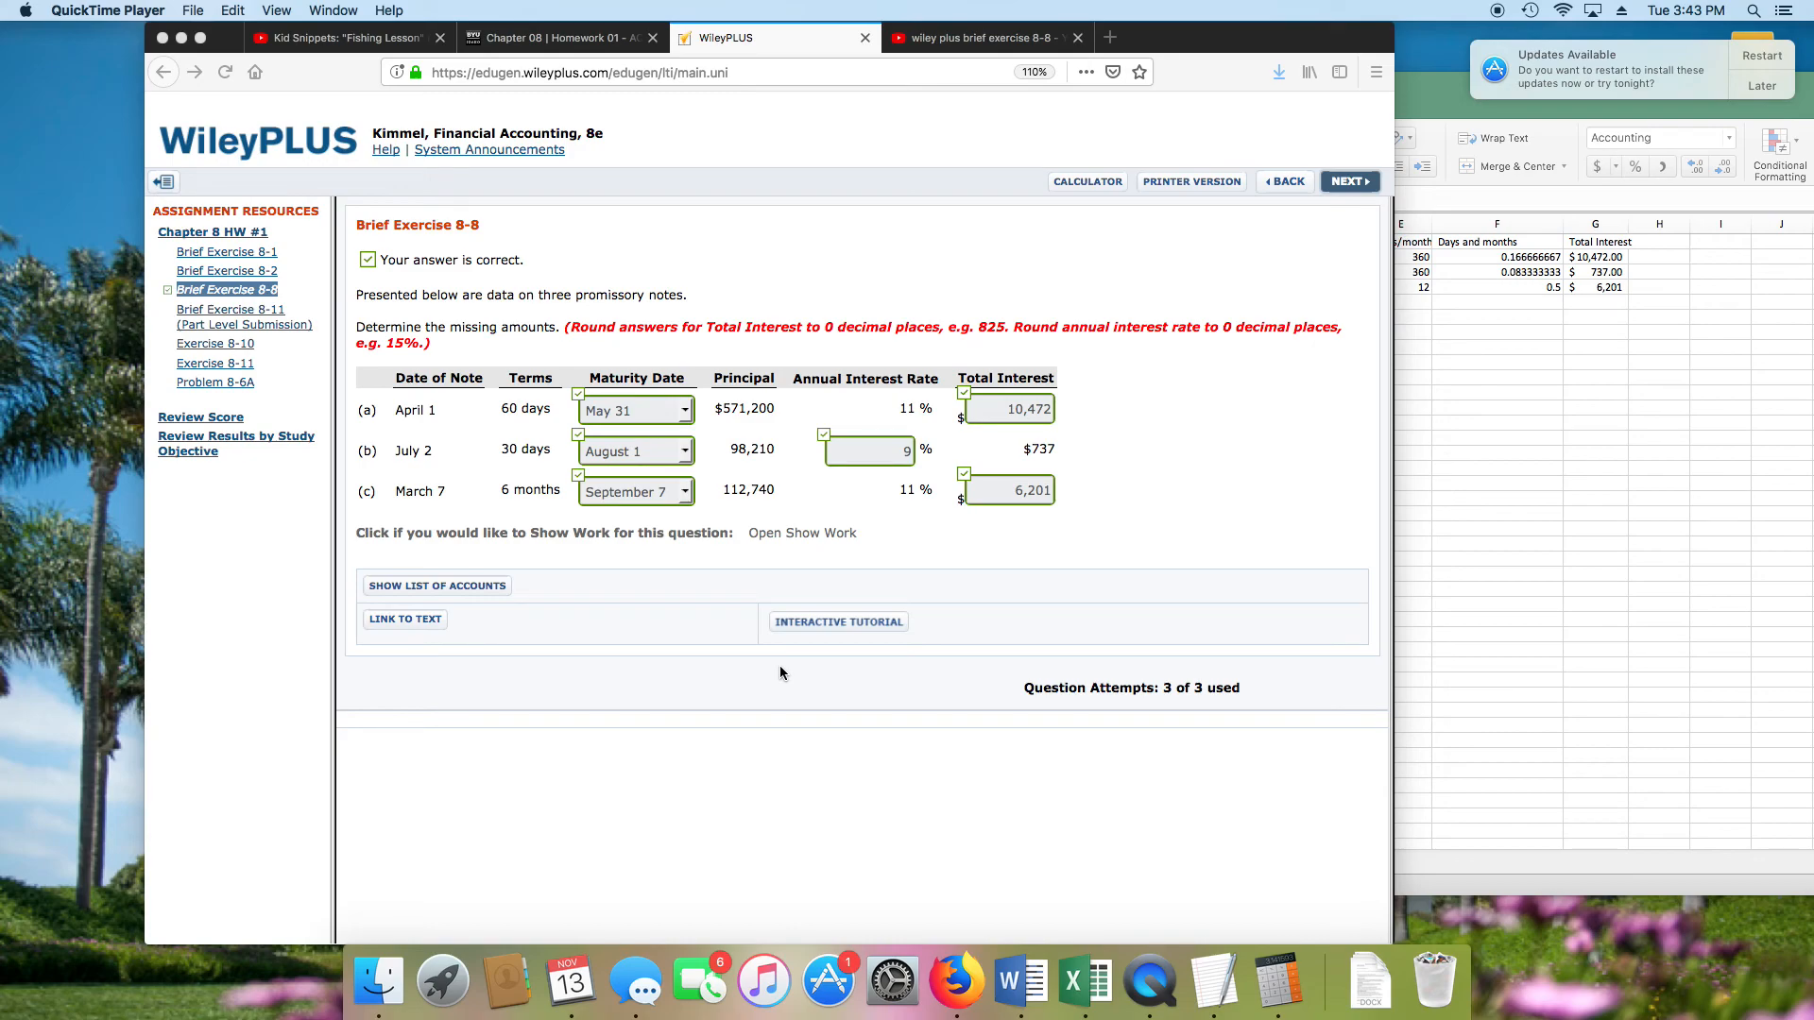
{"action": "mouse_move", "coordinate": [1147, 982]}
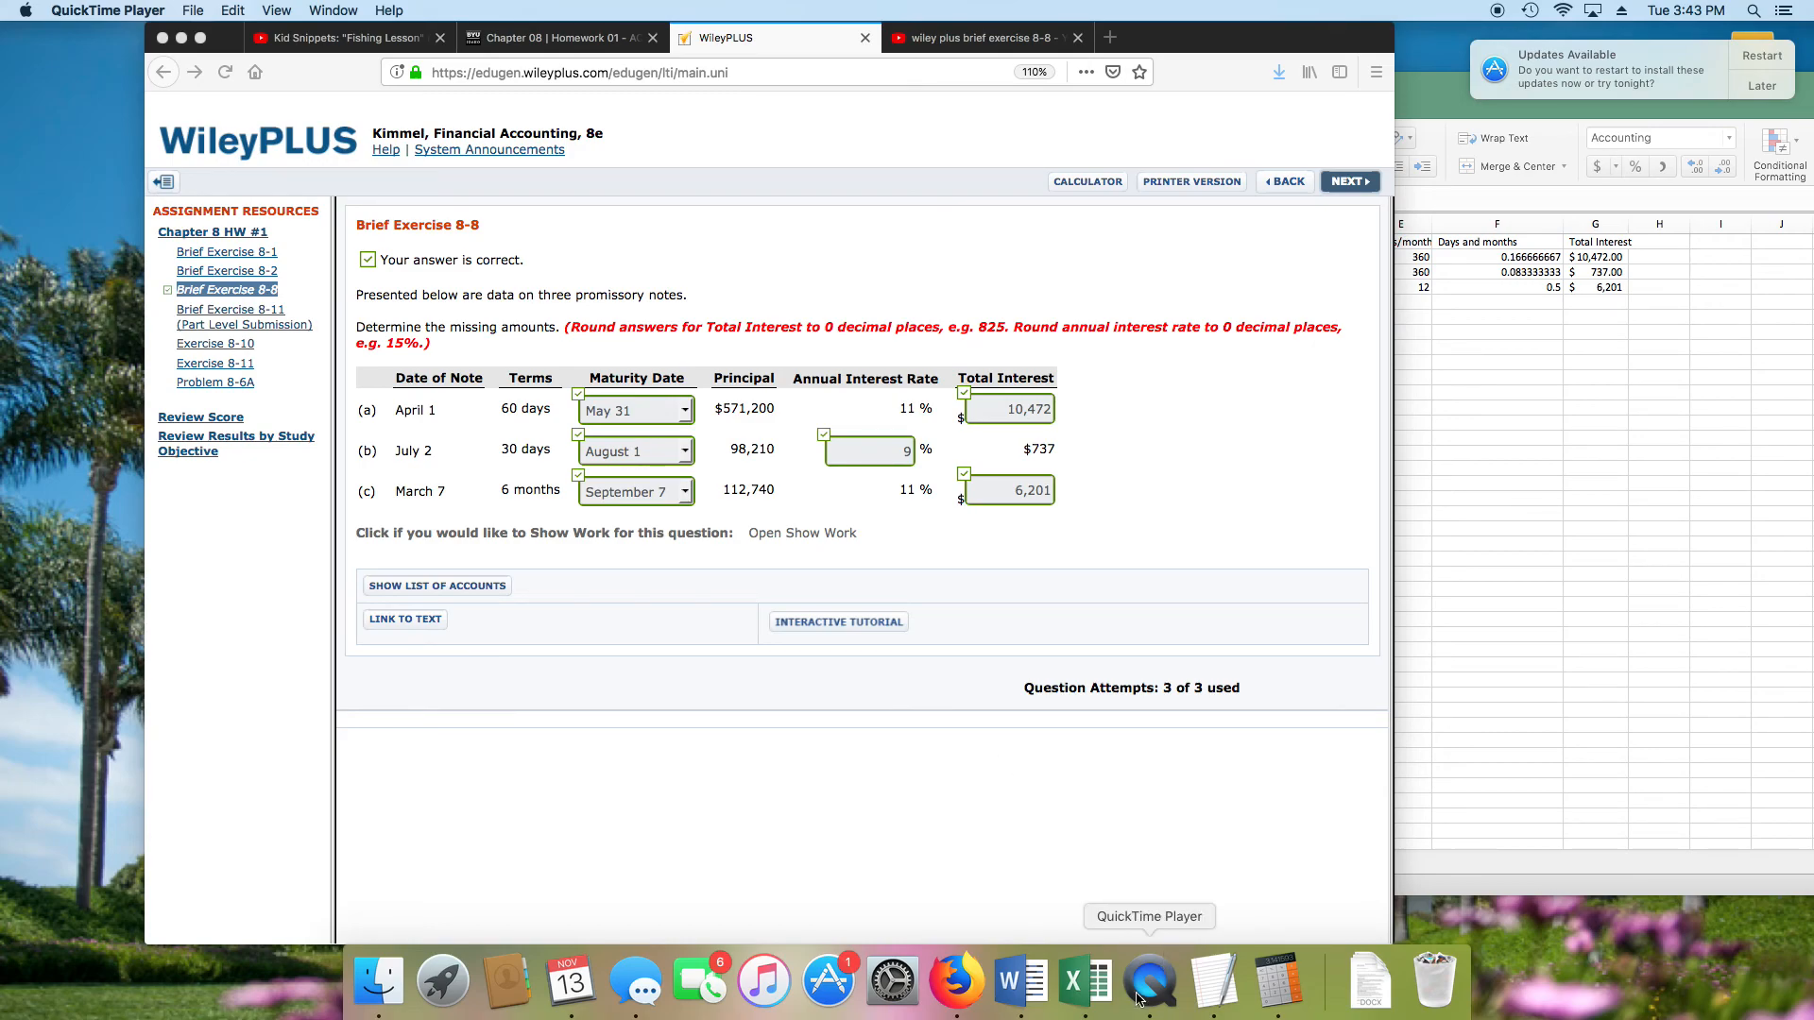
{"action": "right_click", "coordinate": [1149, 983]}
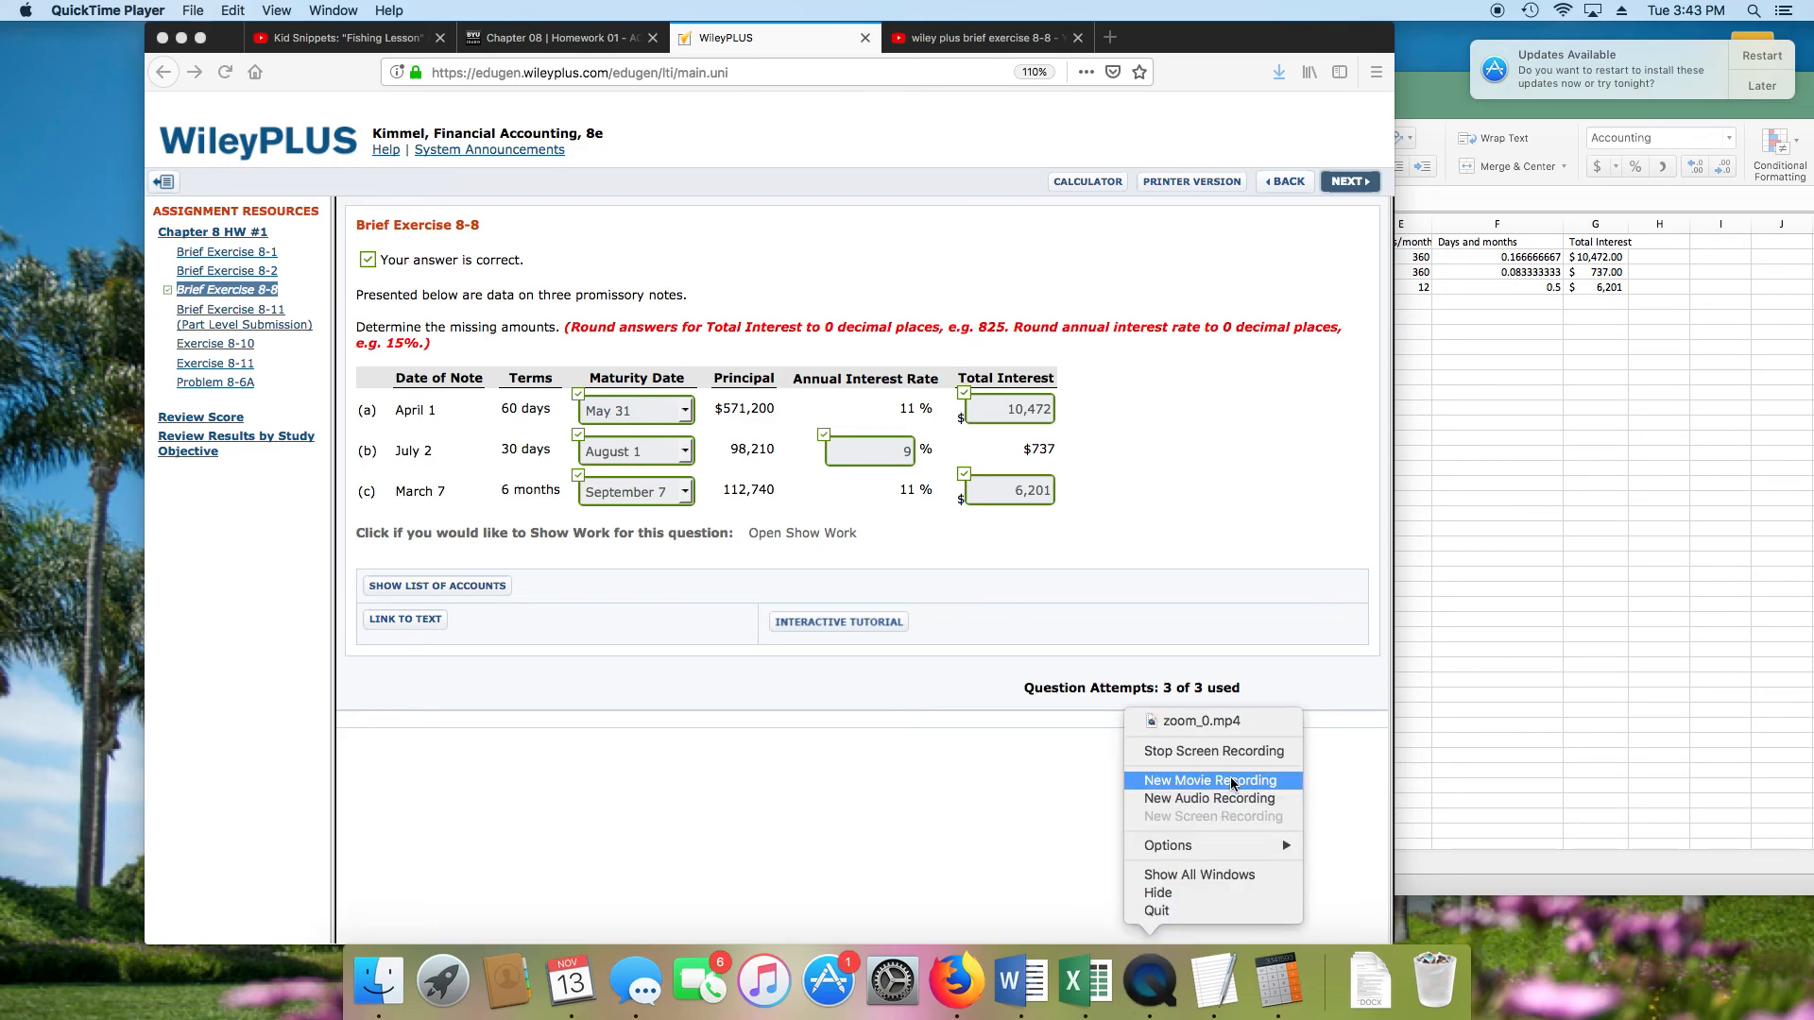